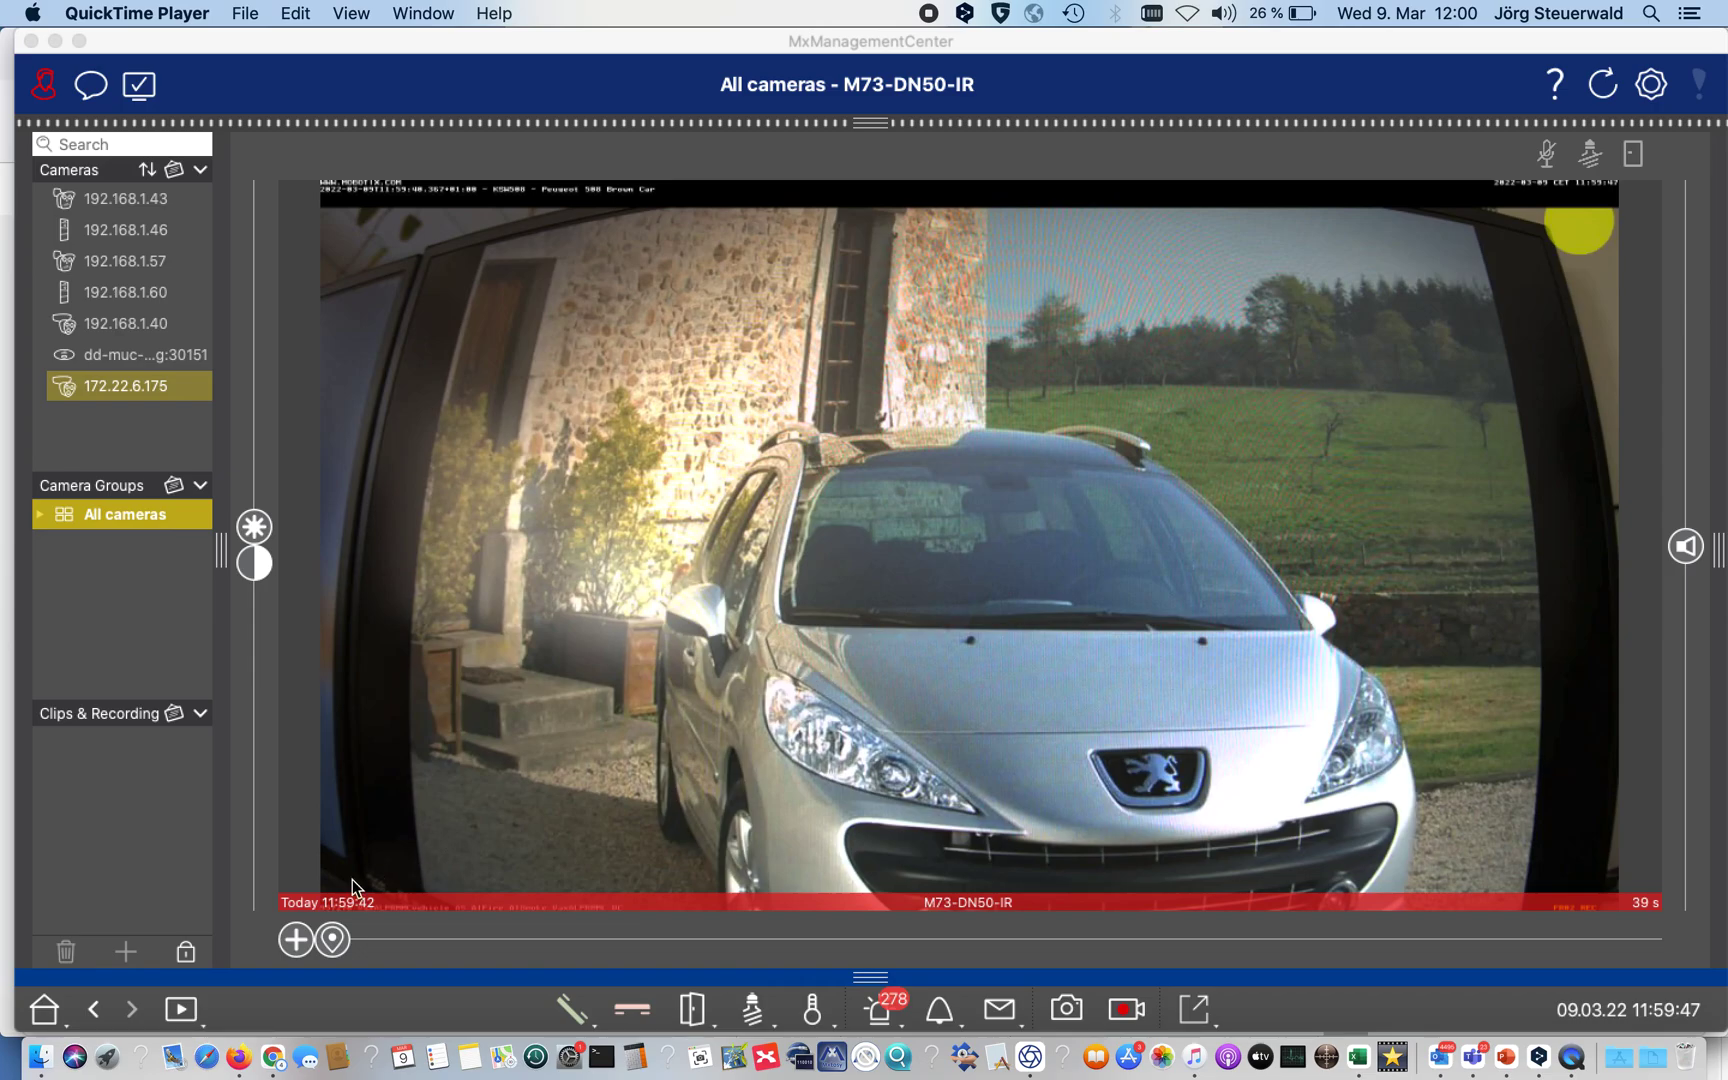
- Switch the live view to Smart Data Search for today's vehicle data
left_click(180, 1007)
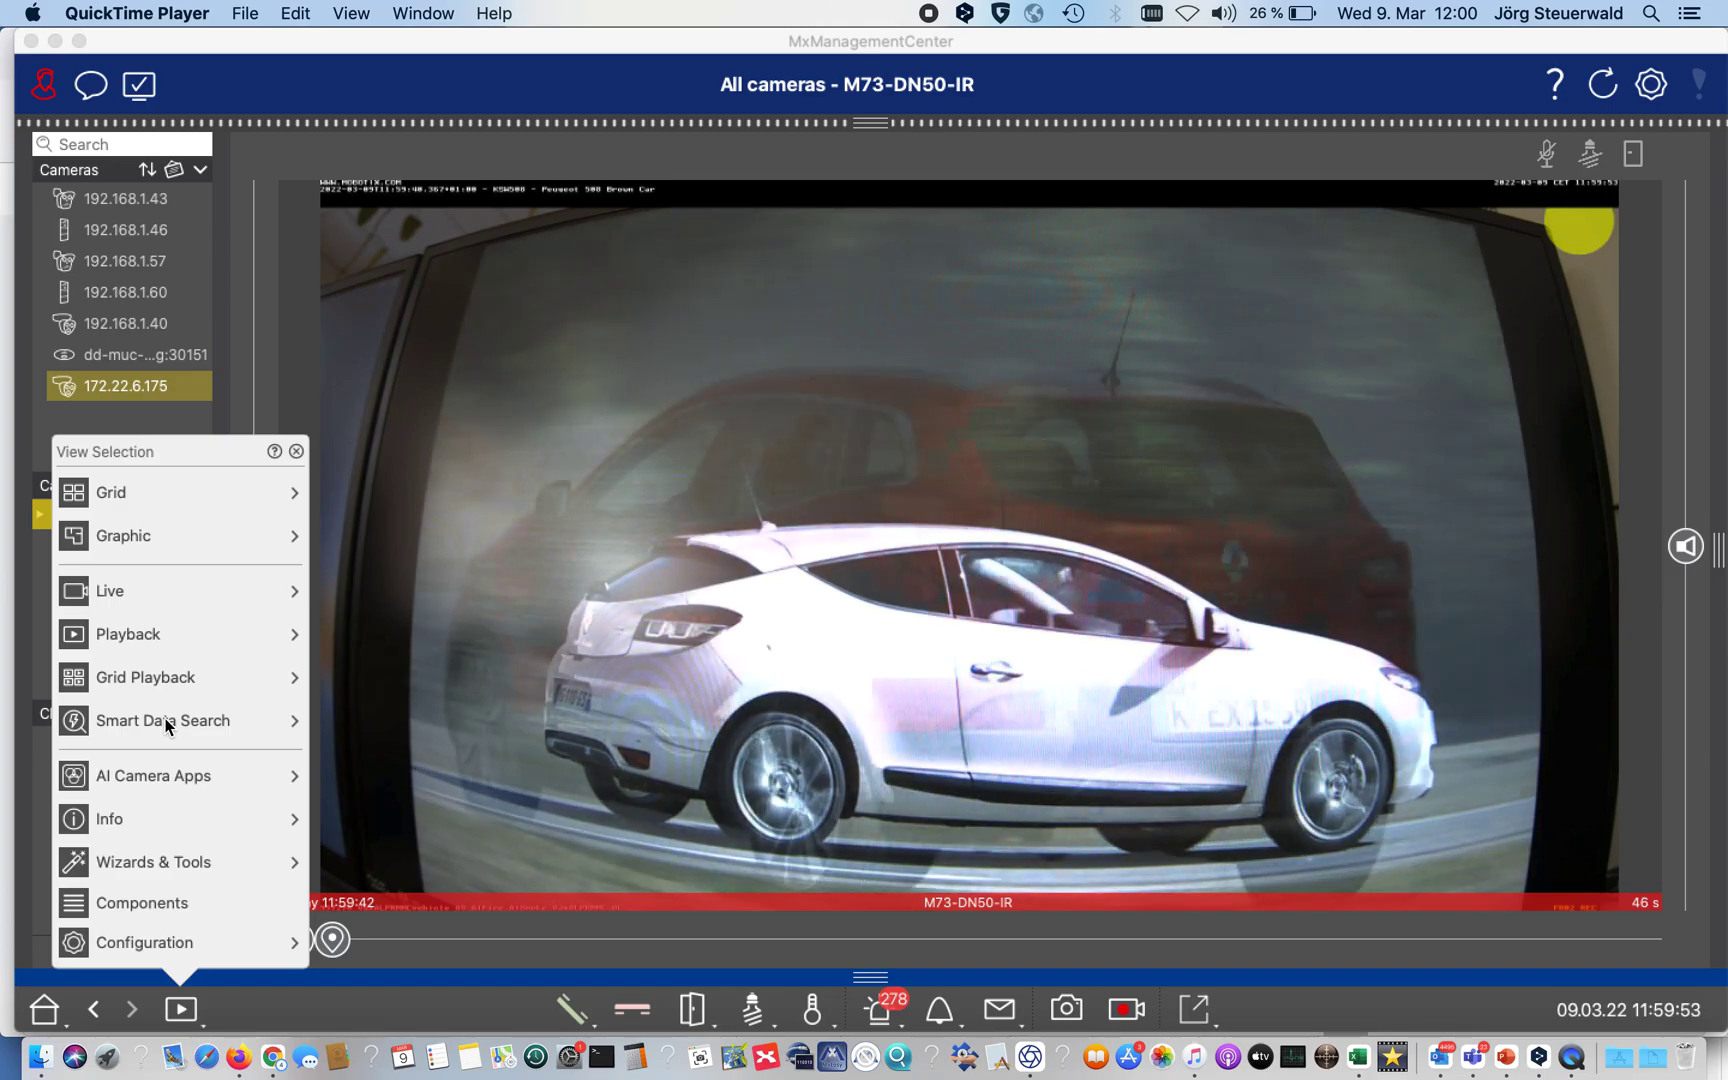
left_click(163, 721)
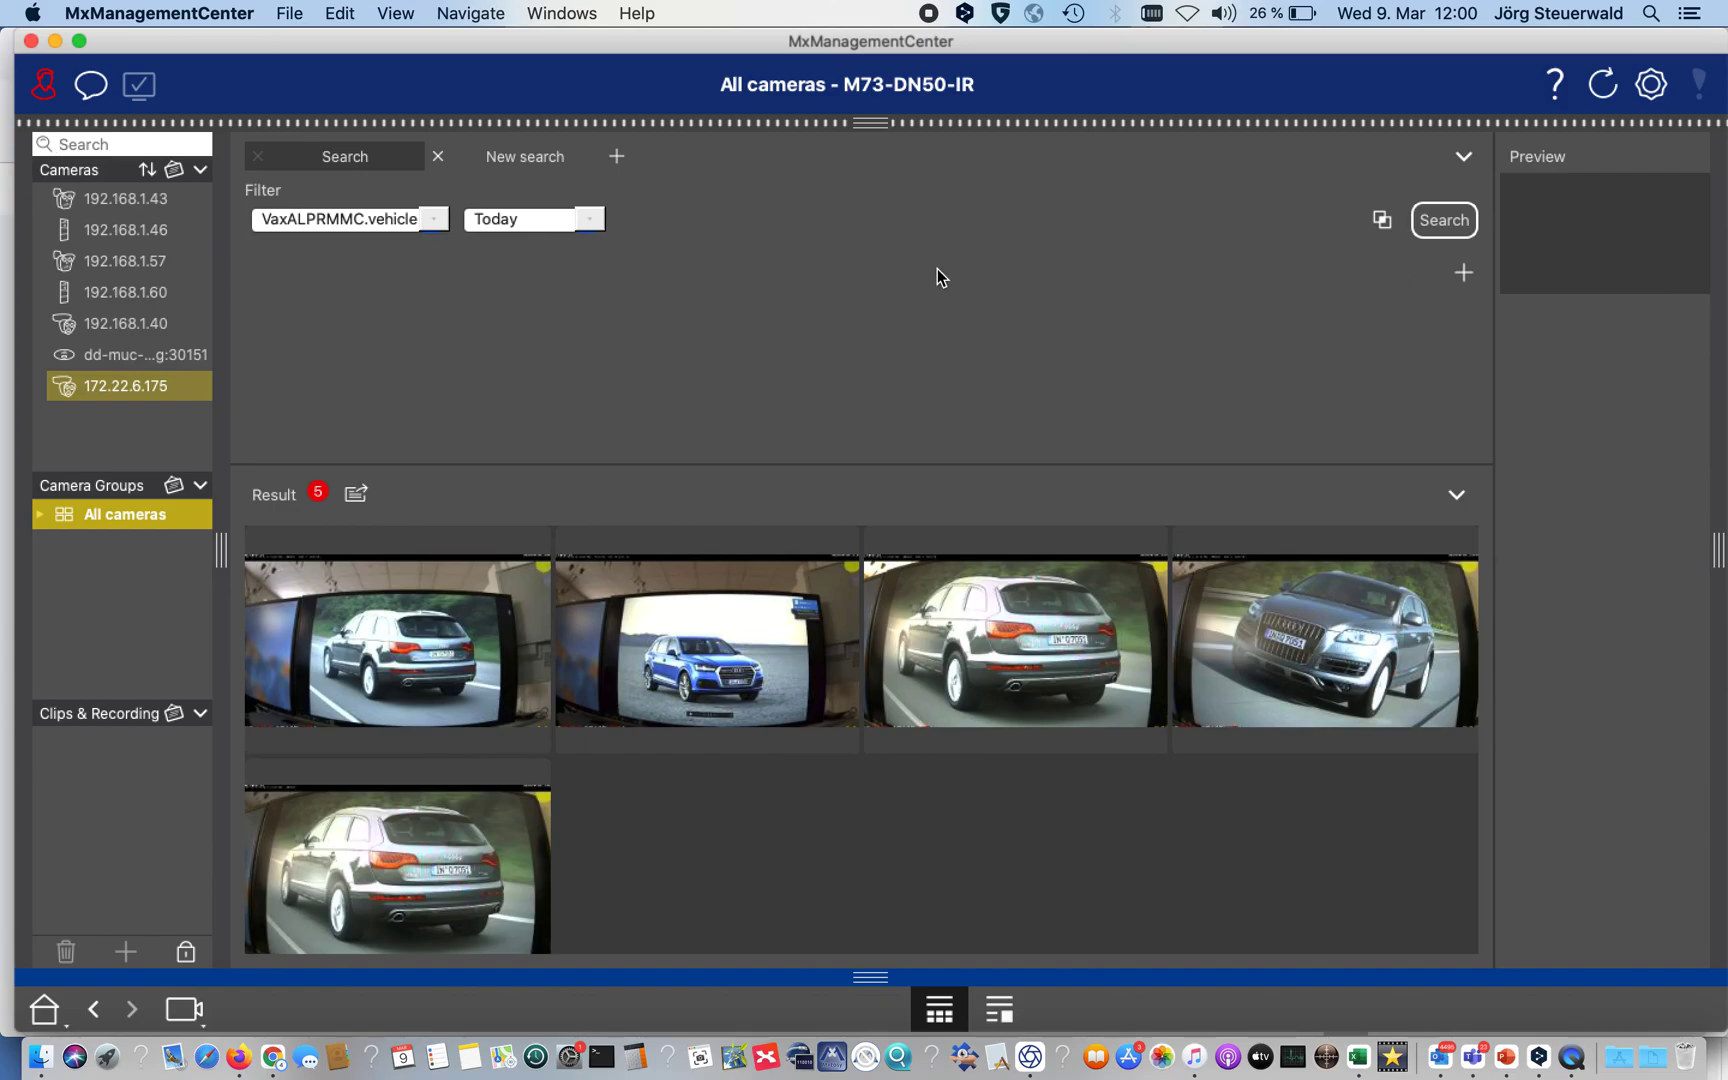
left_click(433, 218)
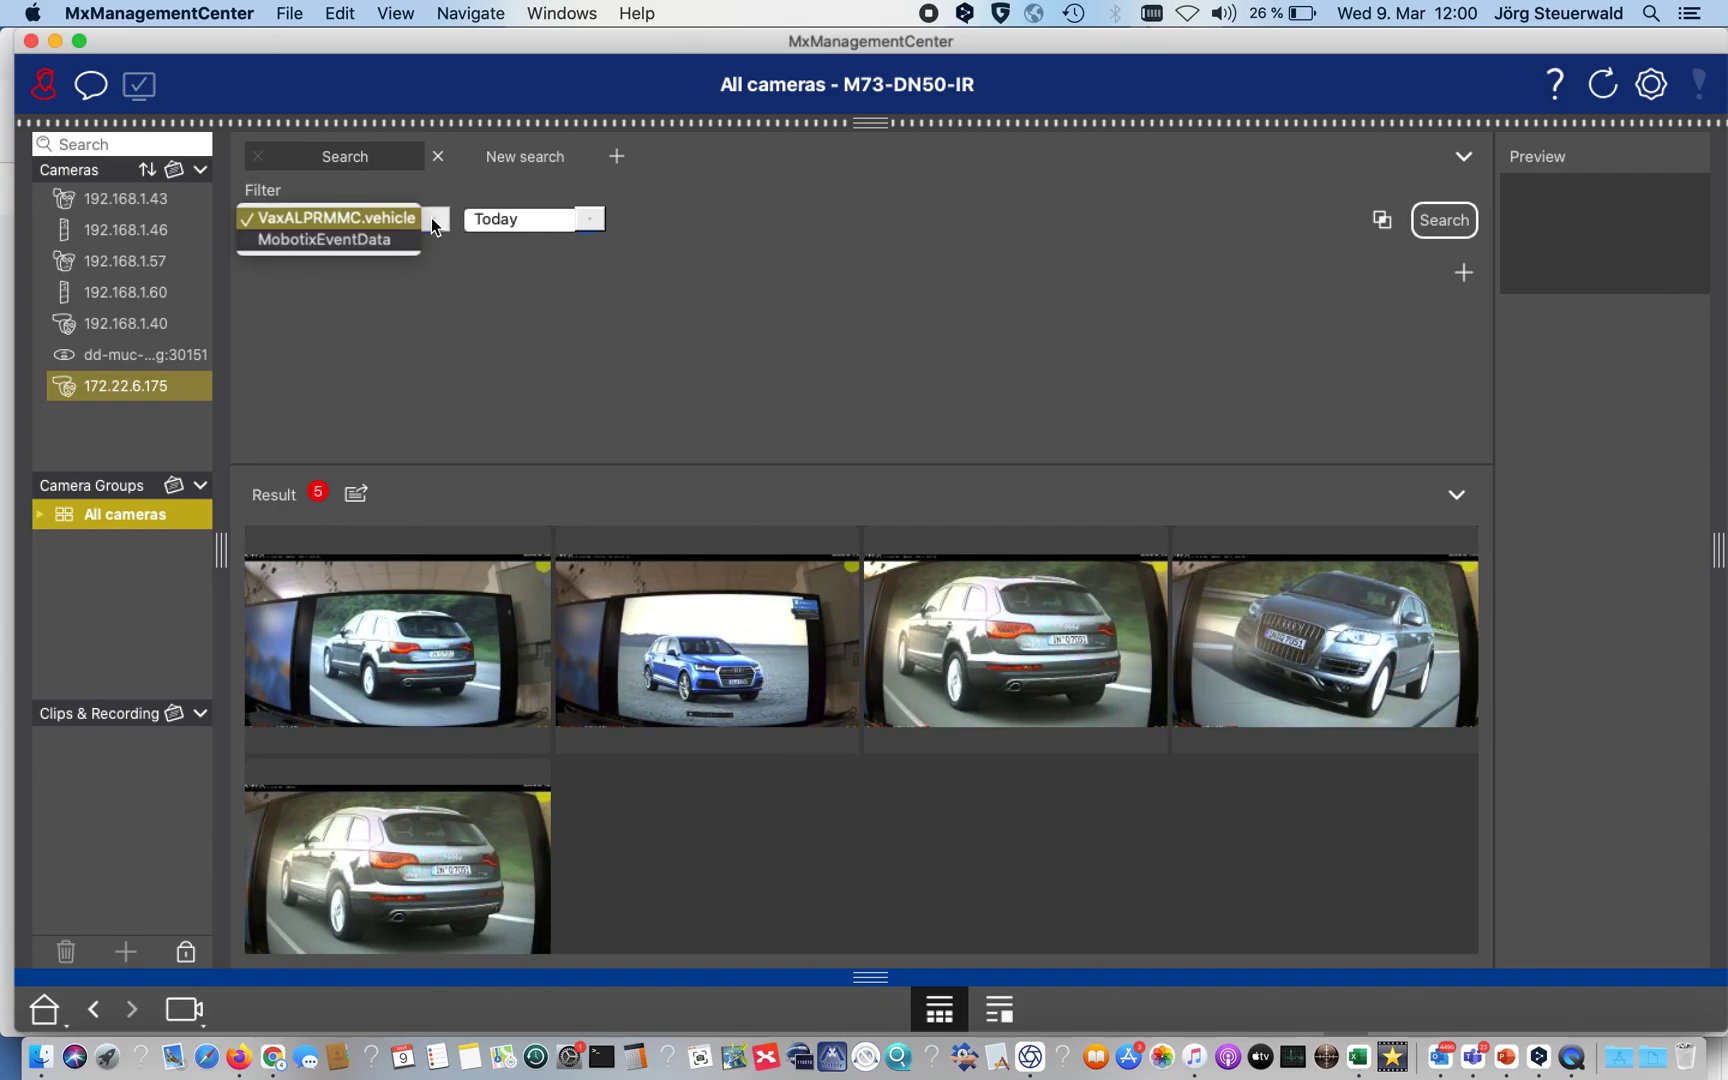
mouse_move(316, 229)
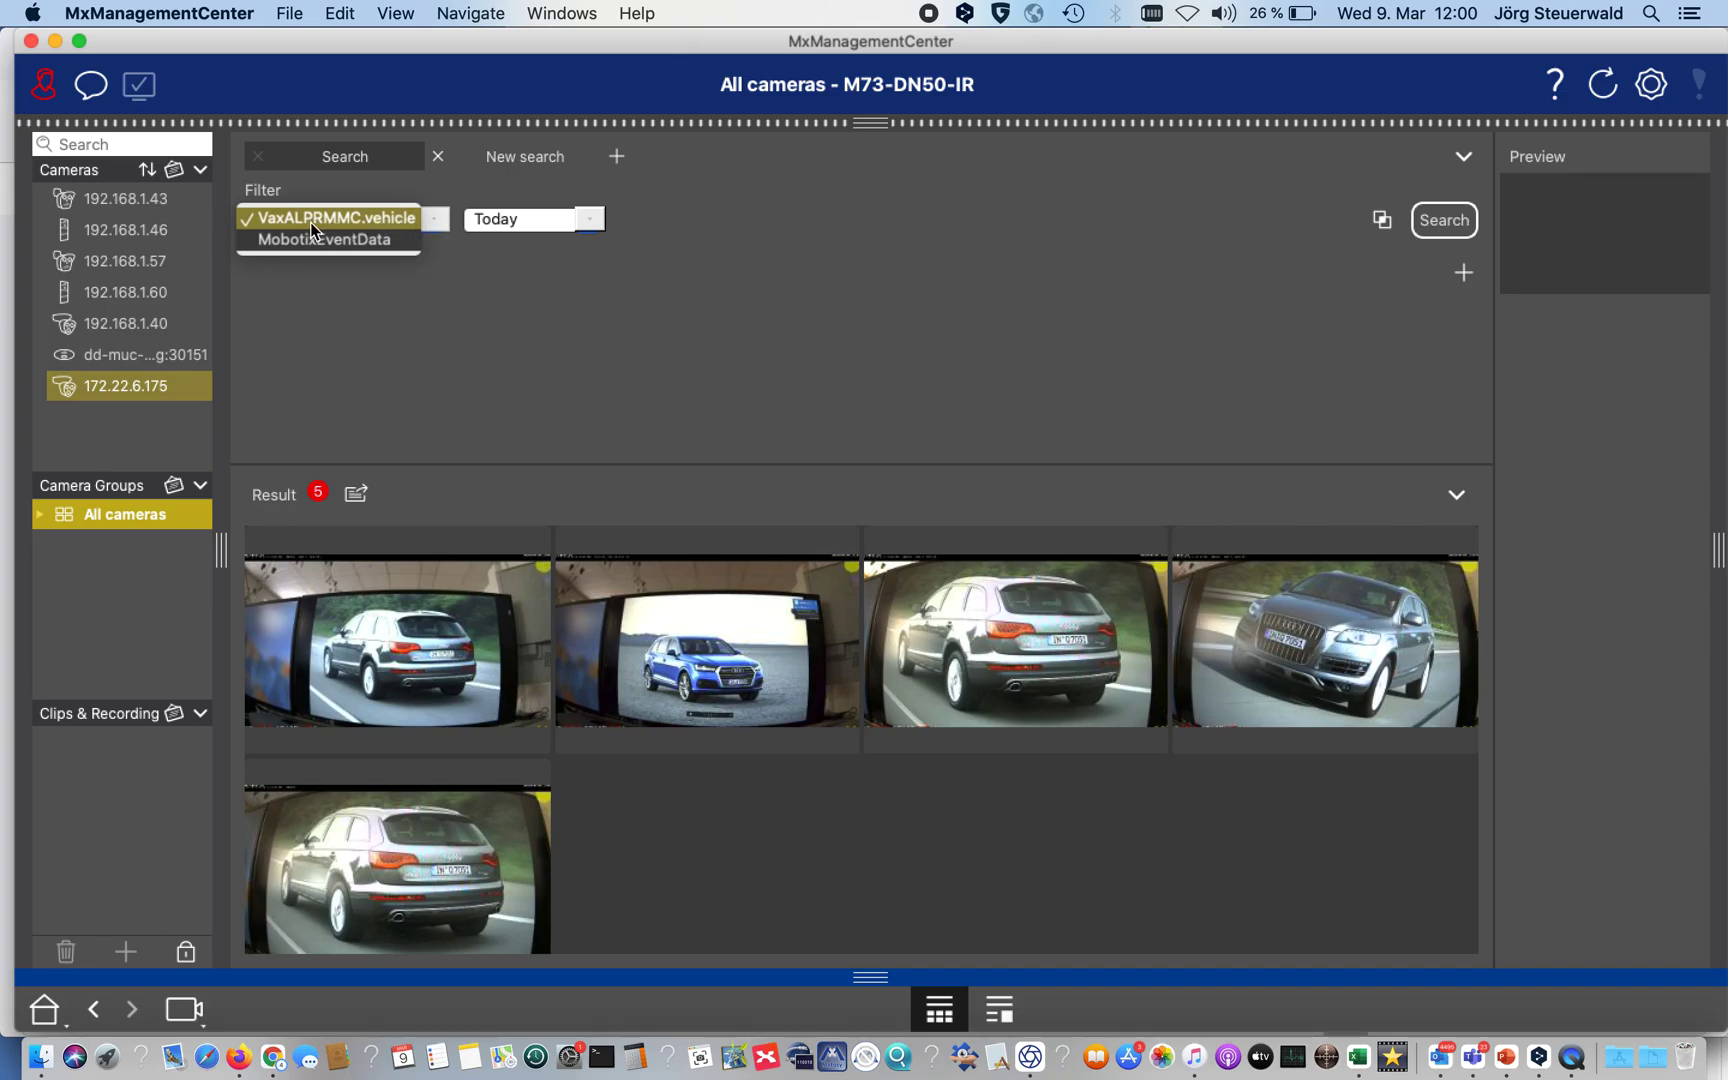
mouse_move(338, 226)
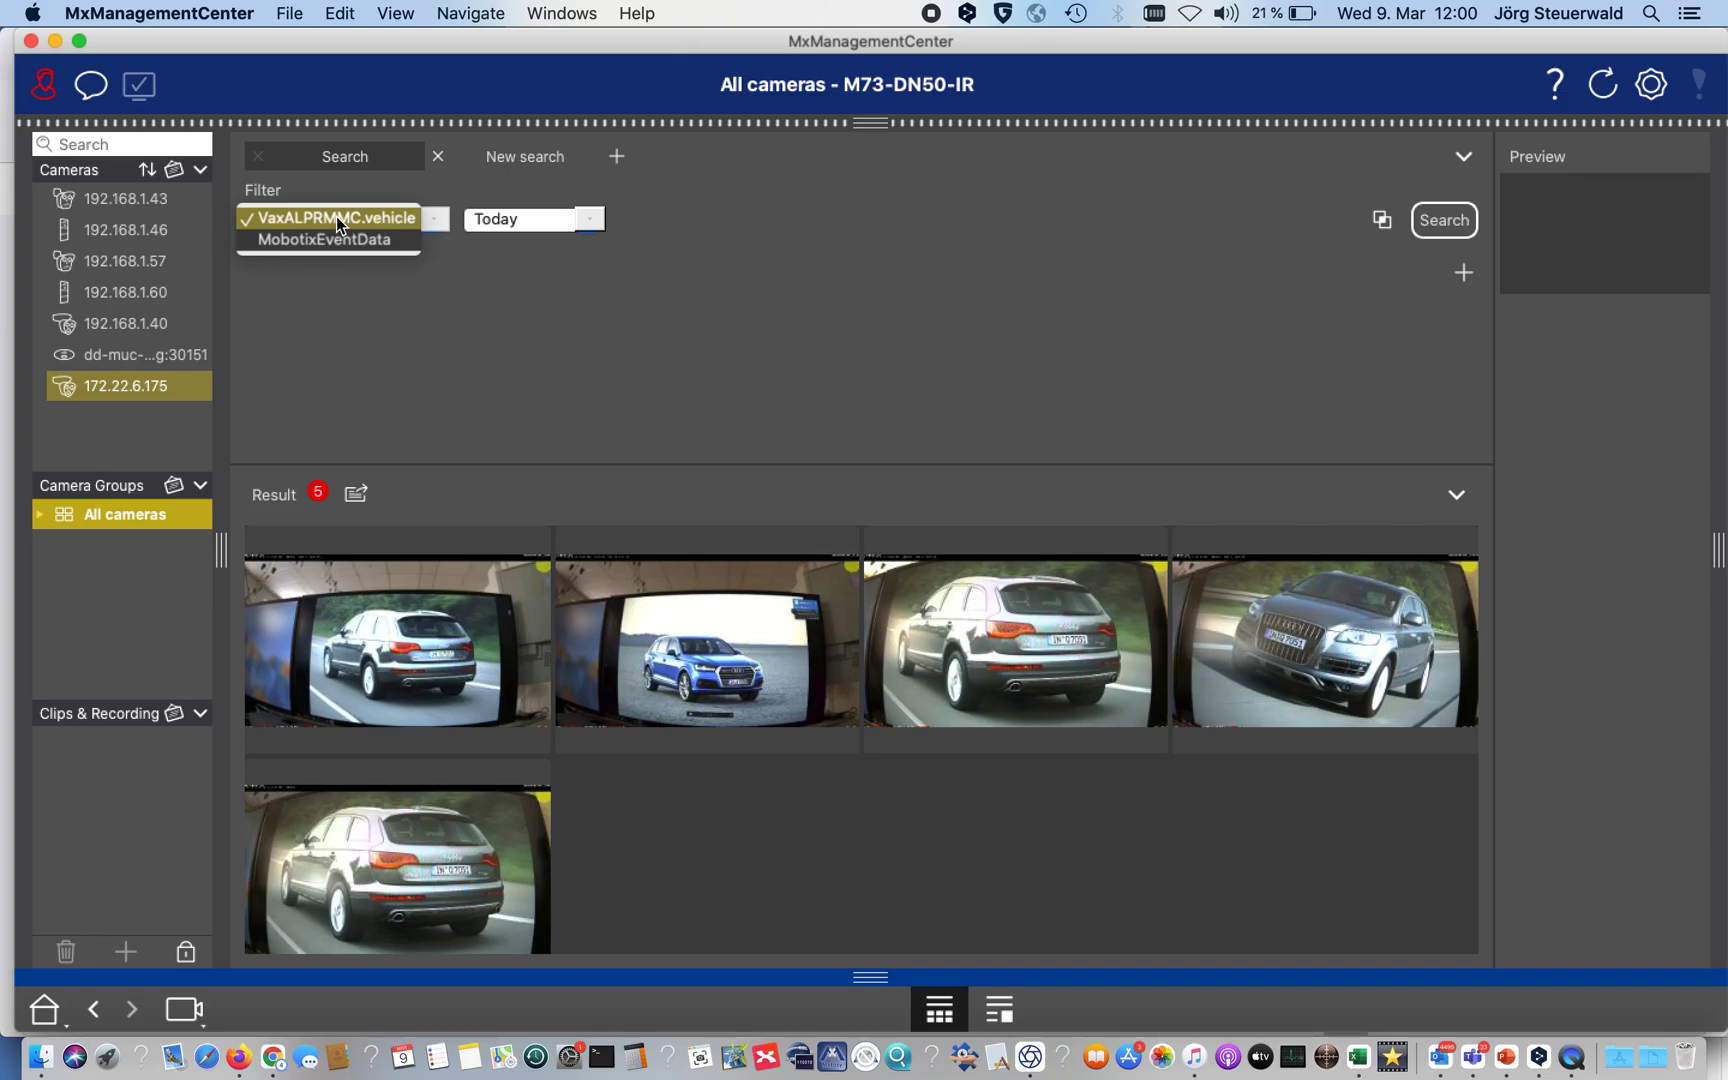
mouse_move(353, 223)
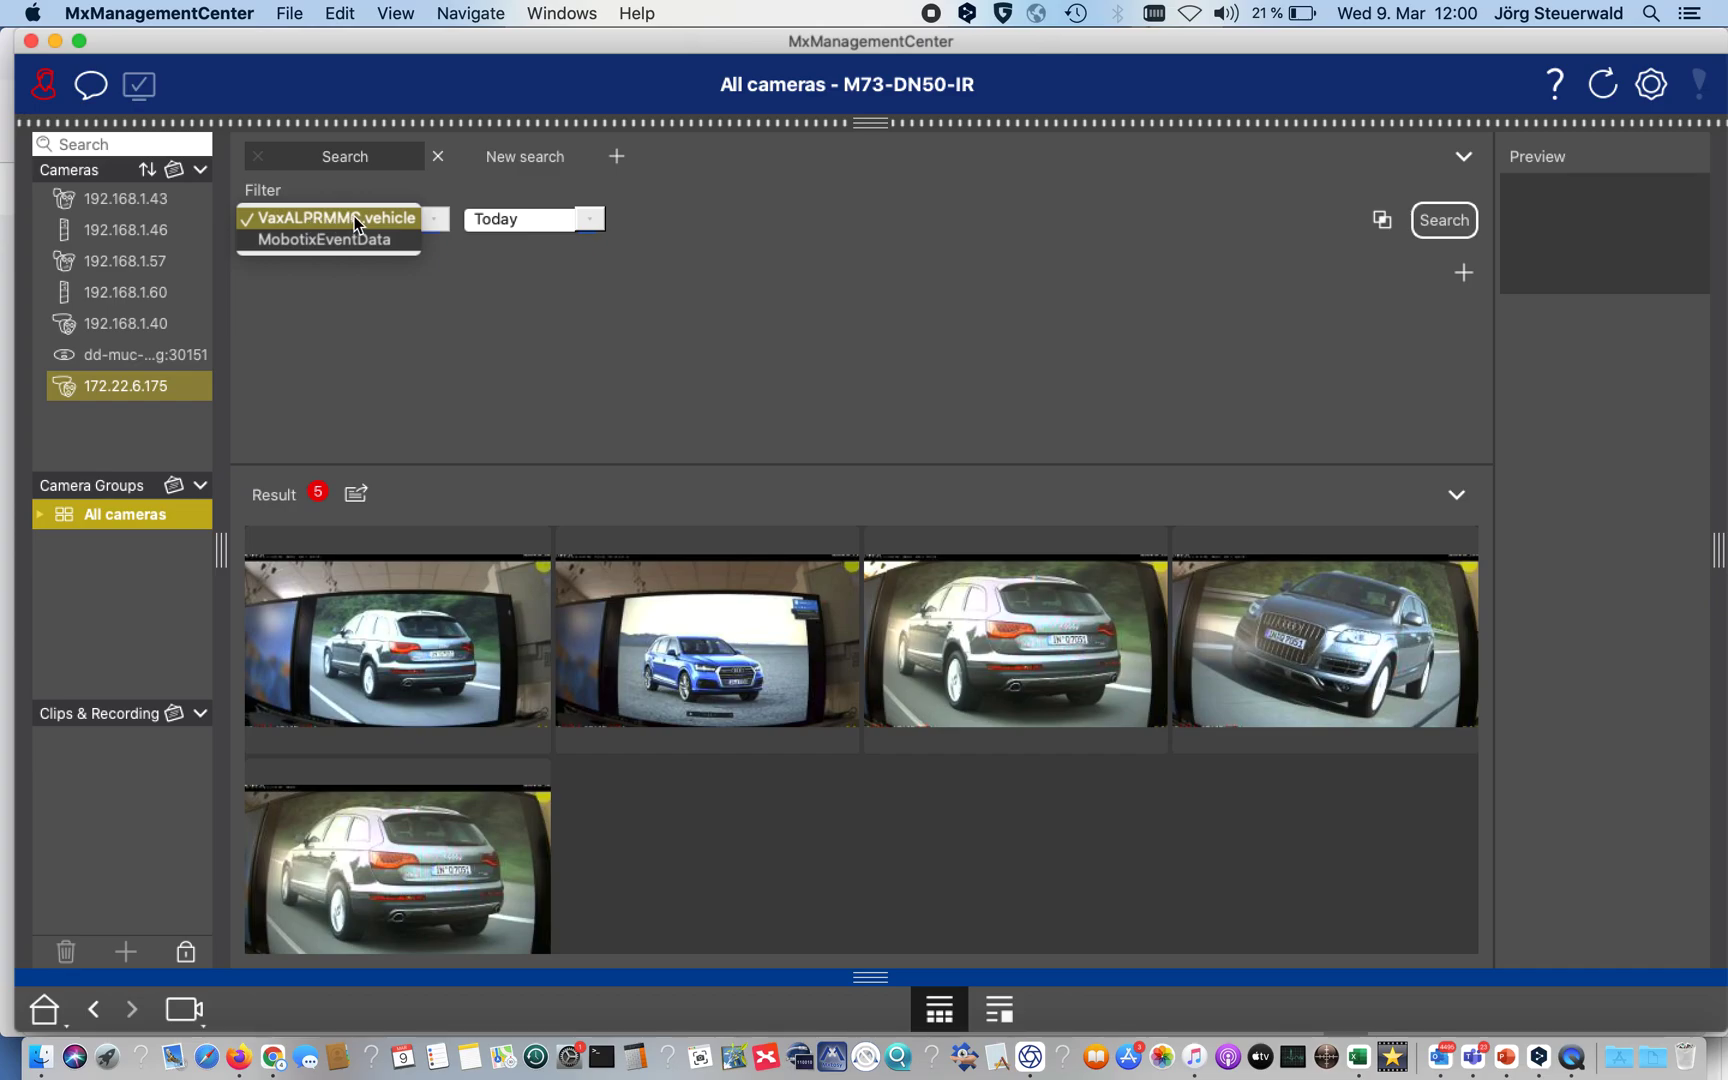
mouse_move(326, 240)
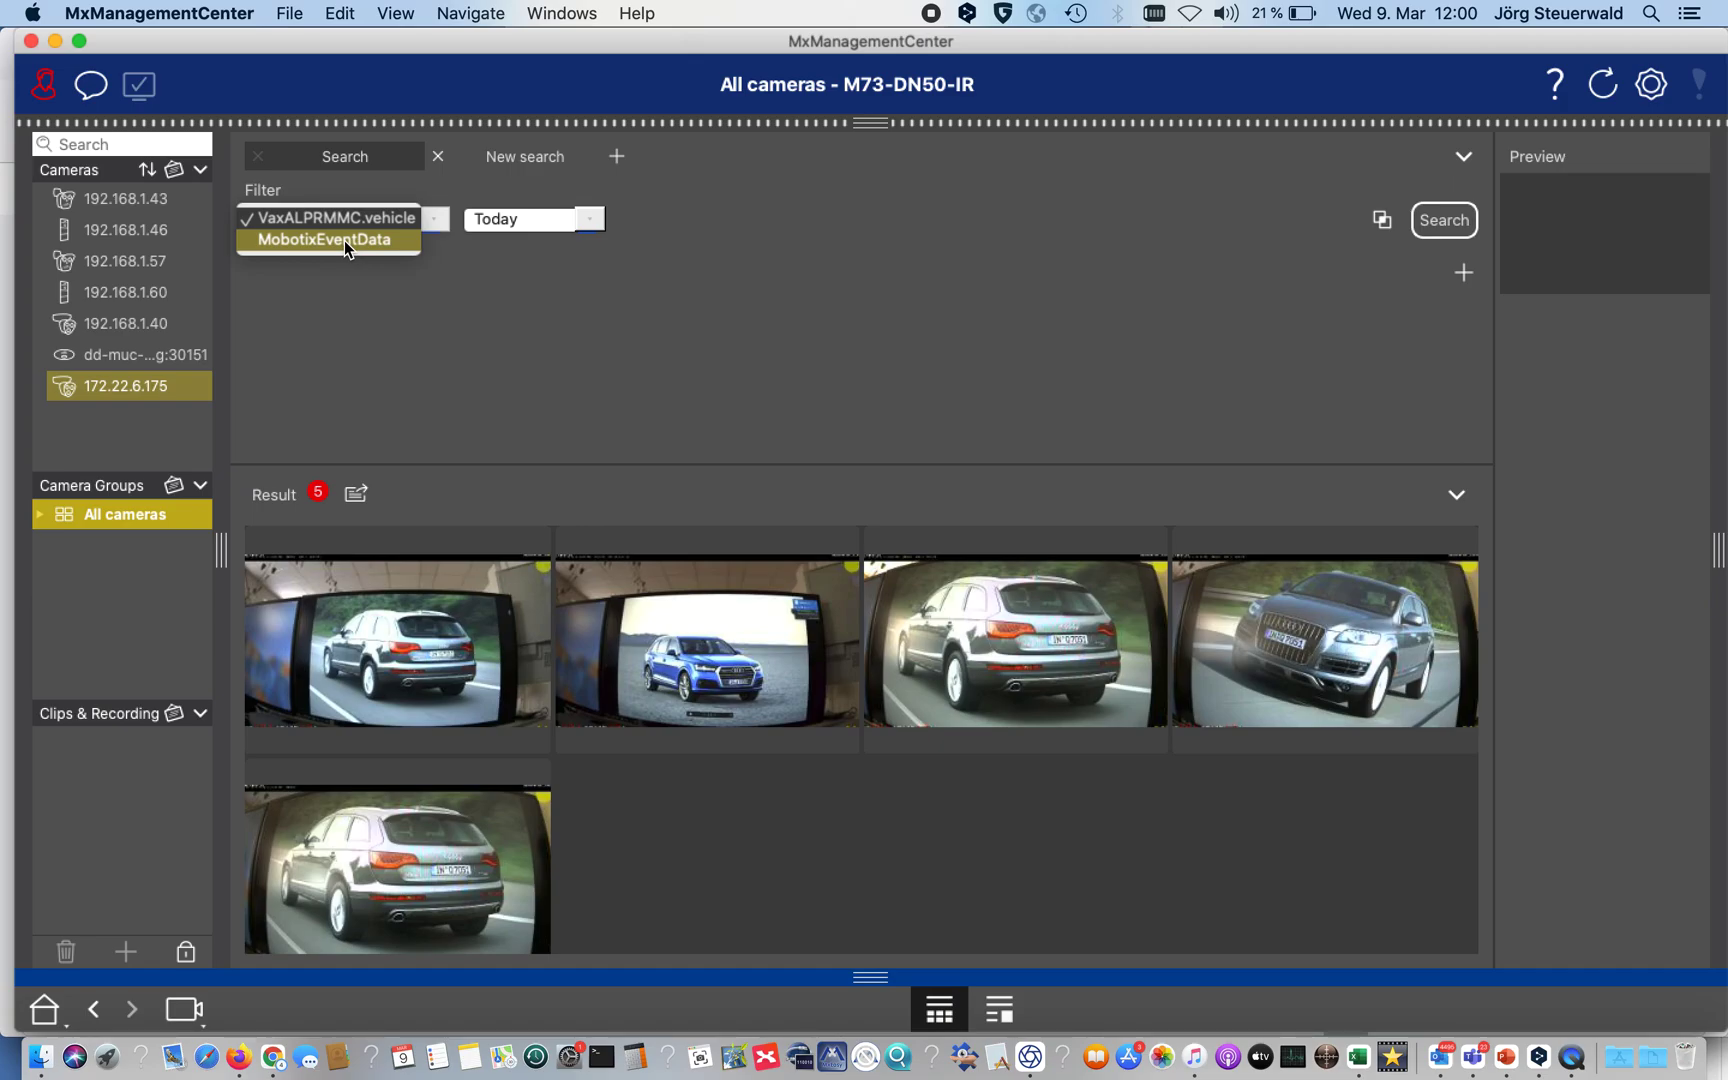
mouse_move(337, 218)
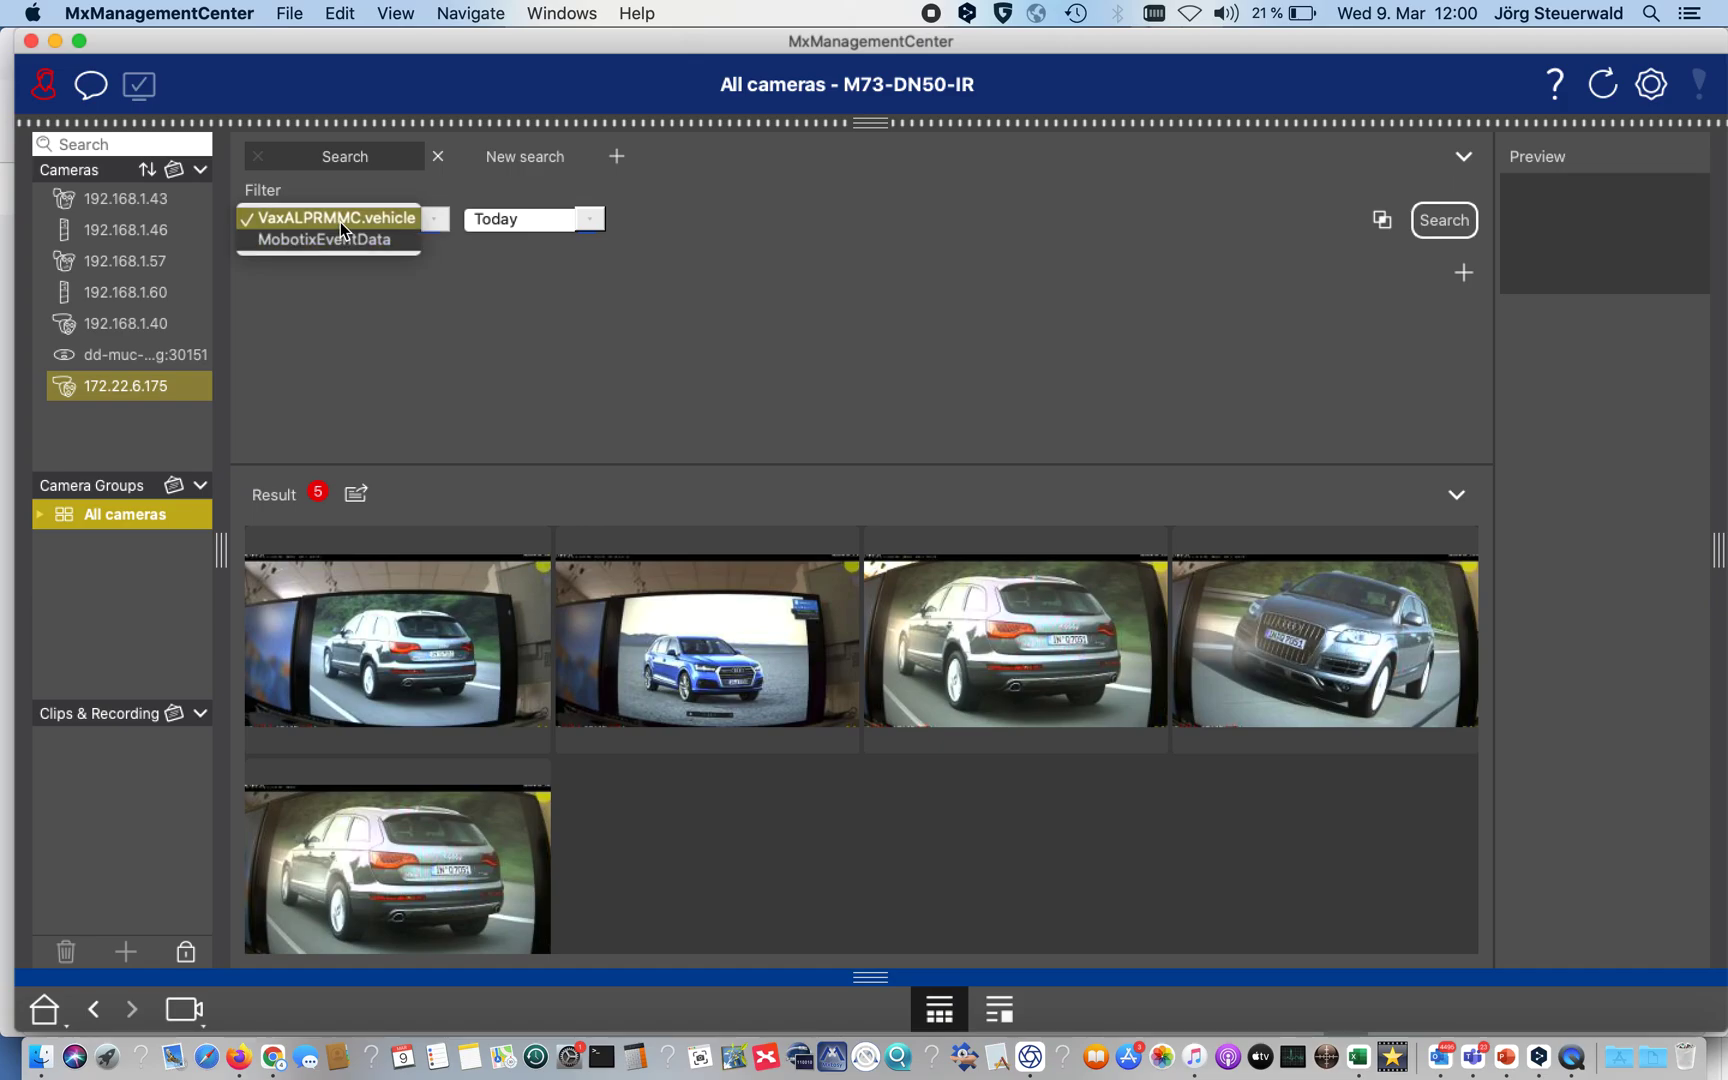
left_click(336, 217)
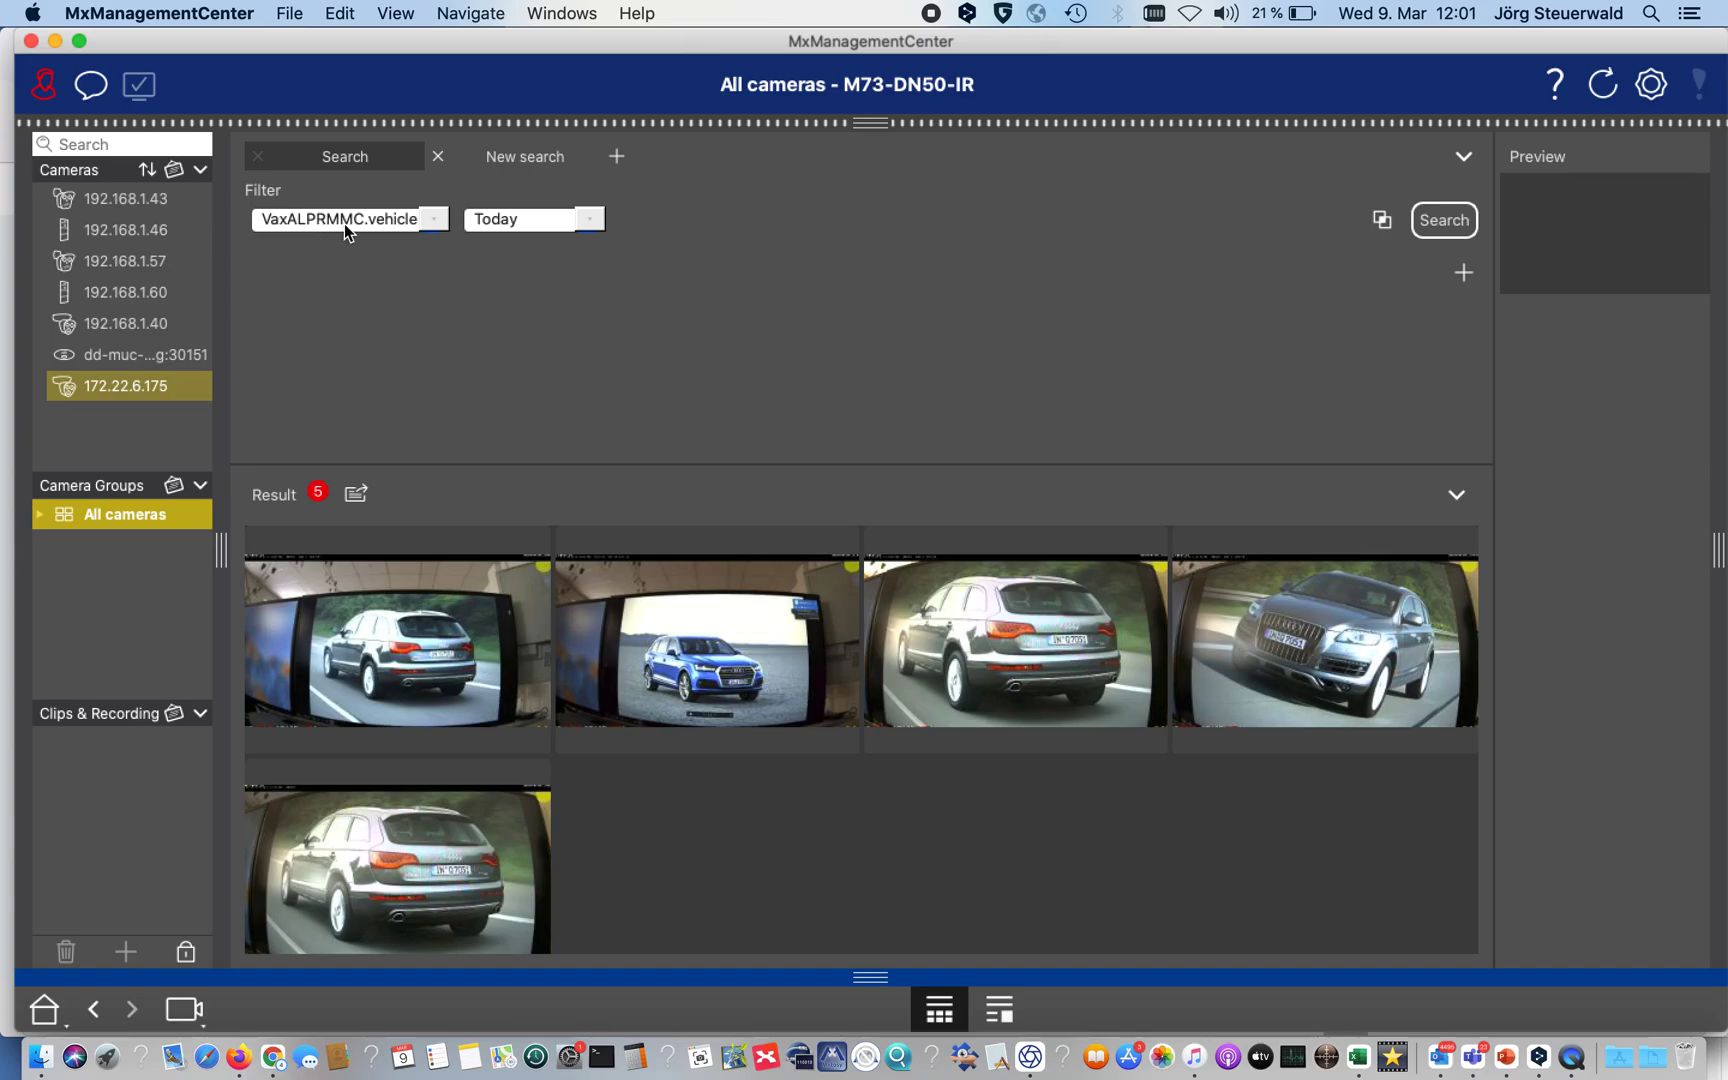
mouse_move(1445, 219)
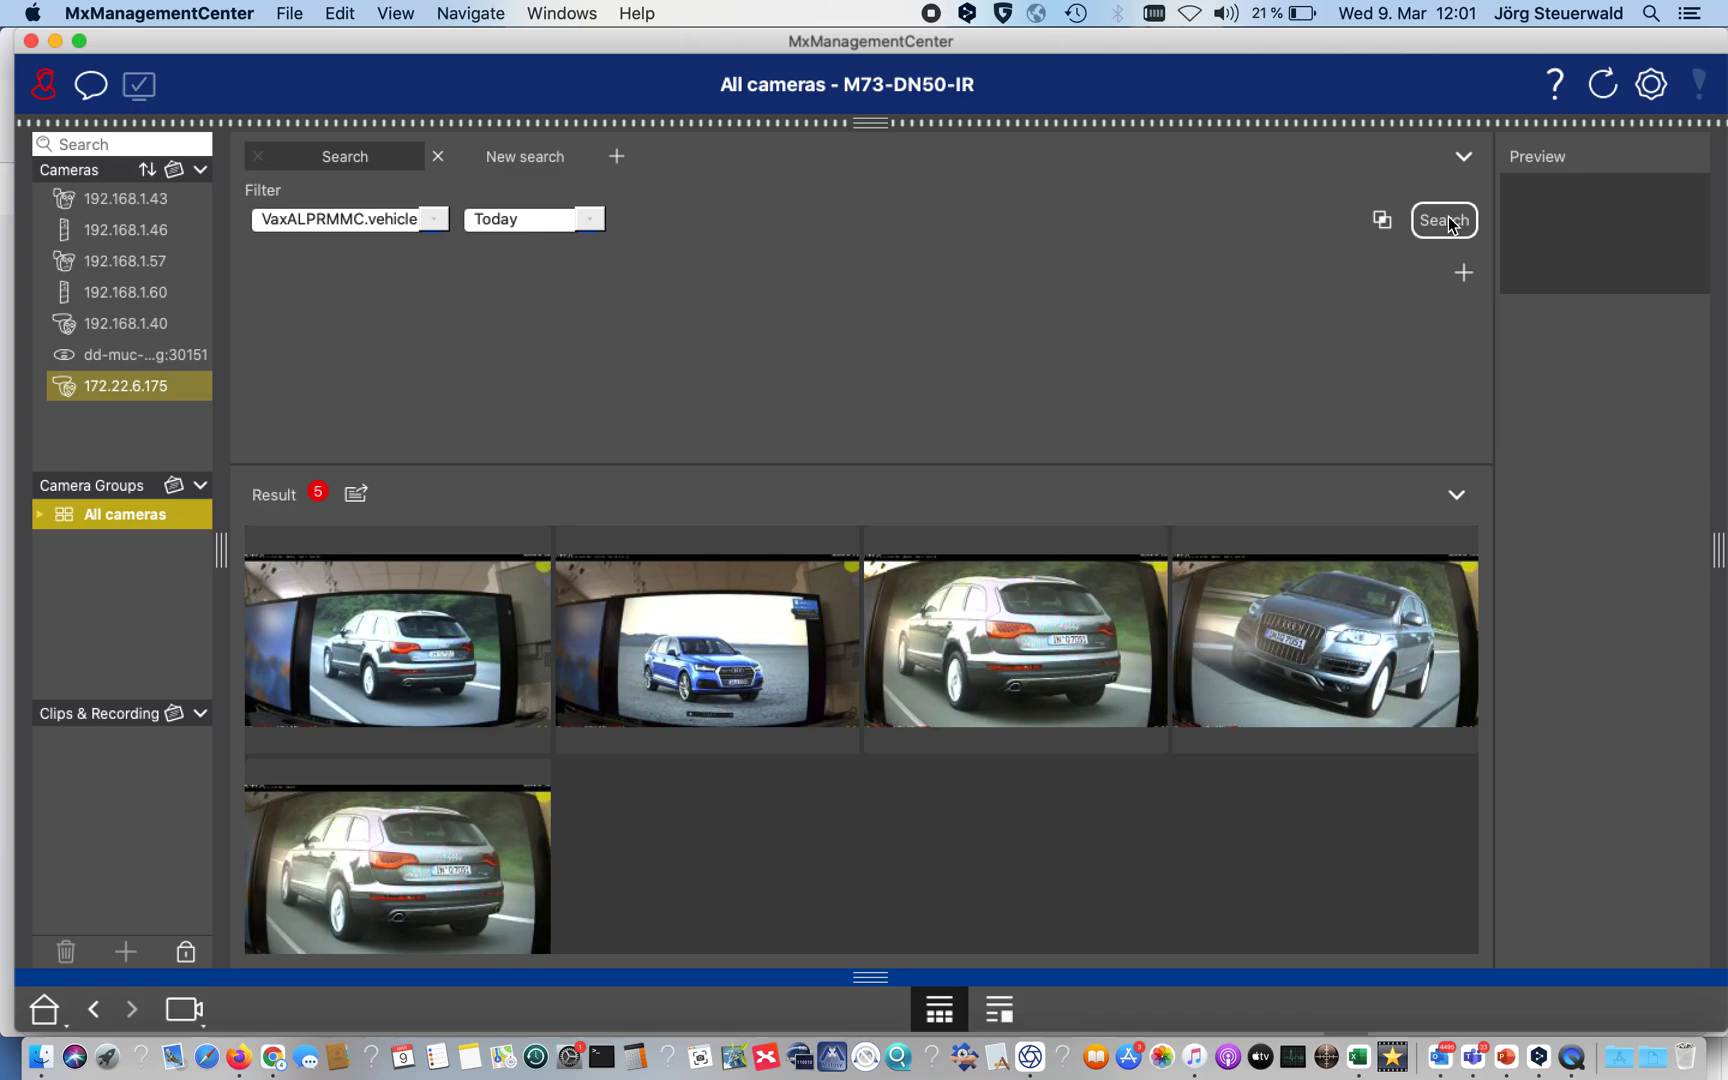
- Run today's vehicle search and scroll through the 947 result thumbnails
left_click(1444, 219)
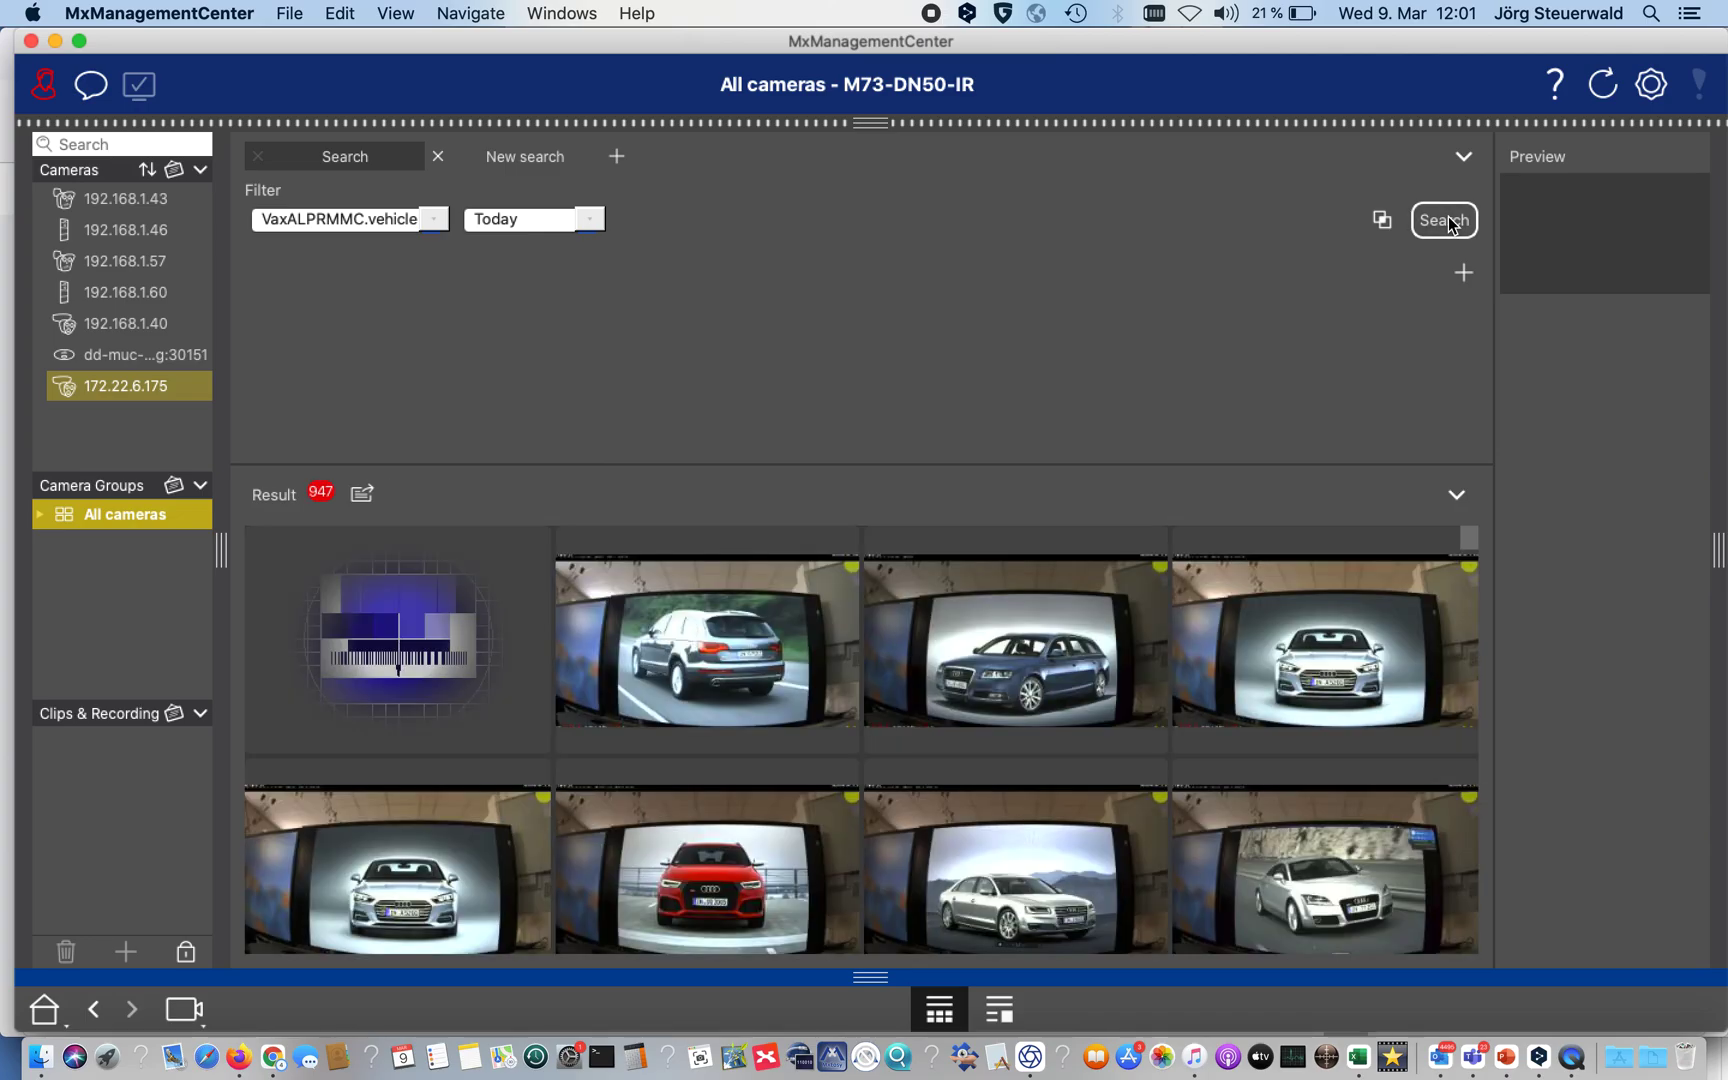
scroll("down", 3)
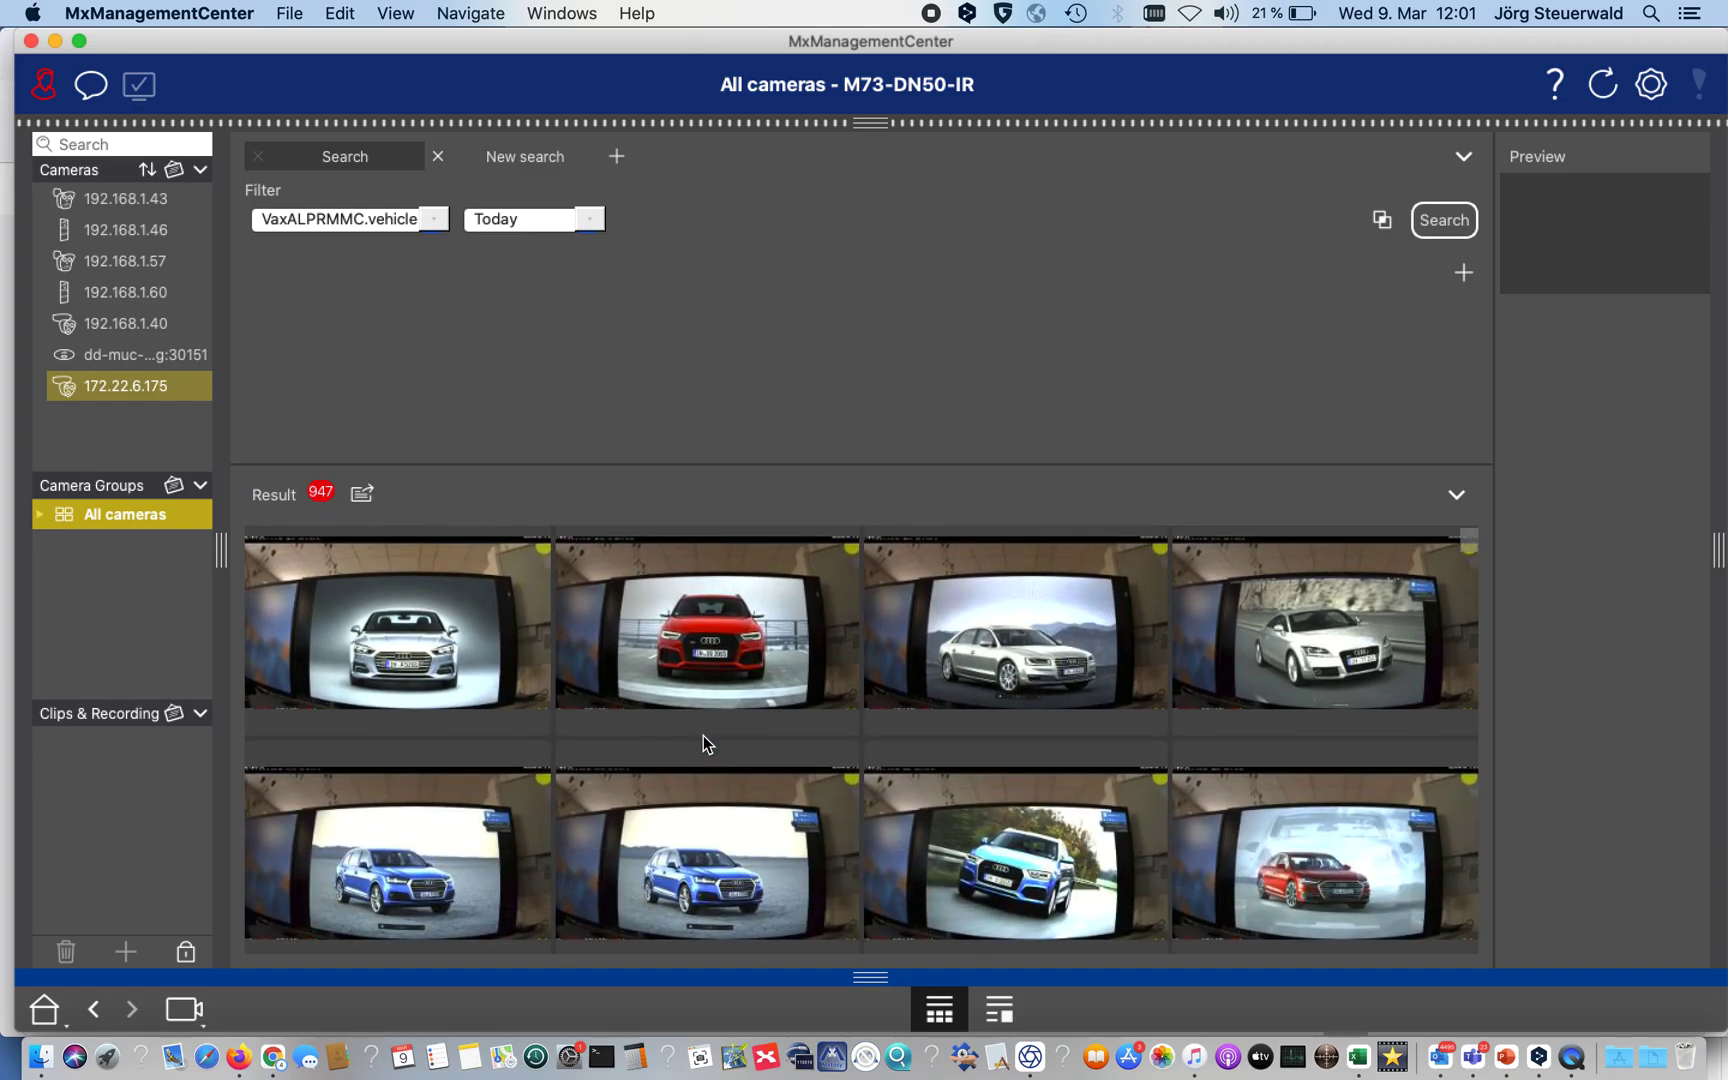
scroll("down", 3)
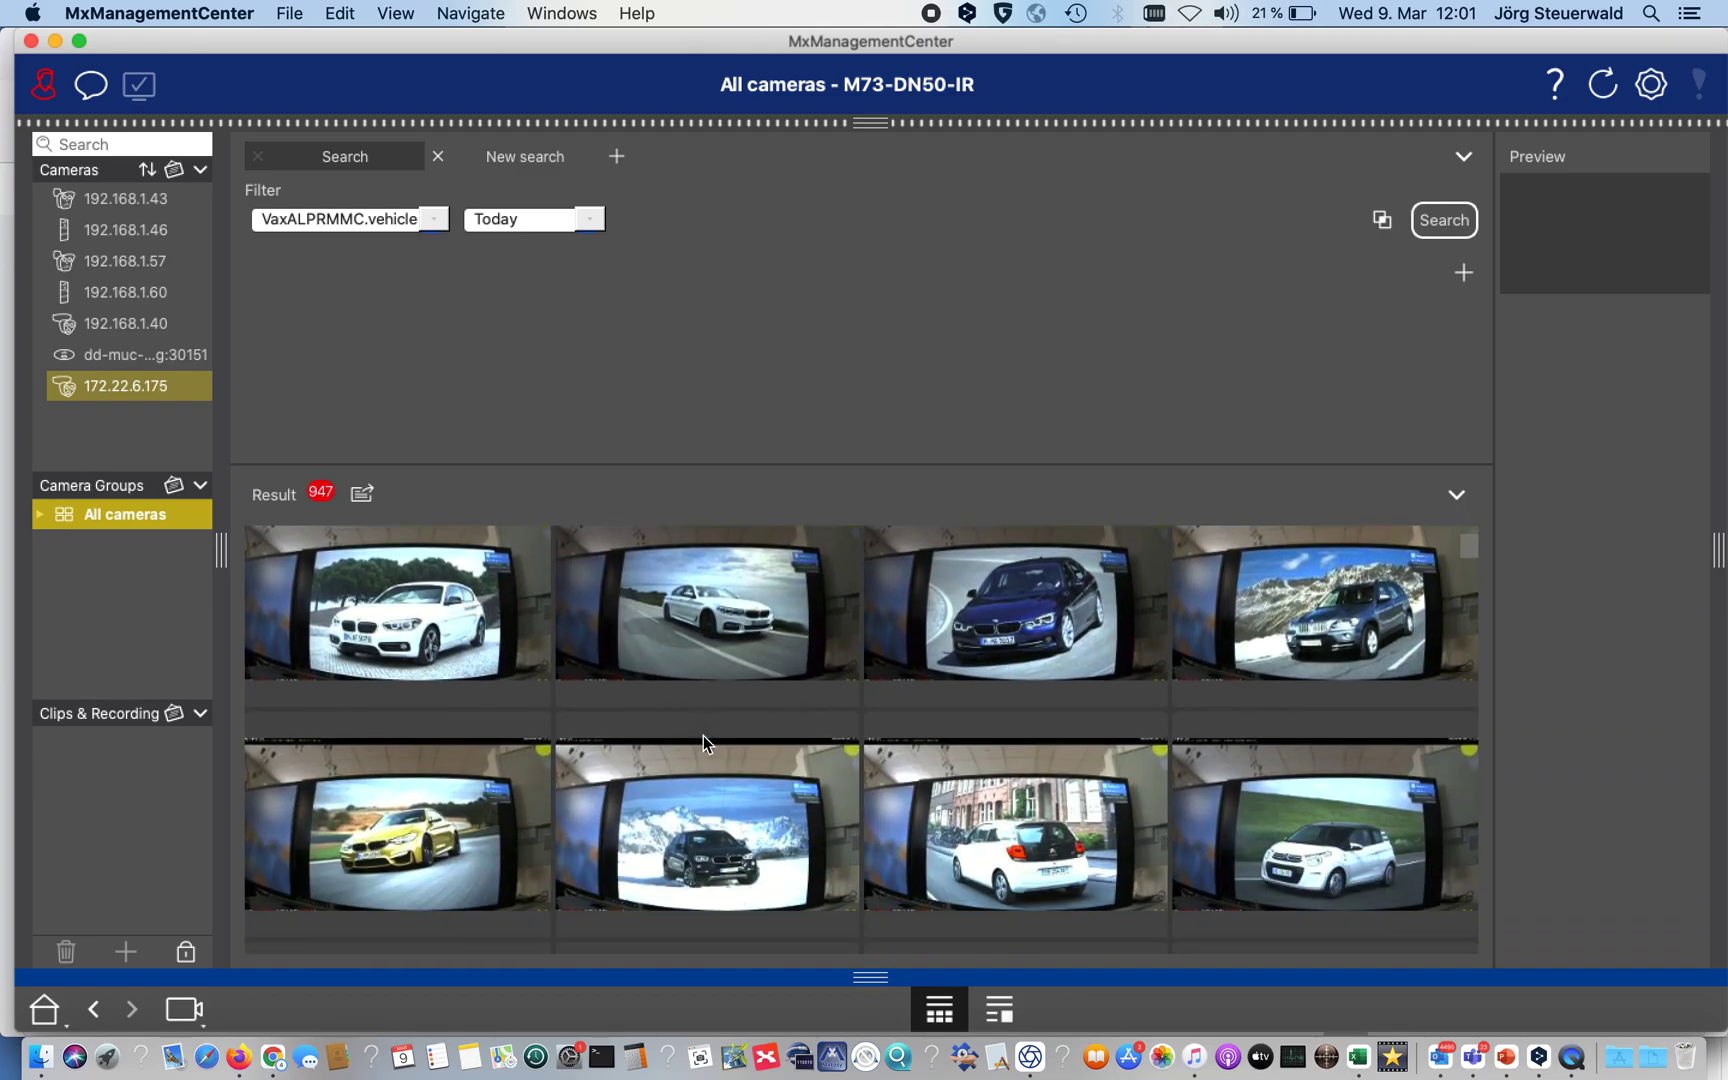
scroll("down", 3)
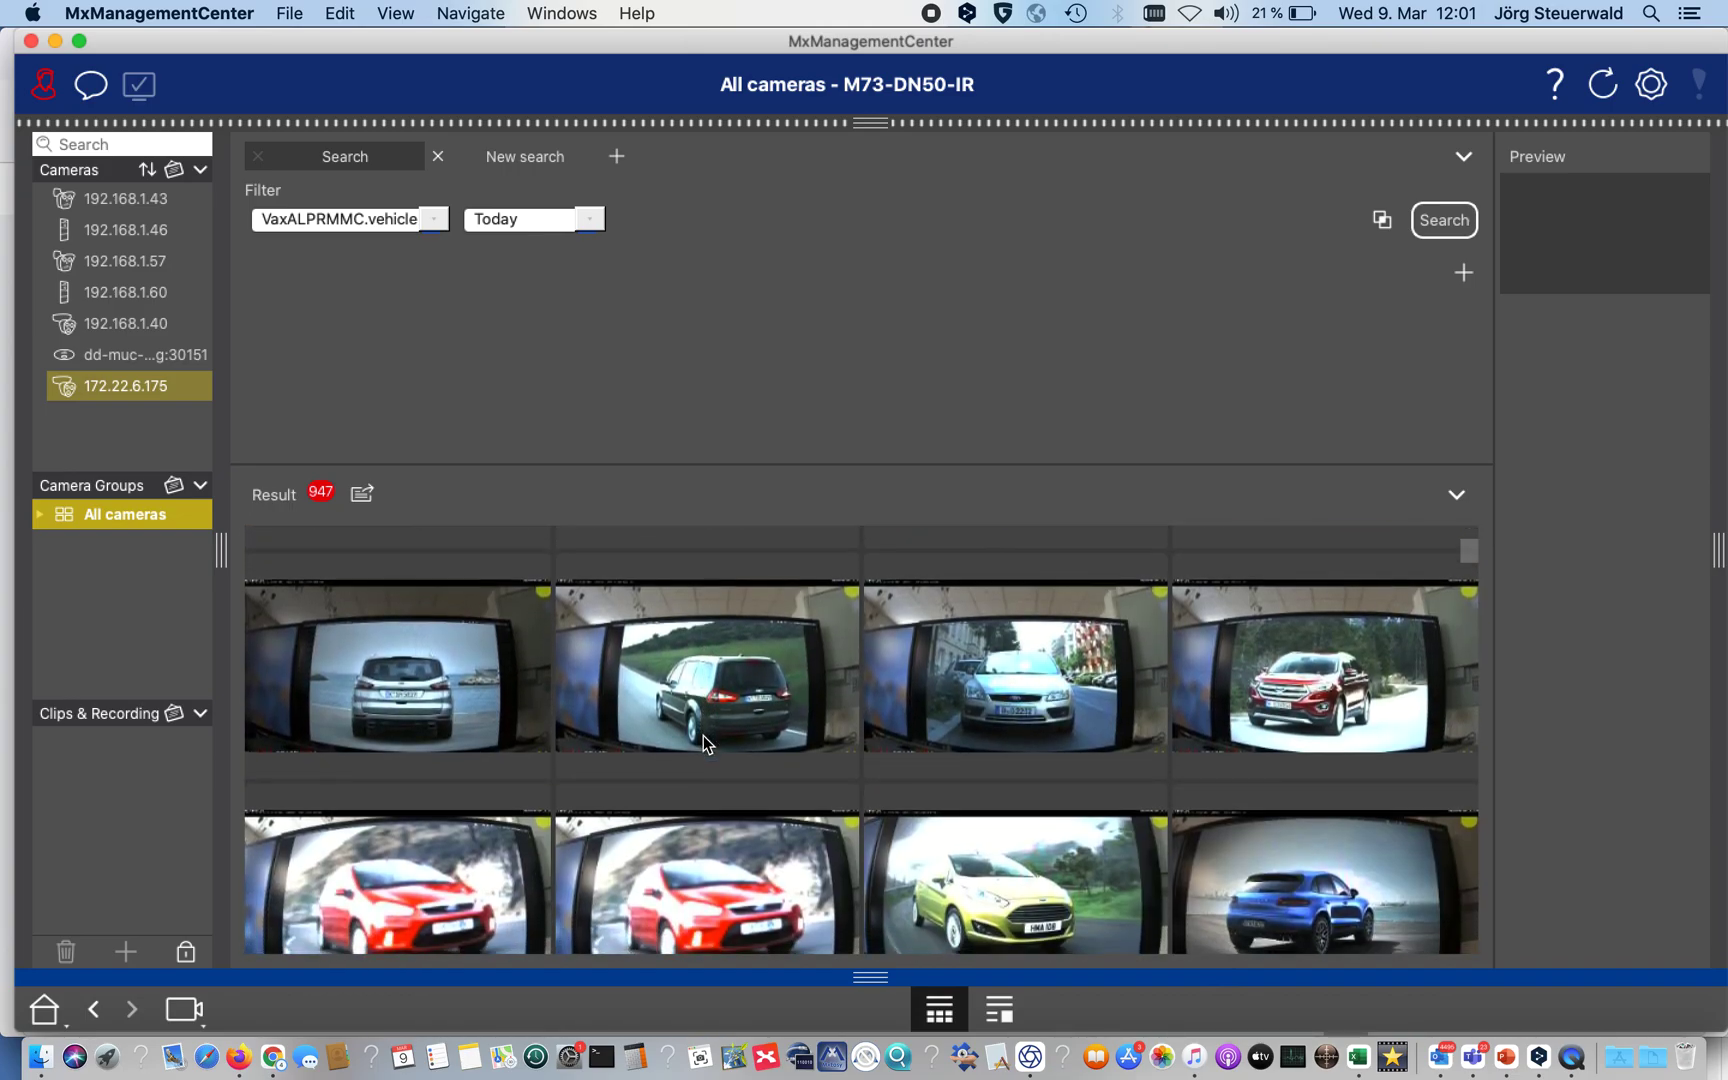
scroll("down", 3)
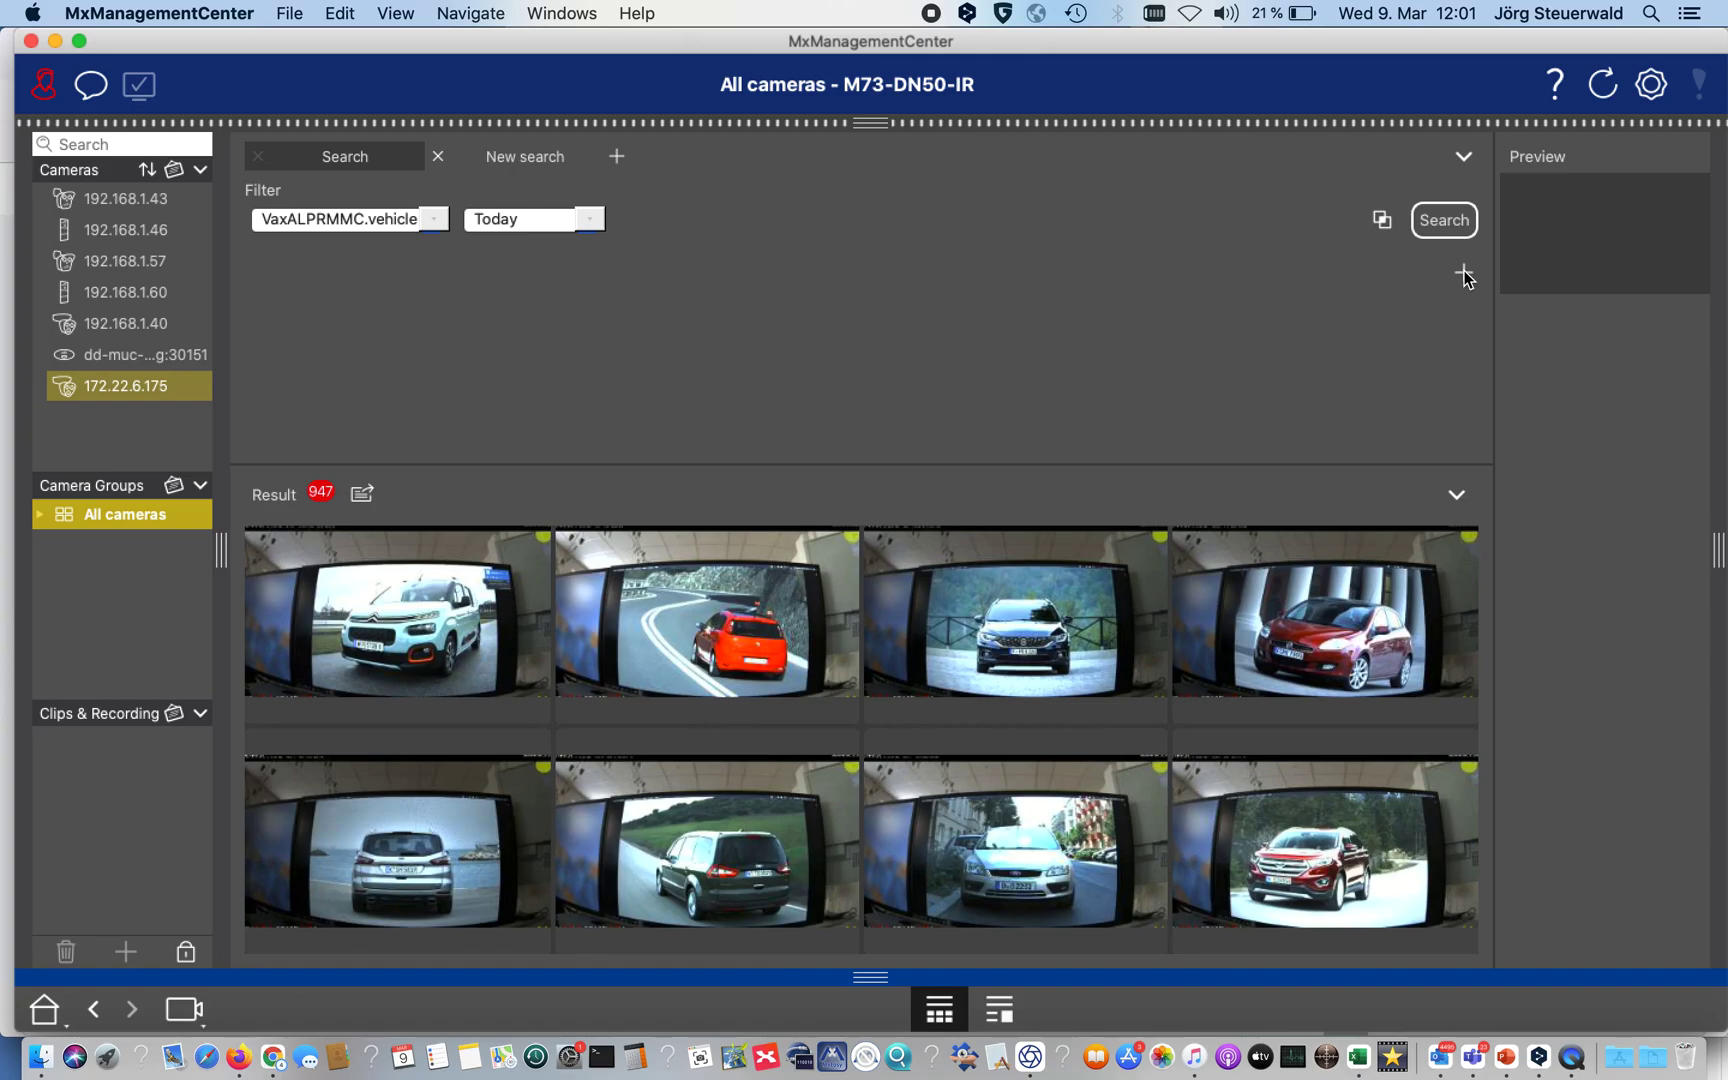
- Add a Make == Audi filter condition and search, leaving 57 results
left_click(1466, 274)
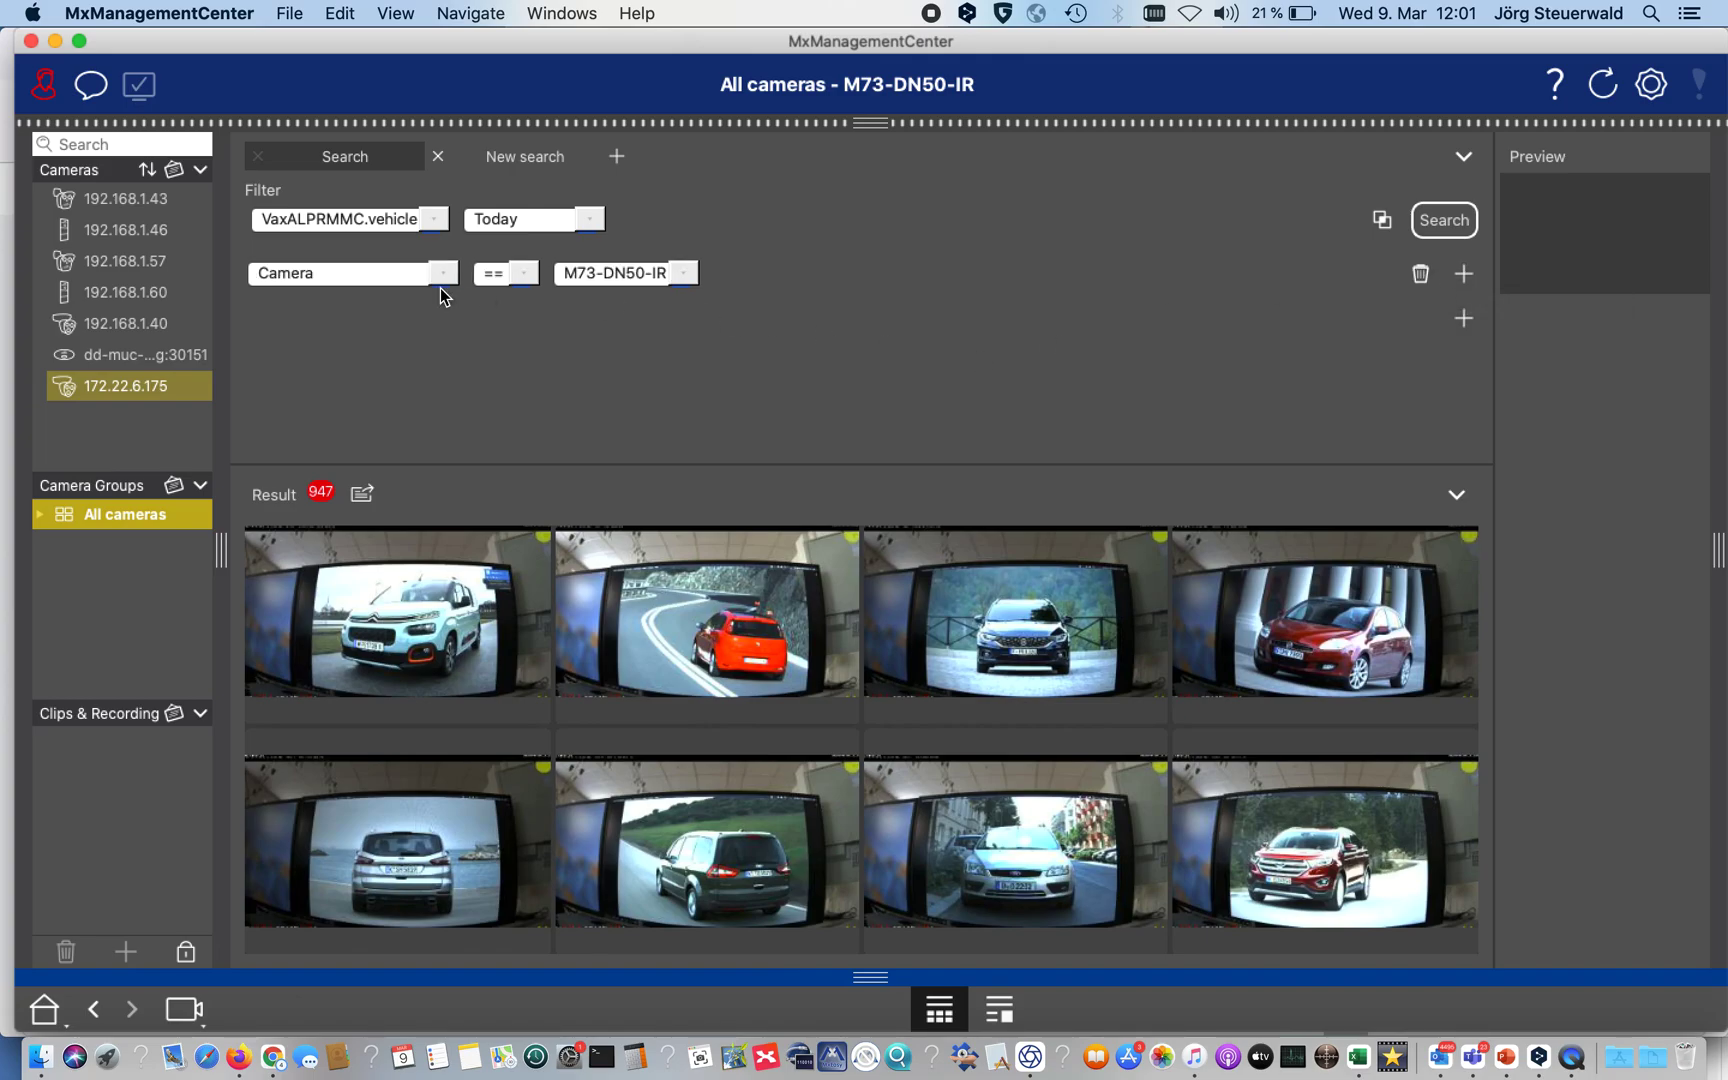
left_click(442, 273)
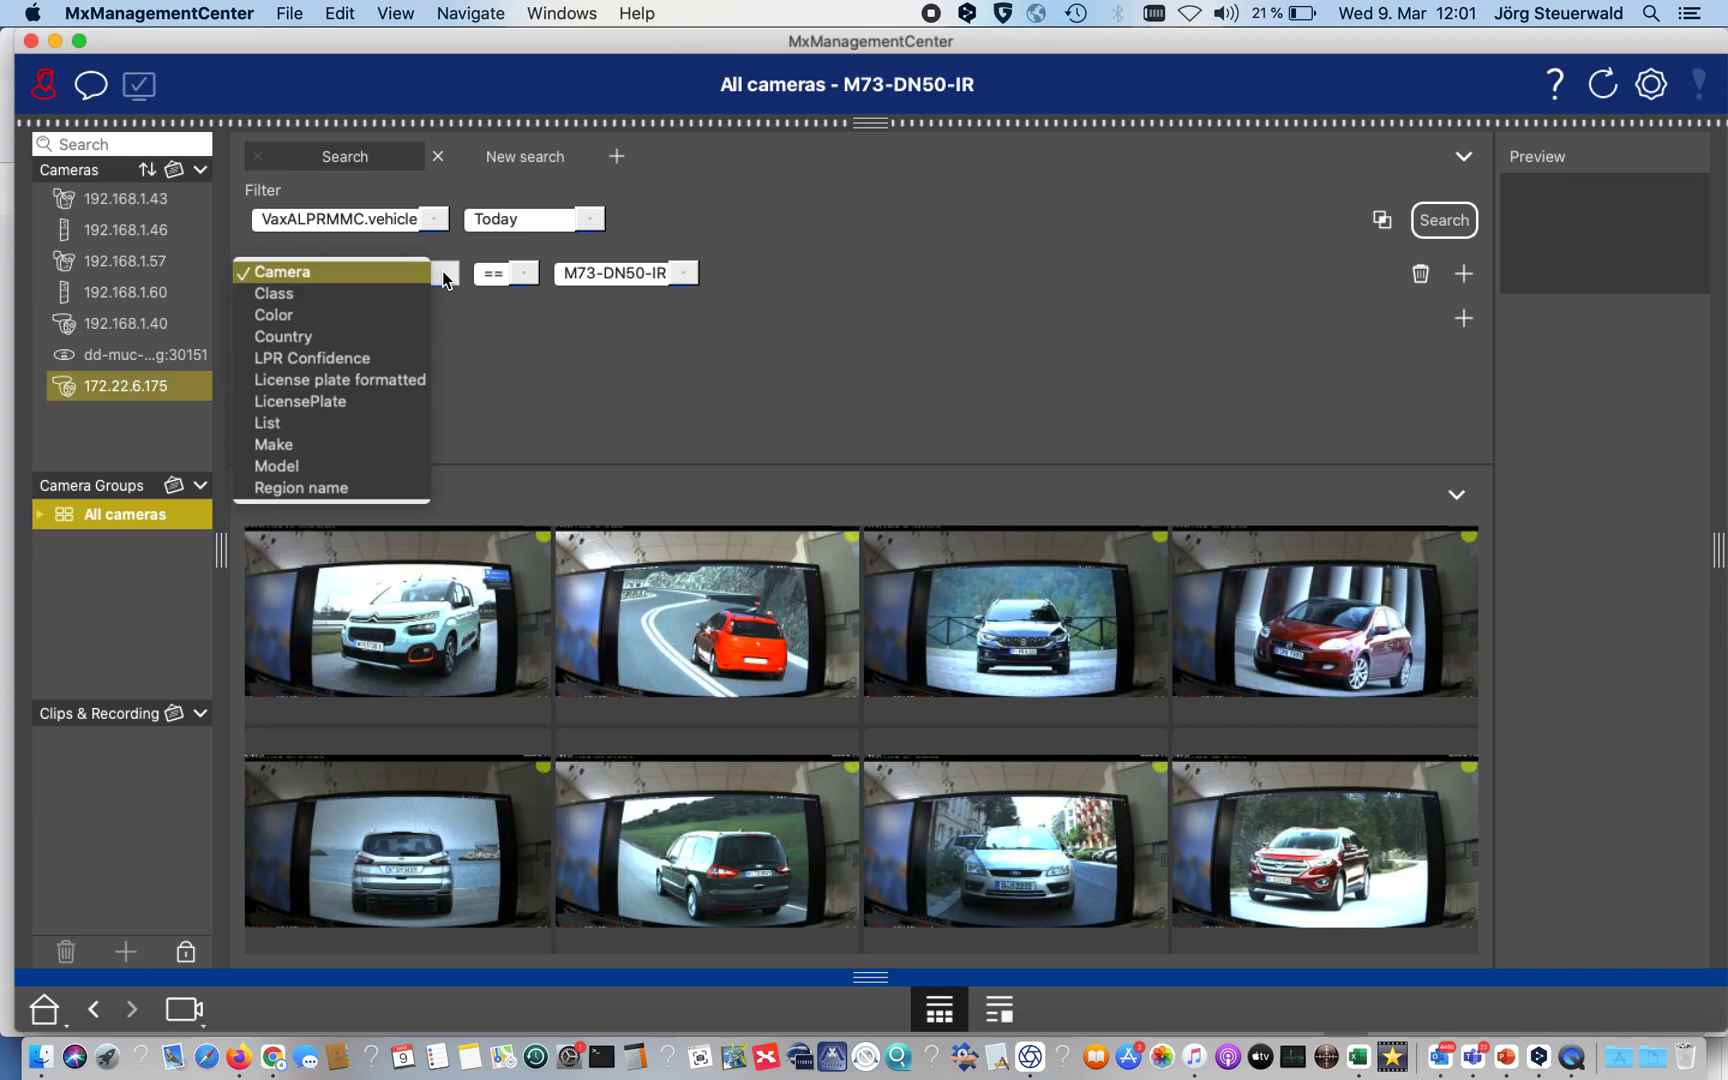
mouse_move(369, 300)
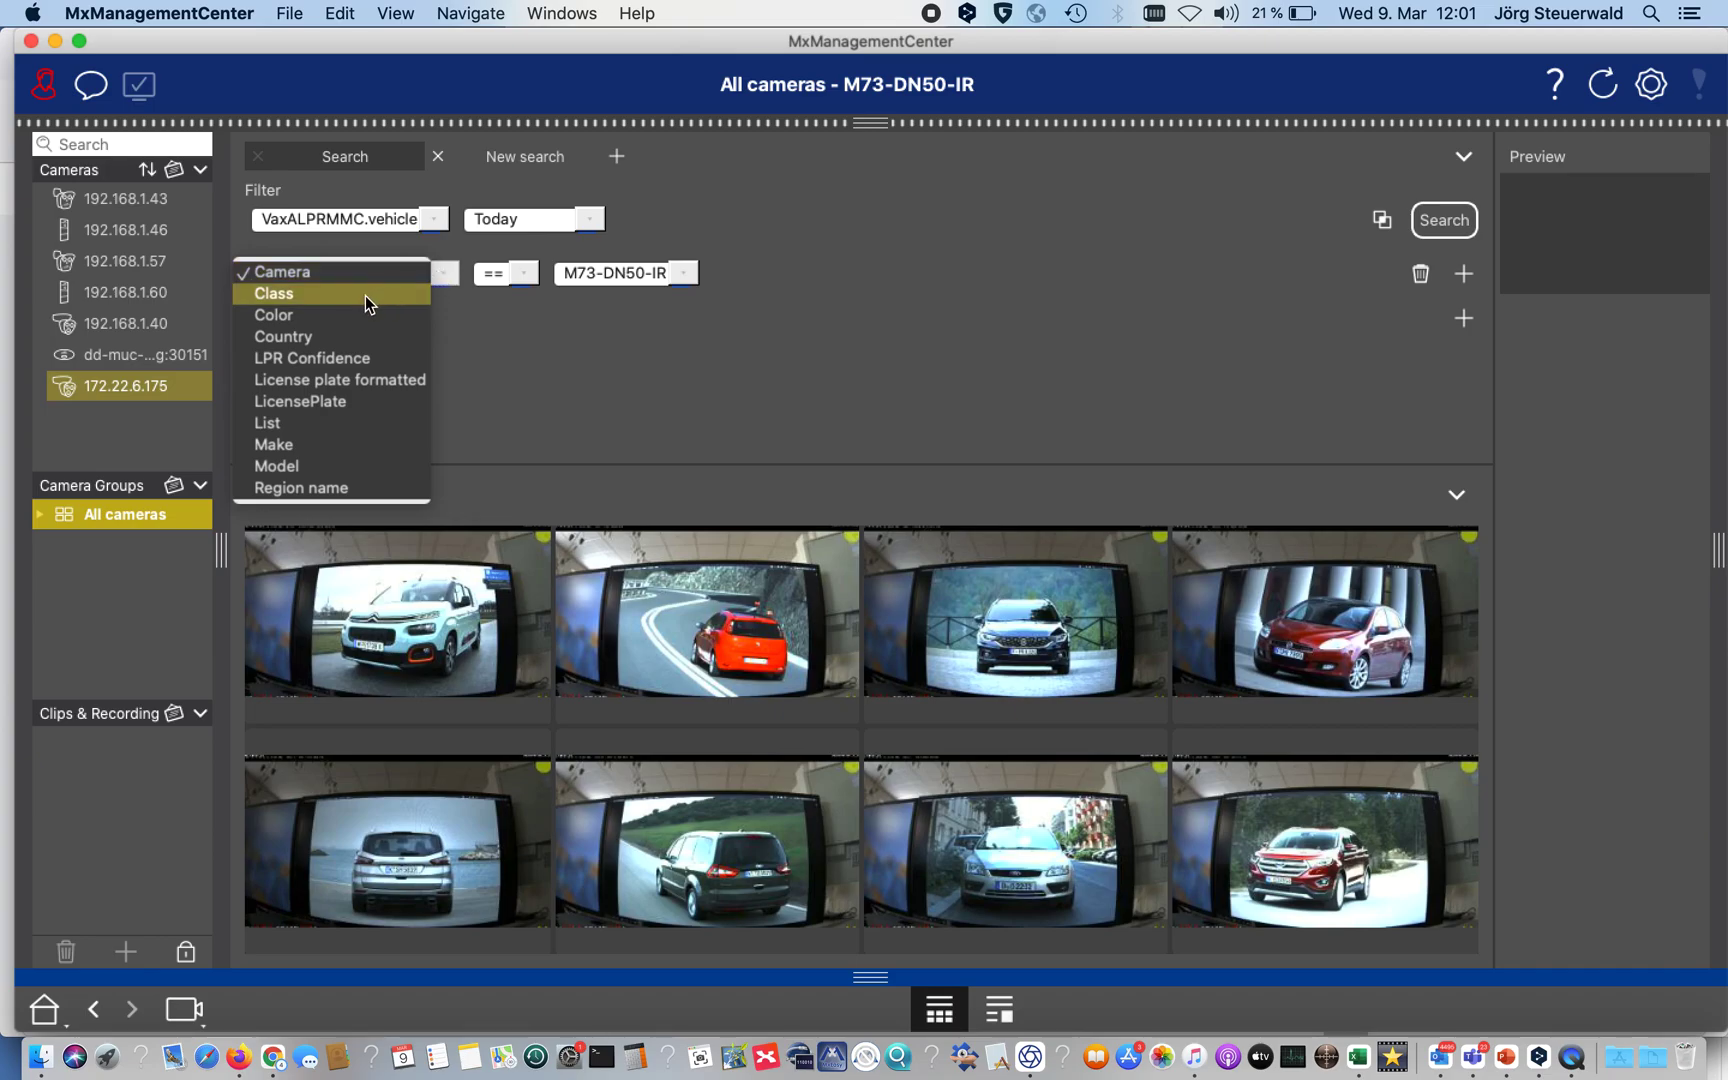
left_click(273, 444)
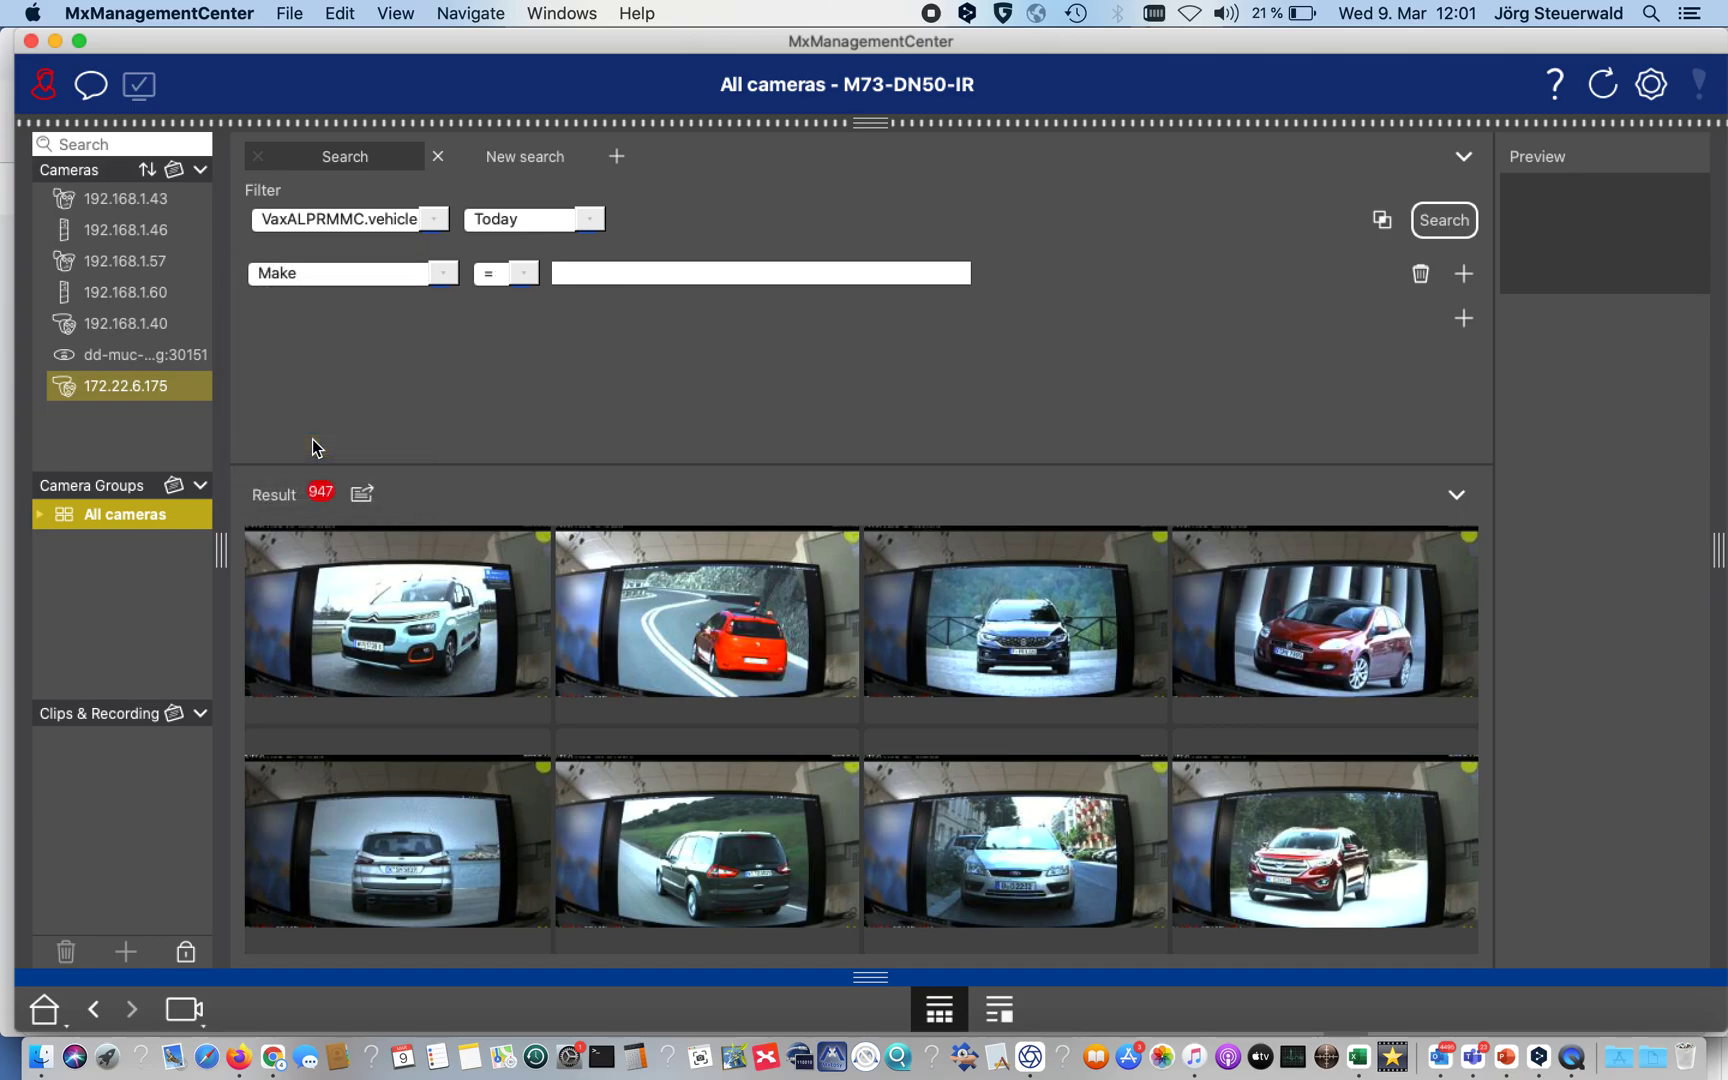
left_click(501, 273)
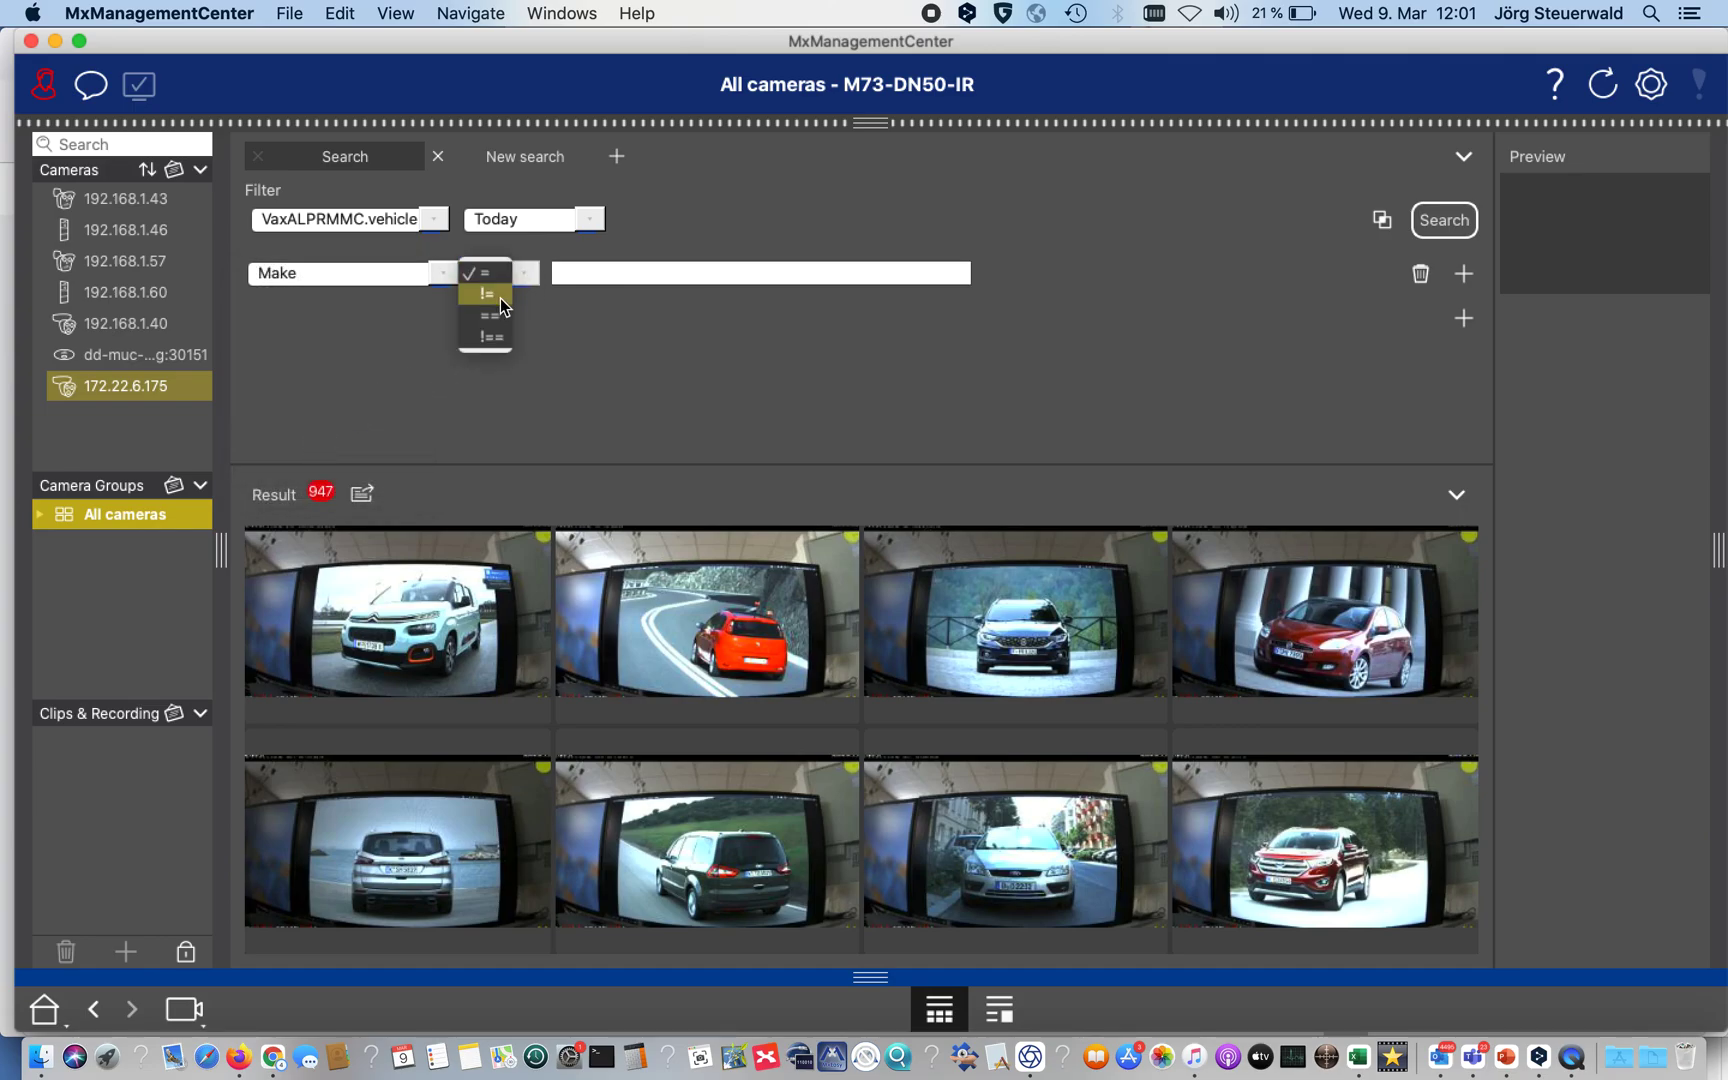
left_click(486, 317)
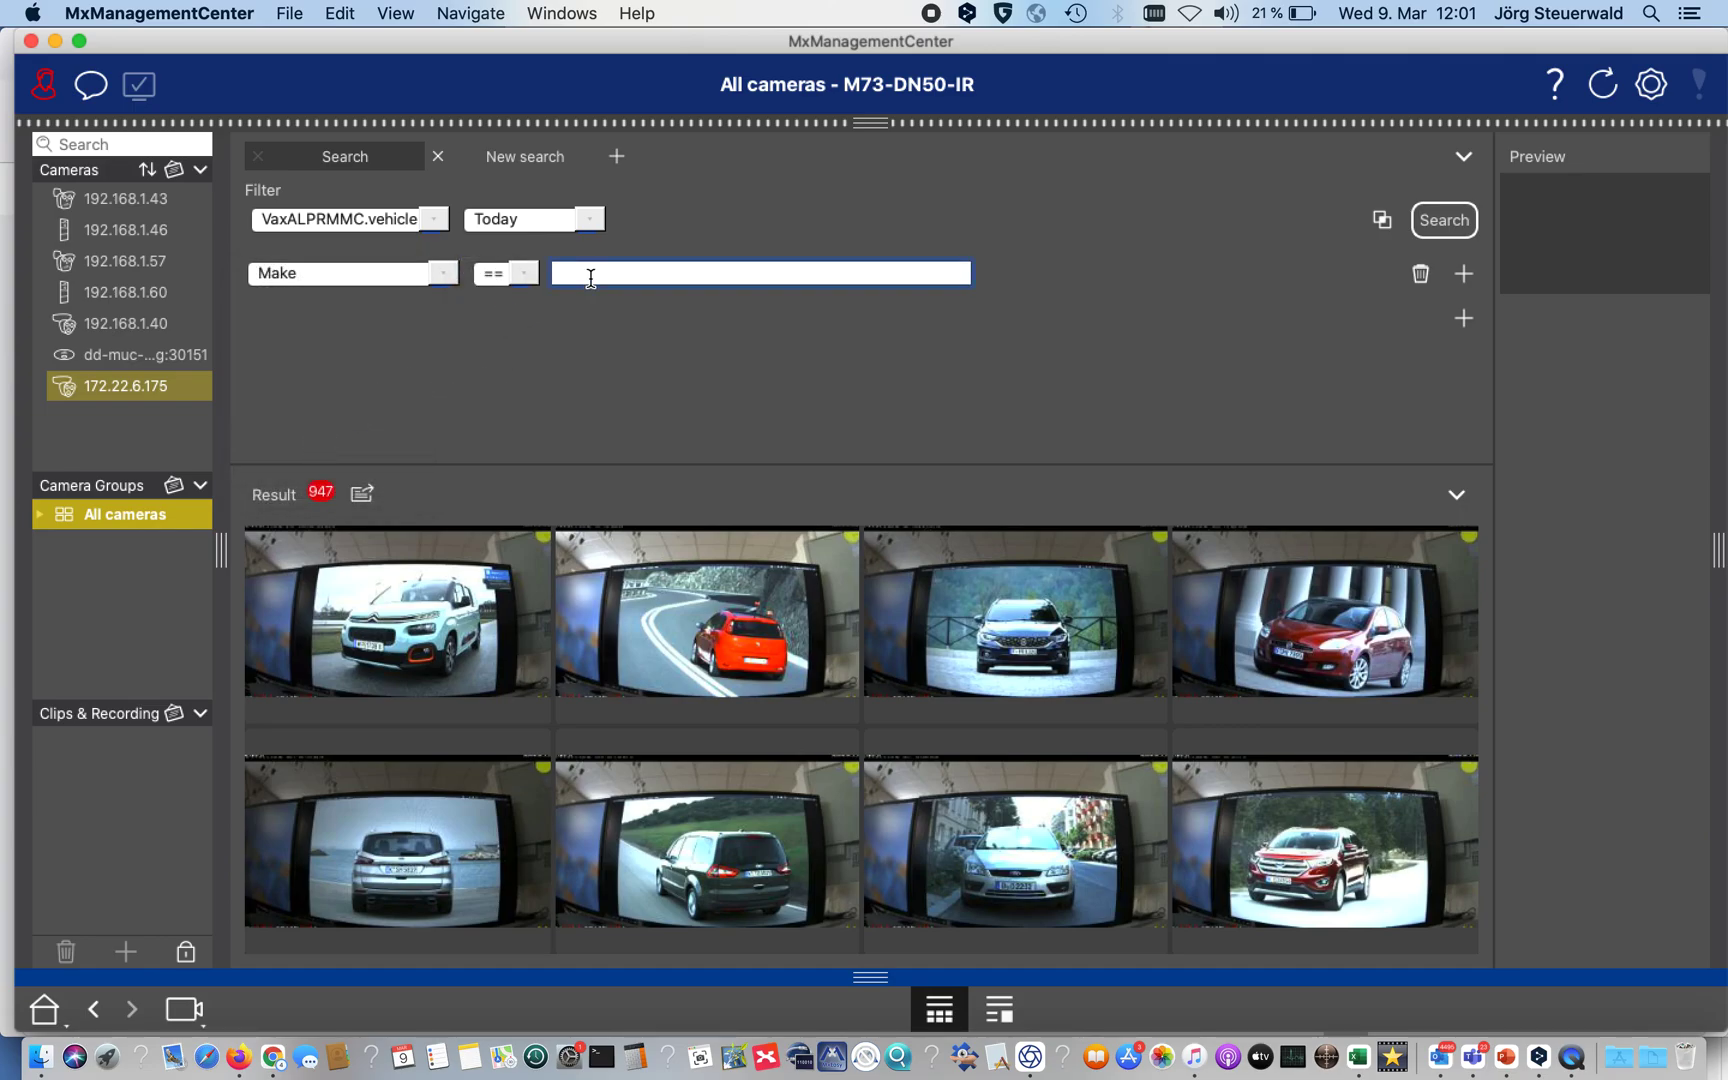
type("Audi")
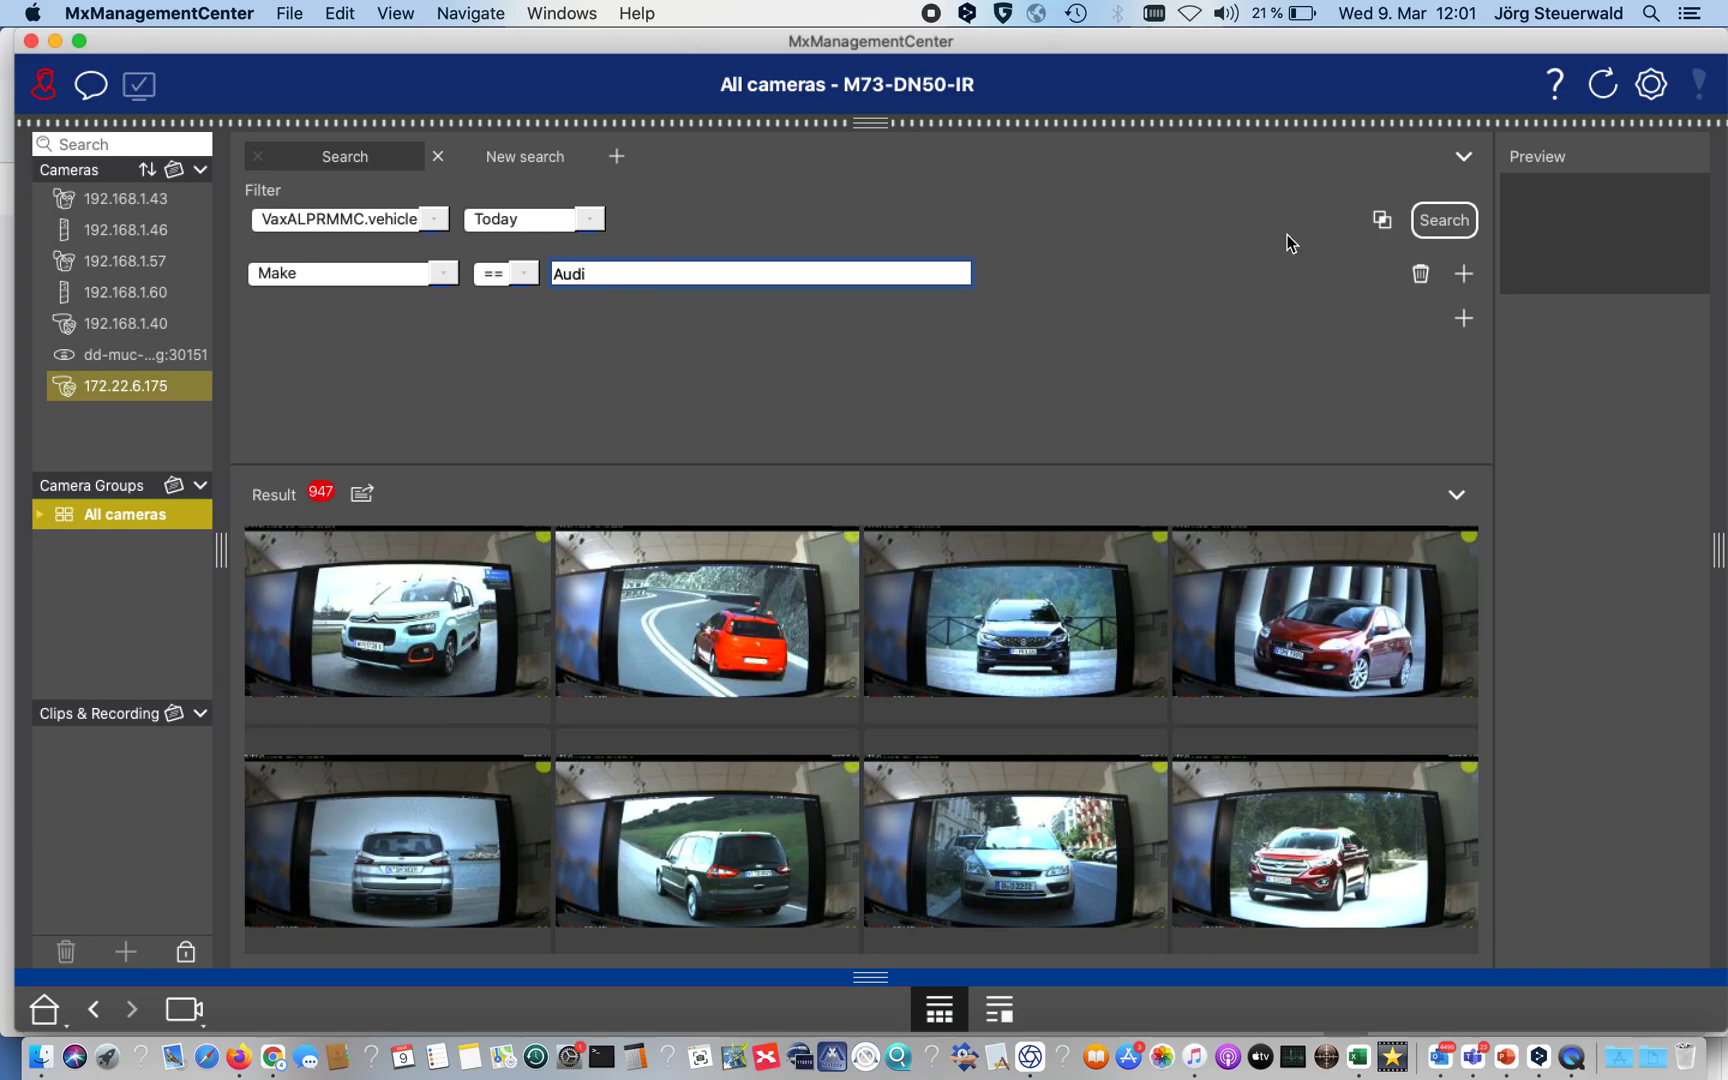
left_click(1441, 219)
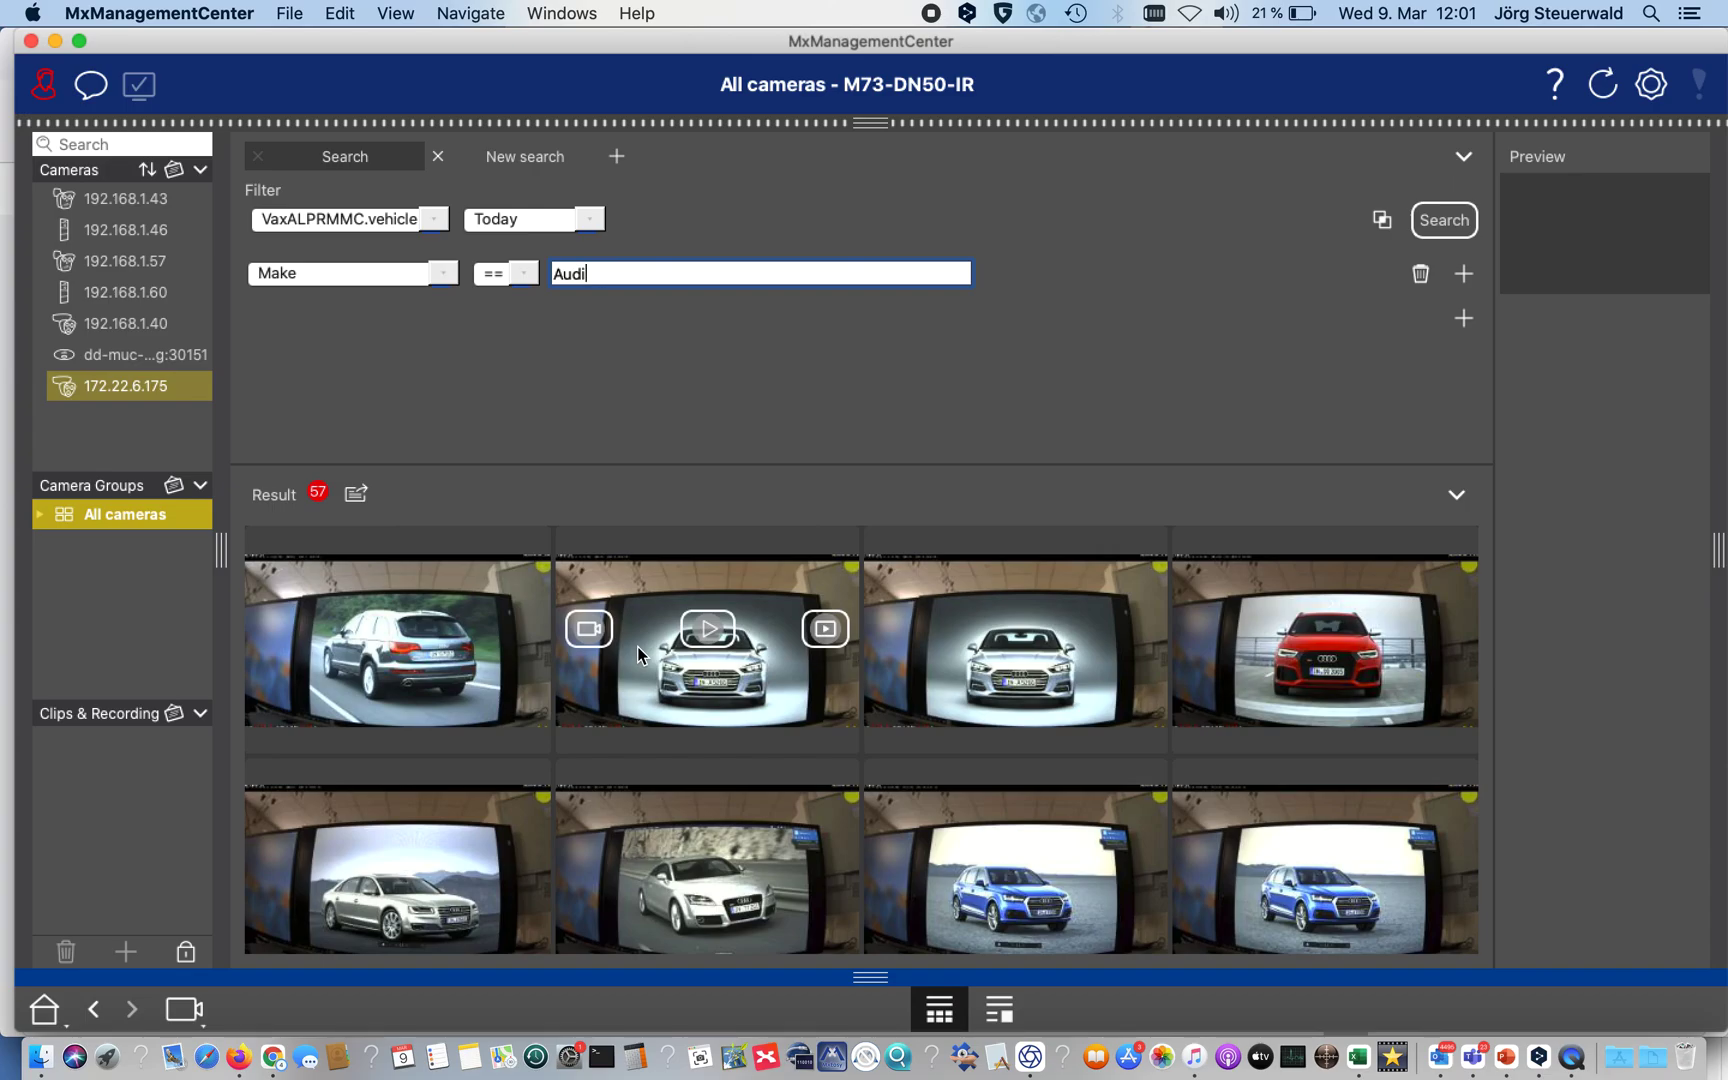
mouse_move(298, 477)
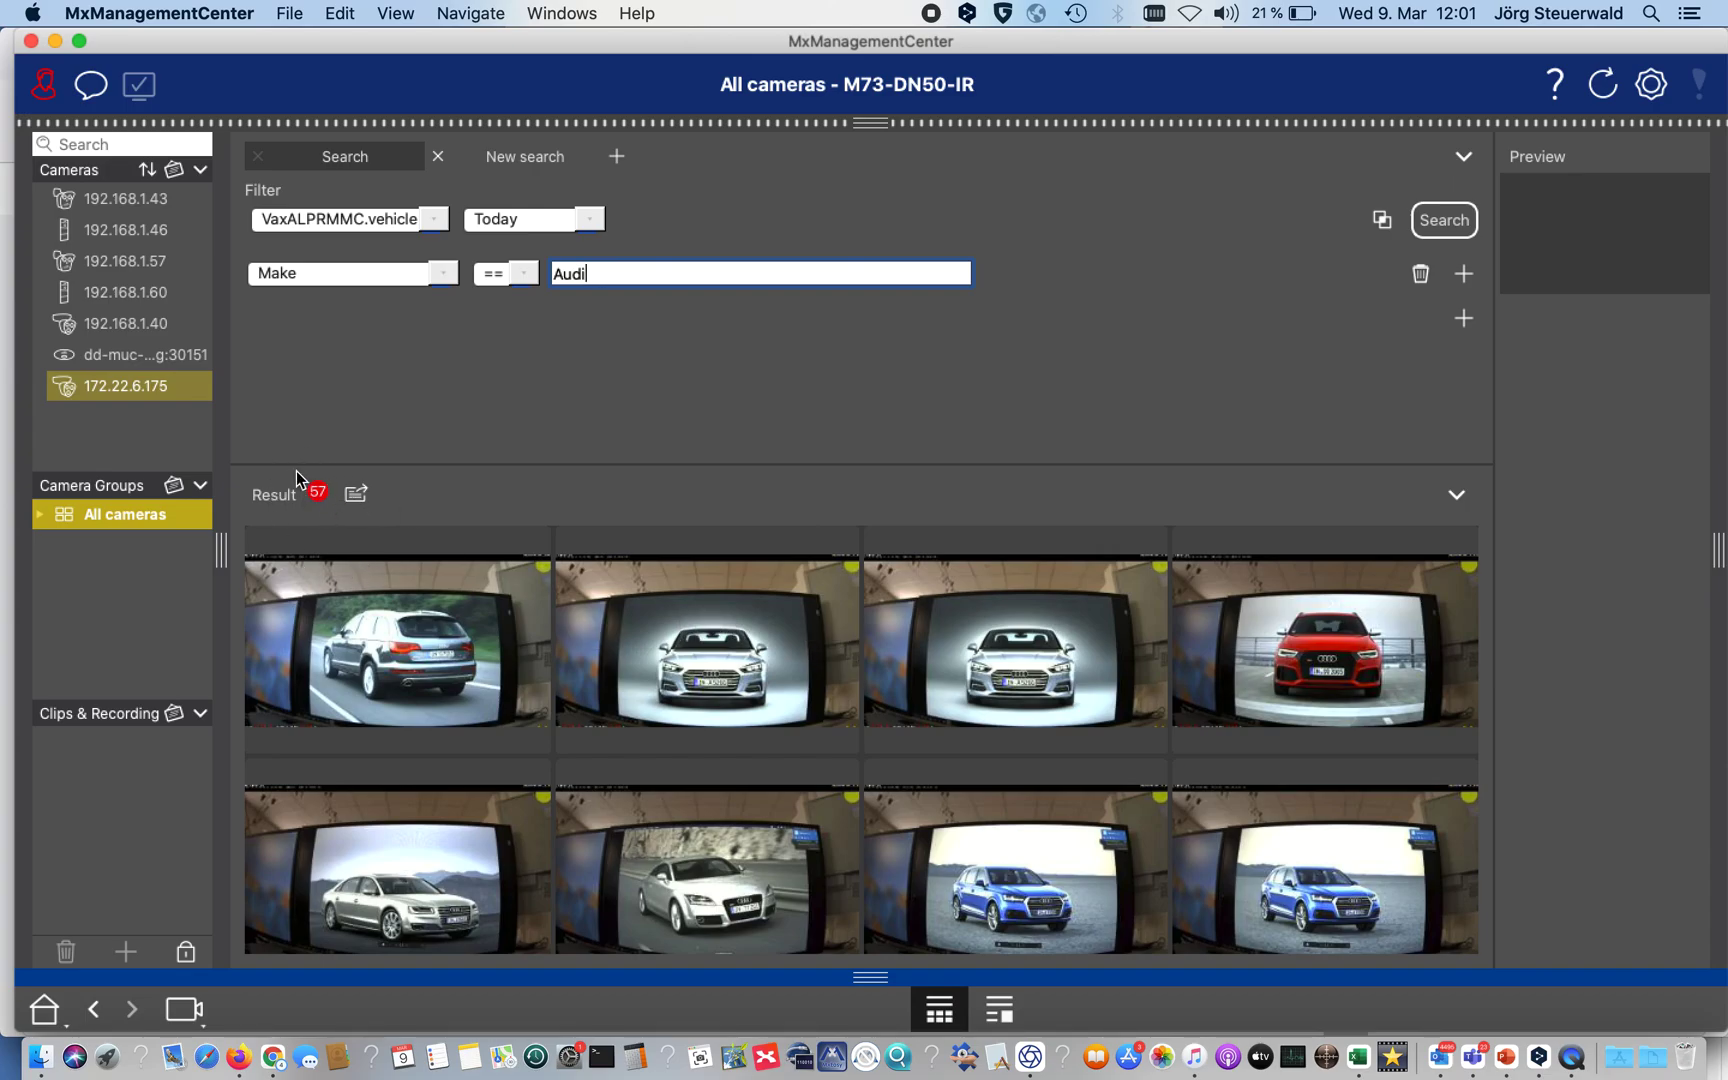
mouse_move(608, 506)
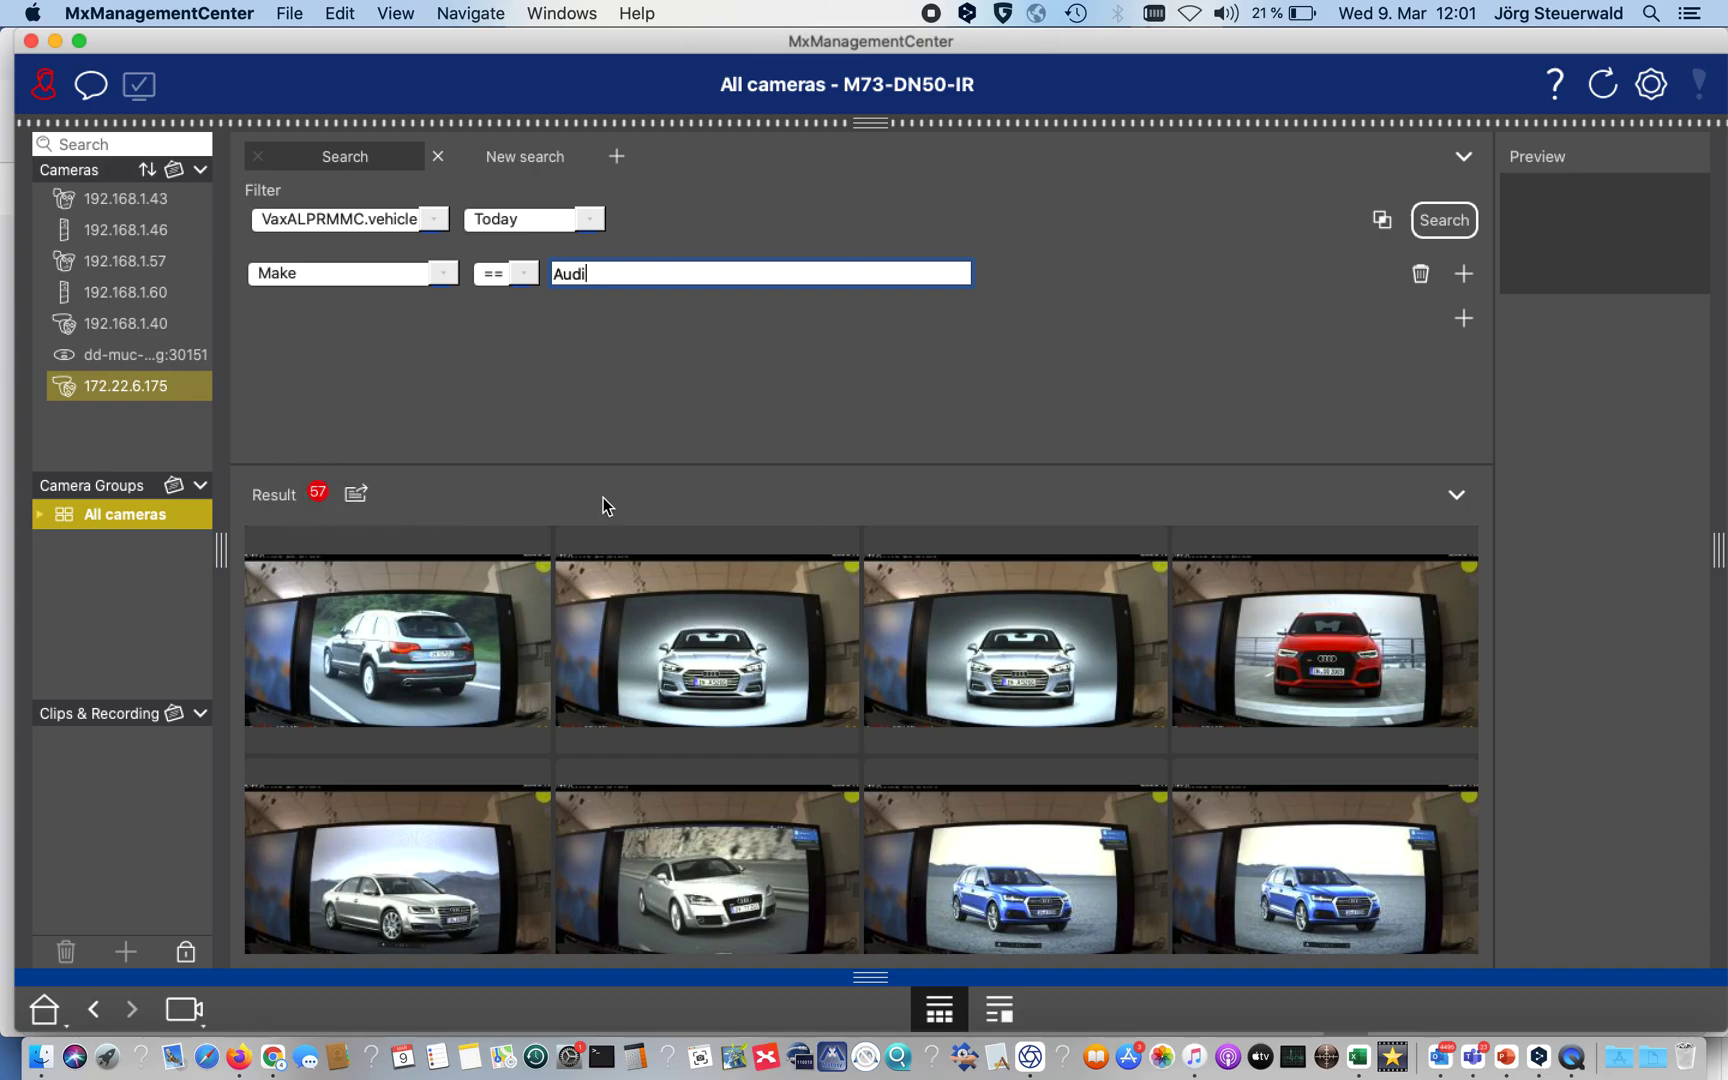
mouse_move(1445, 283)
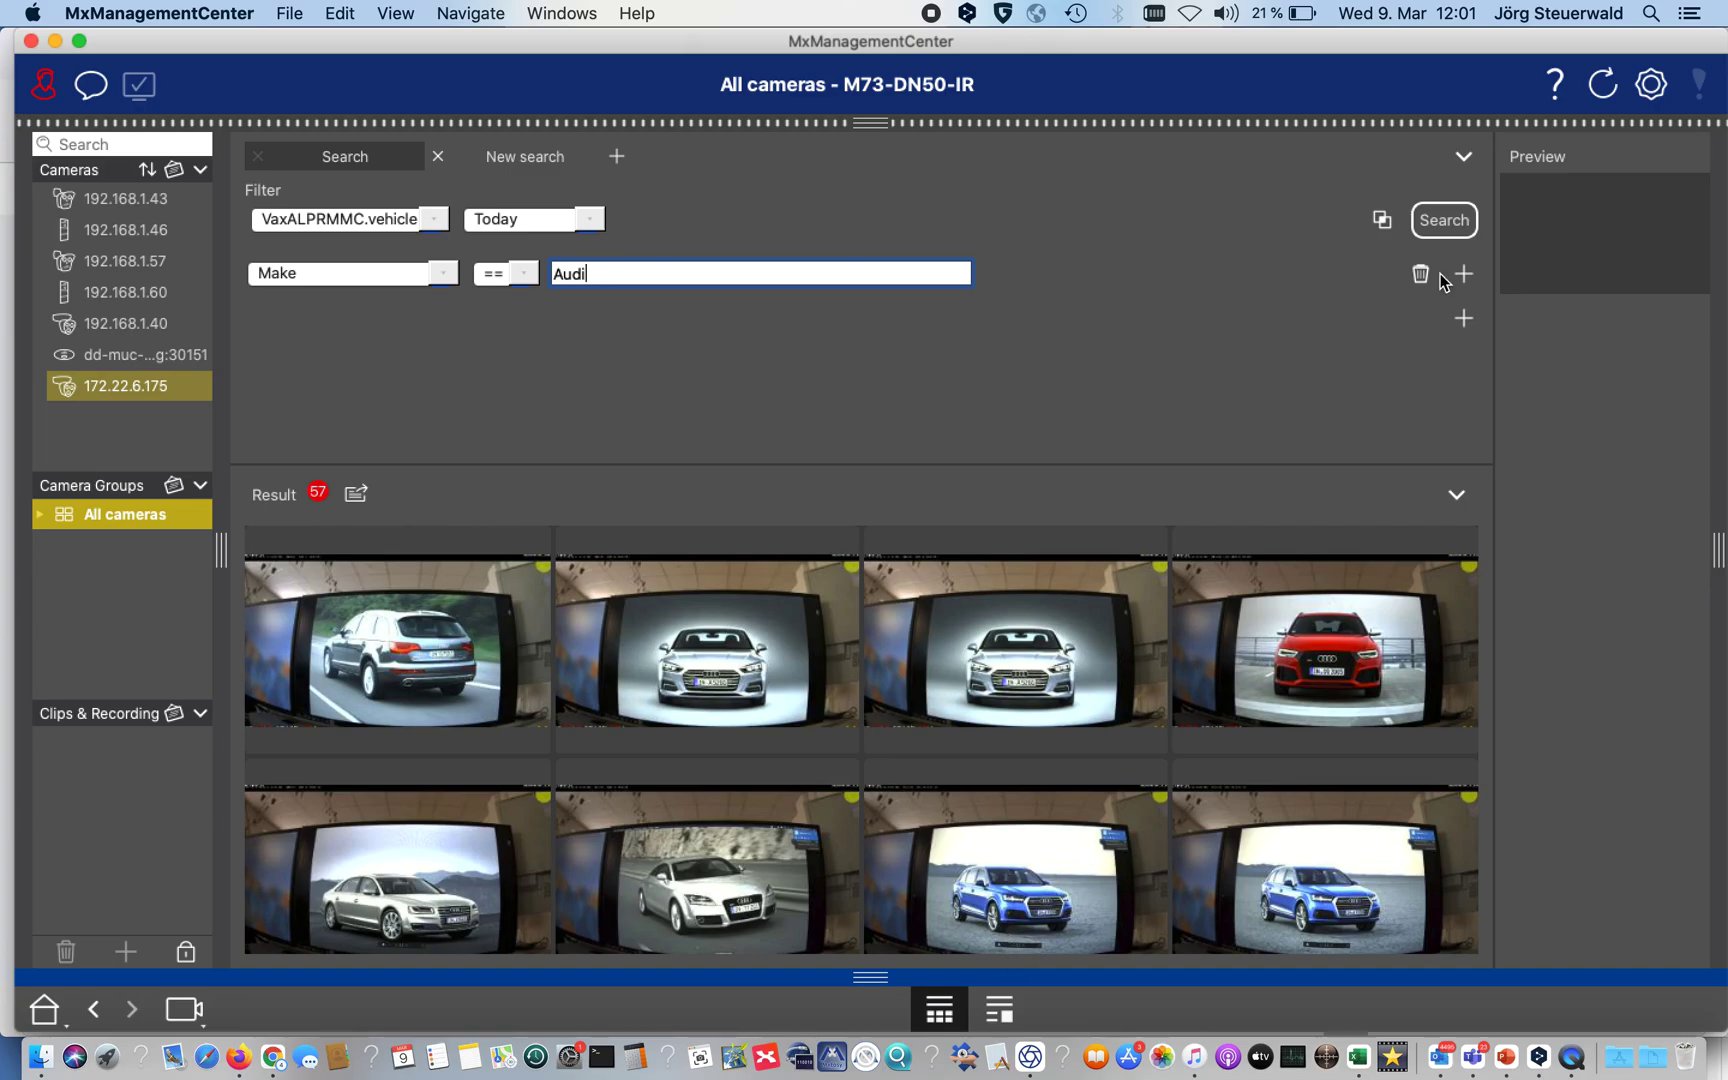
mouse_move(1464, 318)
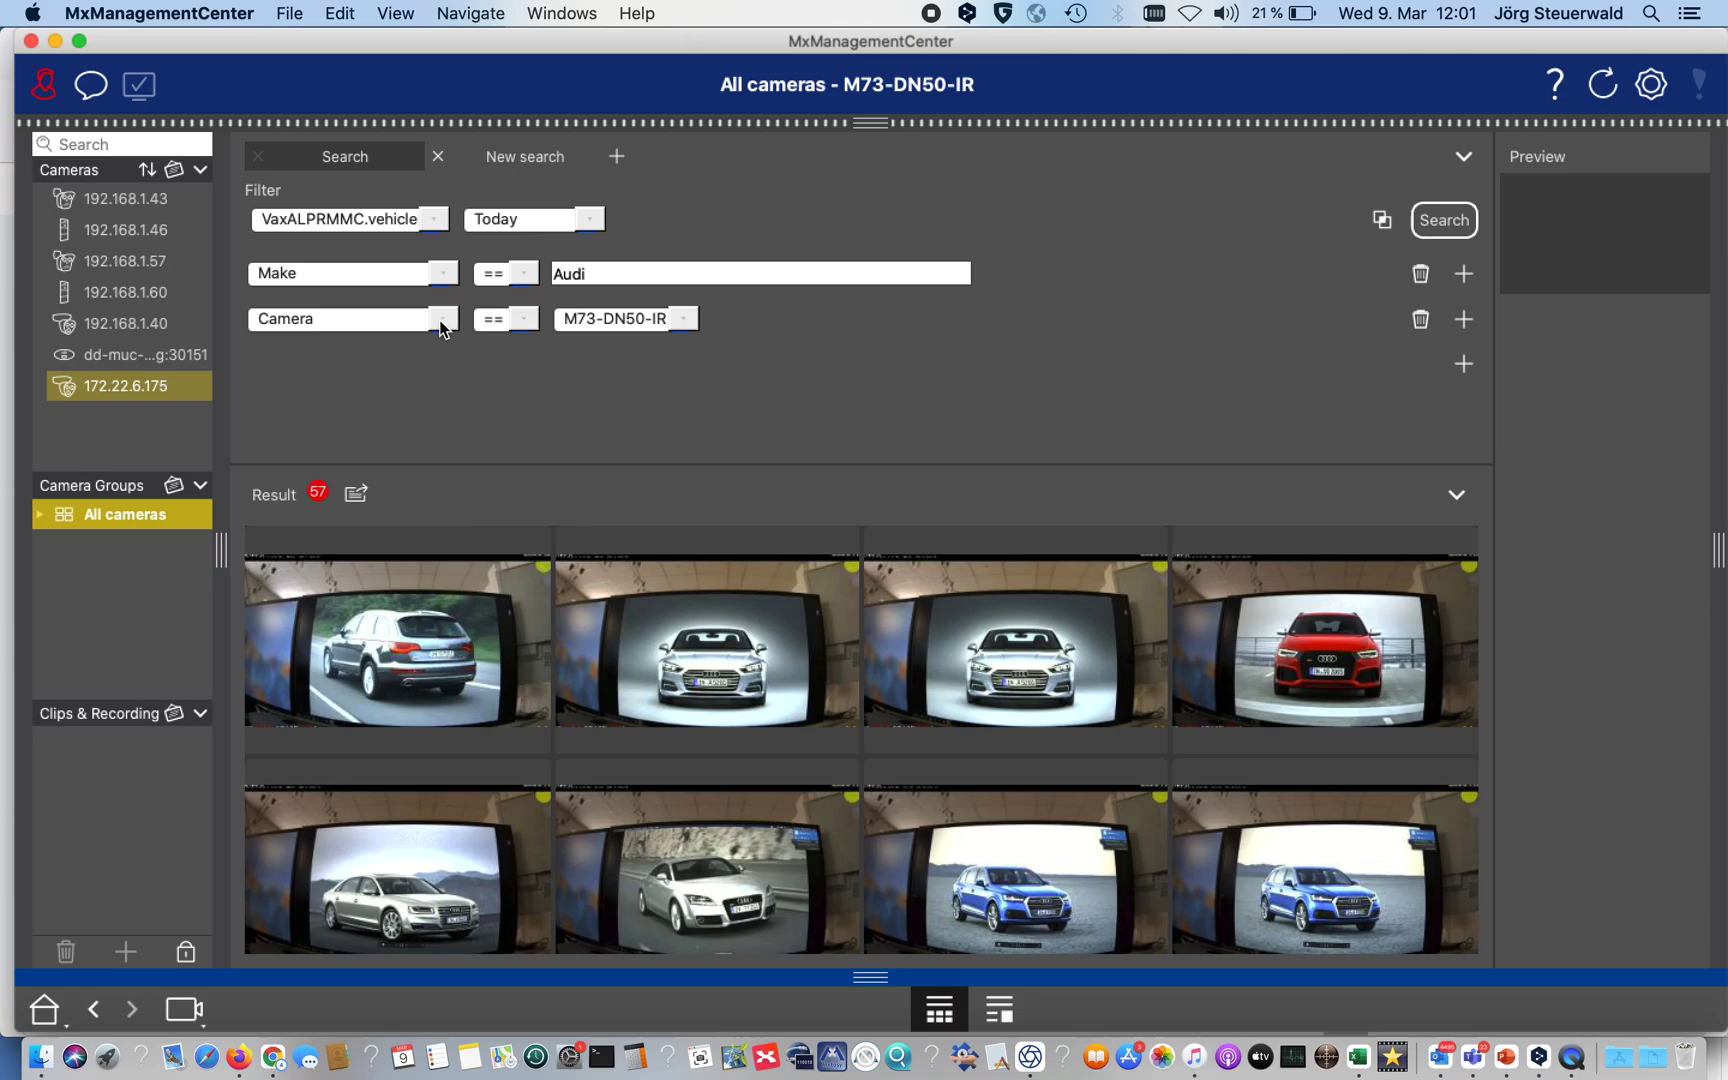
- Filter the second condition on Model with value 'Q' and run the search
left_click(441, 321)
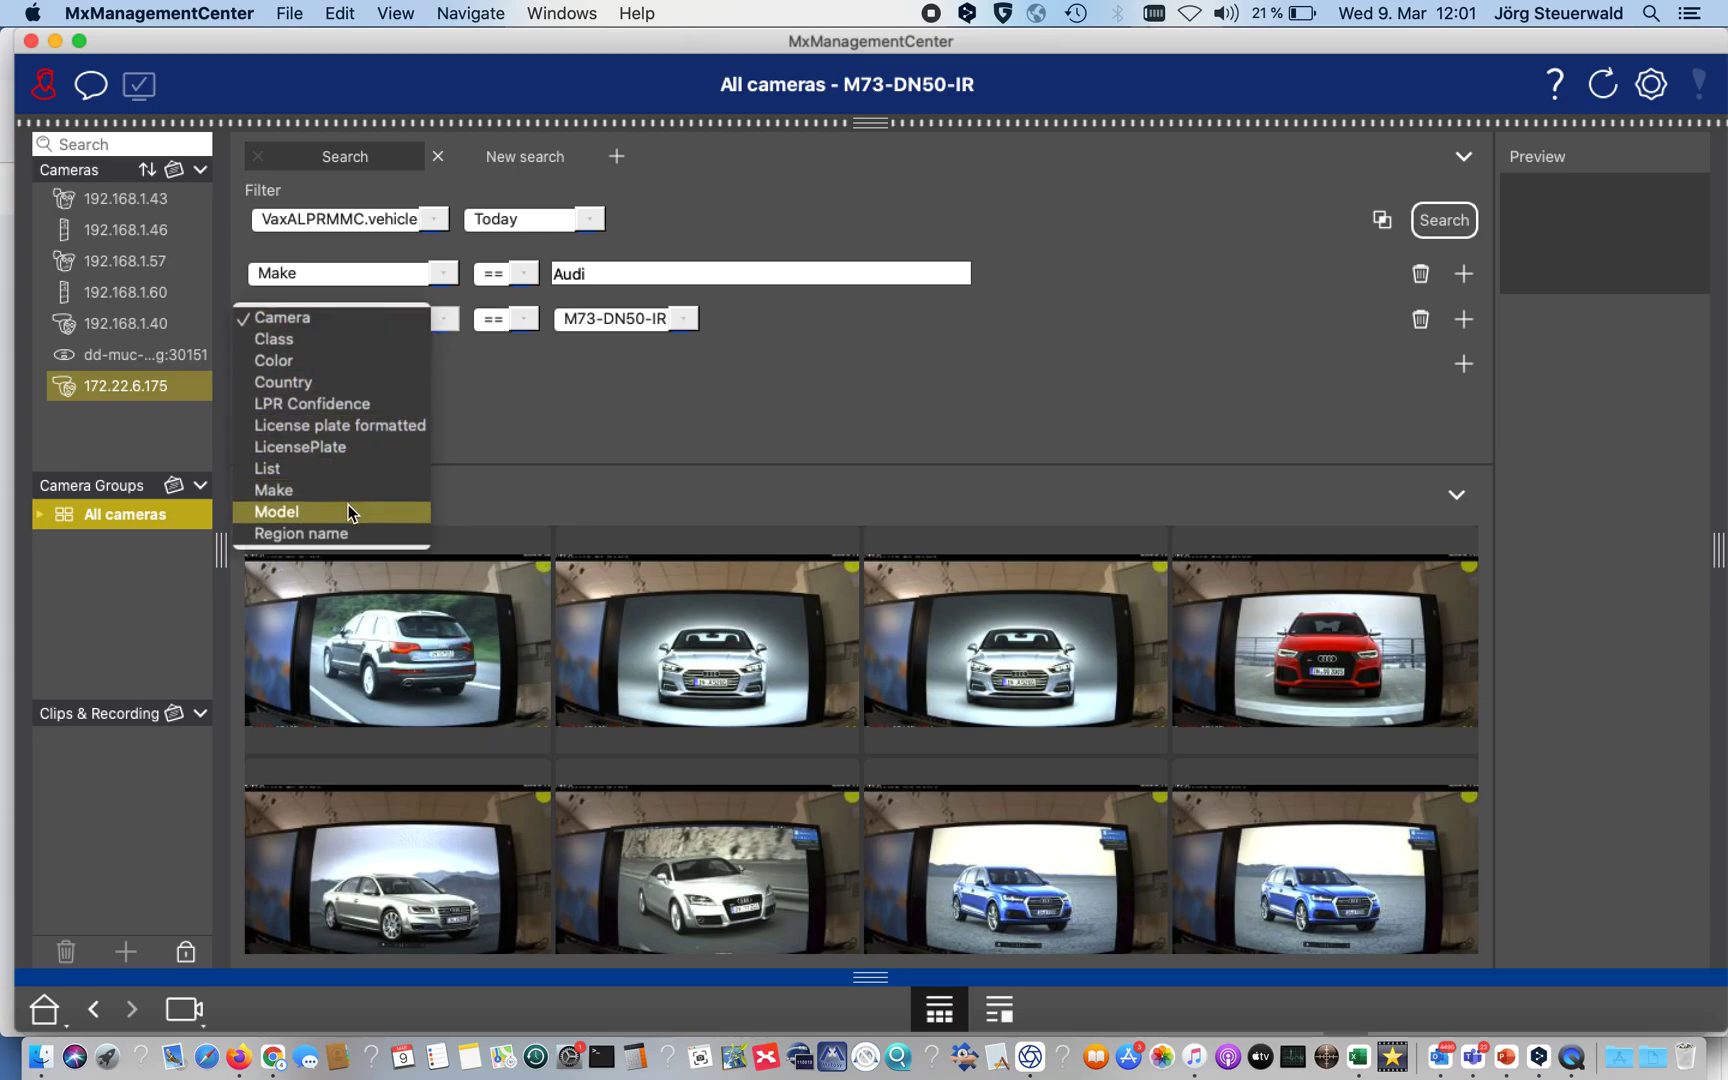
left_click(277, 511)
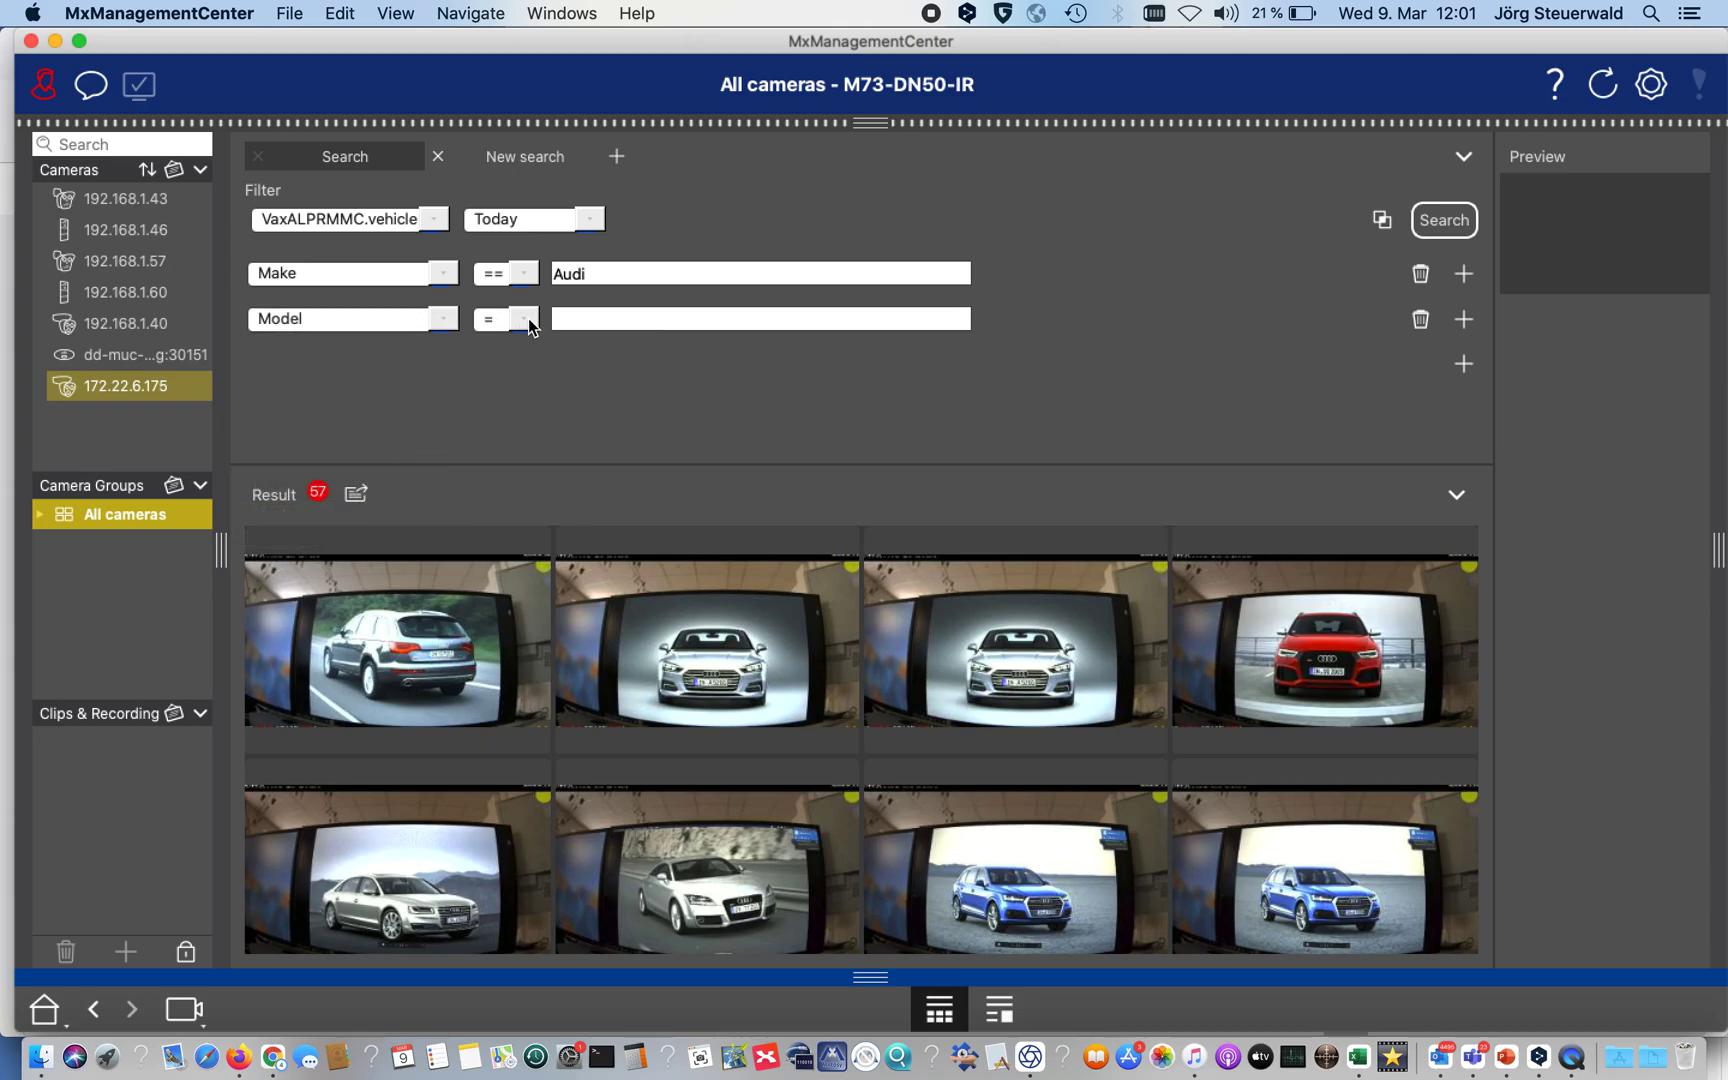
left_click(759, 318)
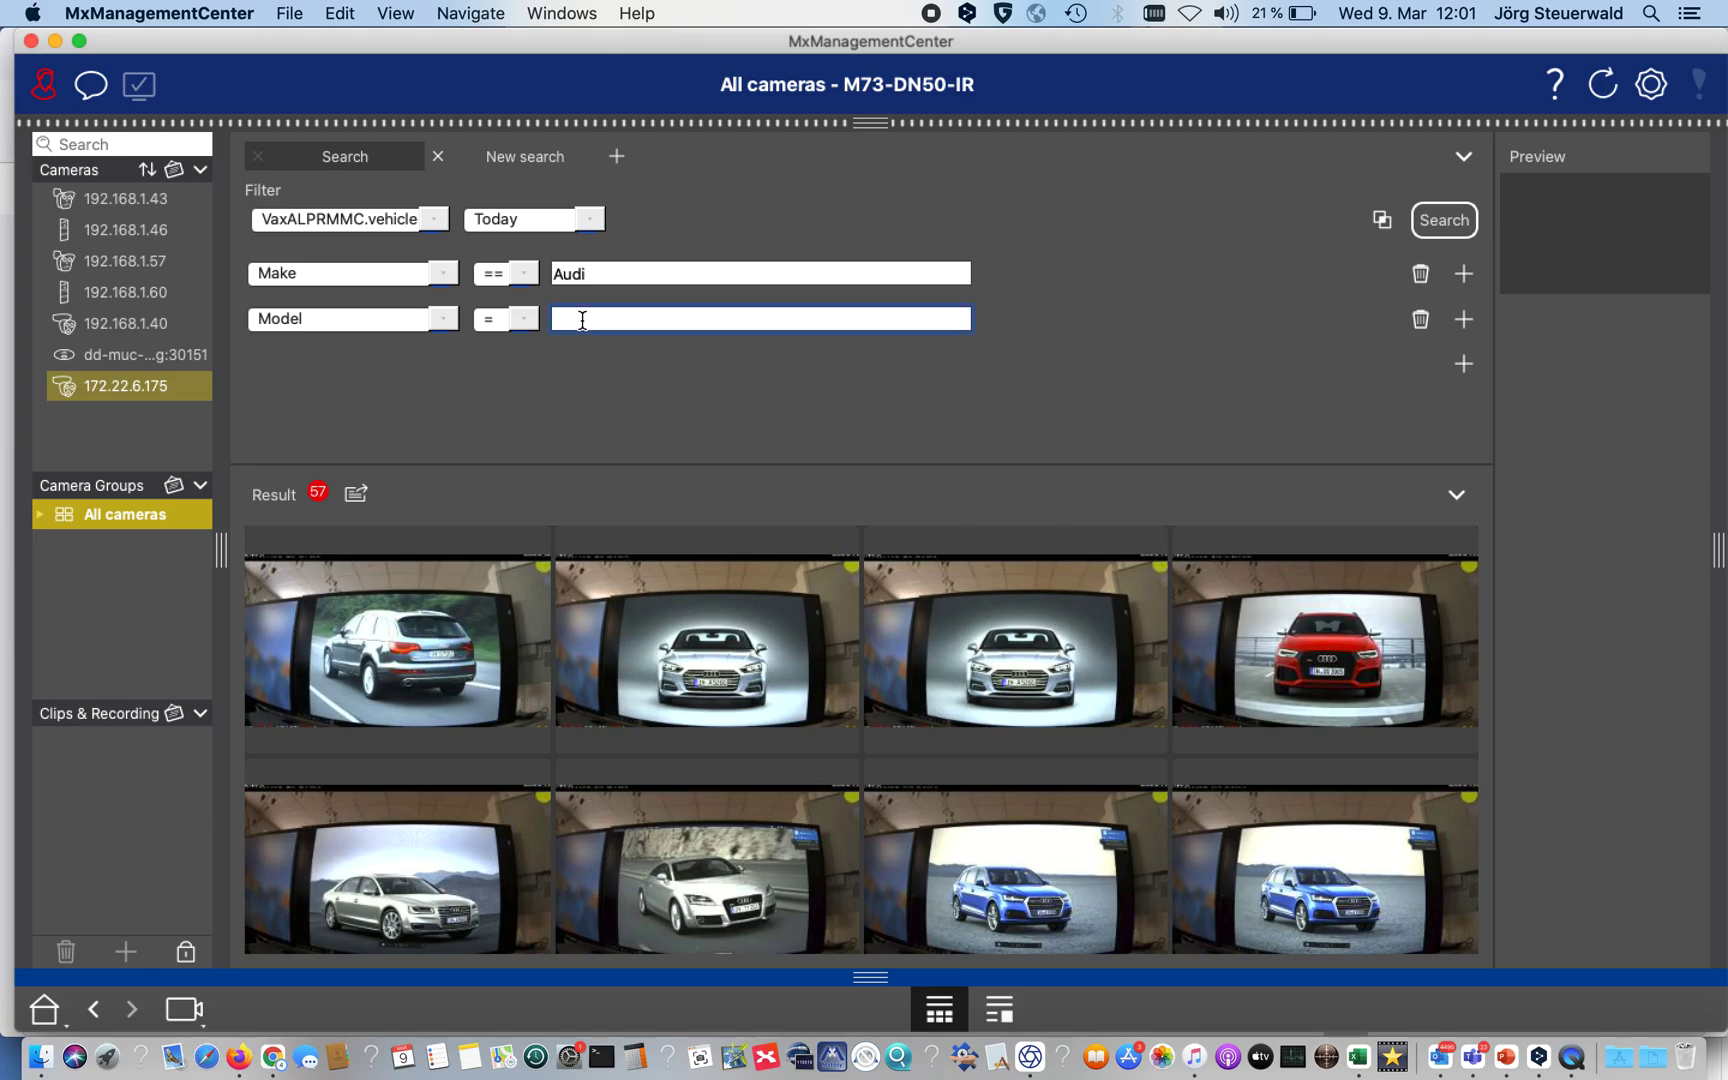
type("Q")
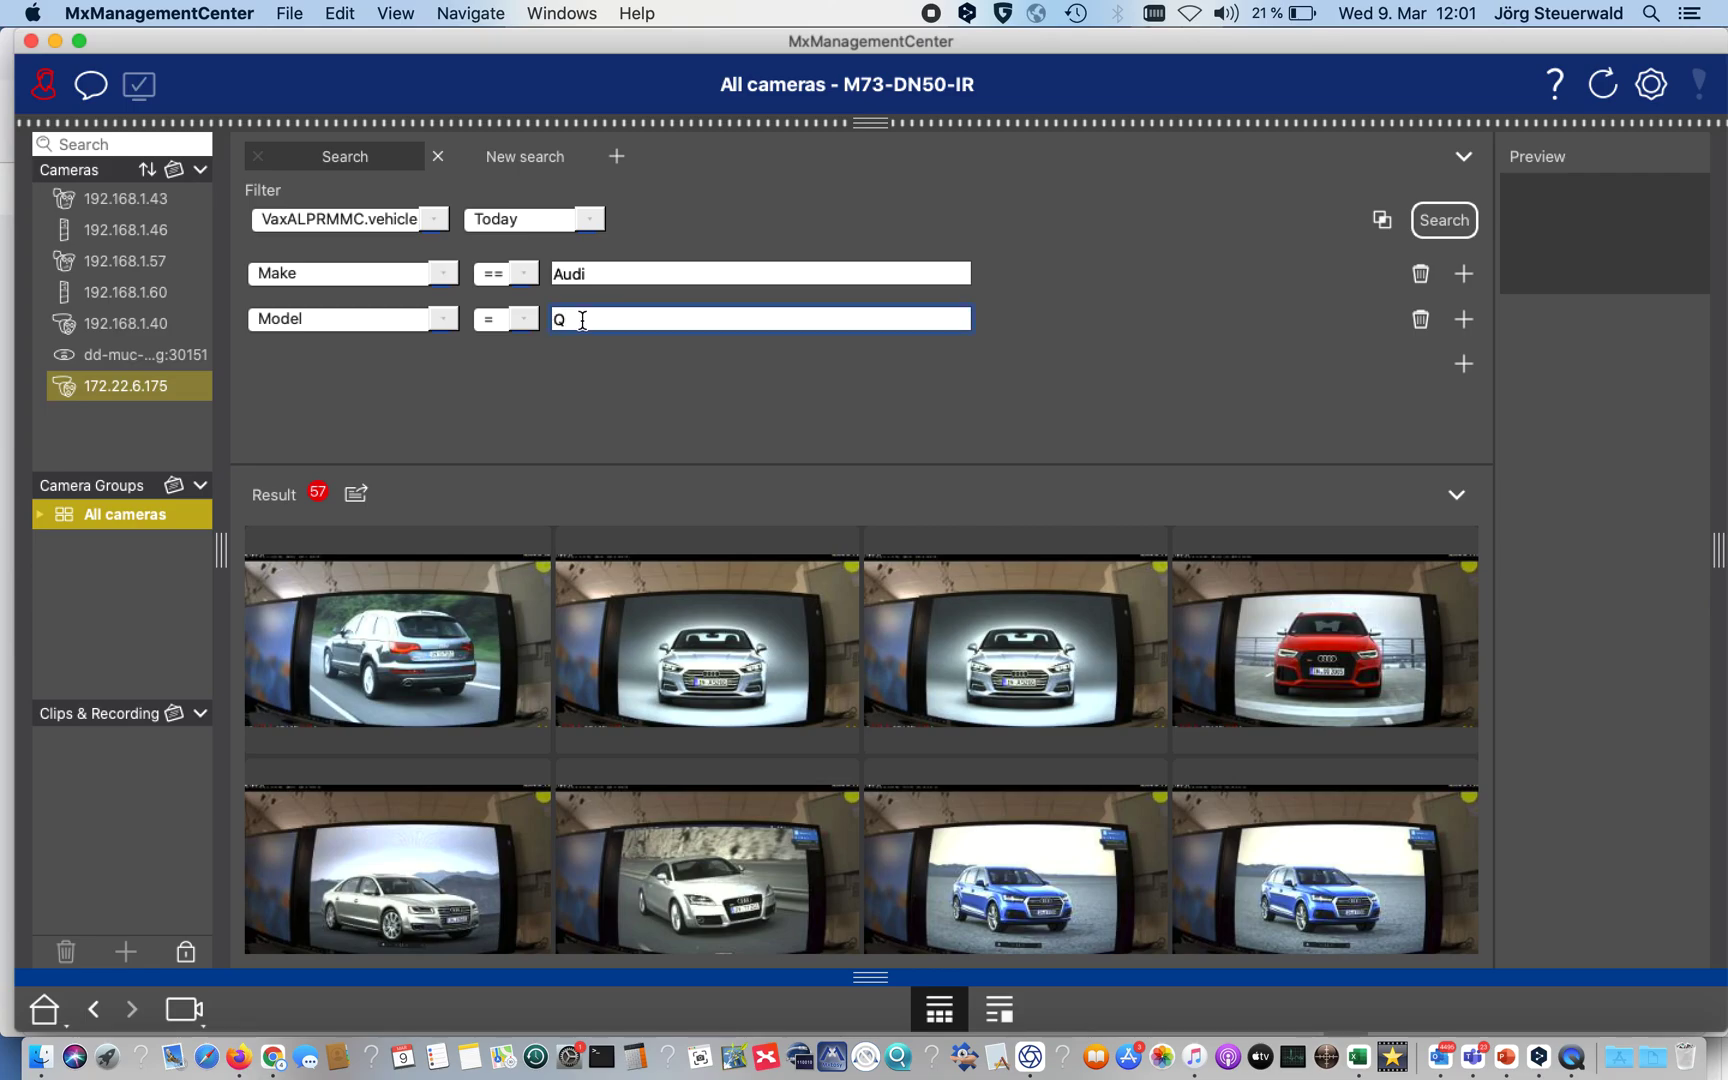
mouse_move(1365, 223)
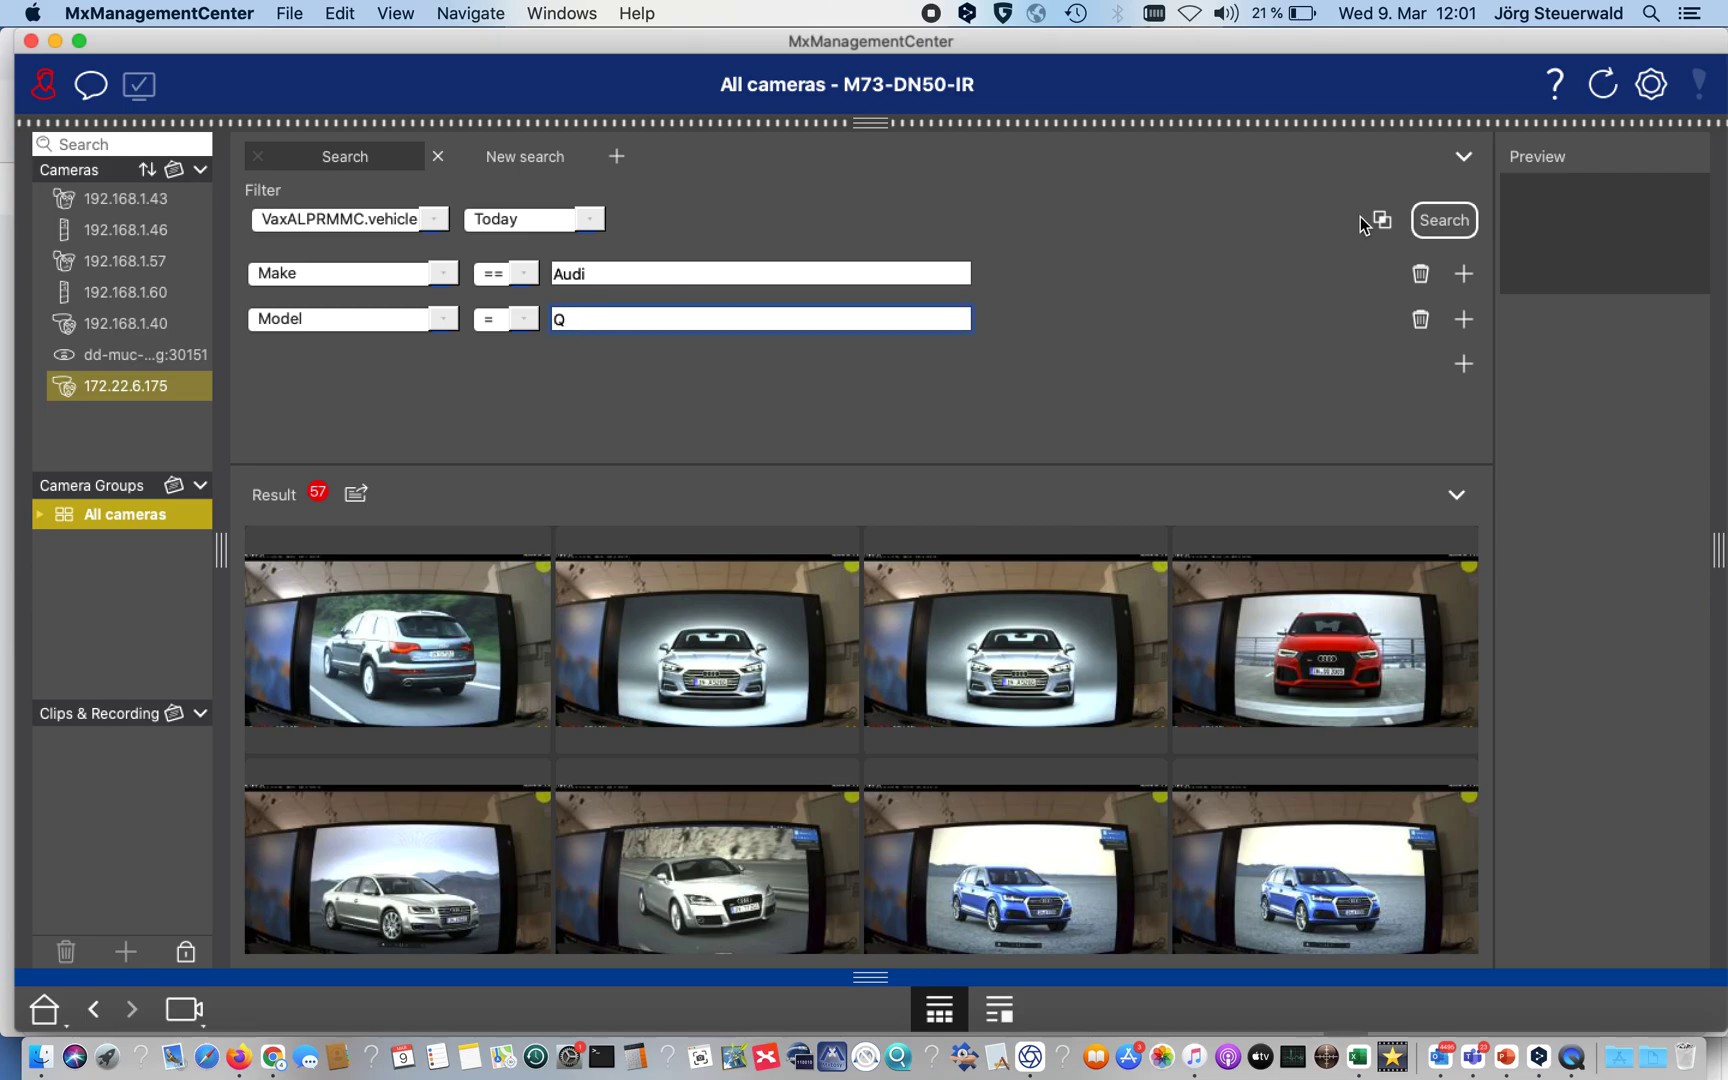
left_click(1443, 219)
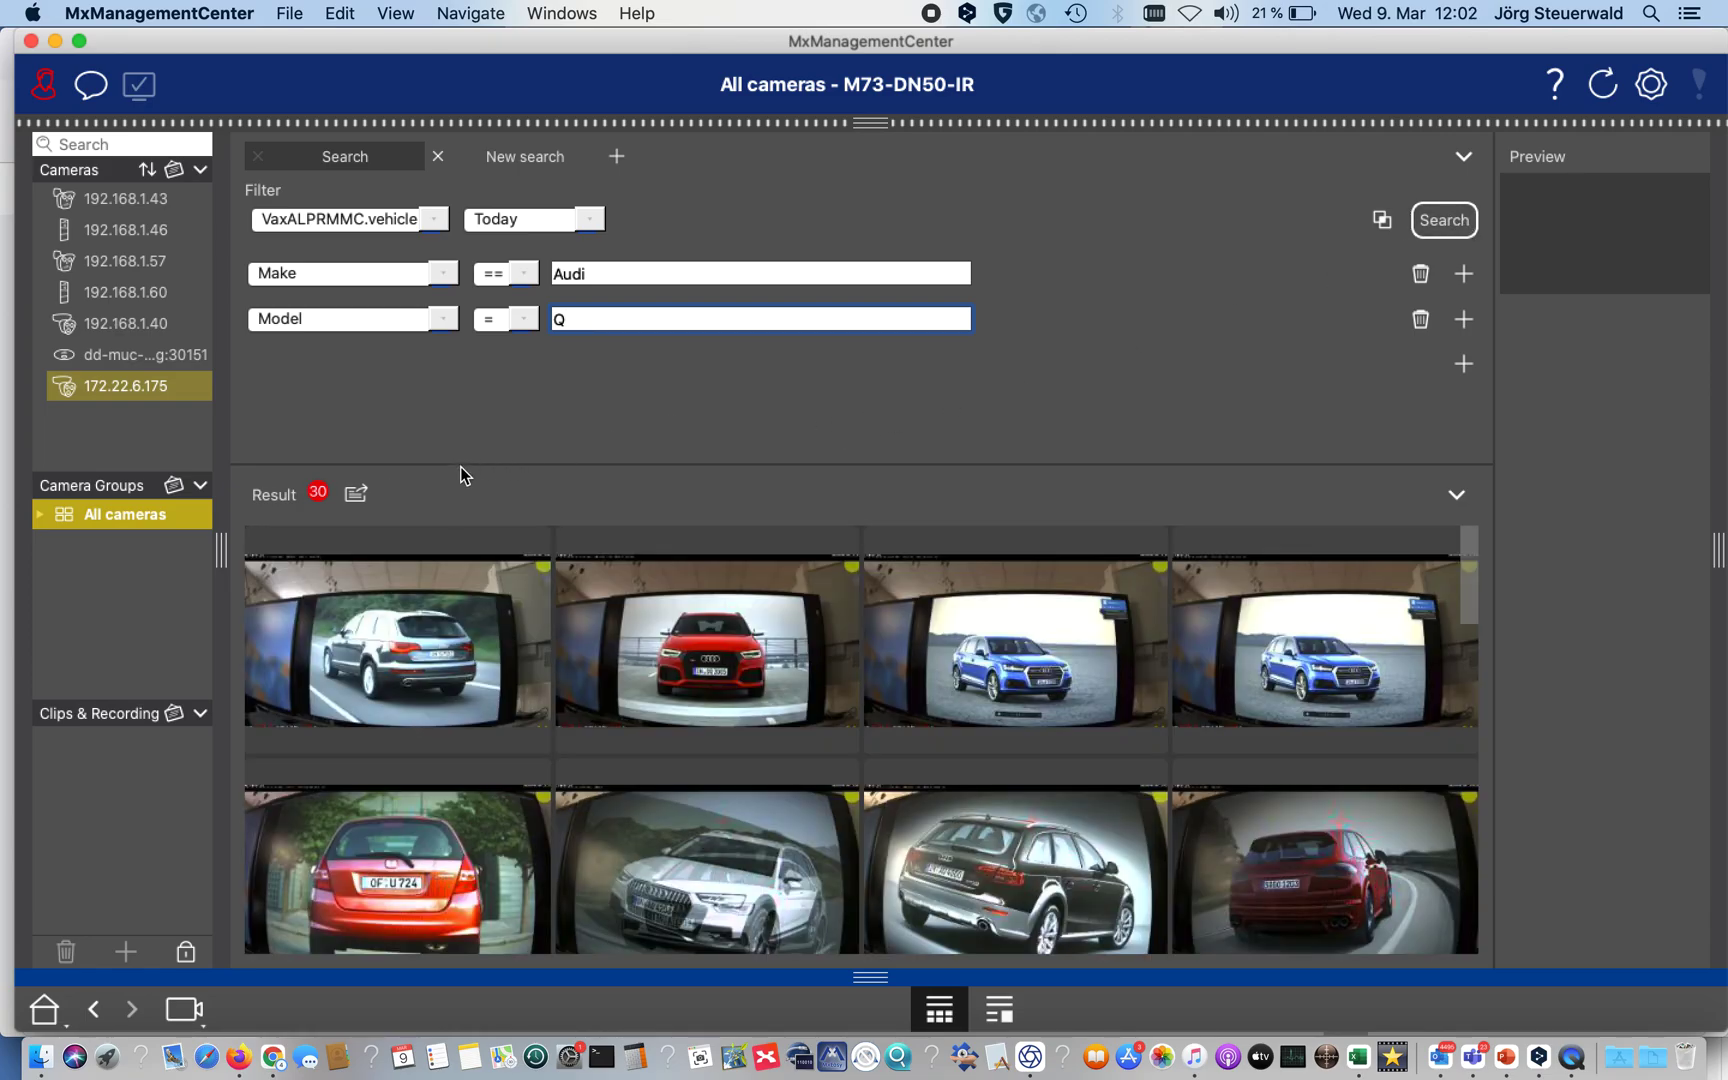
mouse_move(495, 500)
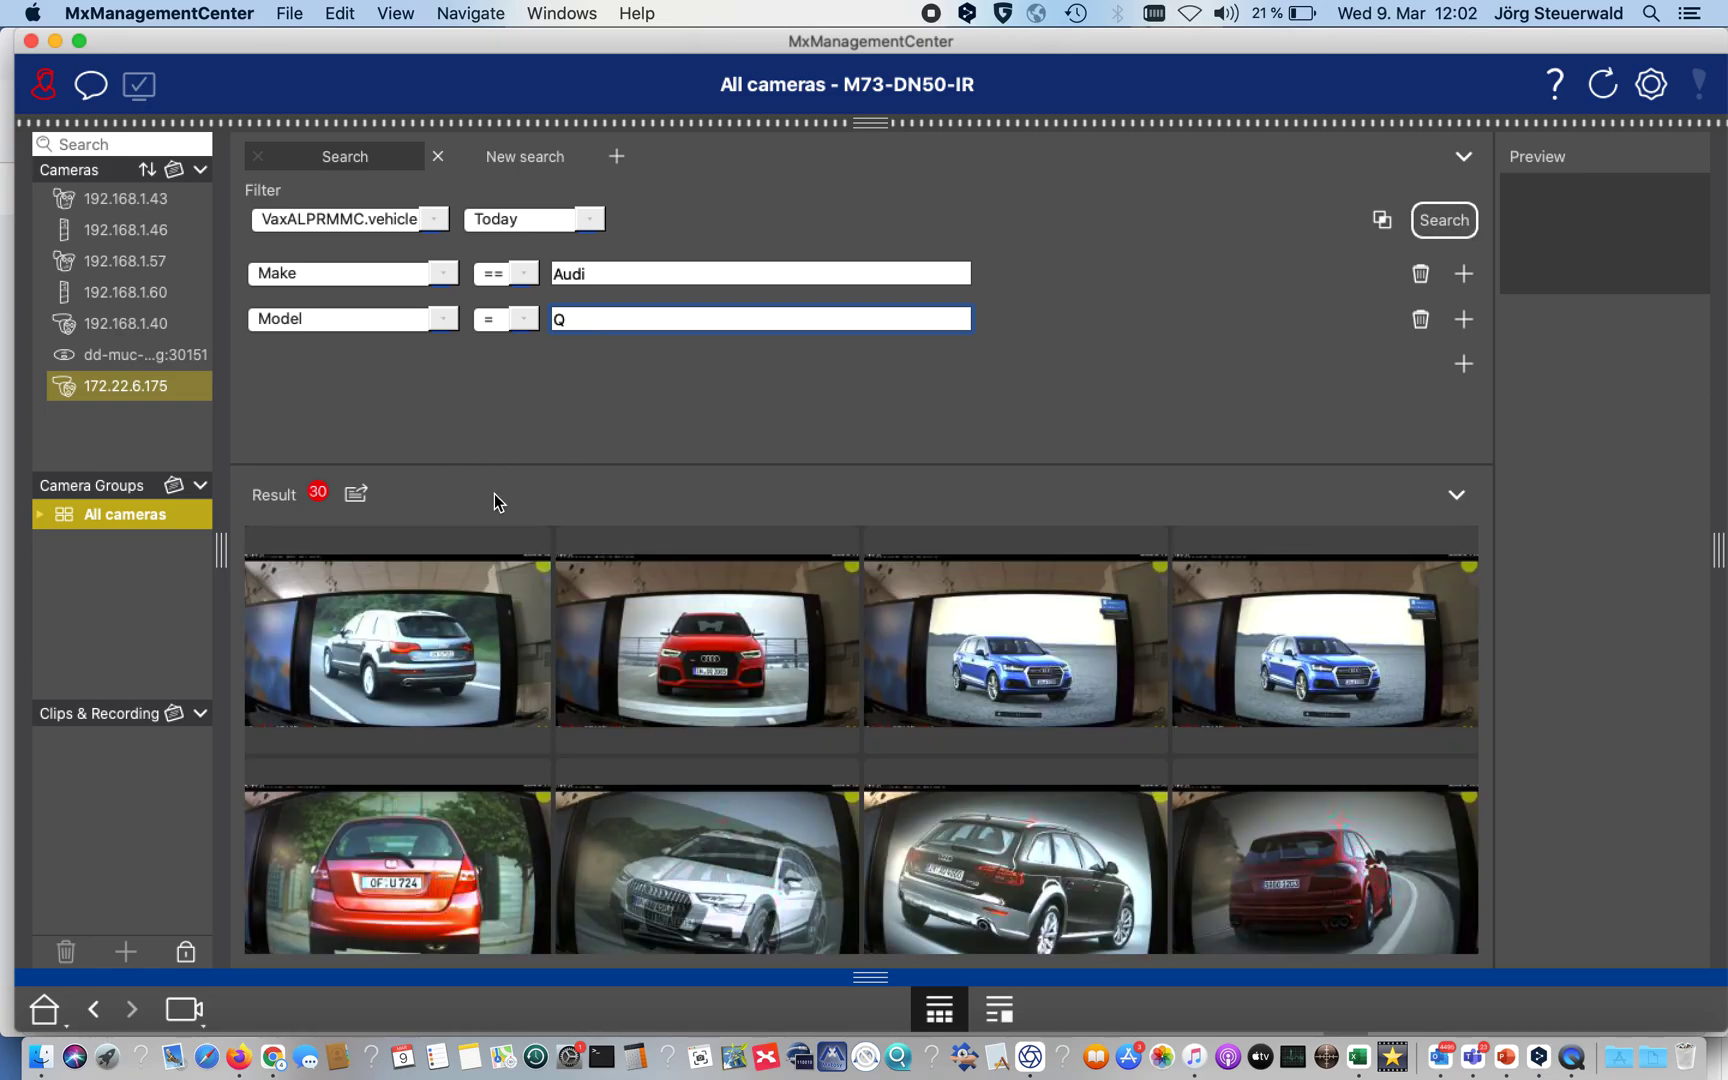
mouse_move(276, 474)
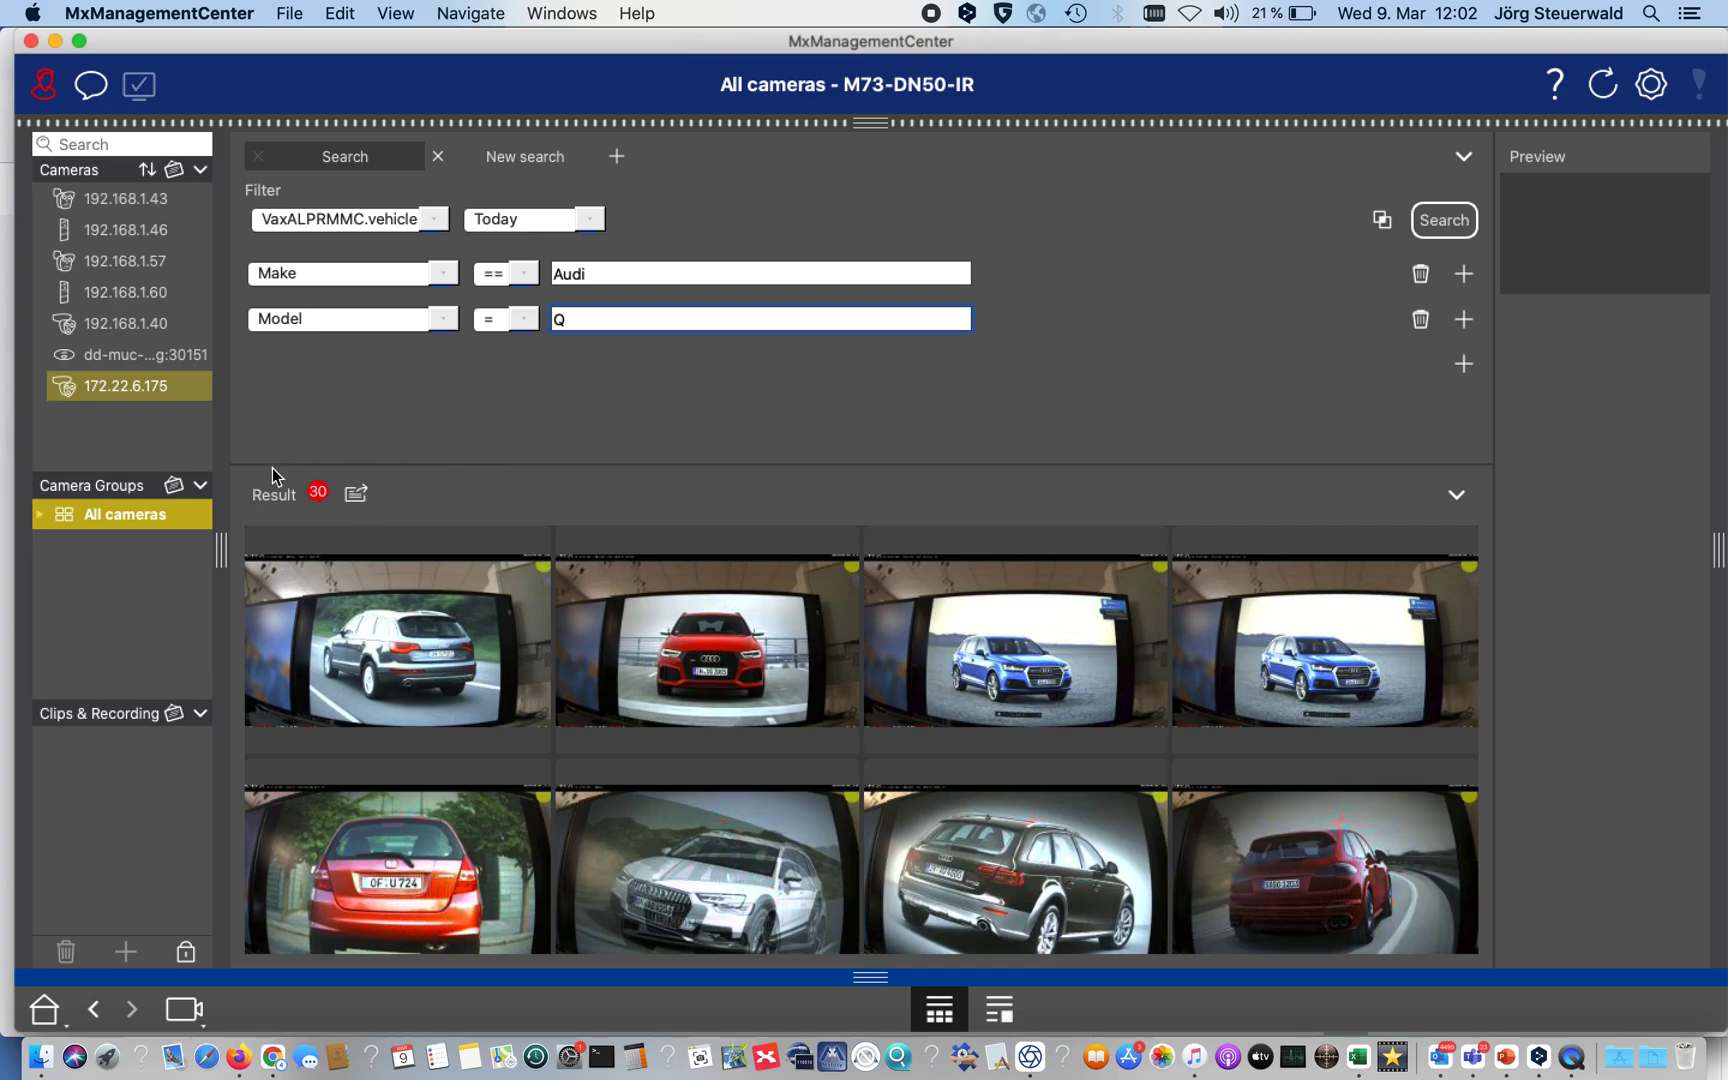
mouse_move(584, 317)
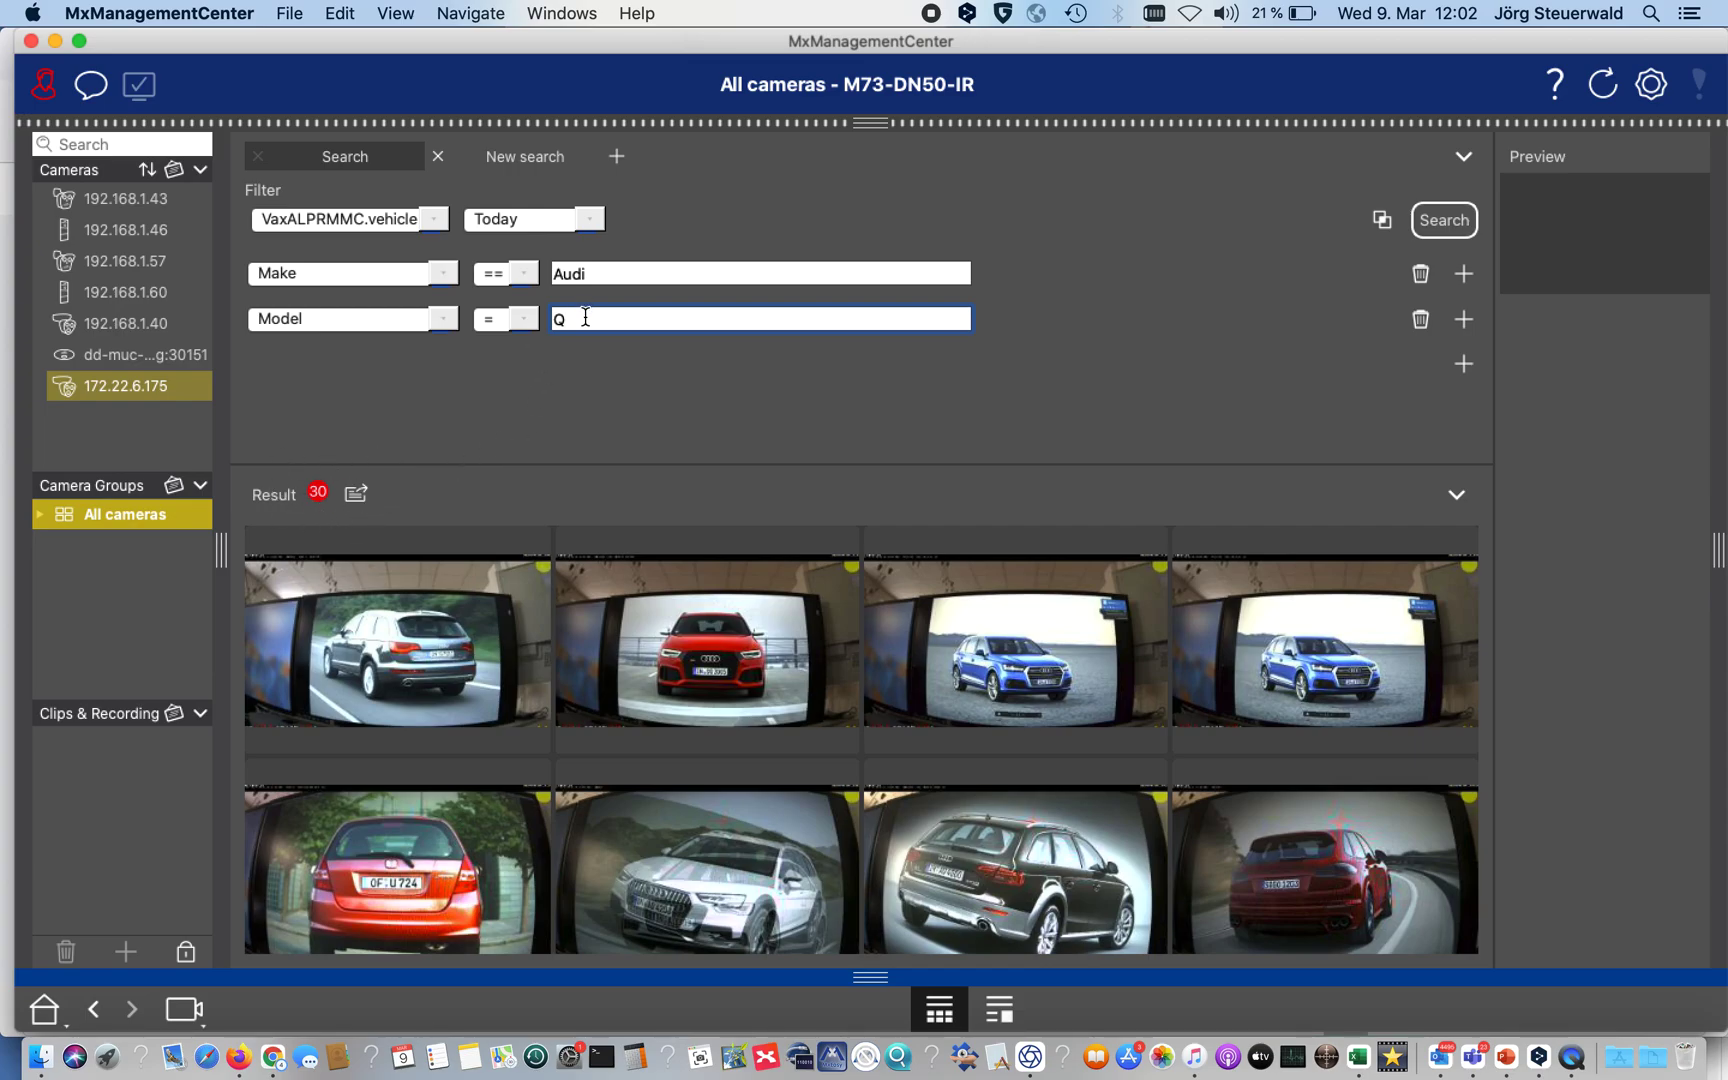
- Change the Model condition to an exact == Q7 match and search again
left_click(522, 318)
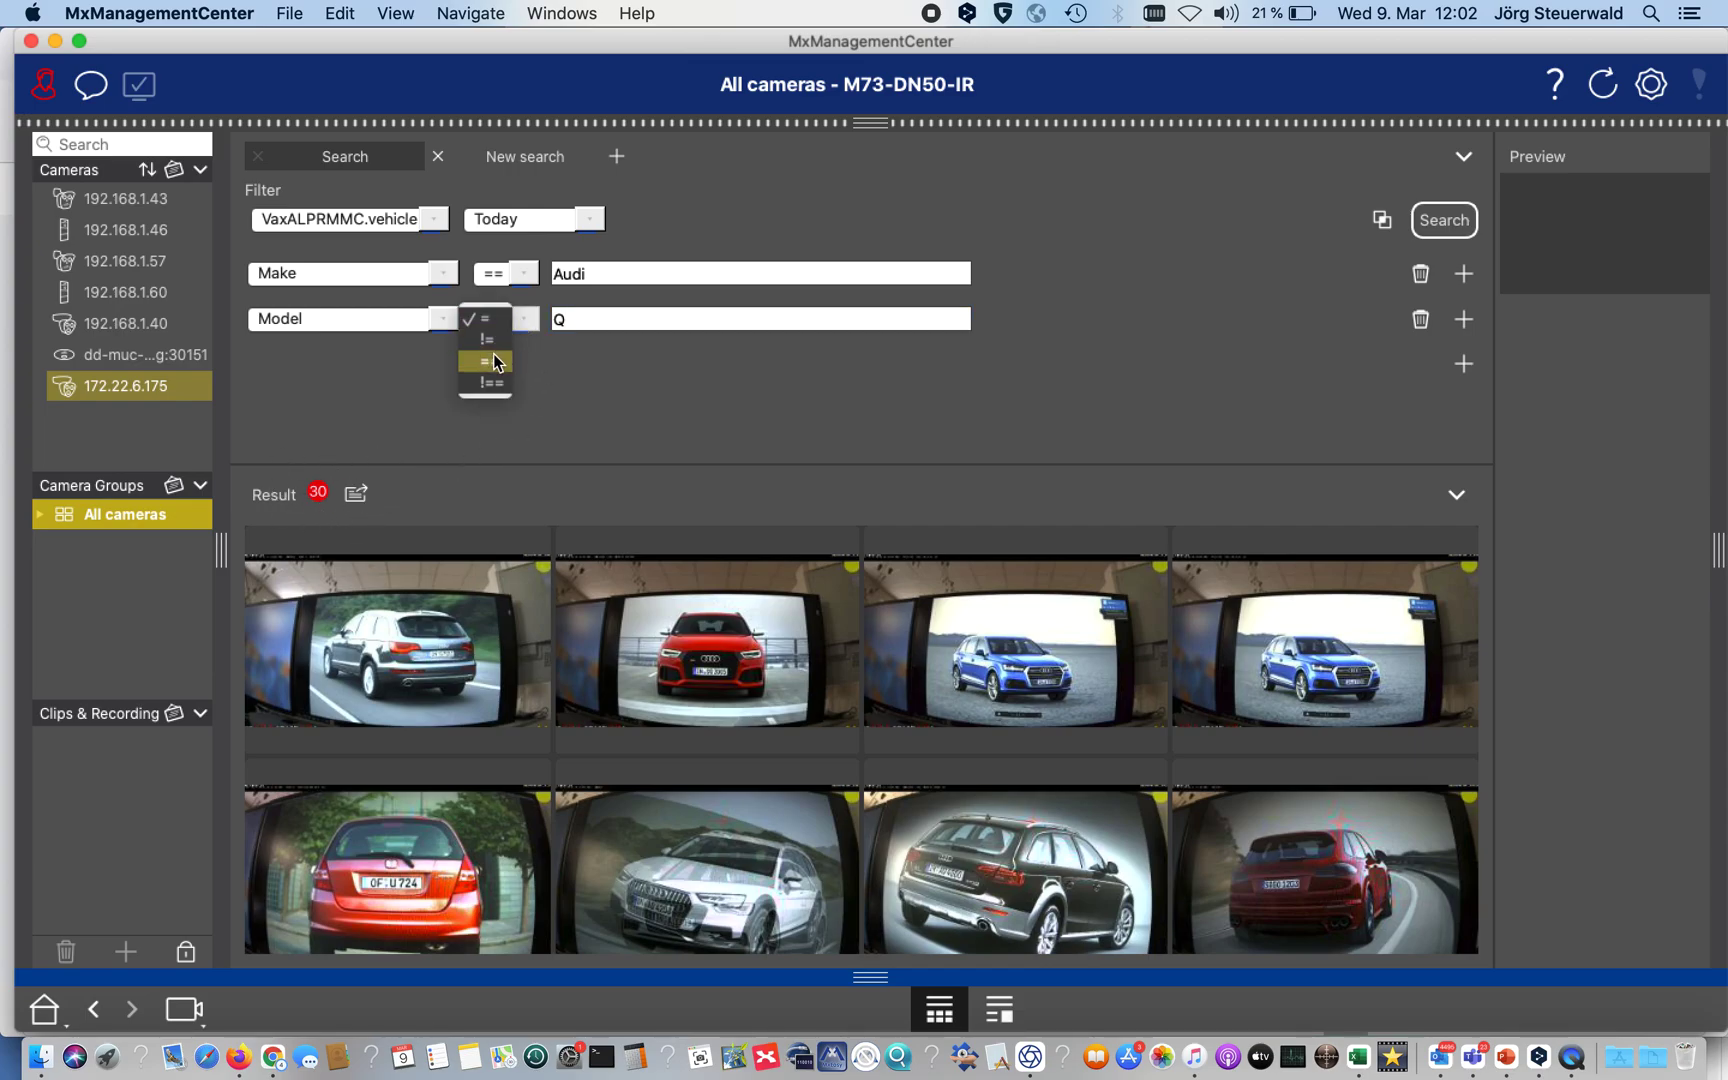
left_click(485, 361)
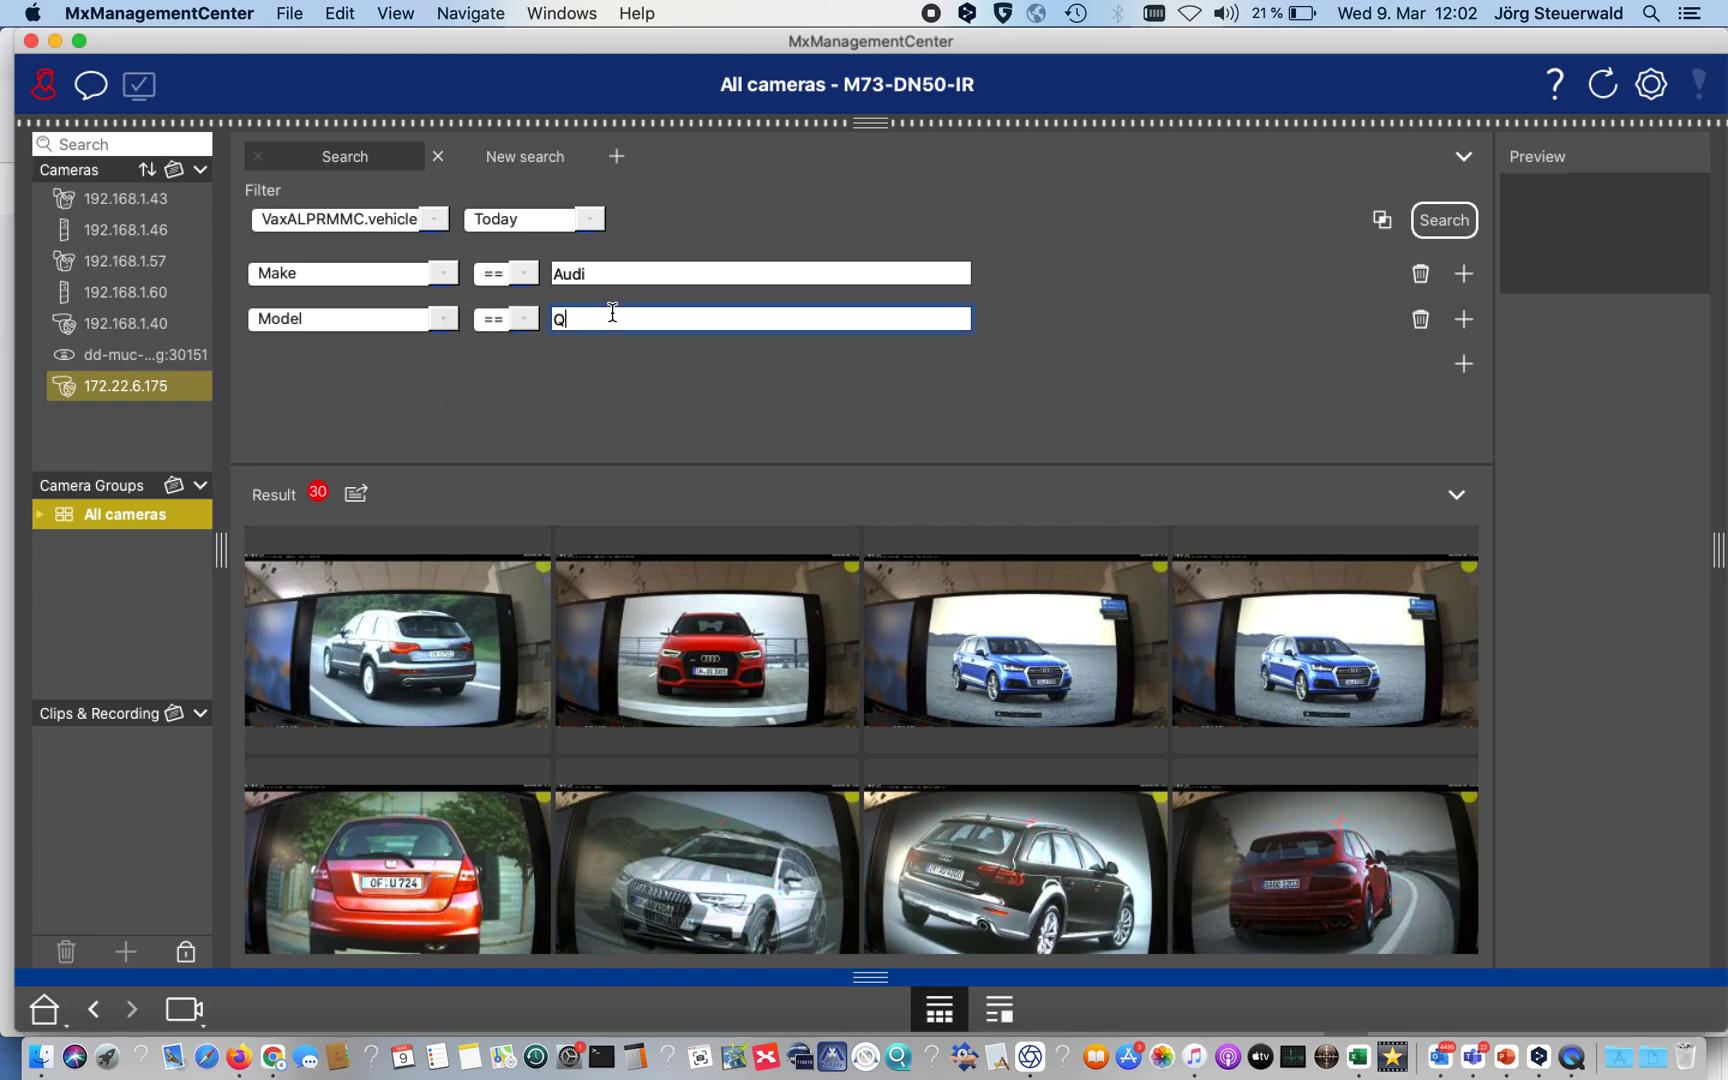
type("7")
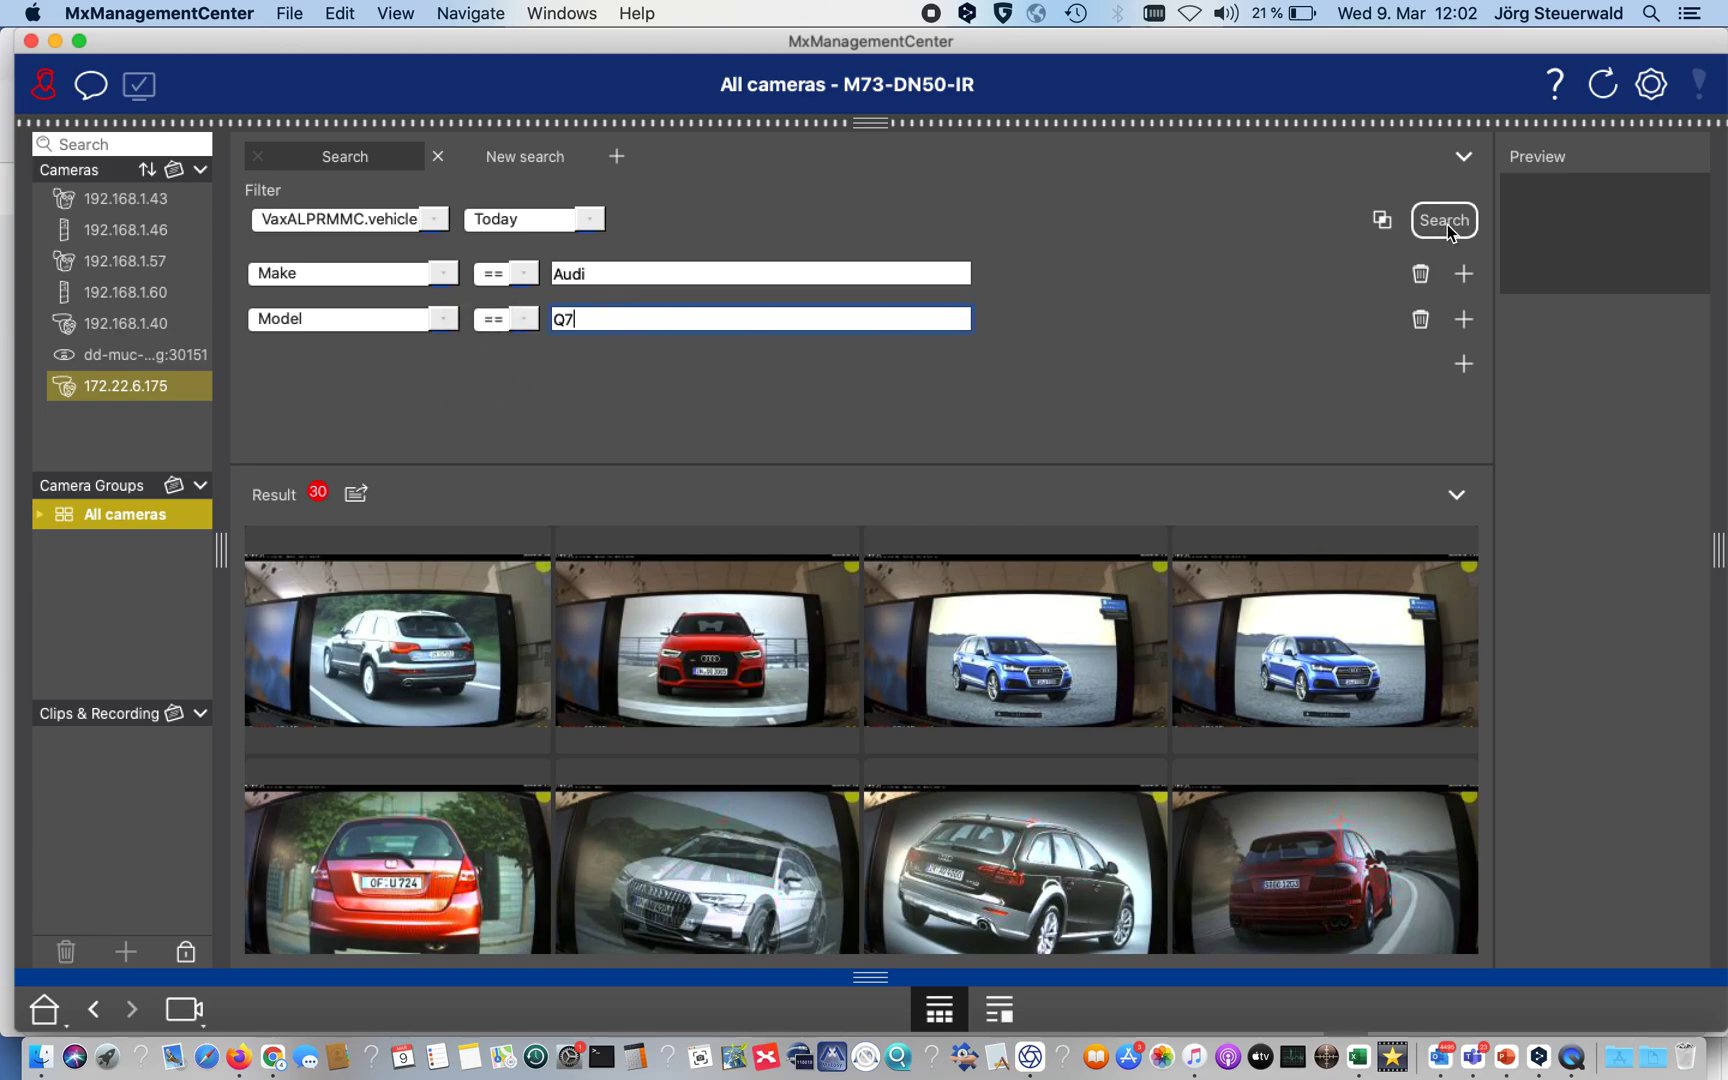
left_click(1443, 219)
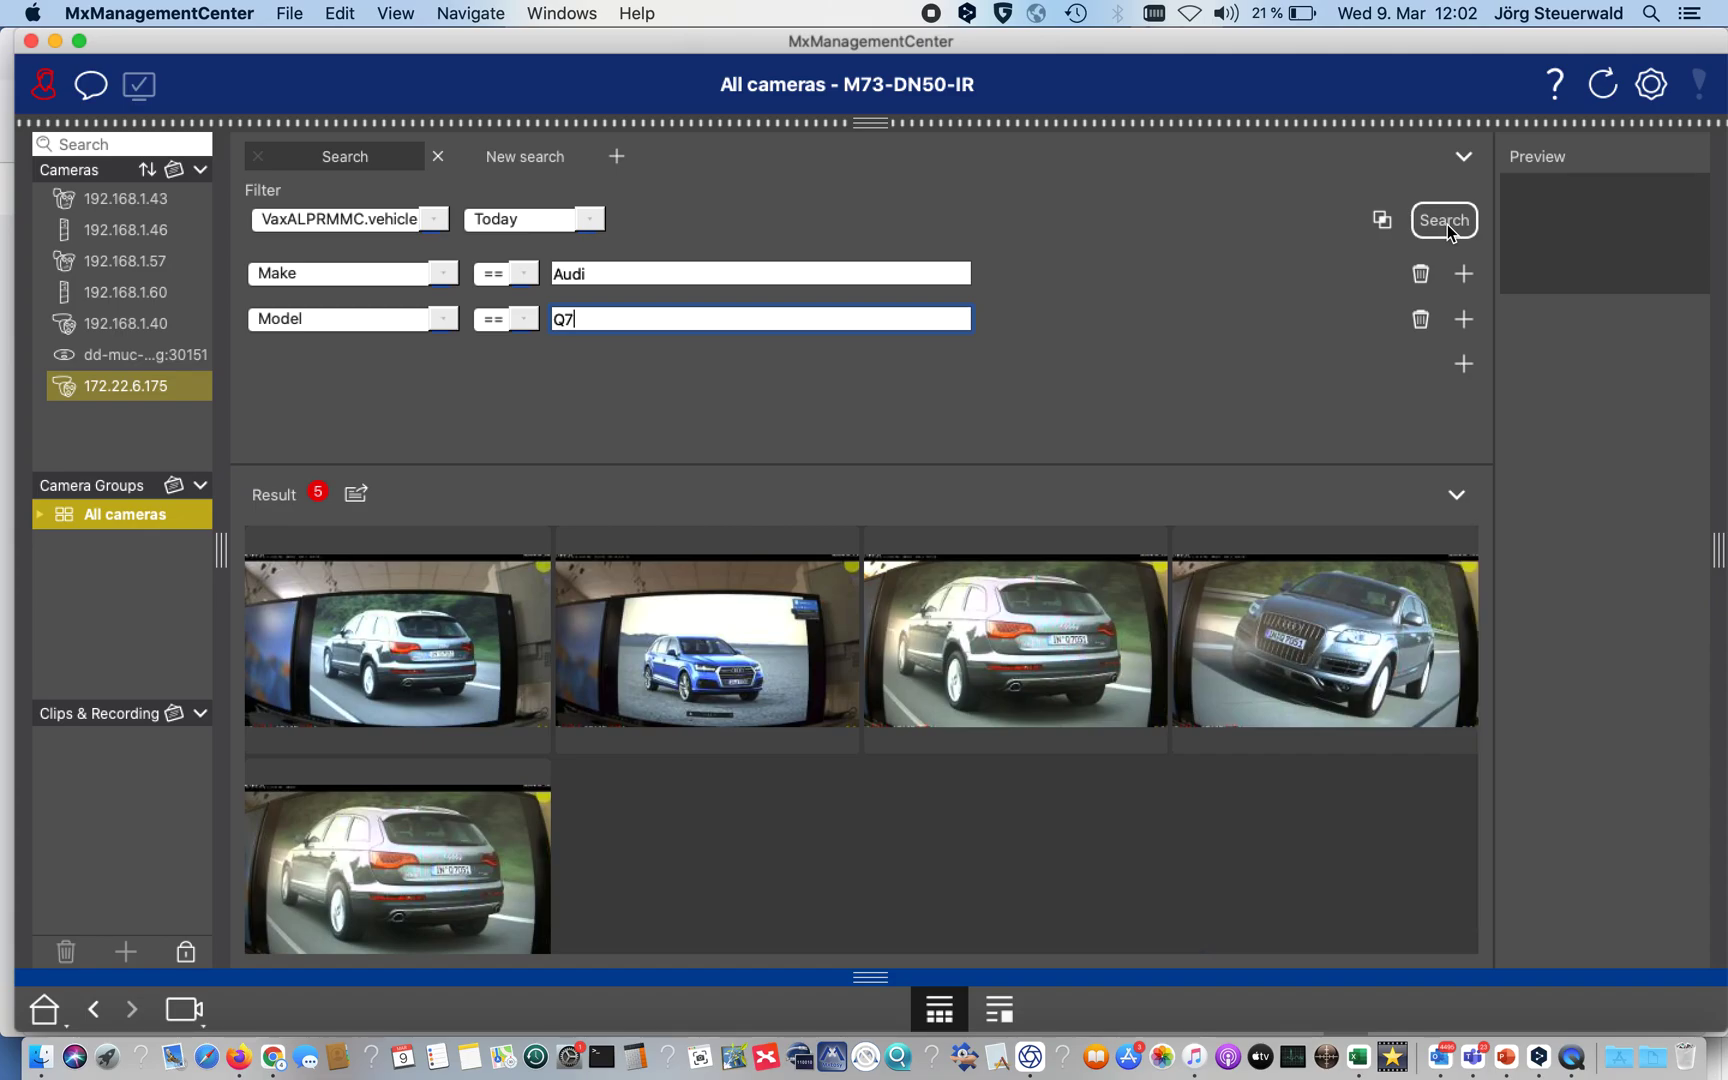
mouse_move(413, 606)
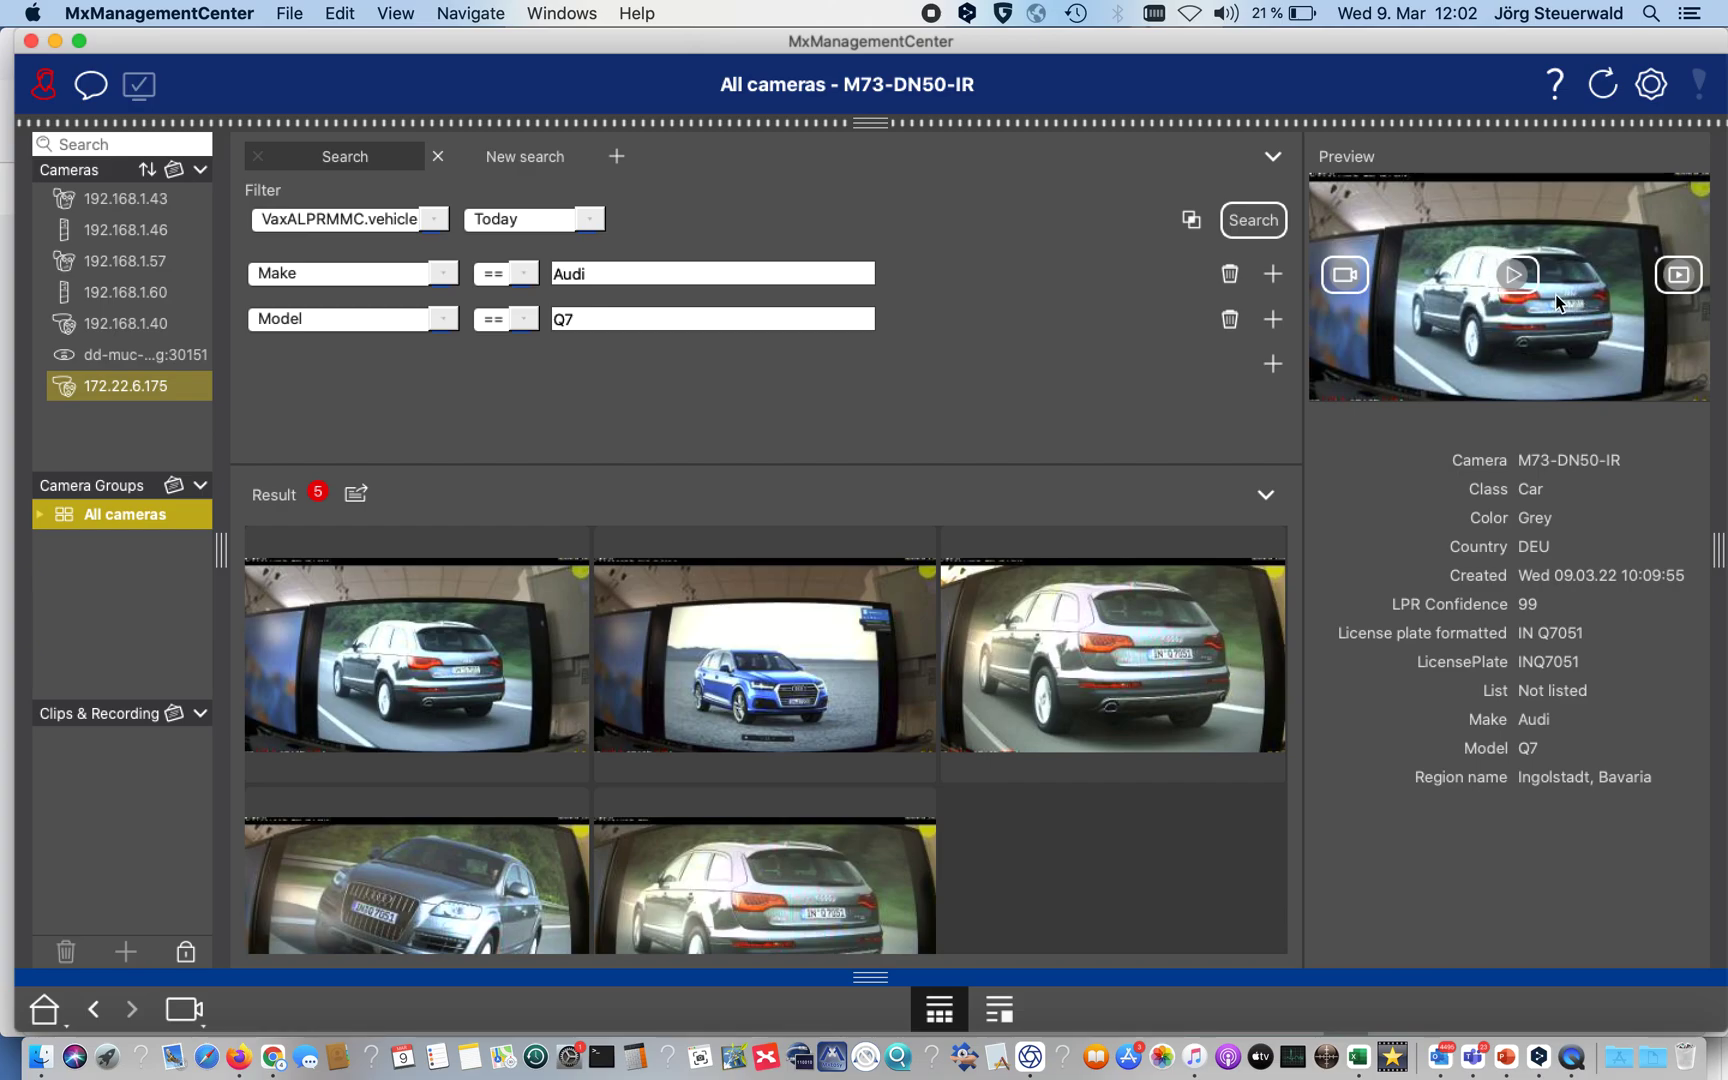
mouse_move(1560, 302)
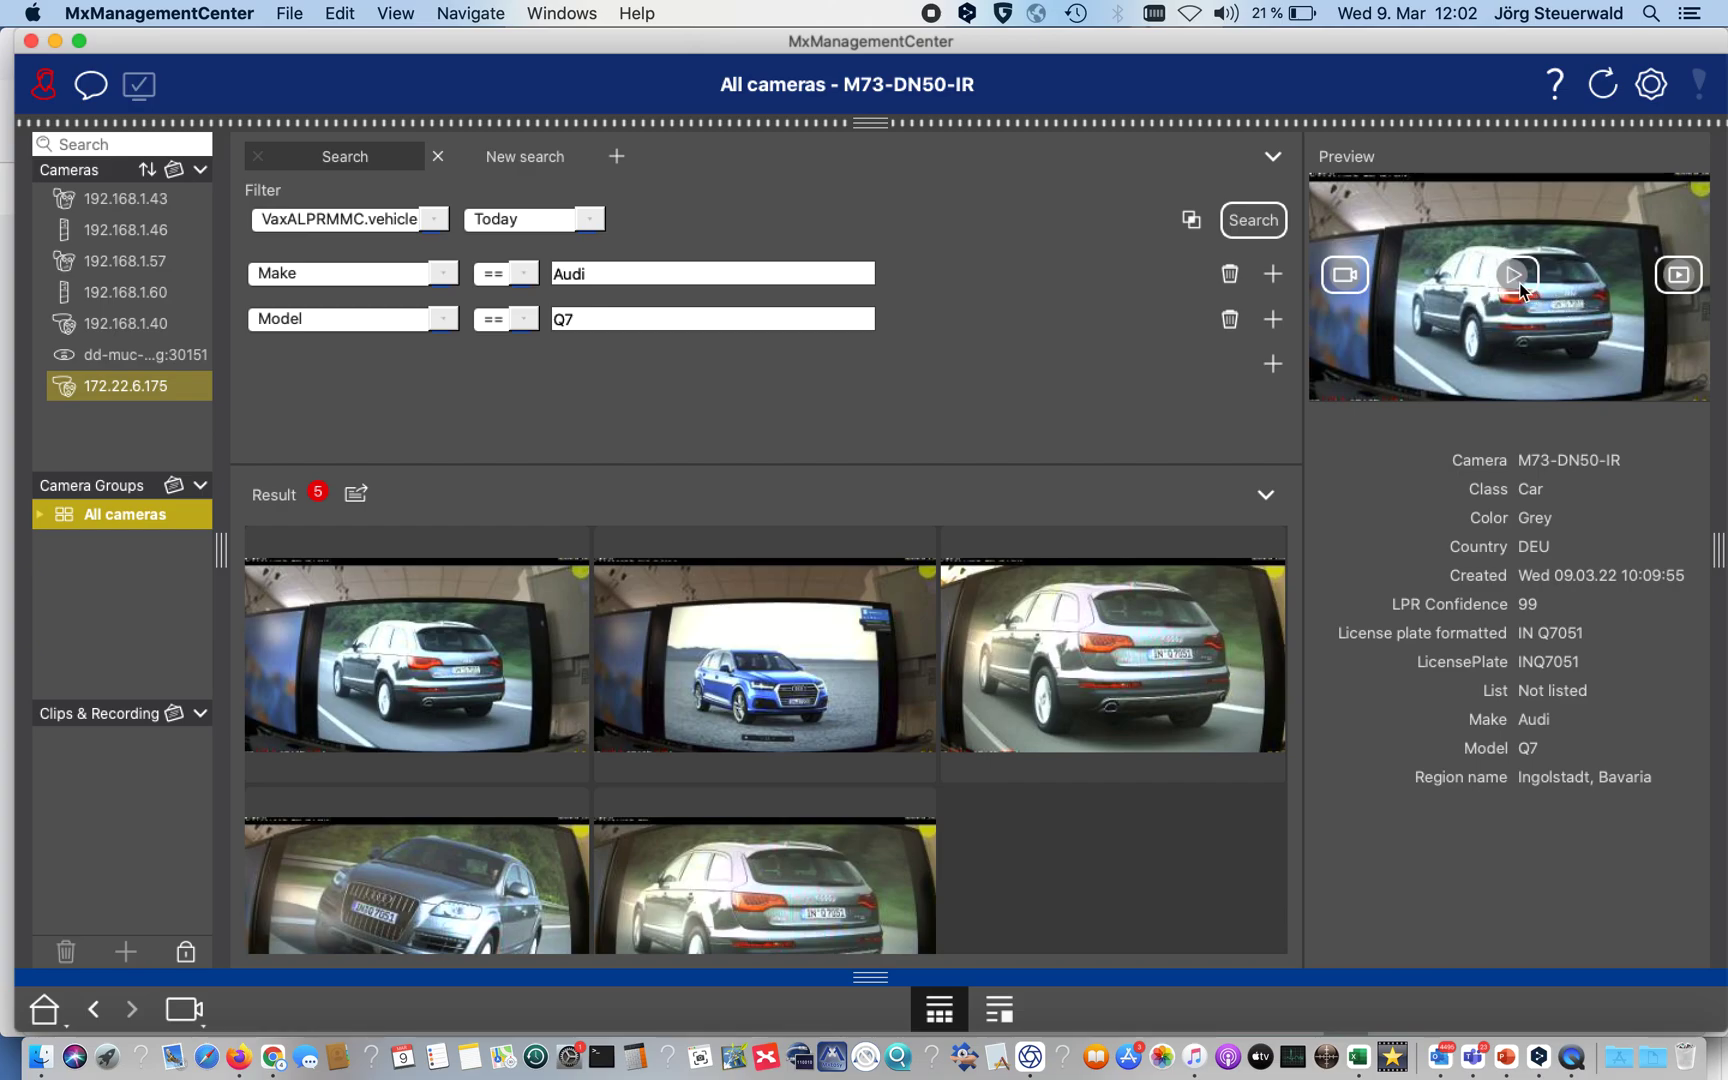
mouse_move(1346, 276)
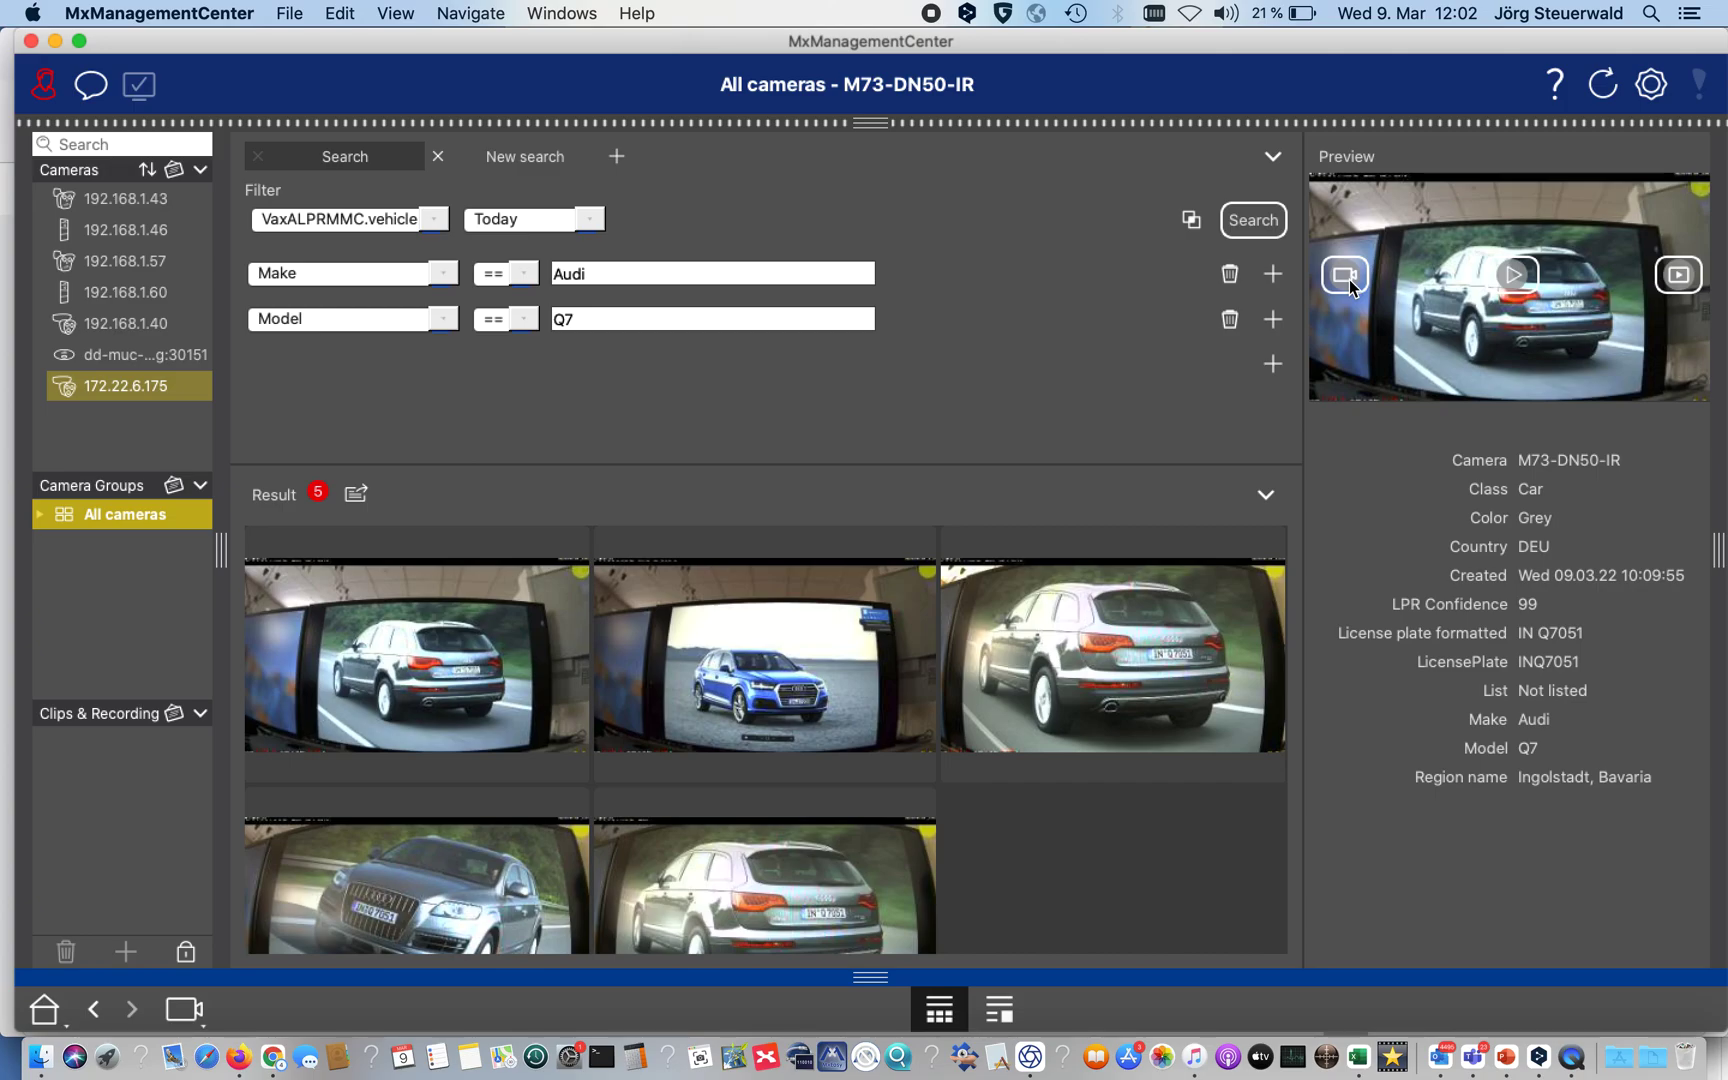
mouse_move(1678, 274)
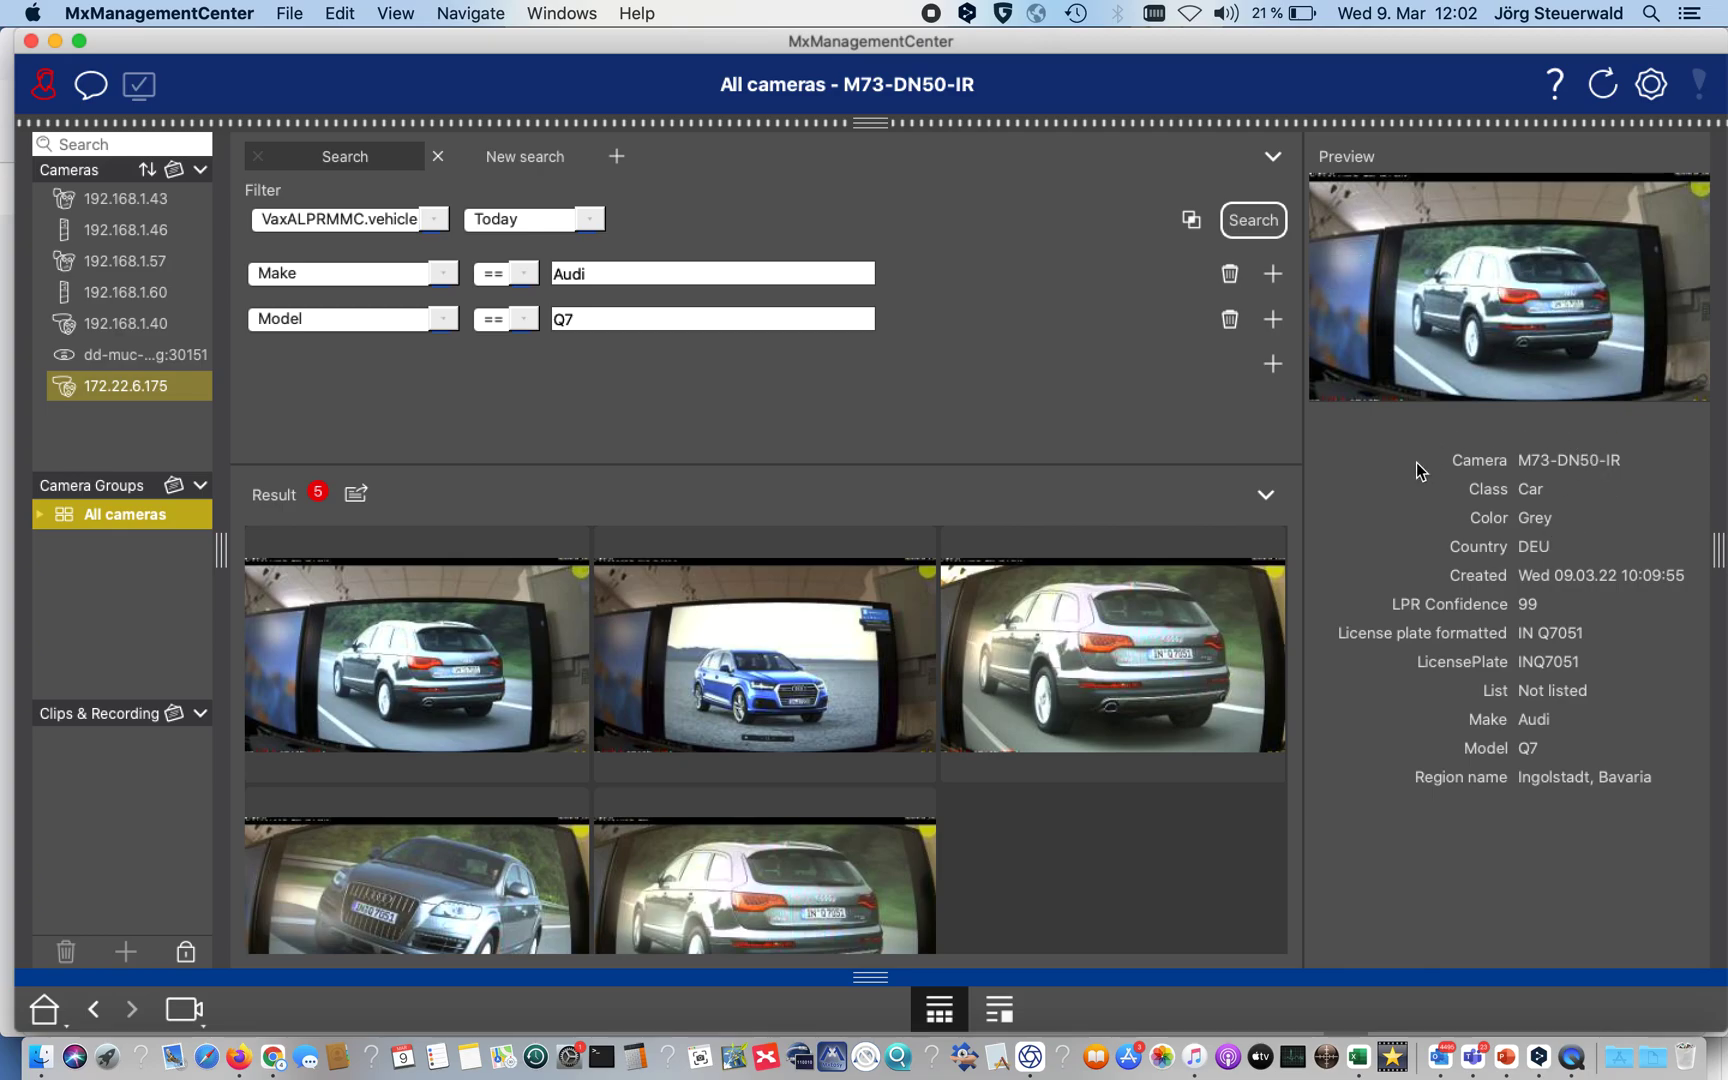
mouse_move(1488, 441)
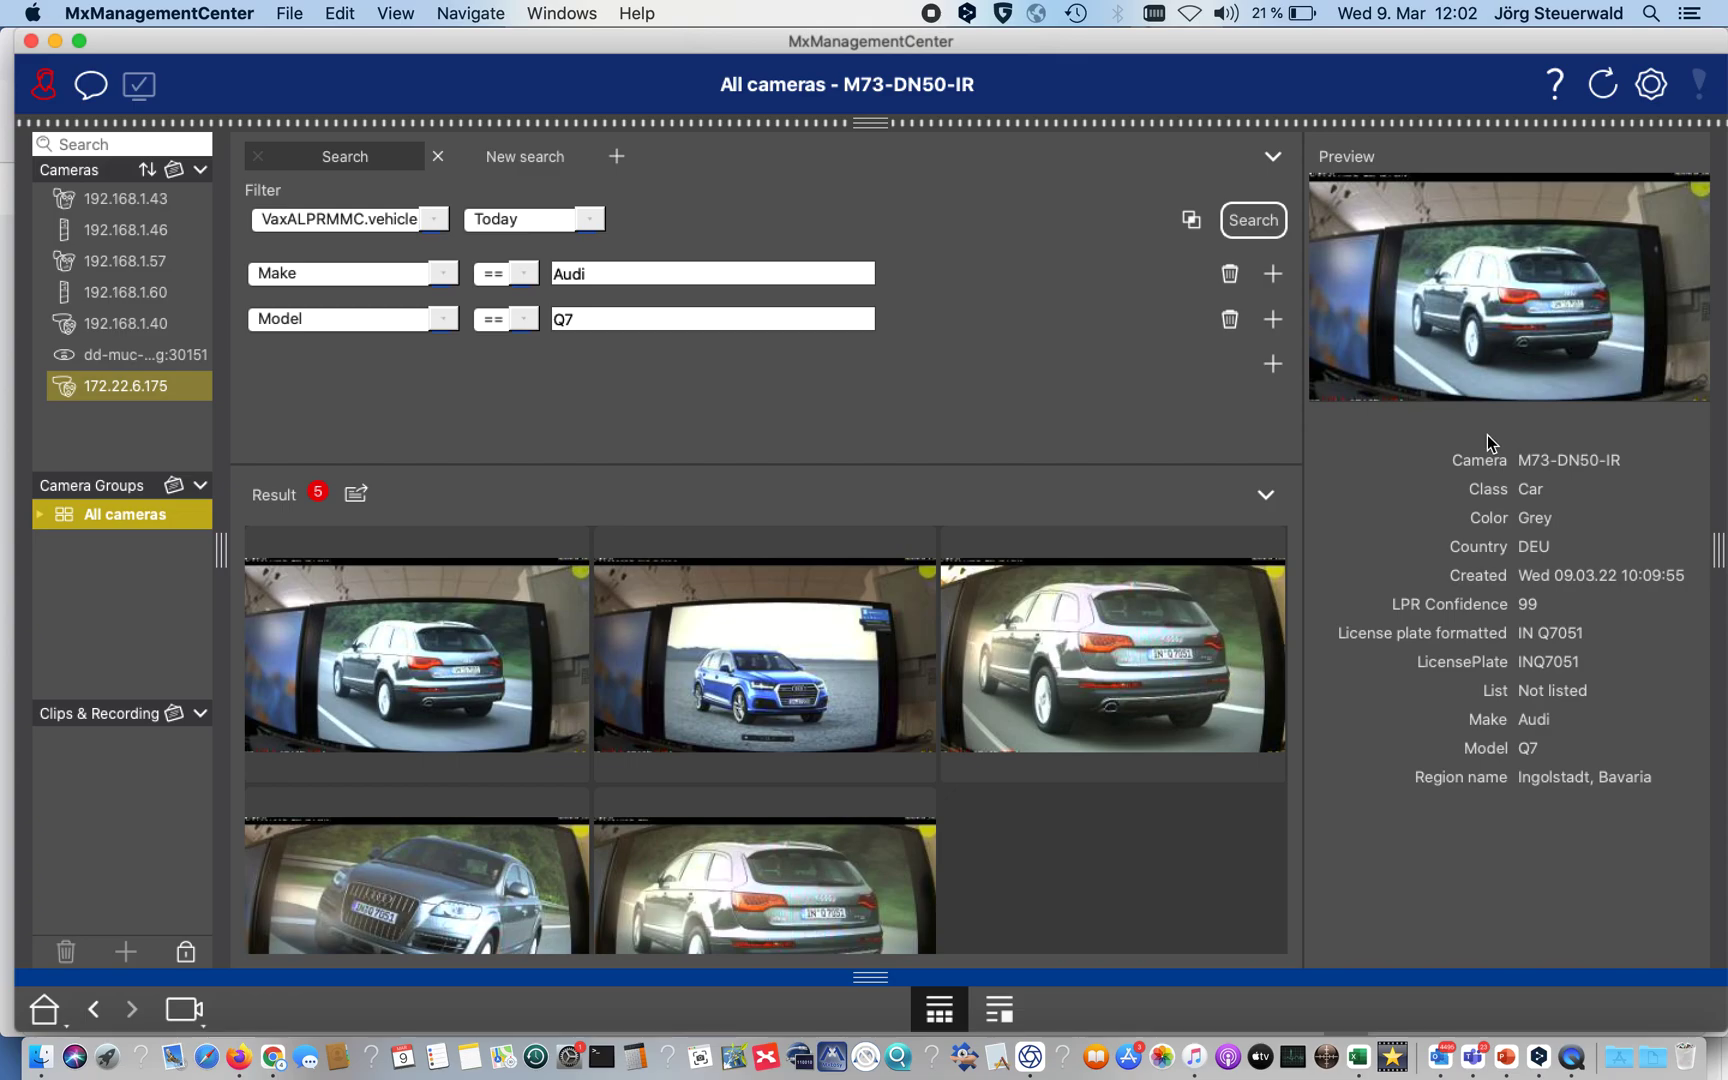
mouse_move(1617, 727)
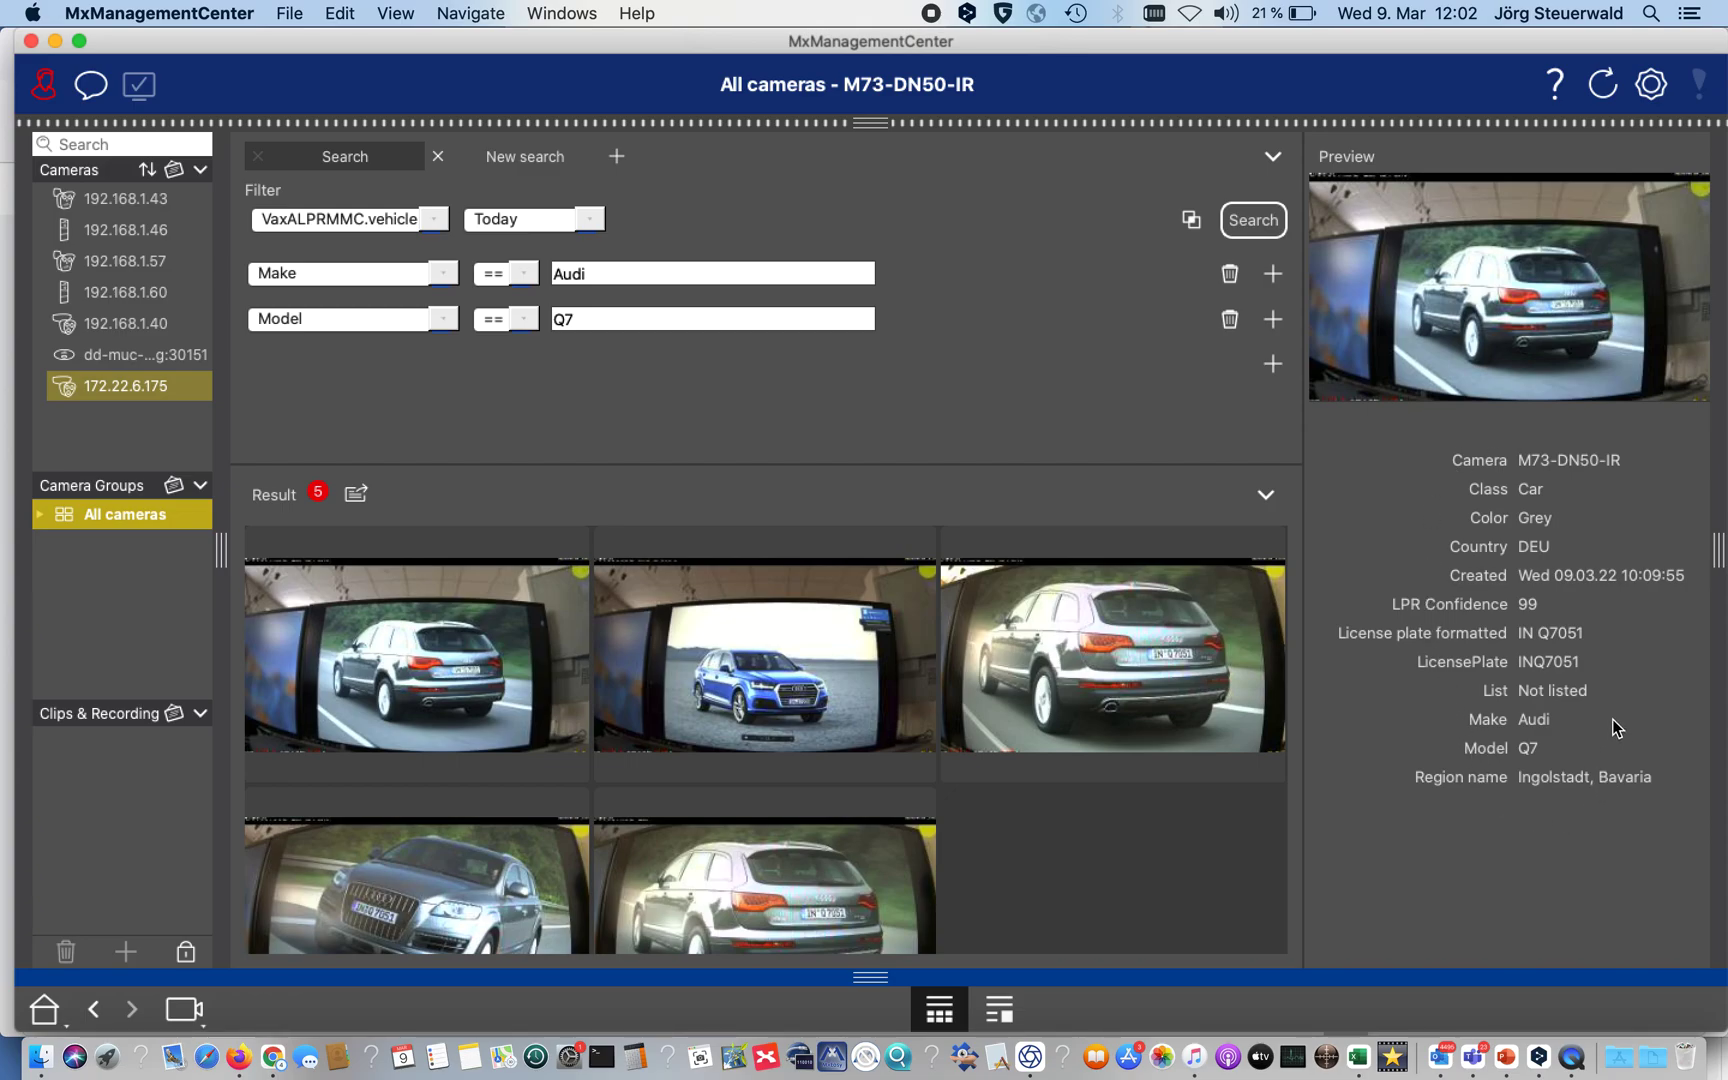
mouse_move(1544, 561)
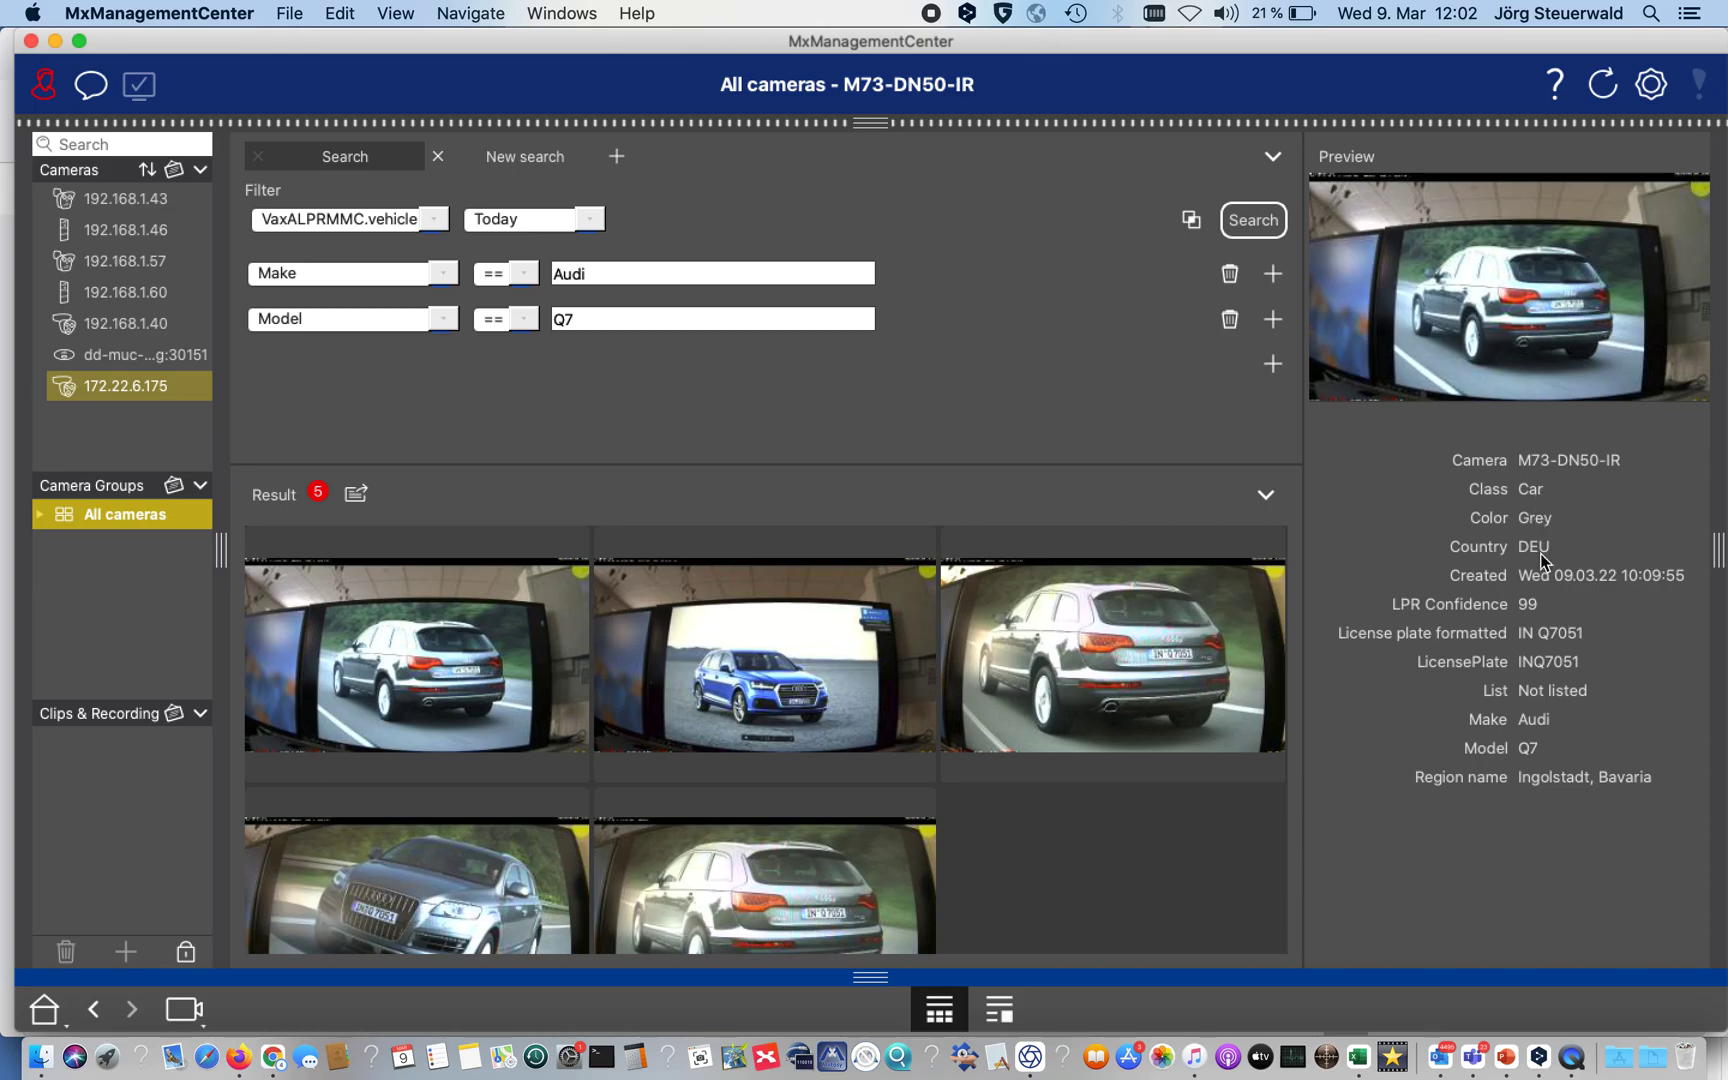
mouse_move(1526, 747)
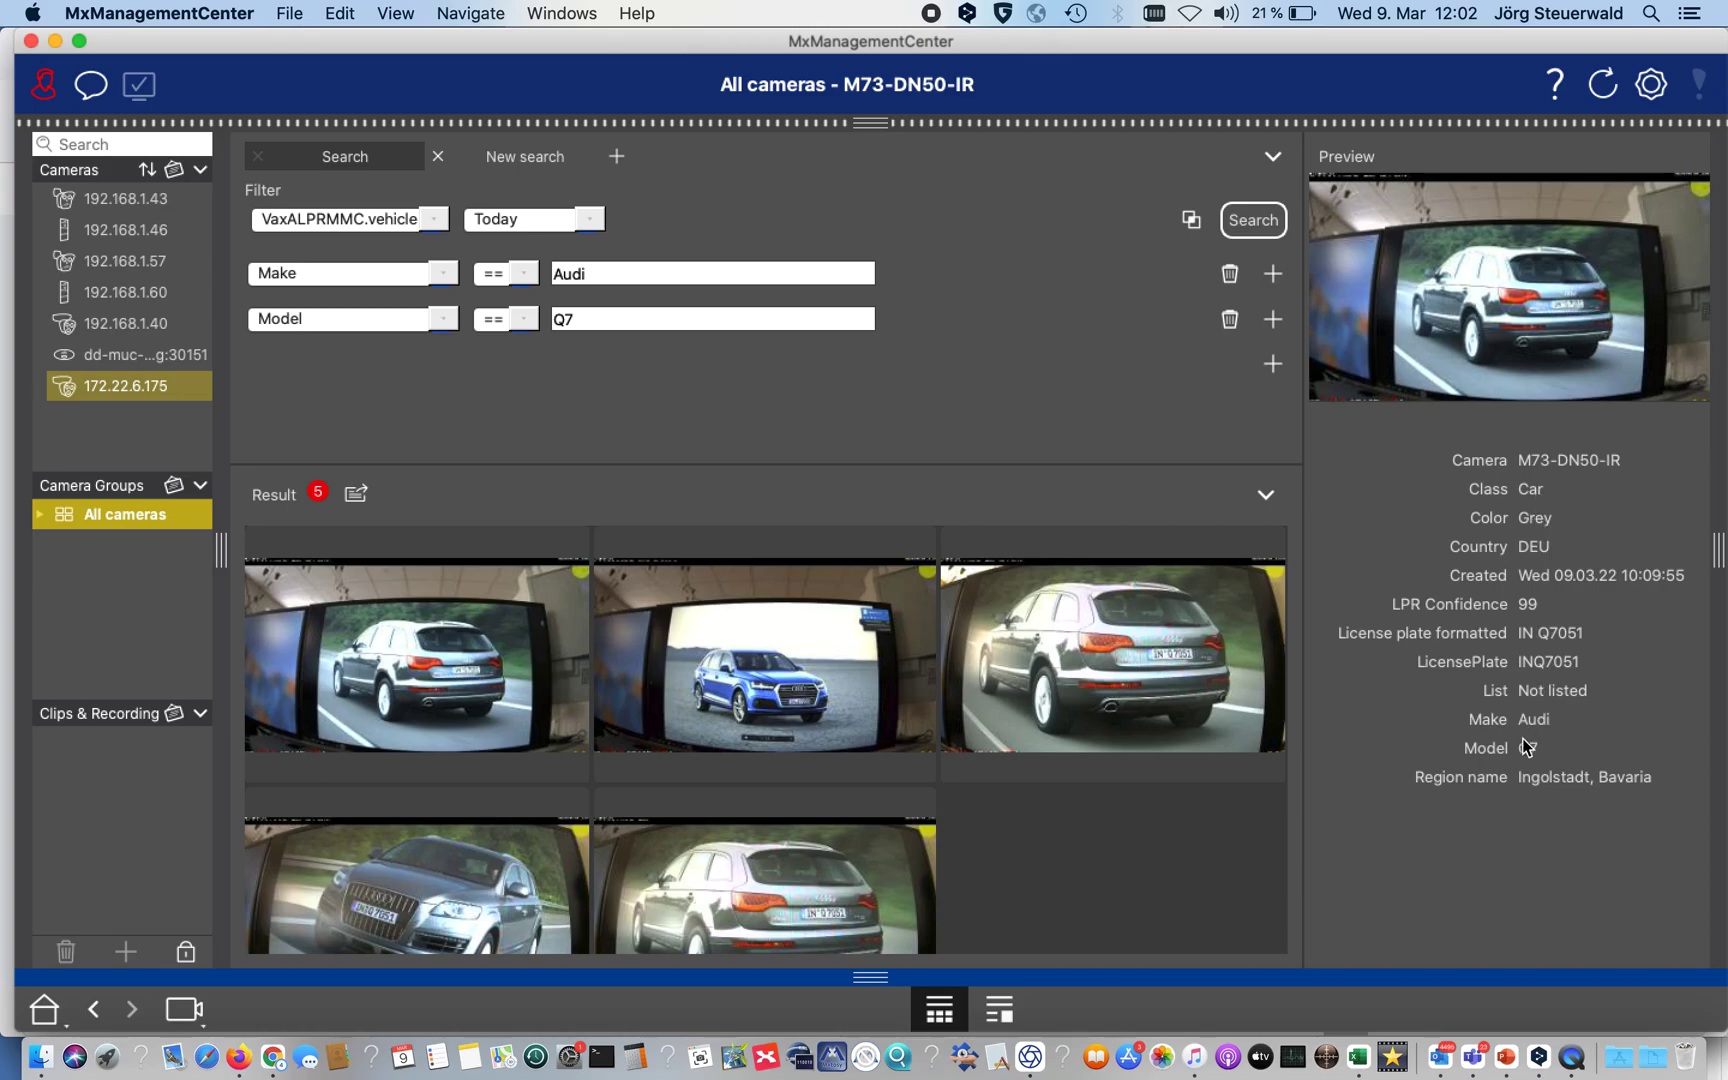
mouse_move(1512, 785)
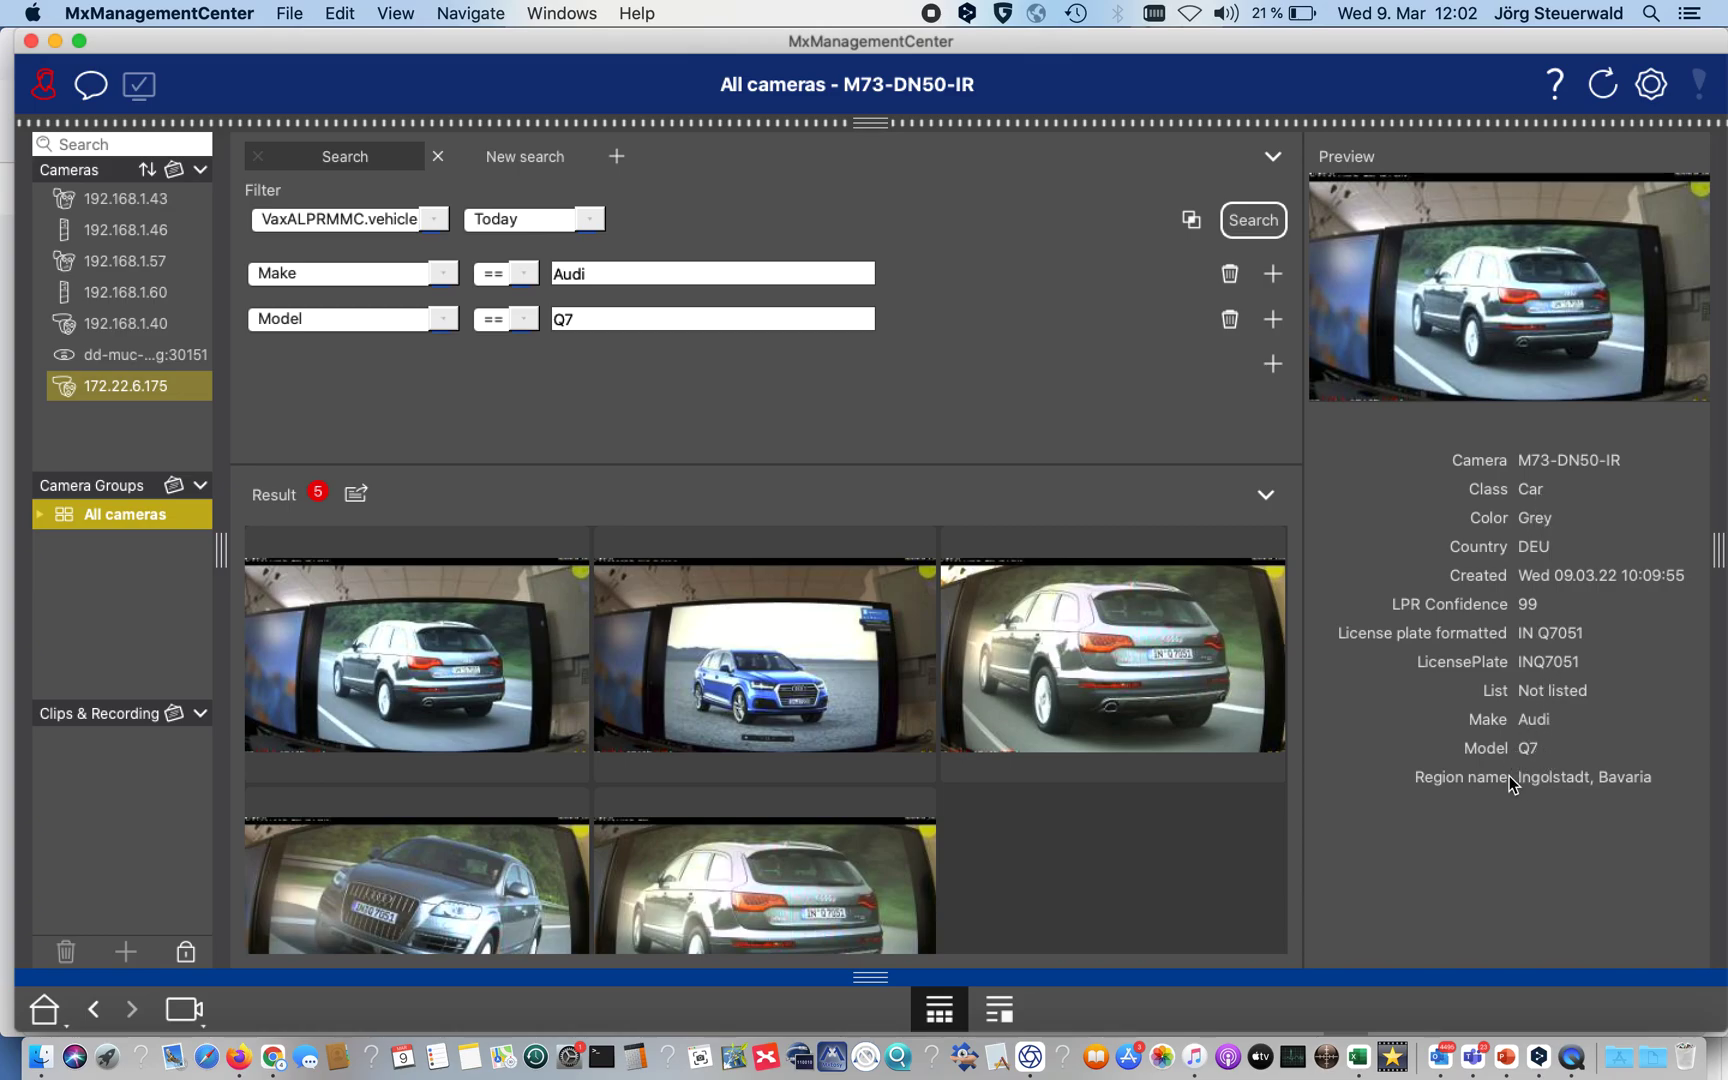
mouse_move(1509, 786)
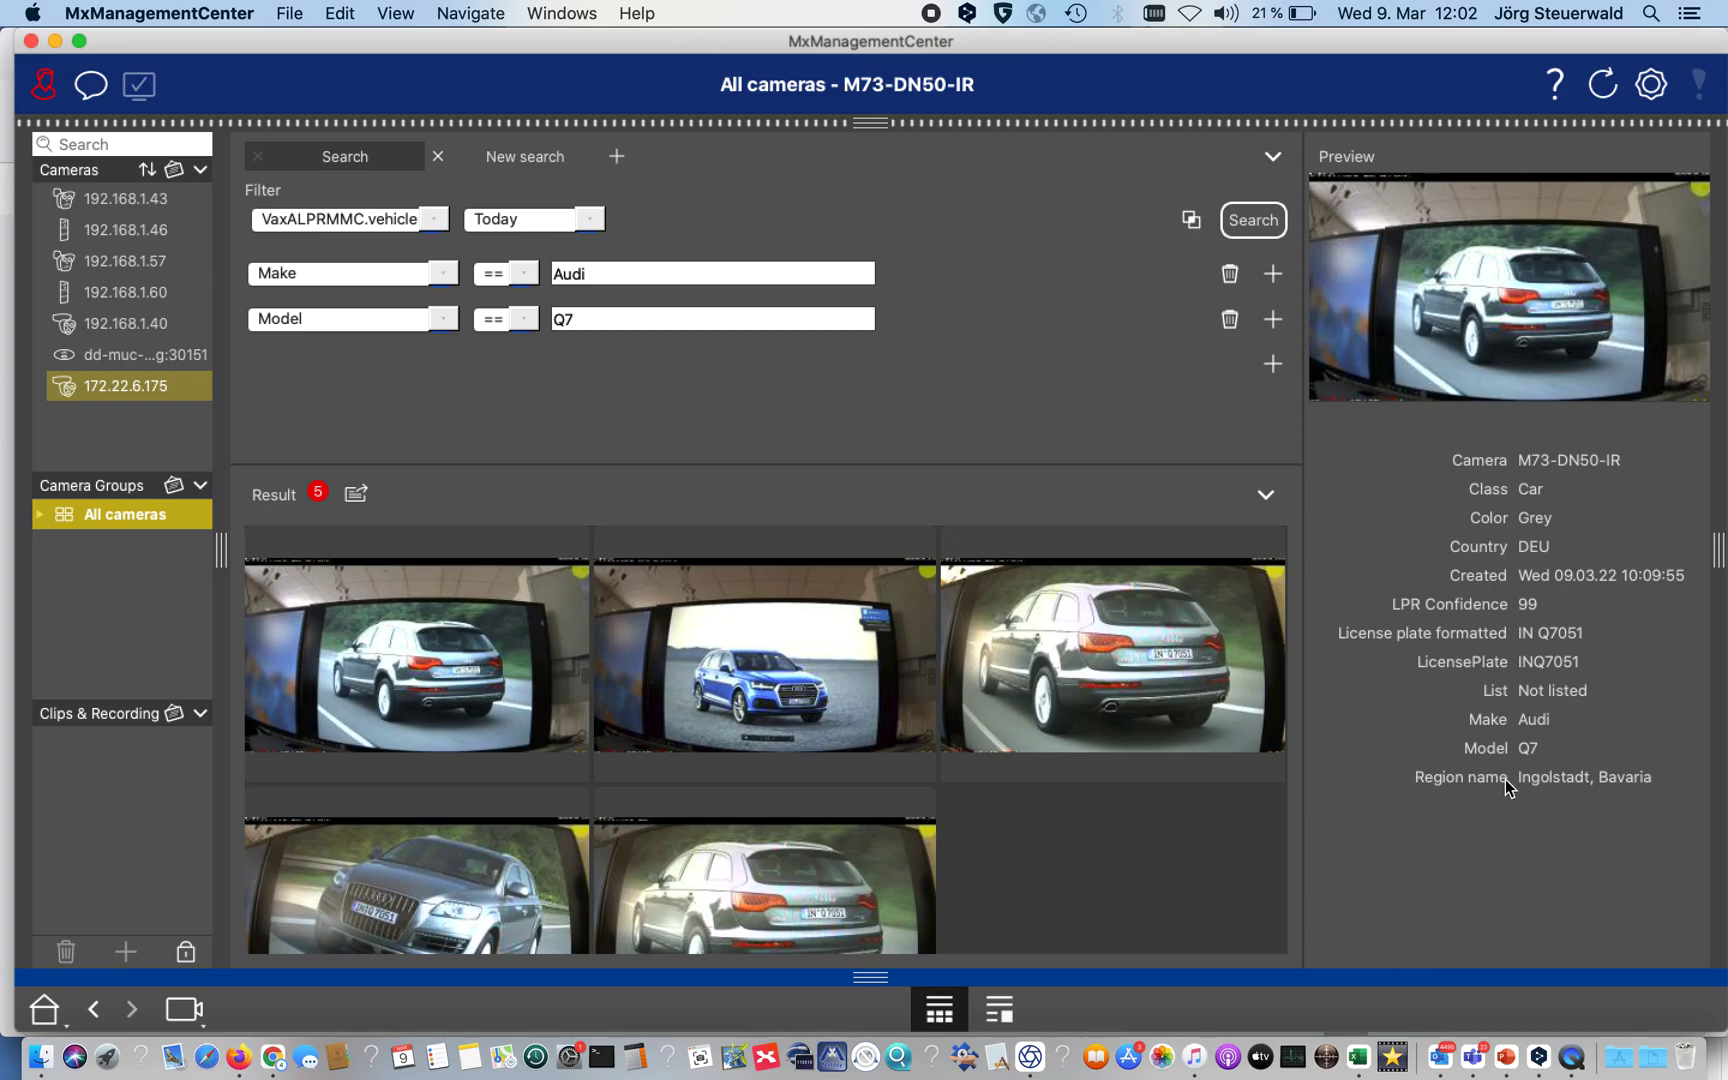
mouse_move(1526, 665)
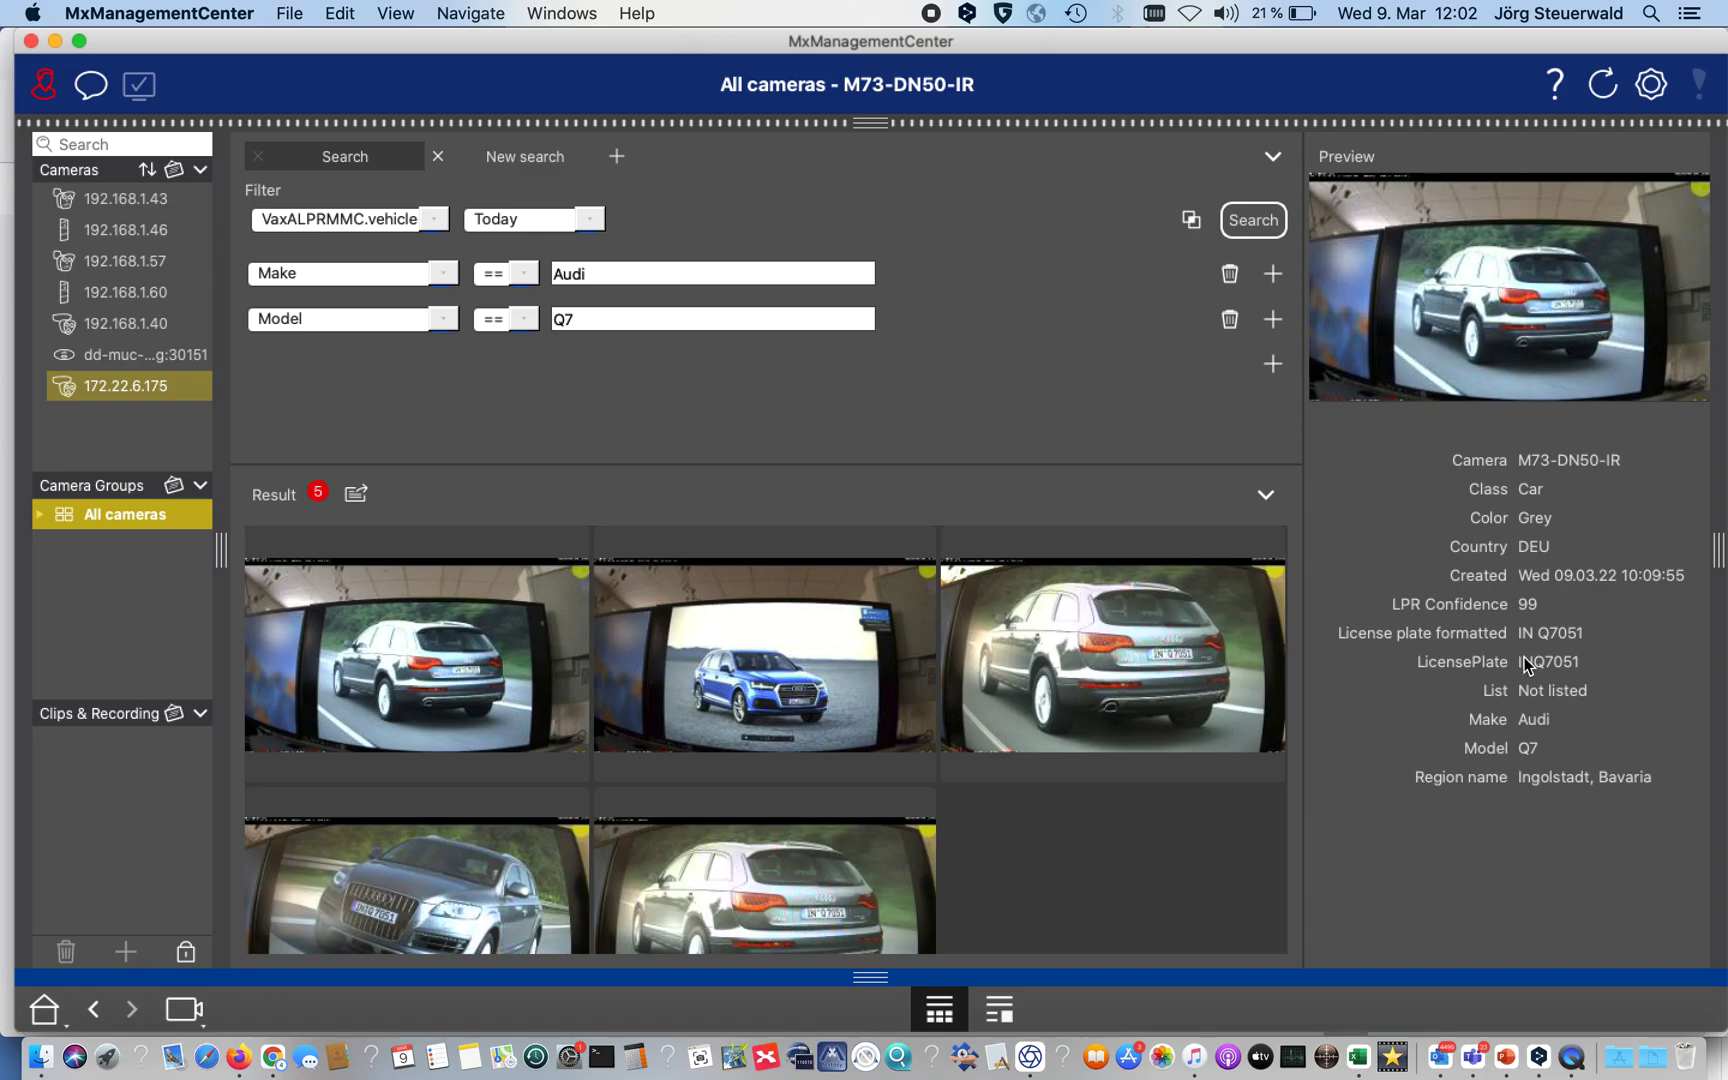
mouse_move(1563, 790)
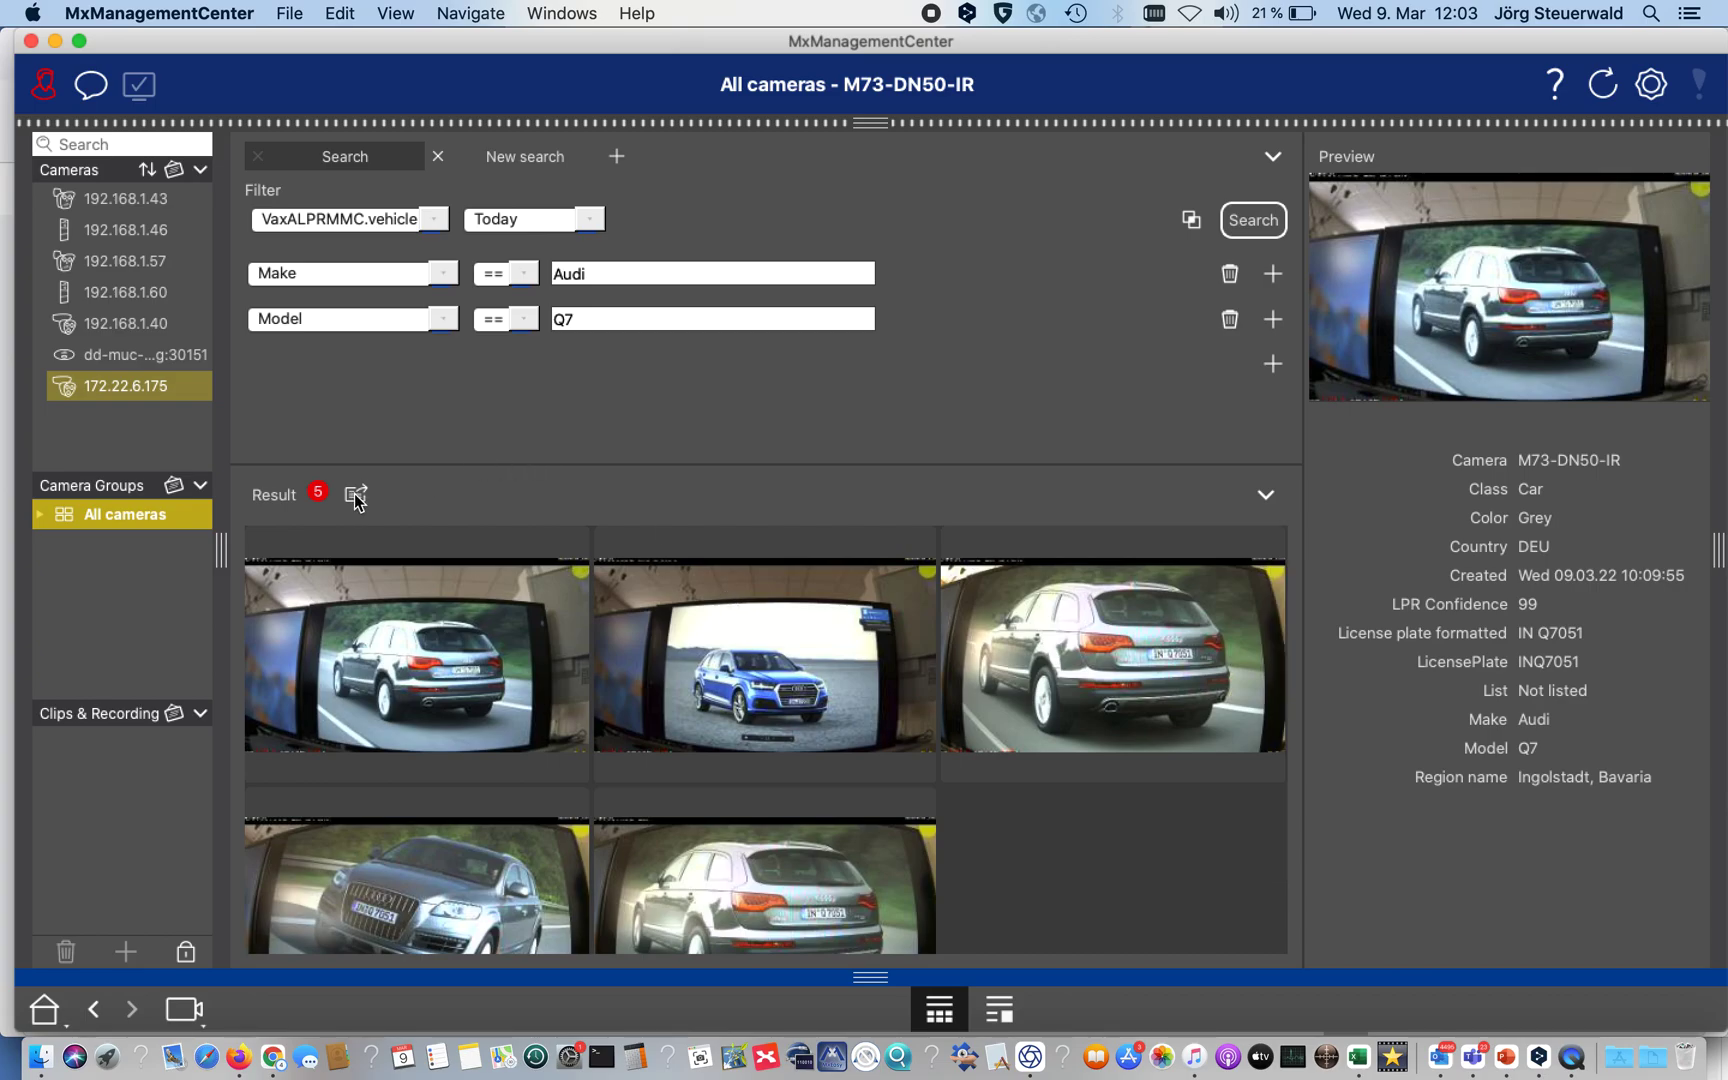
- Export the search results to CSV and open smartsearchexport from Downloads in Excel
left_click(355, 495)
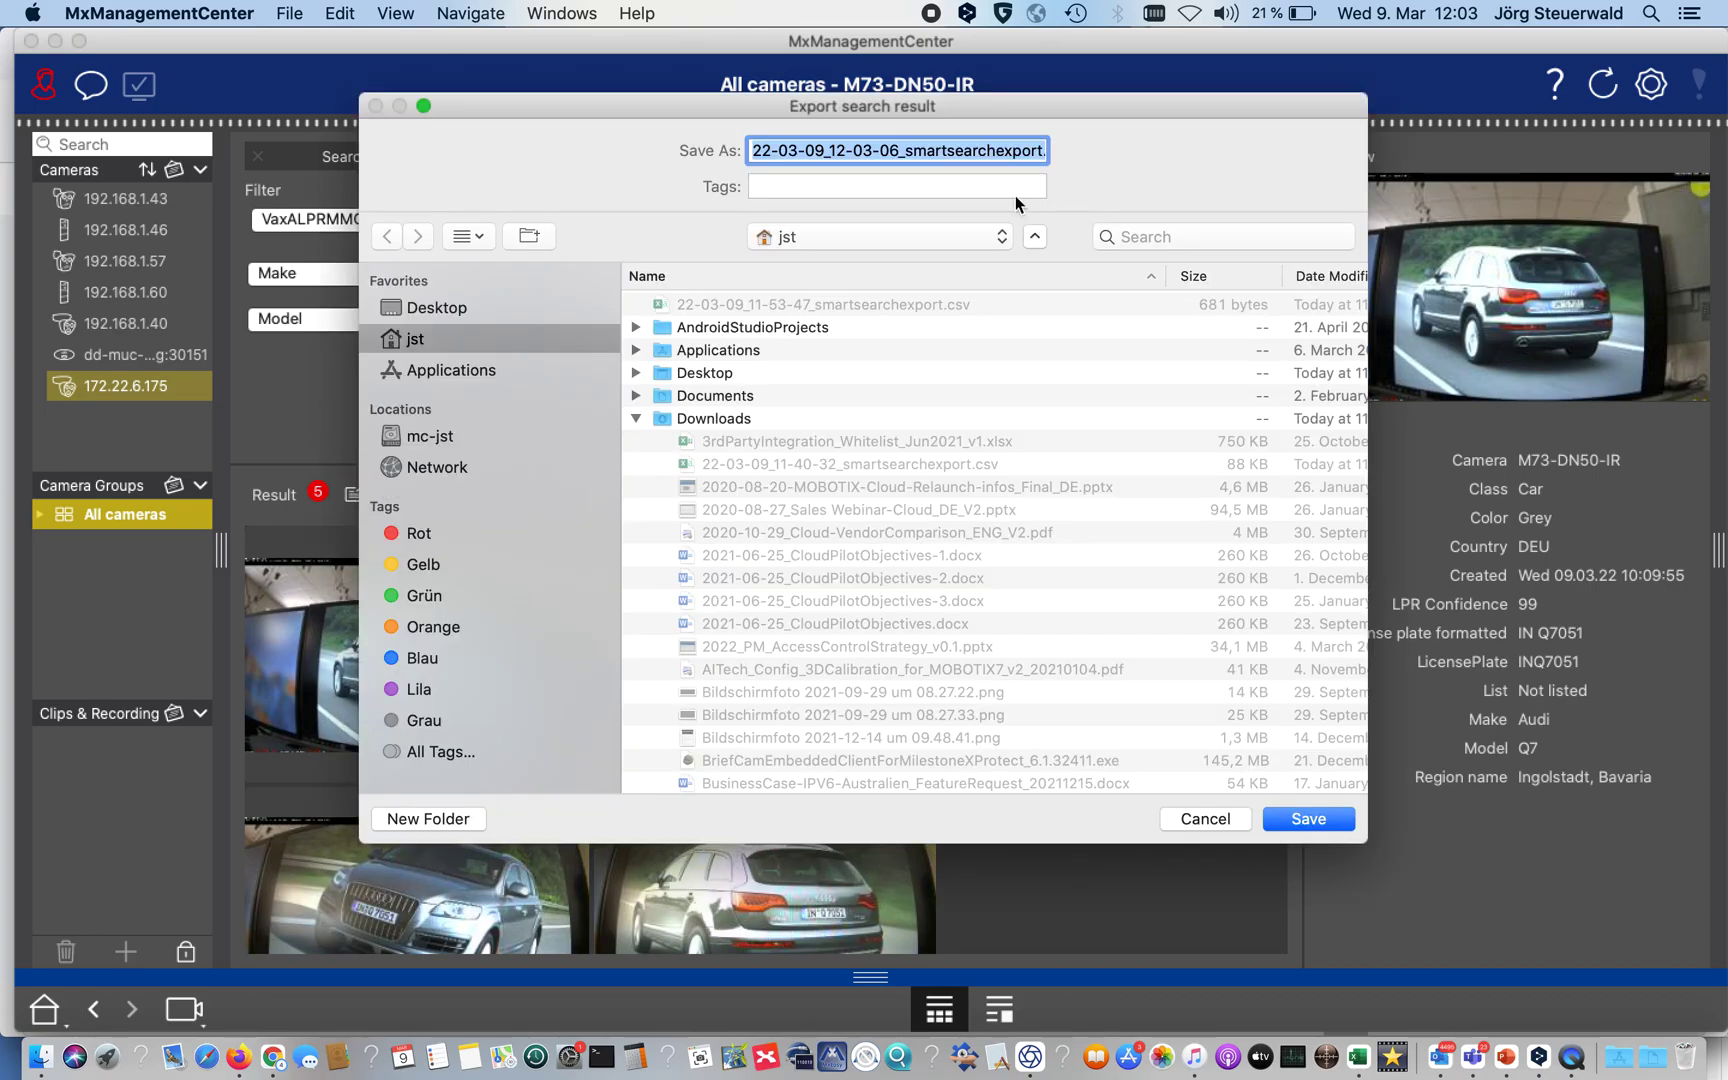
mouse_move(1308, 819)
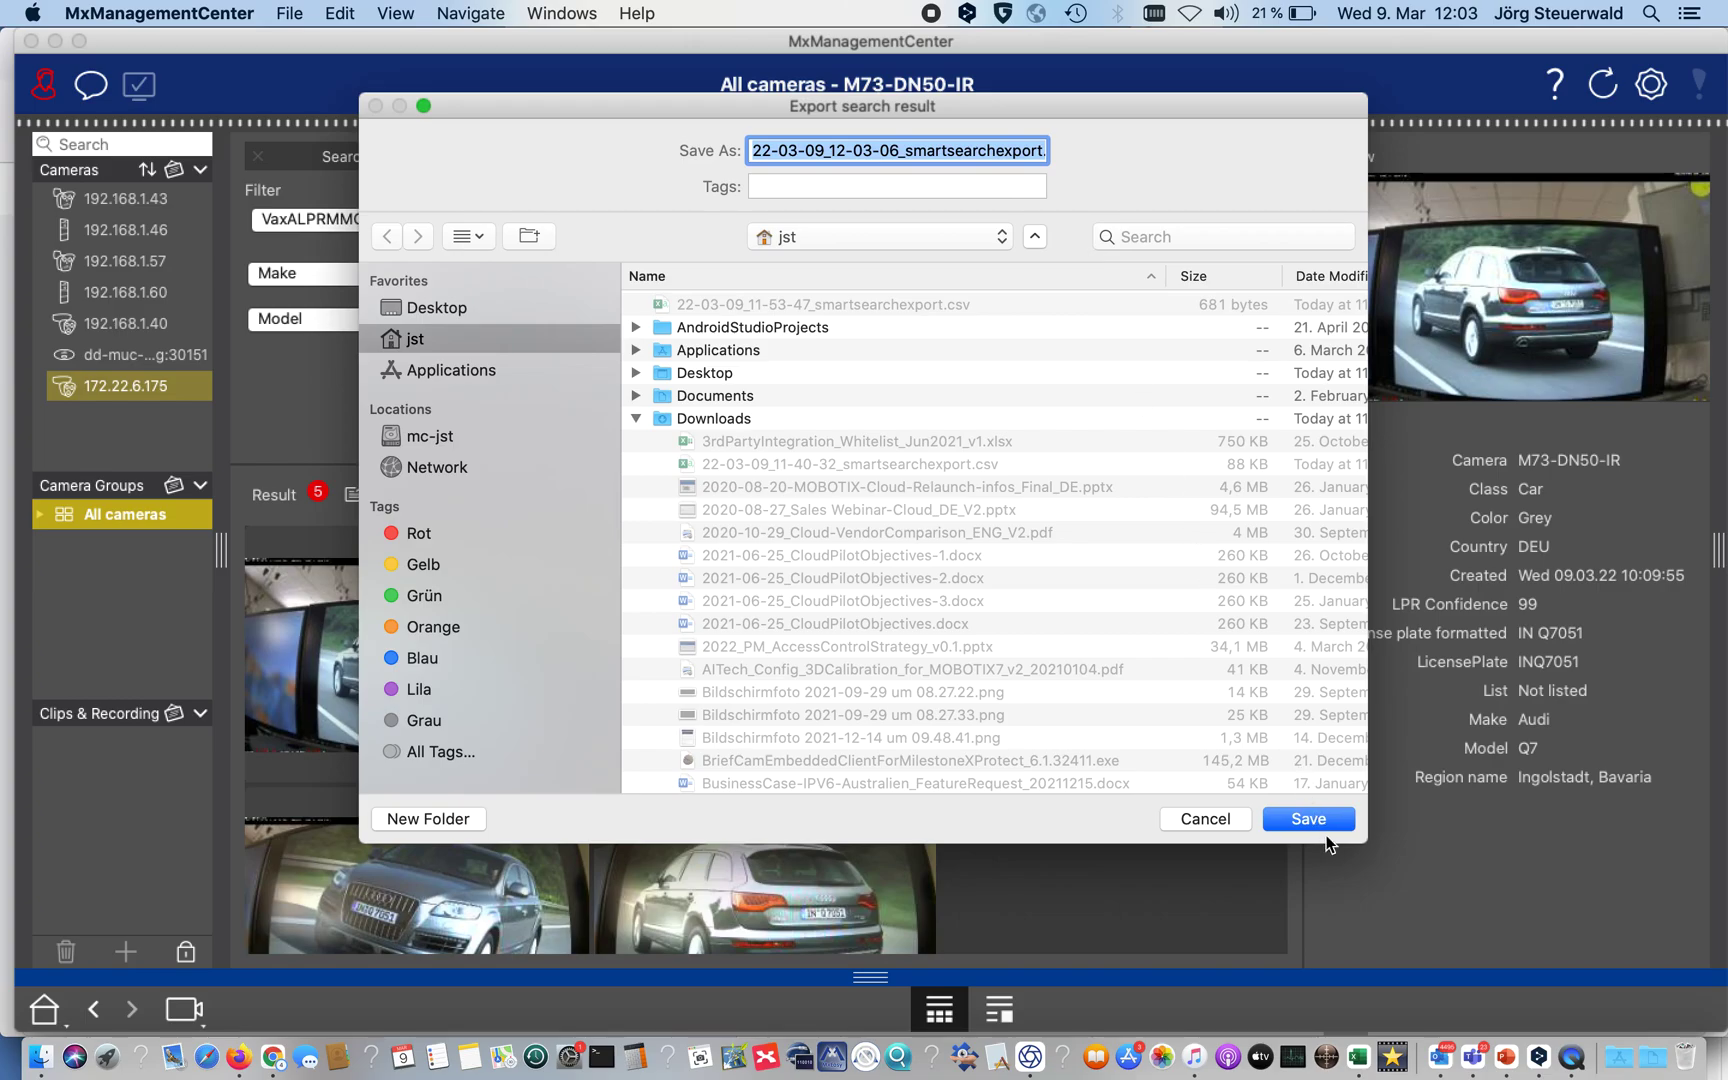
mouse_move(1326, 834)
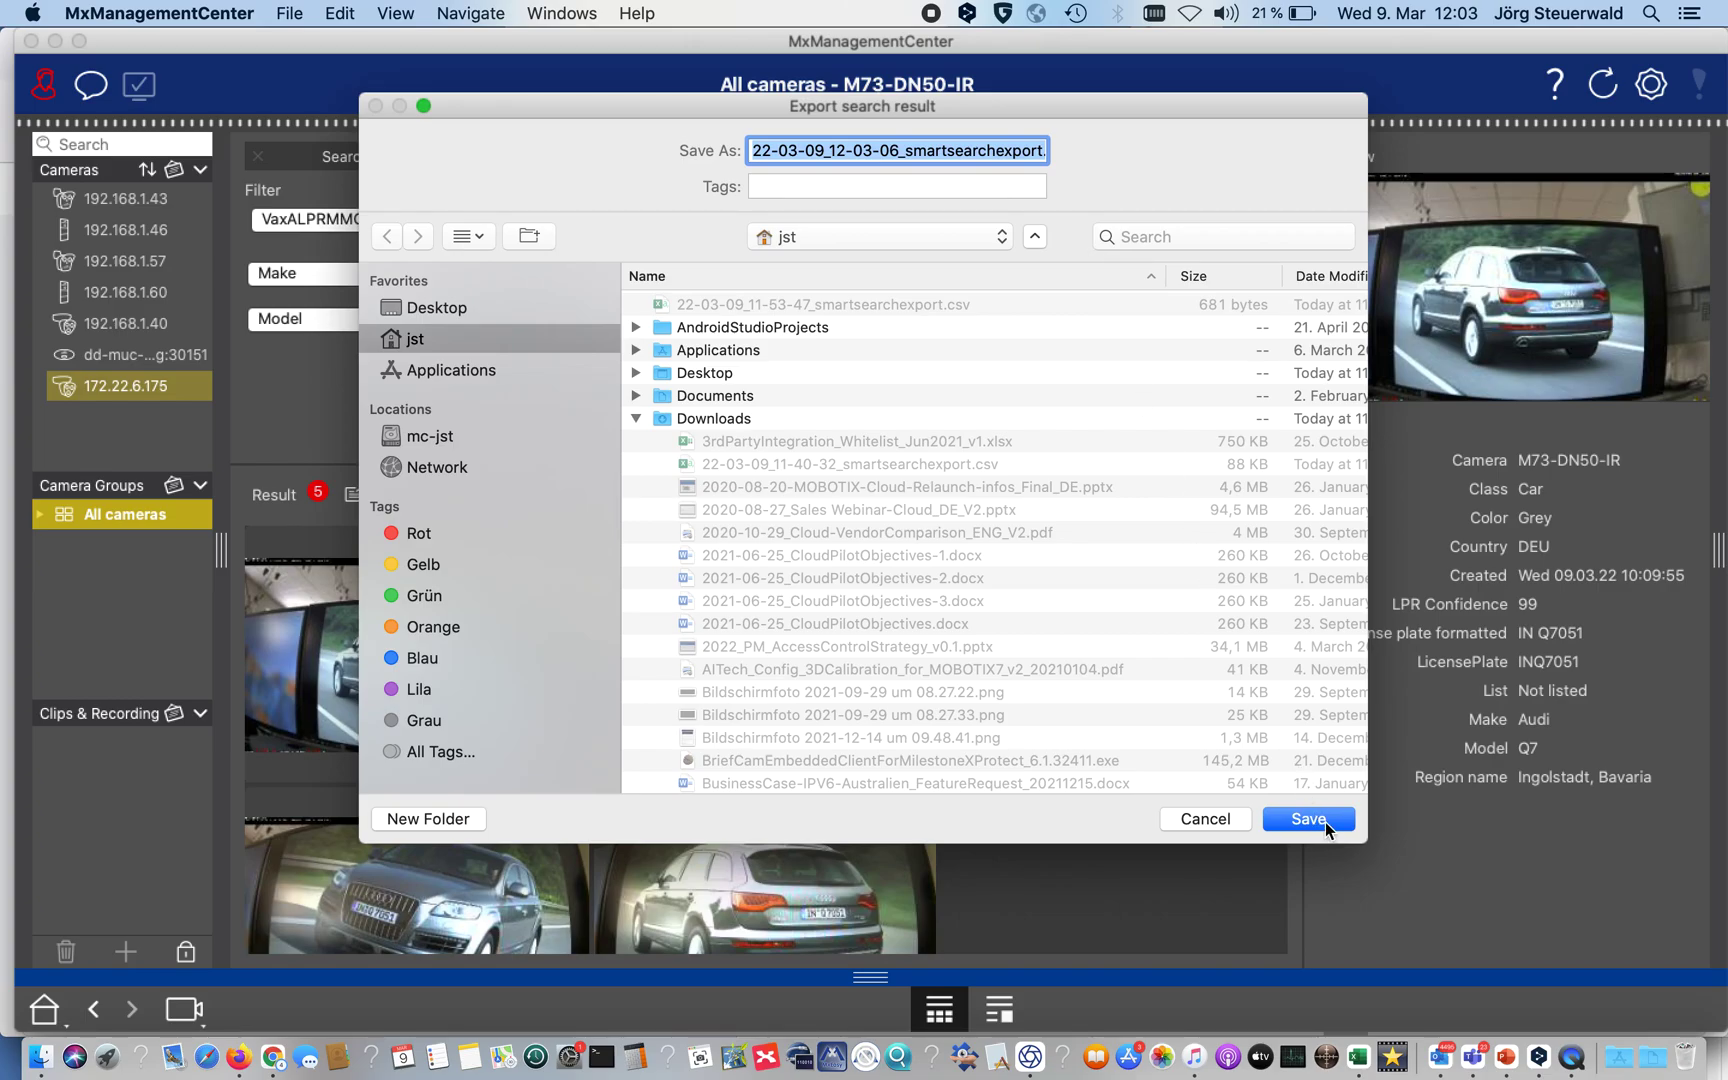
left_click(1307, 819)
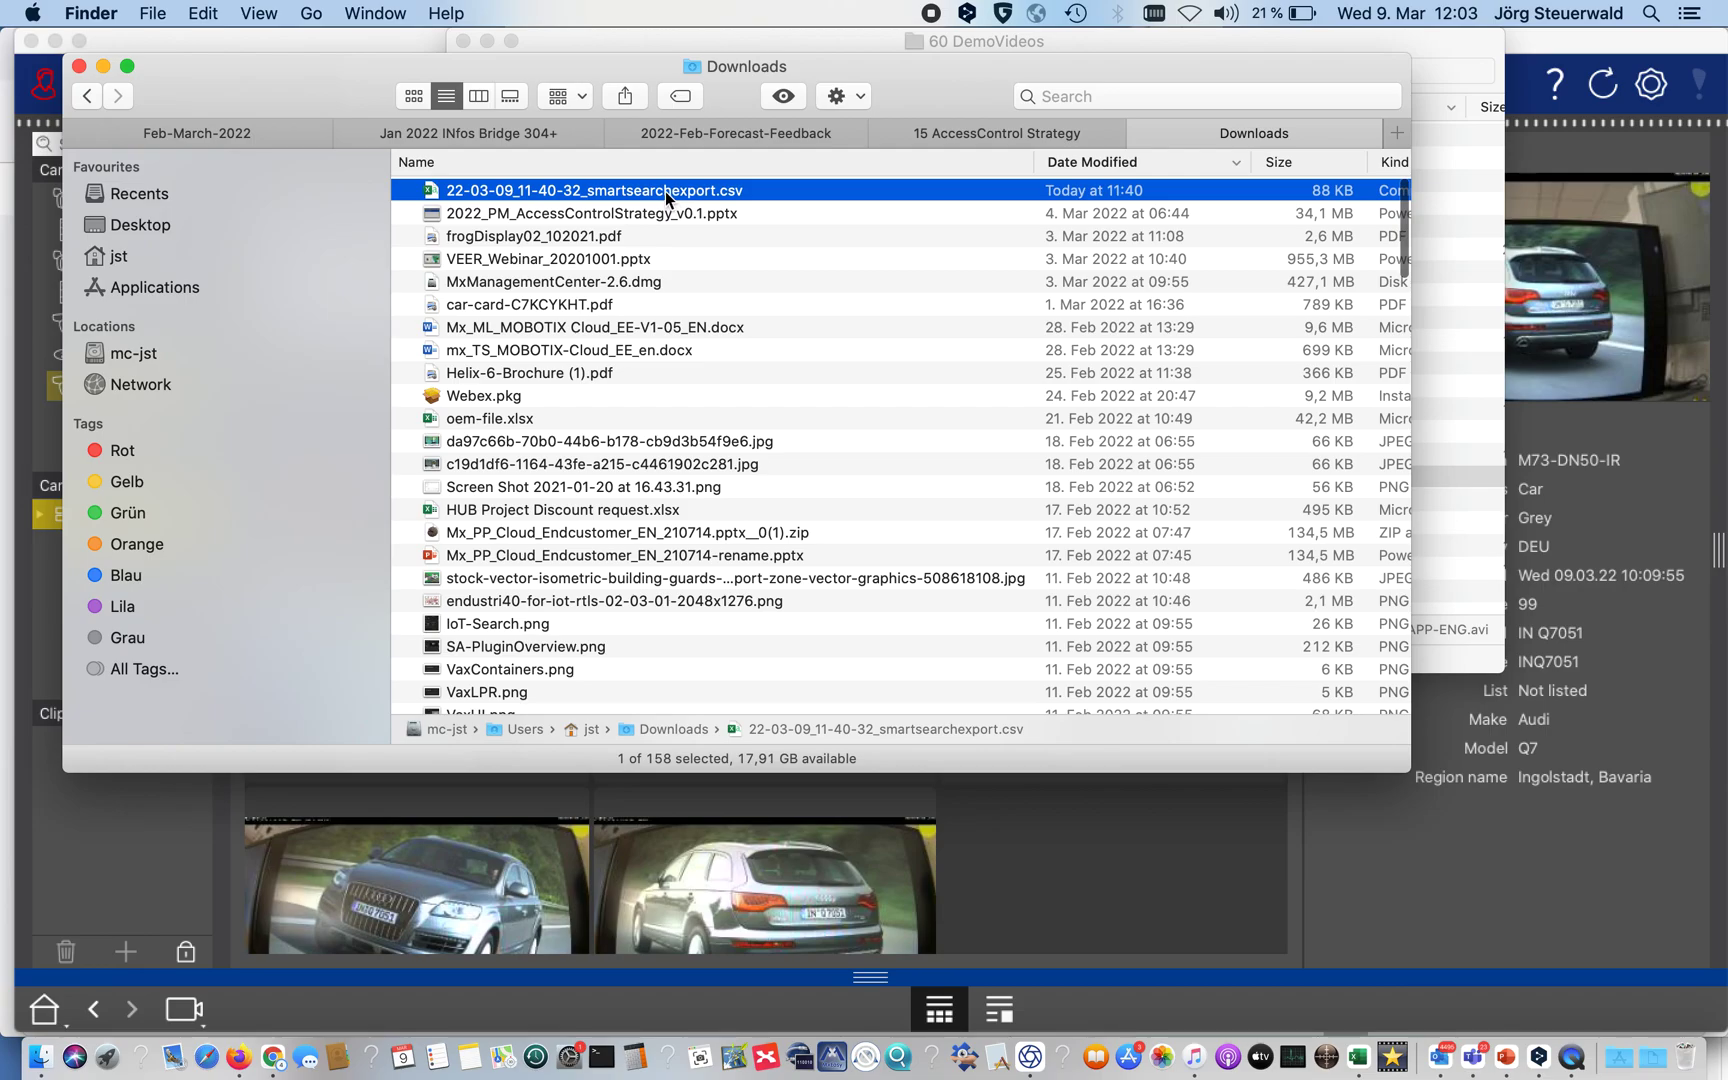
double_click(560, 190)
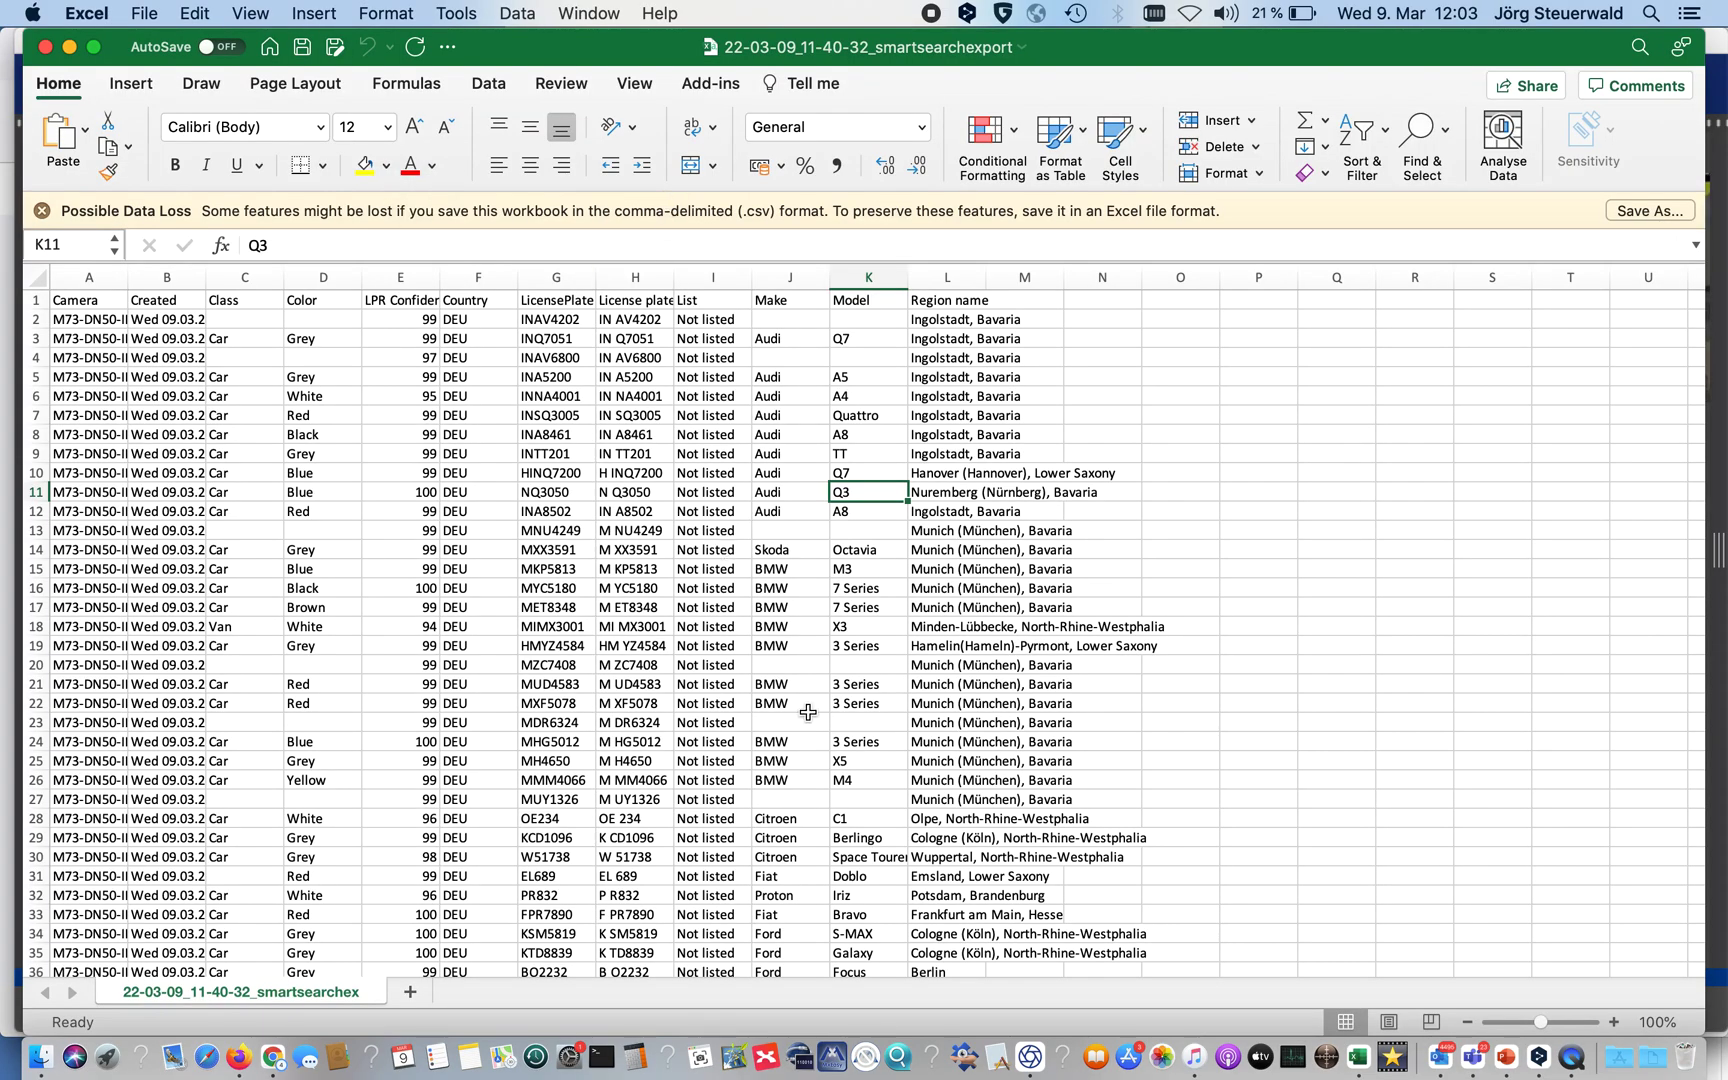
mouse_move(680, 661)
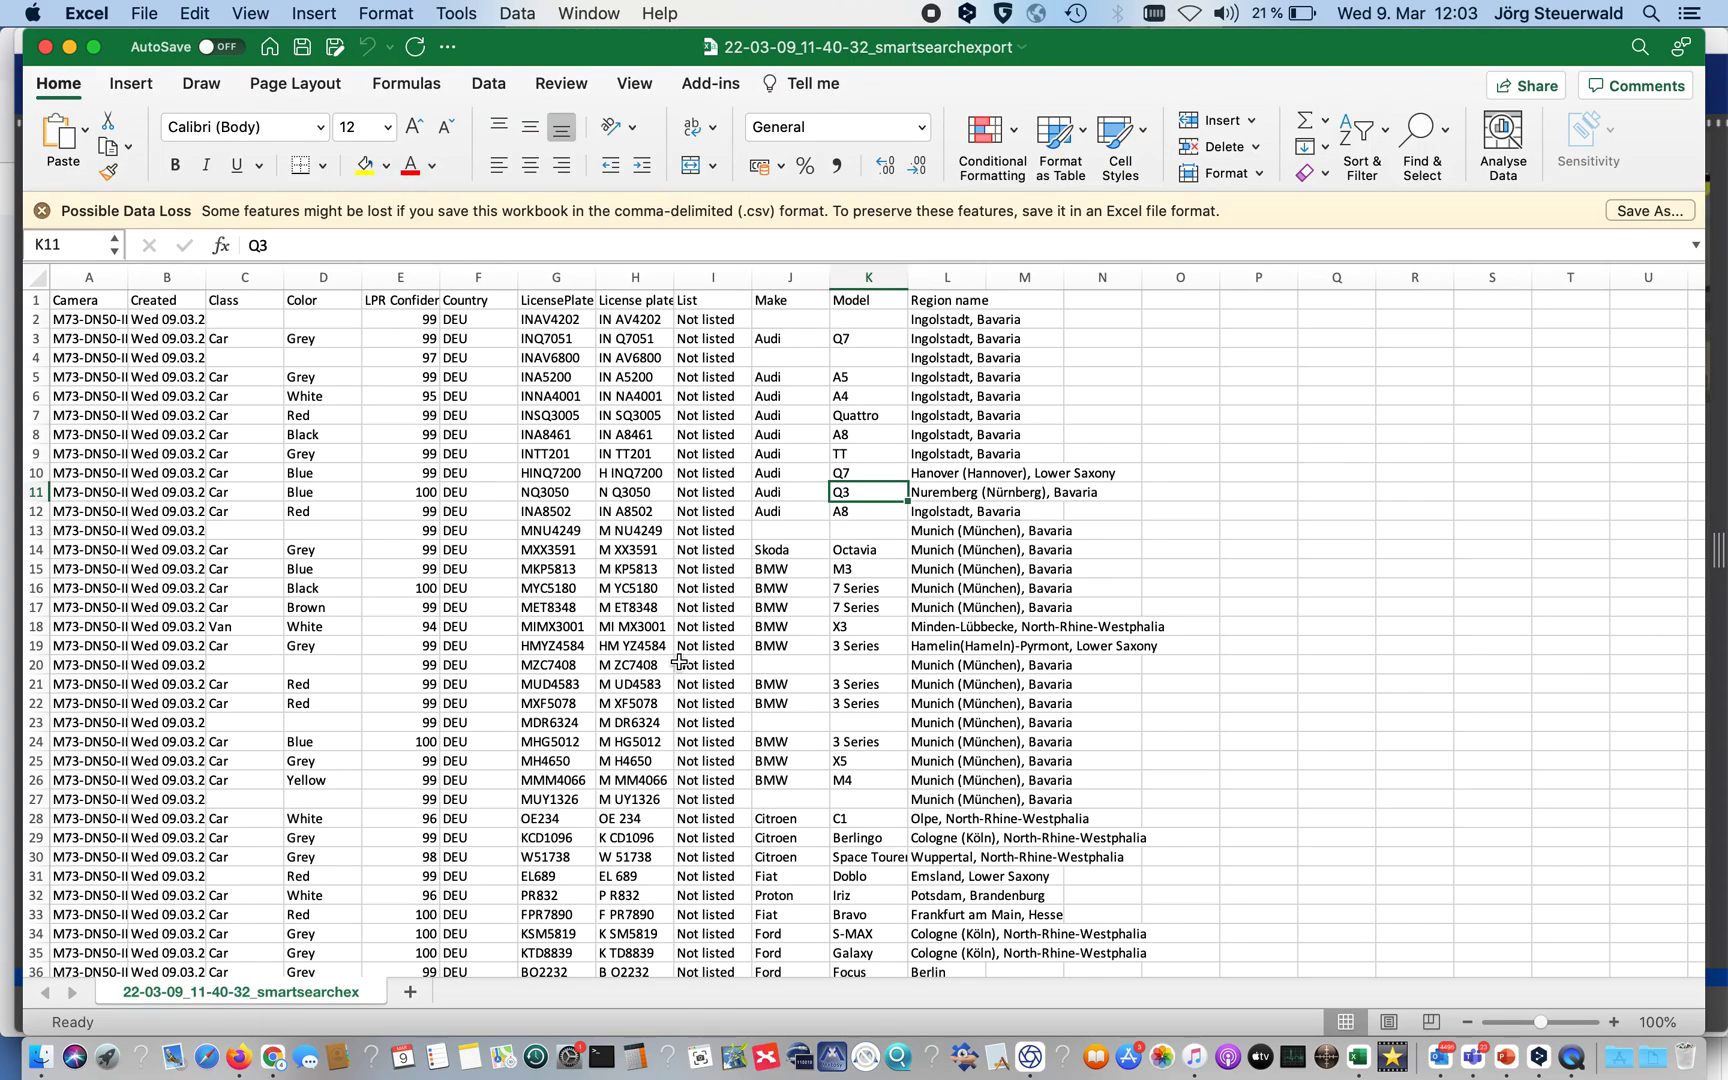
mouse_move(77, 328)
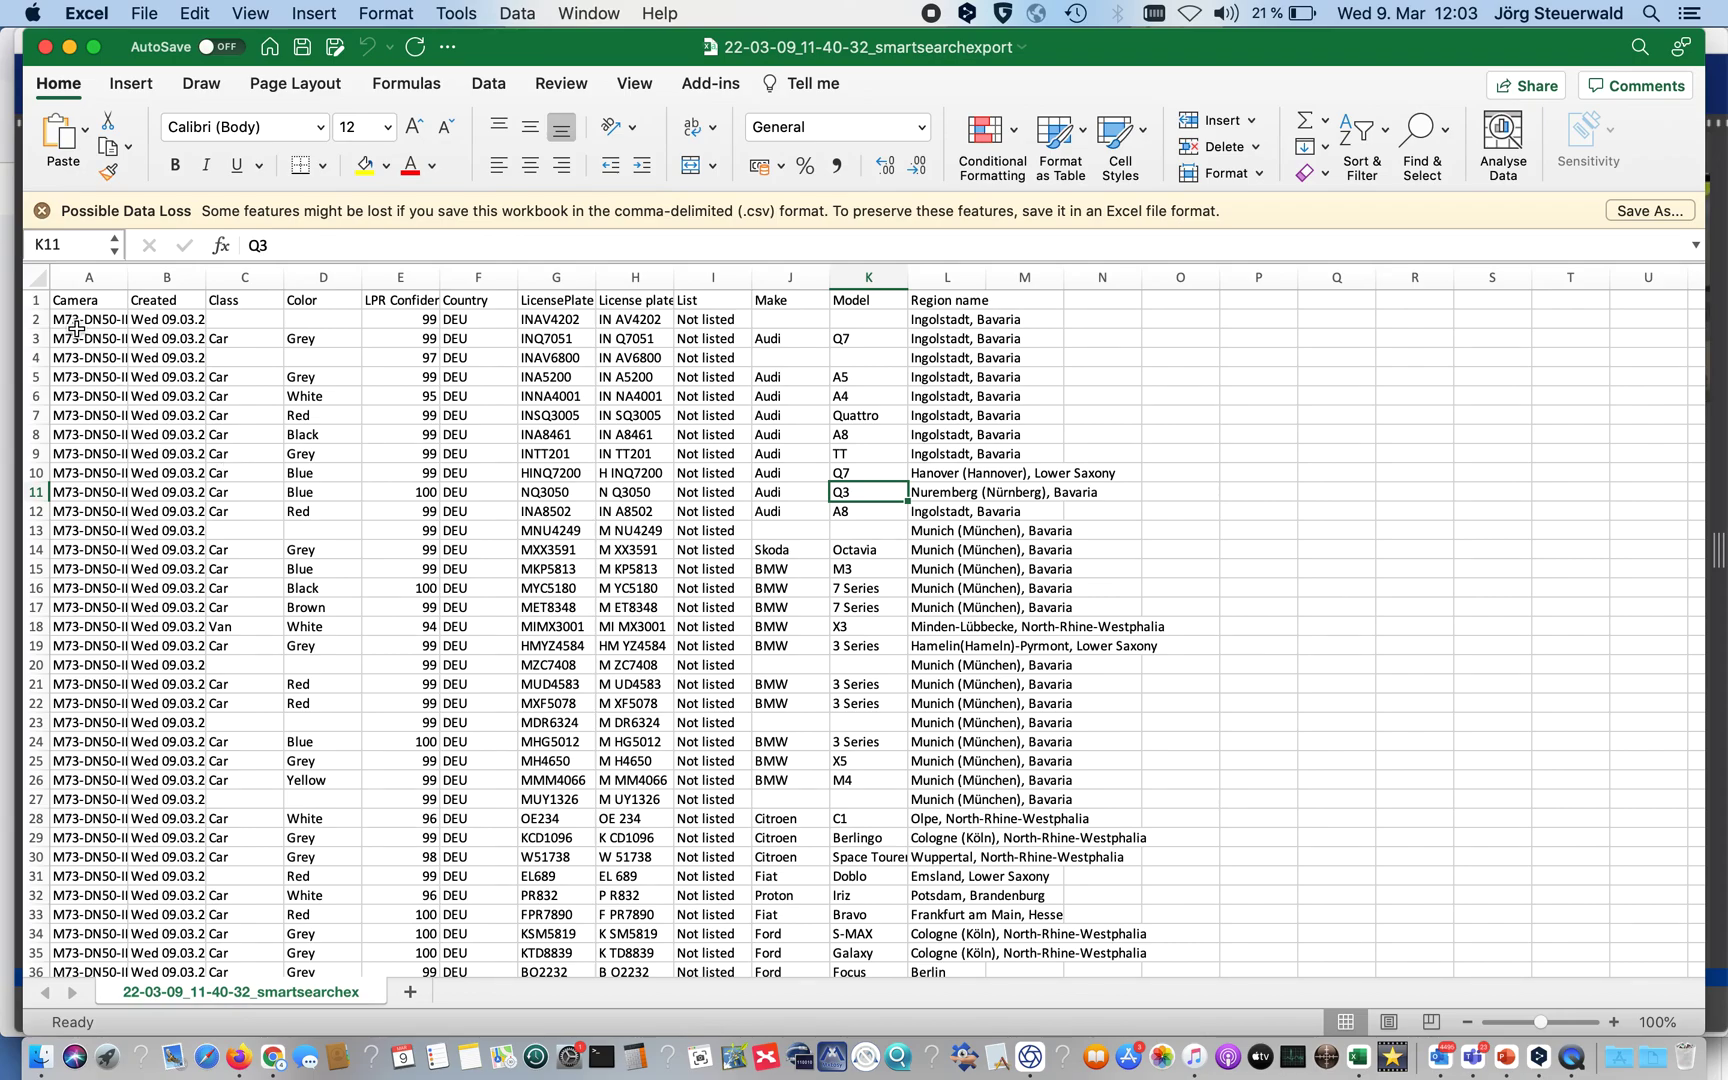
mouse_move(160, 328)
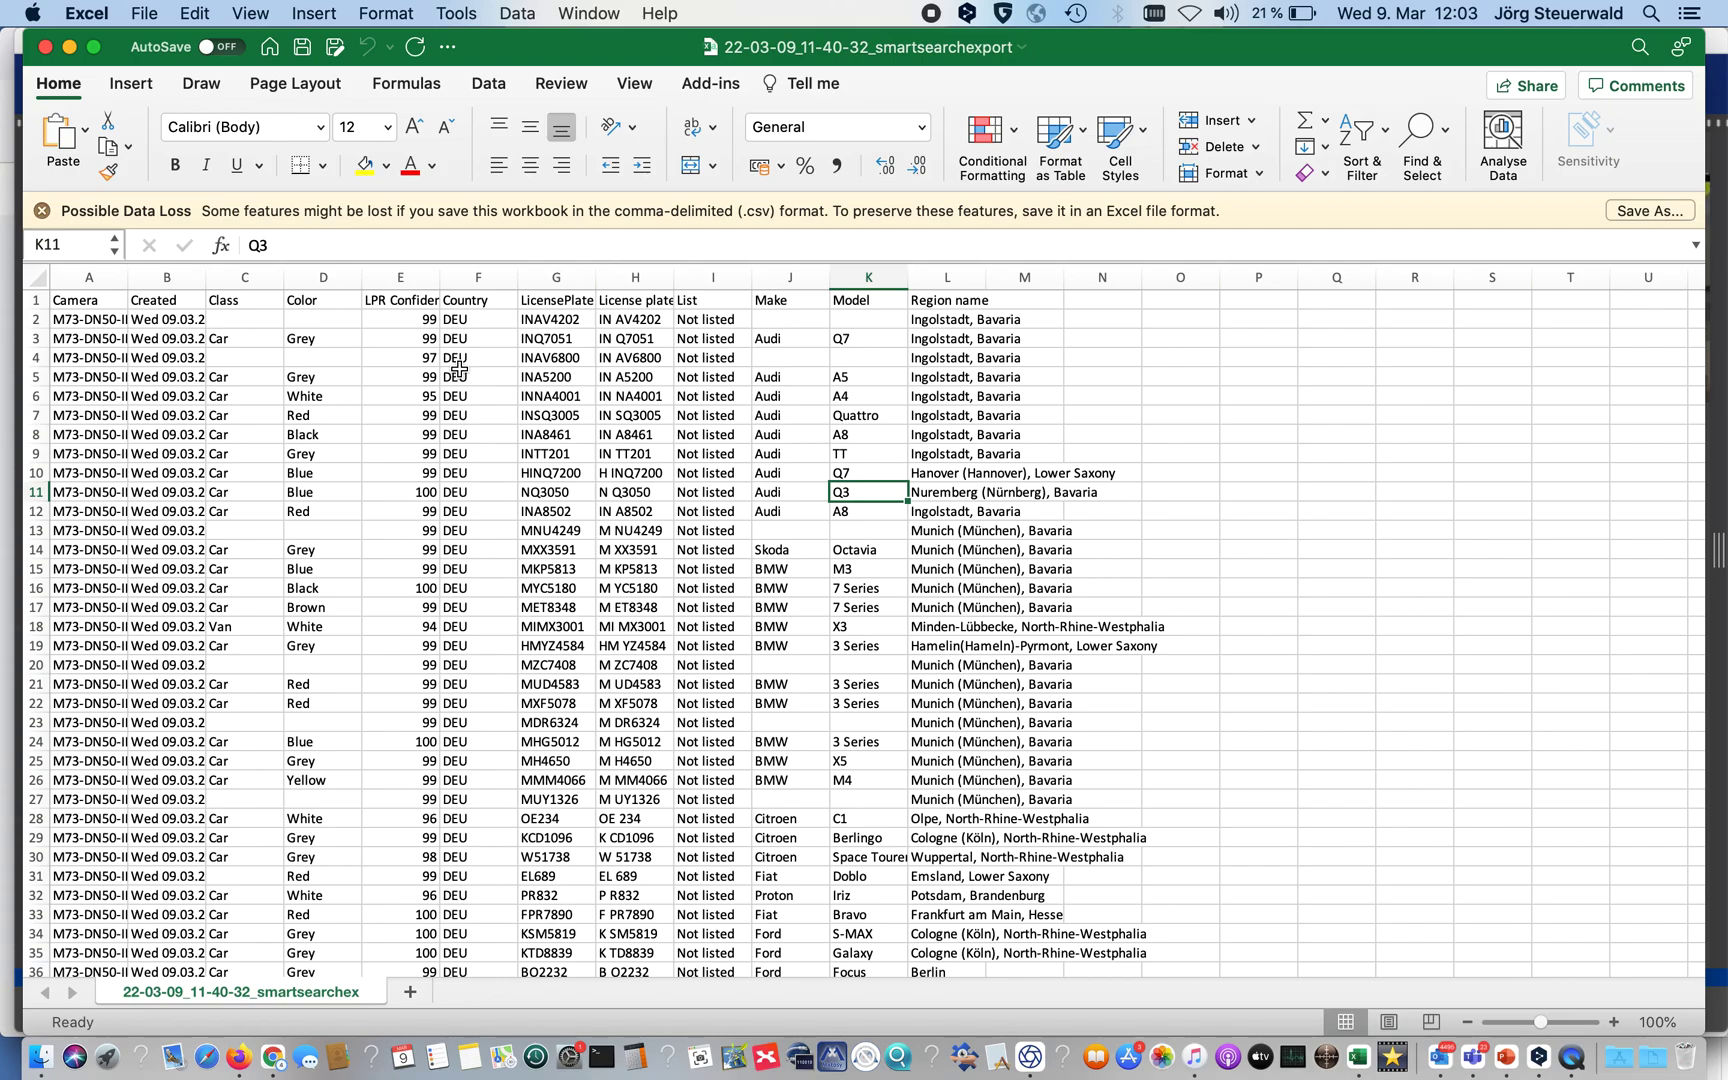
mouse_move(611, 320)
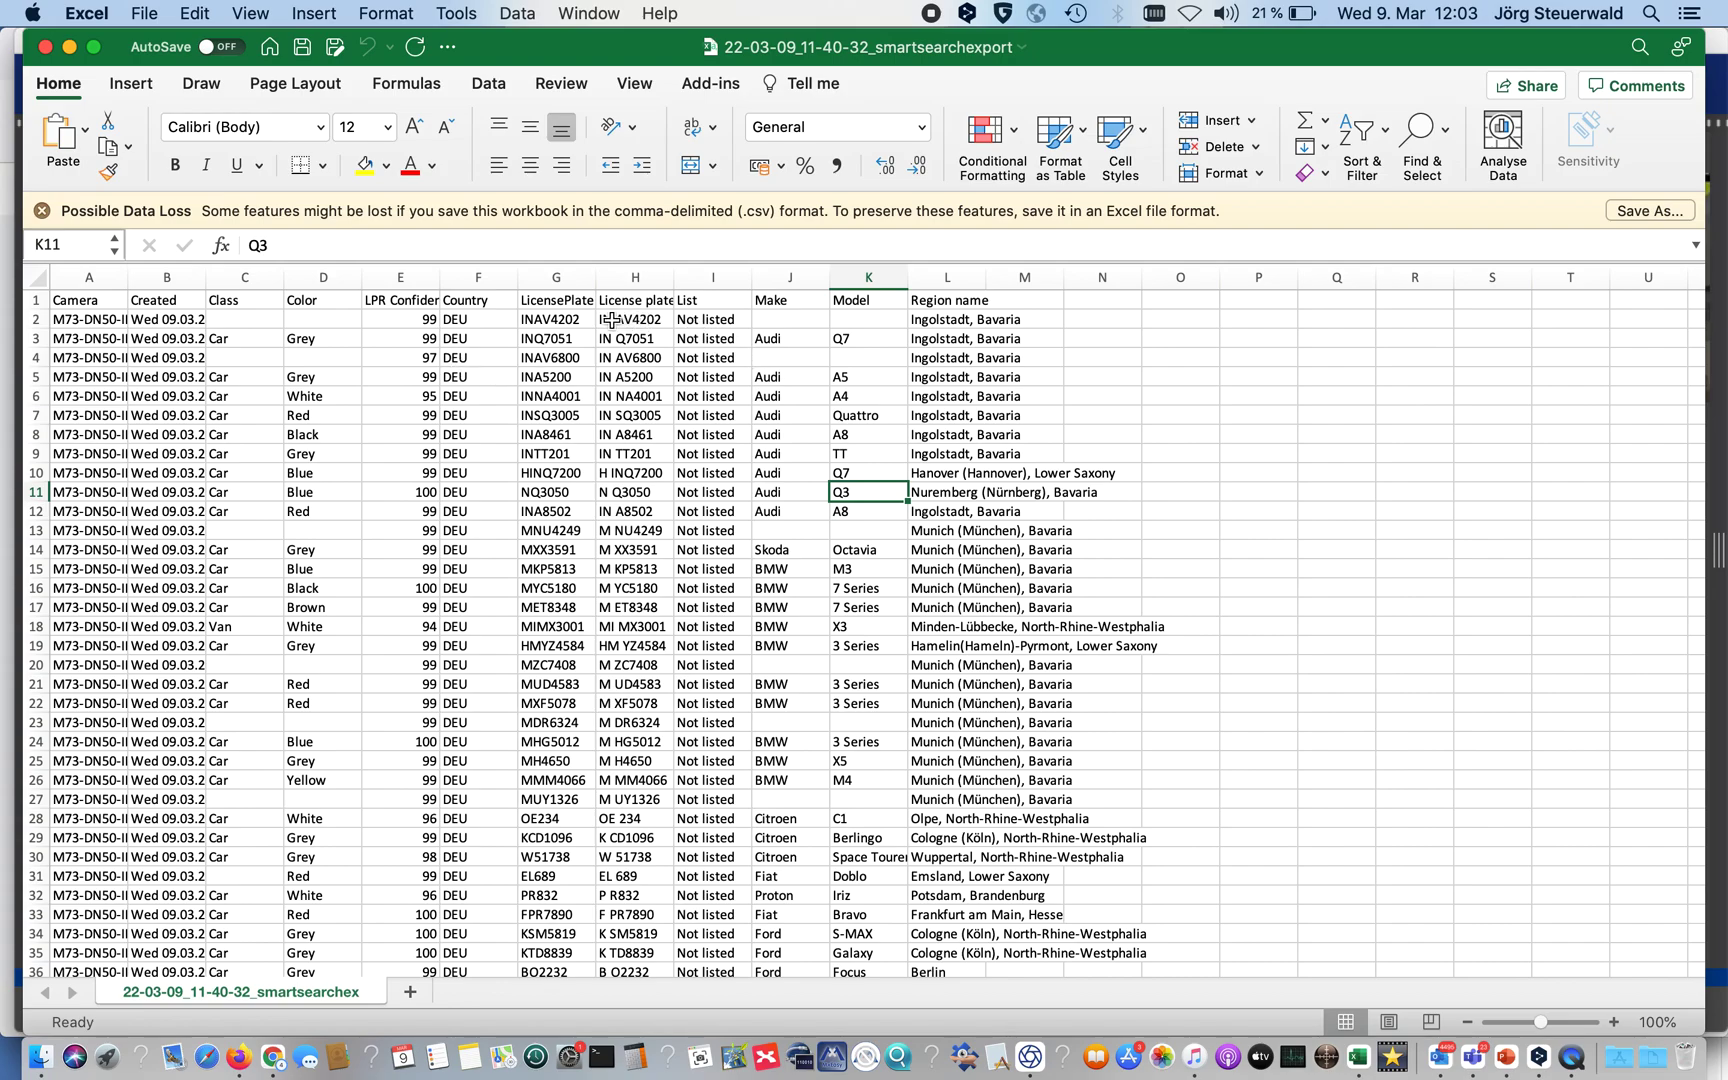
mouse_move(852, 339)
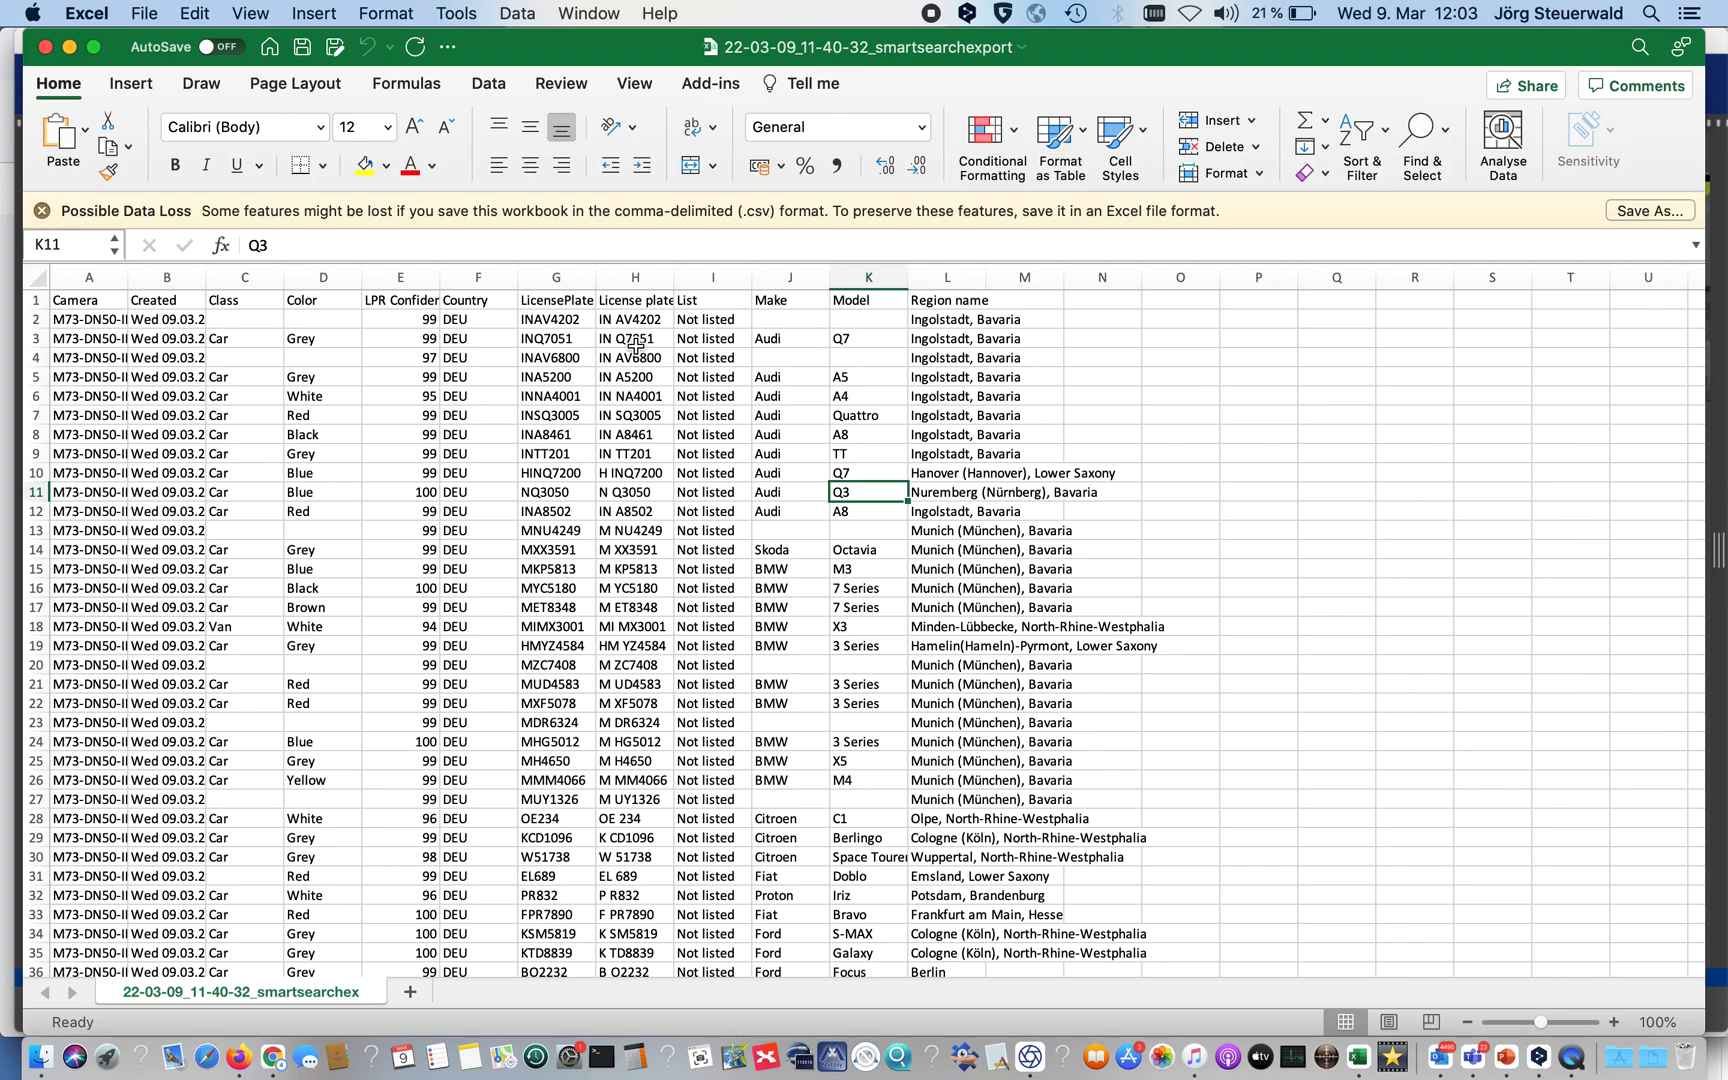
mouse_move(1029, 1060)
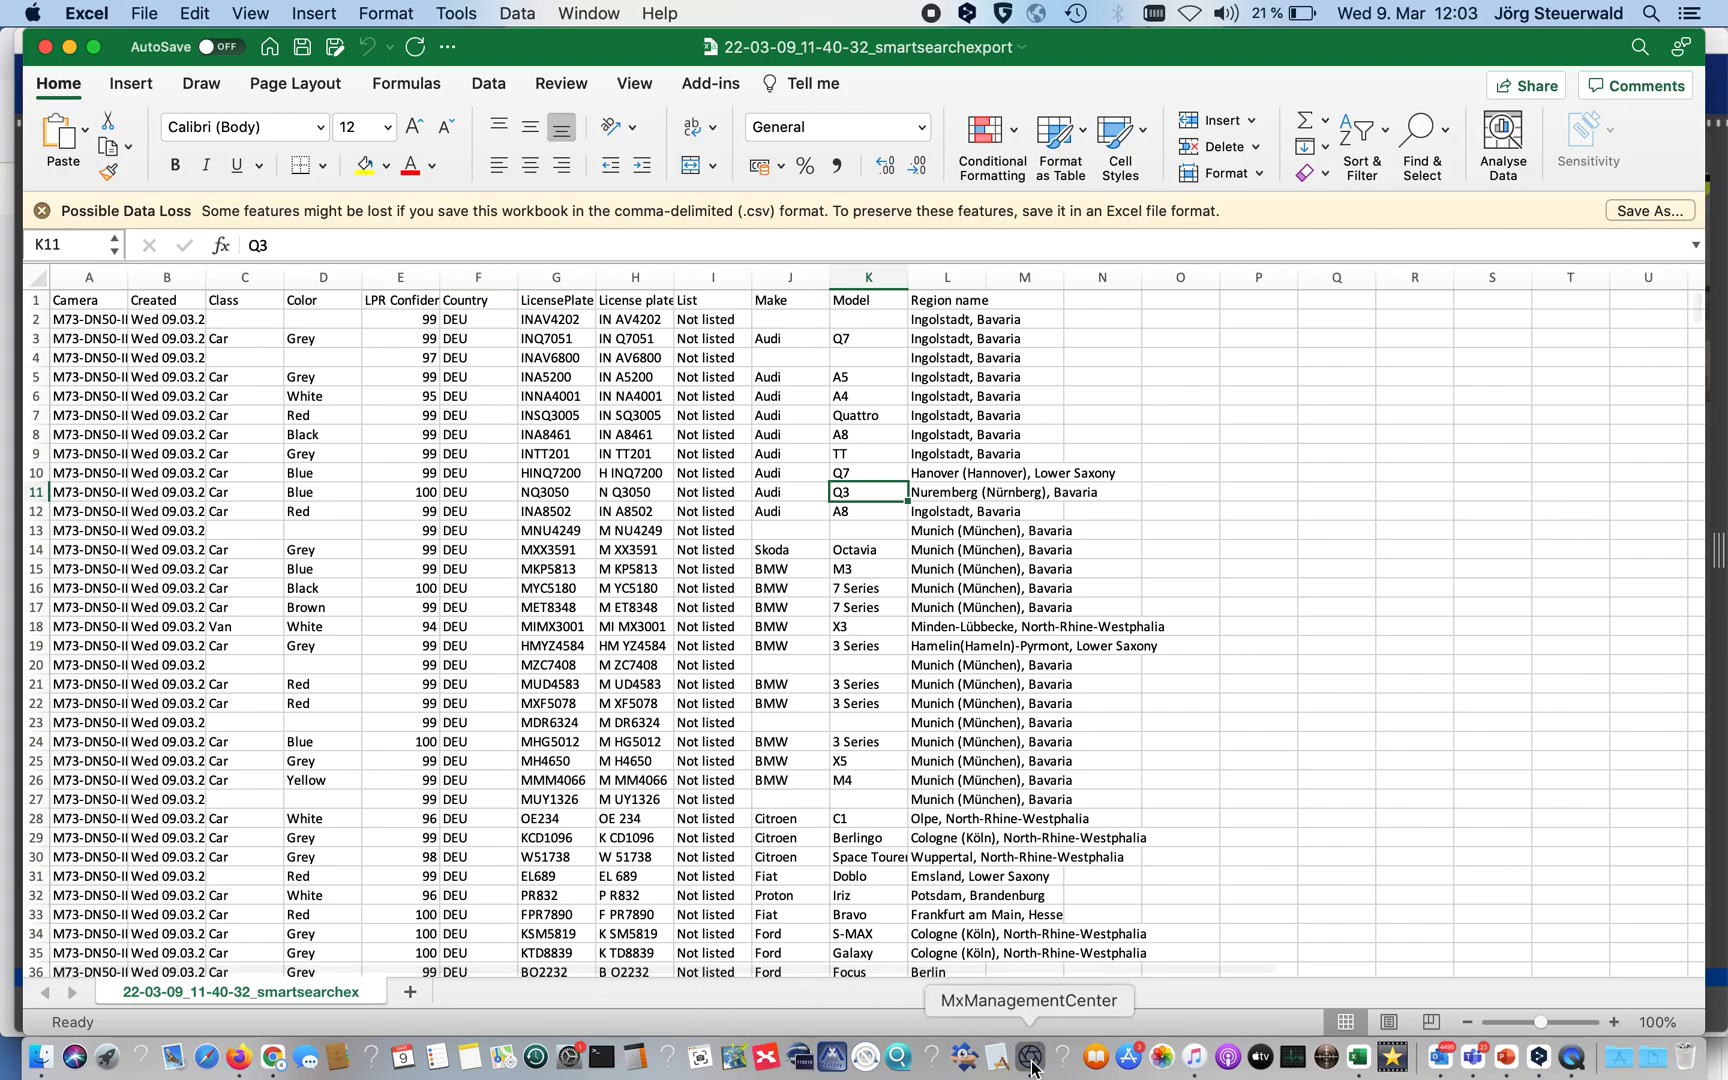
- Show the five Audi Q7 results in List View and preview the last three detections
left_click(1028, 1057)
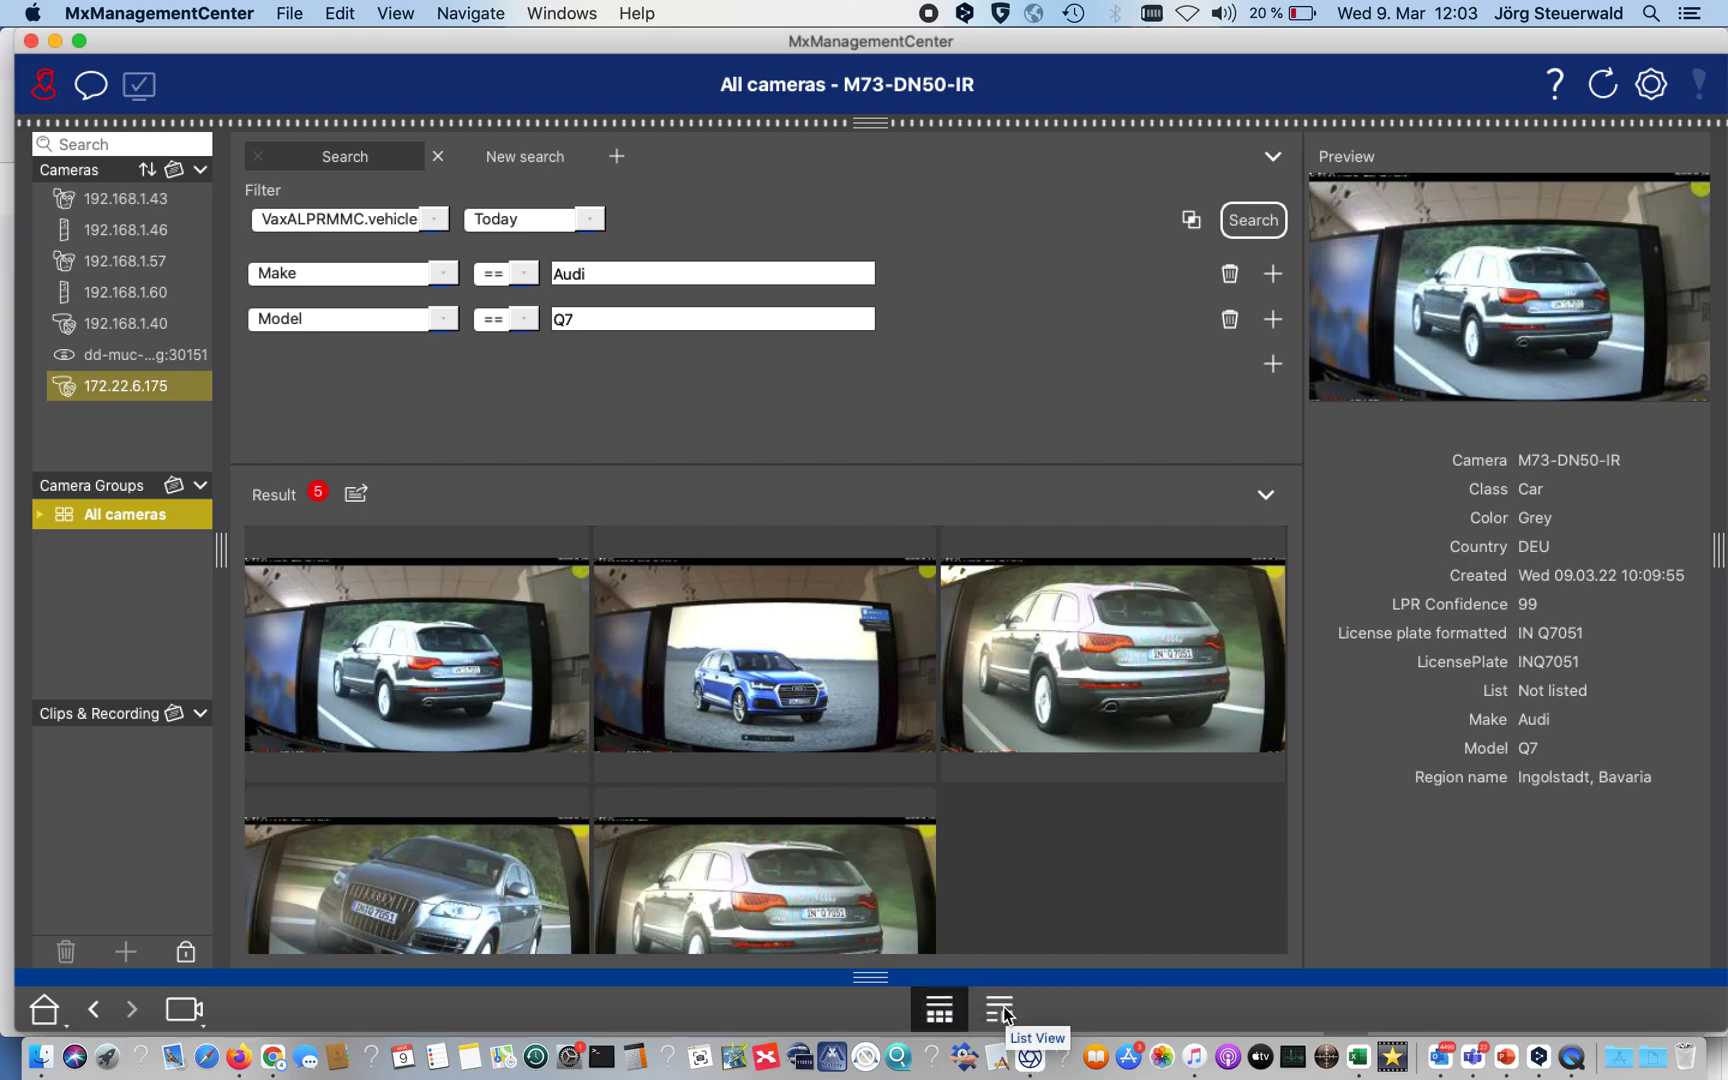
left_click(998, 1007)
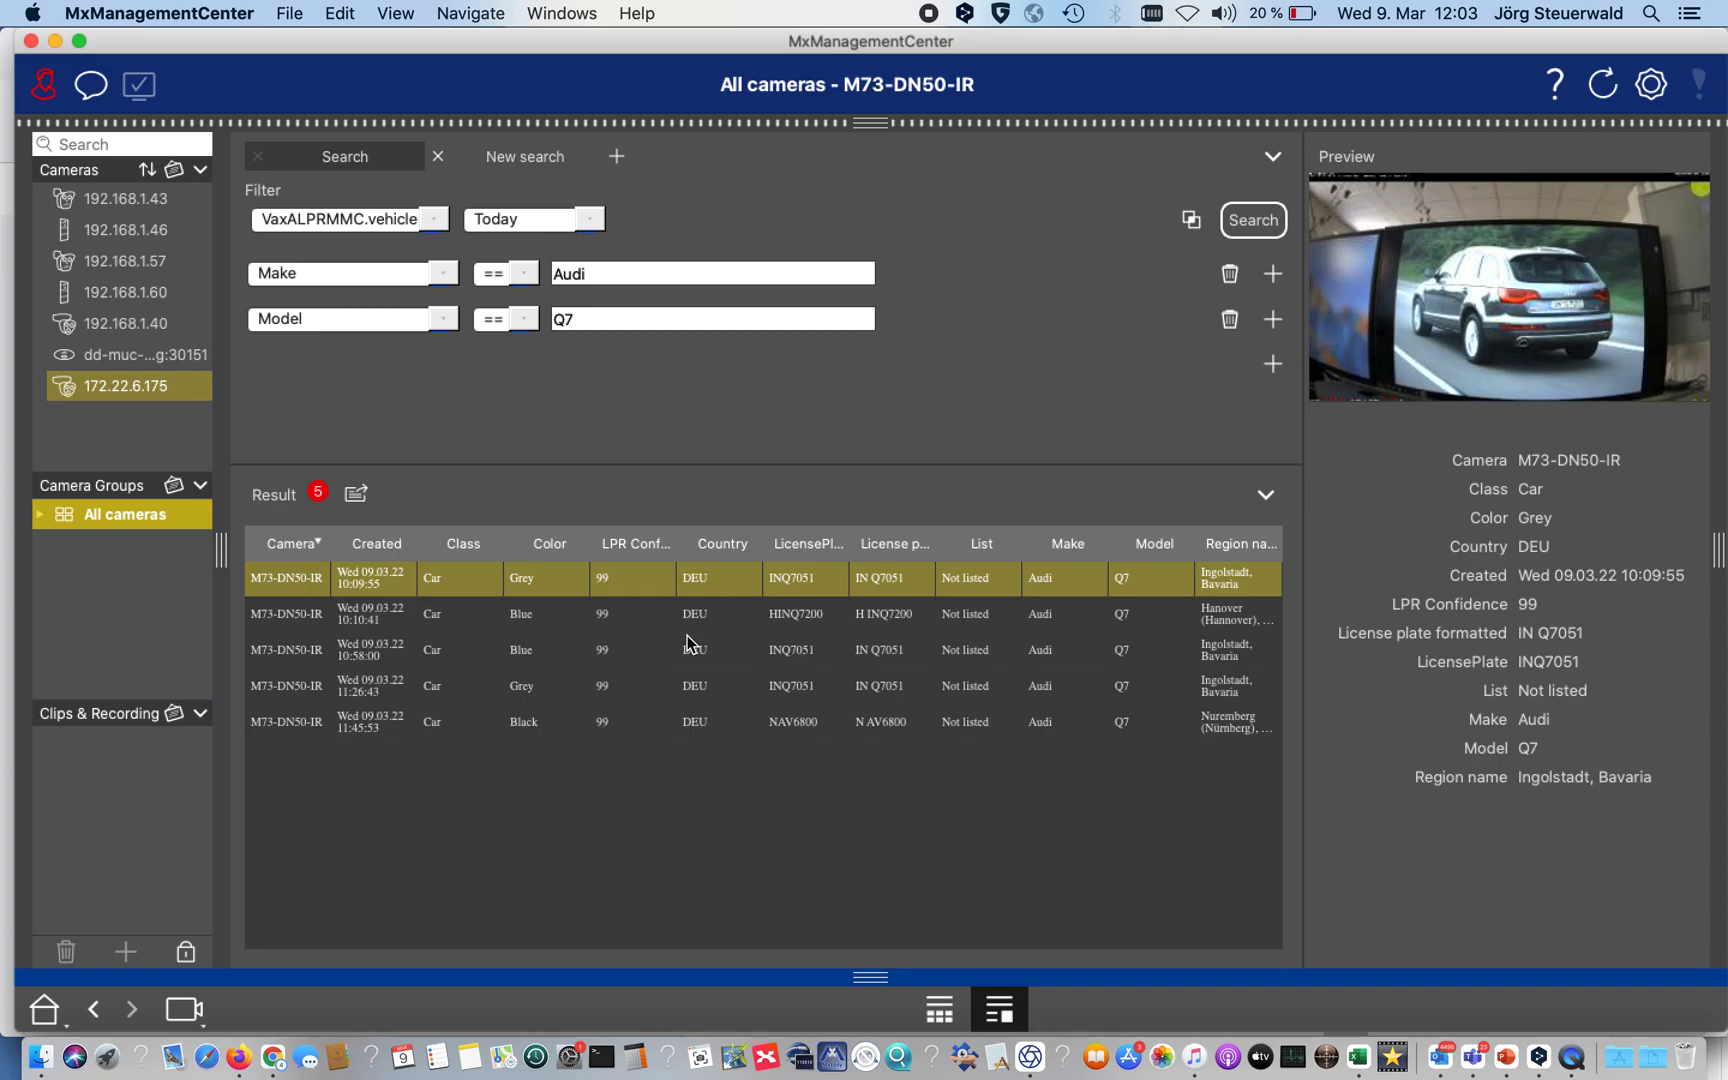
left_click(518, 650)
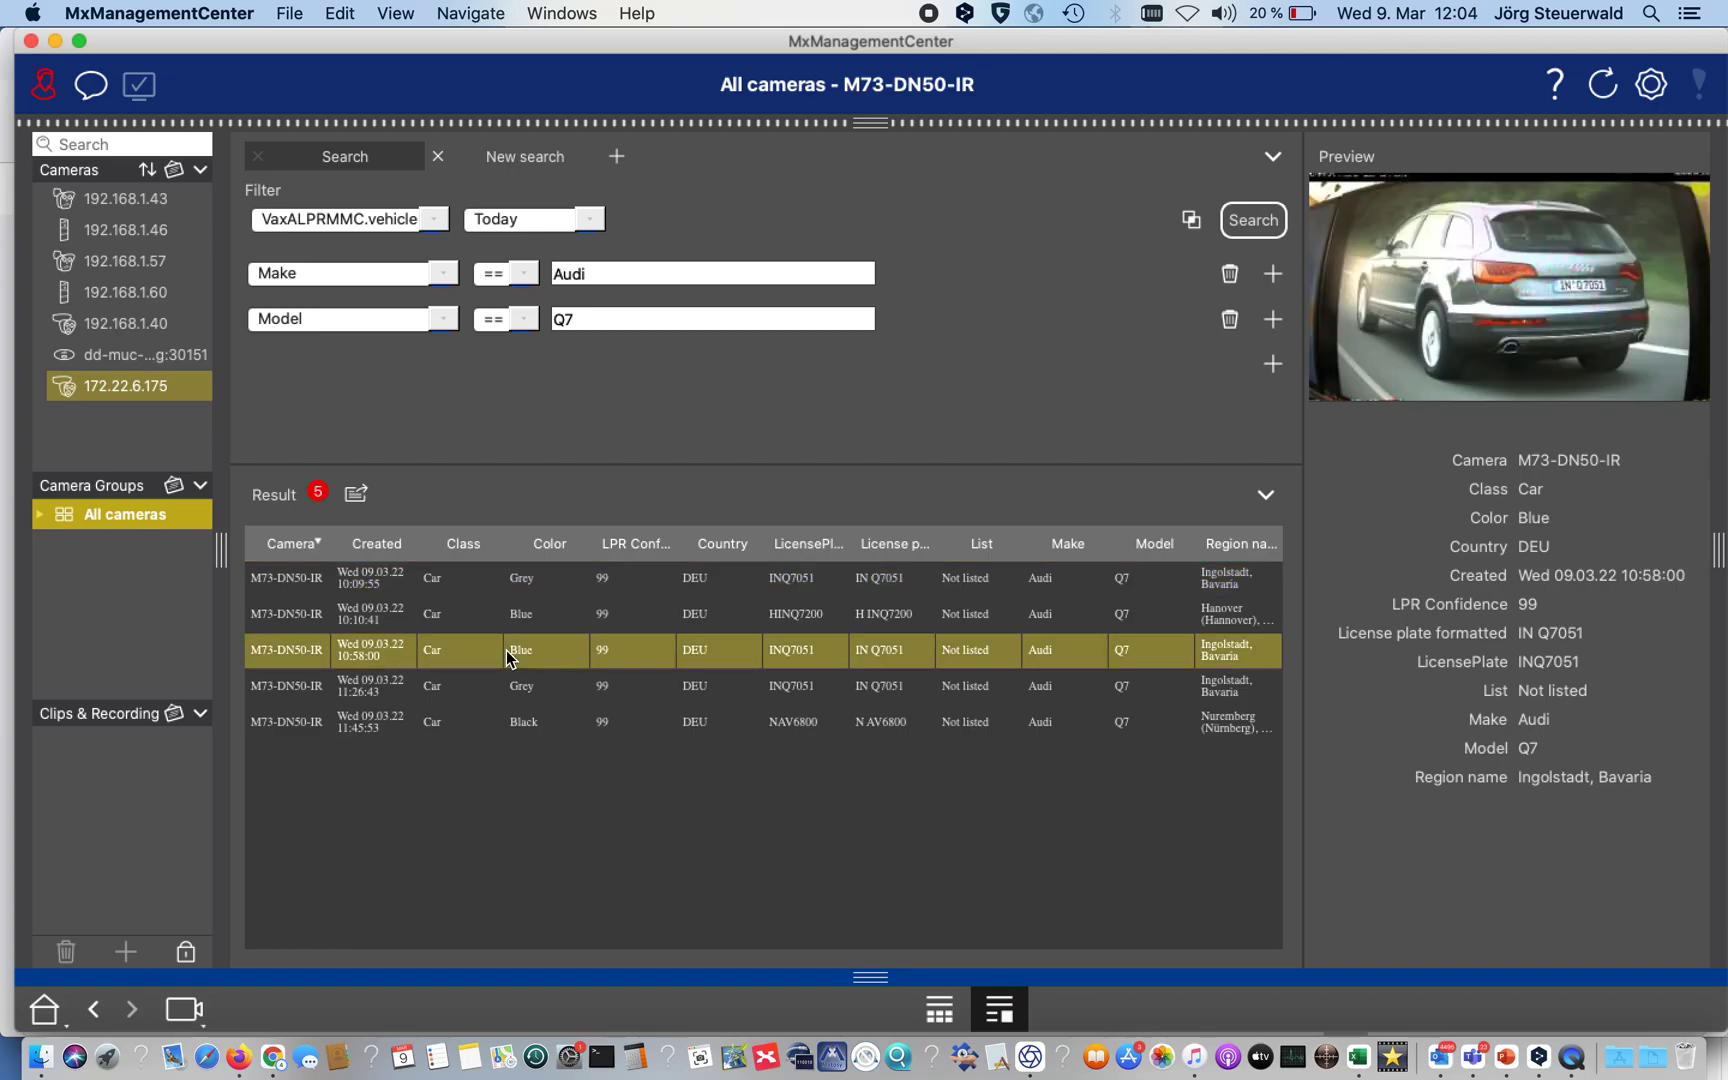
left_click(518, 685)
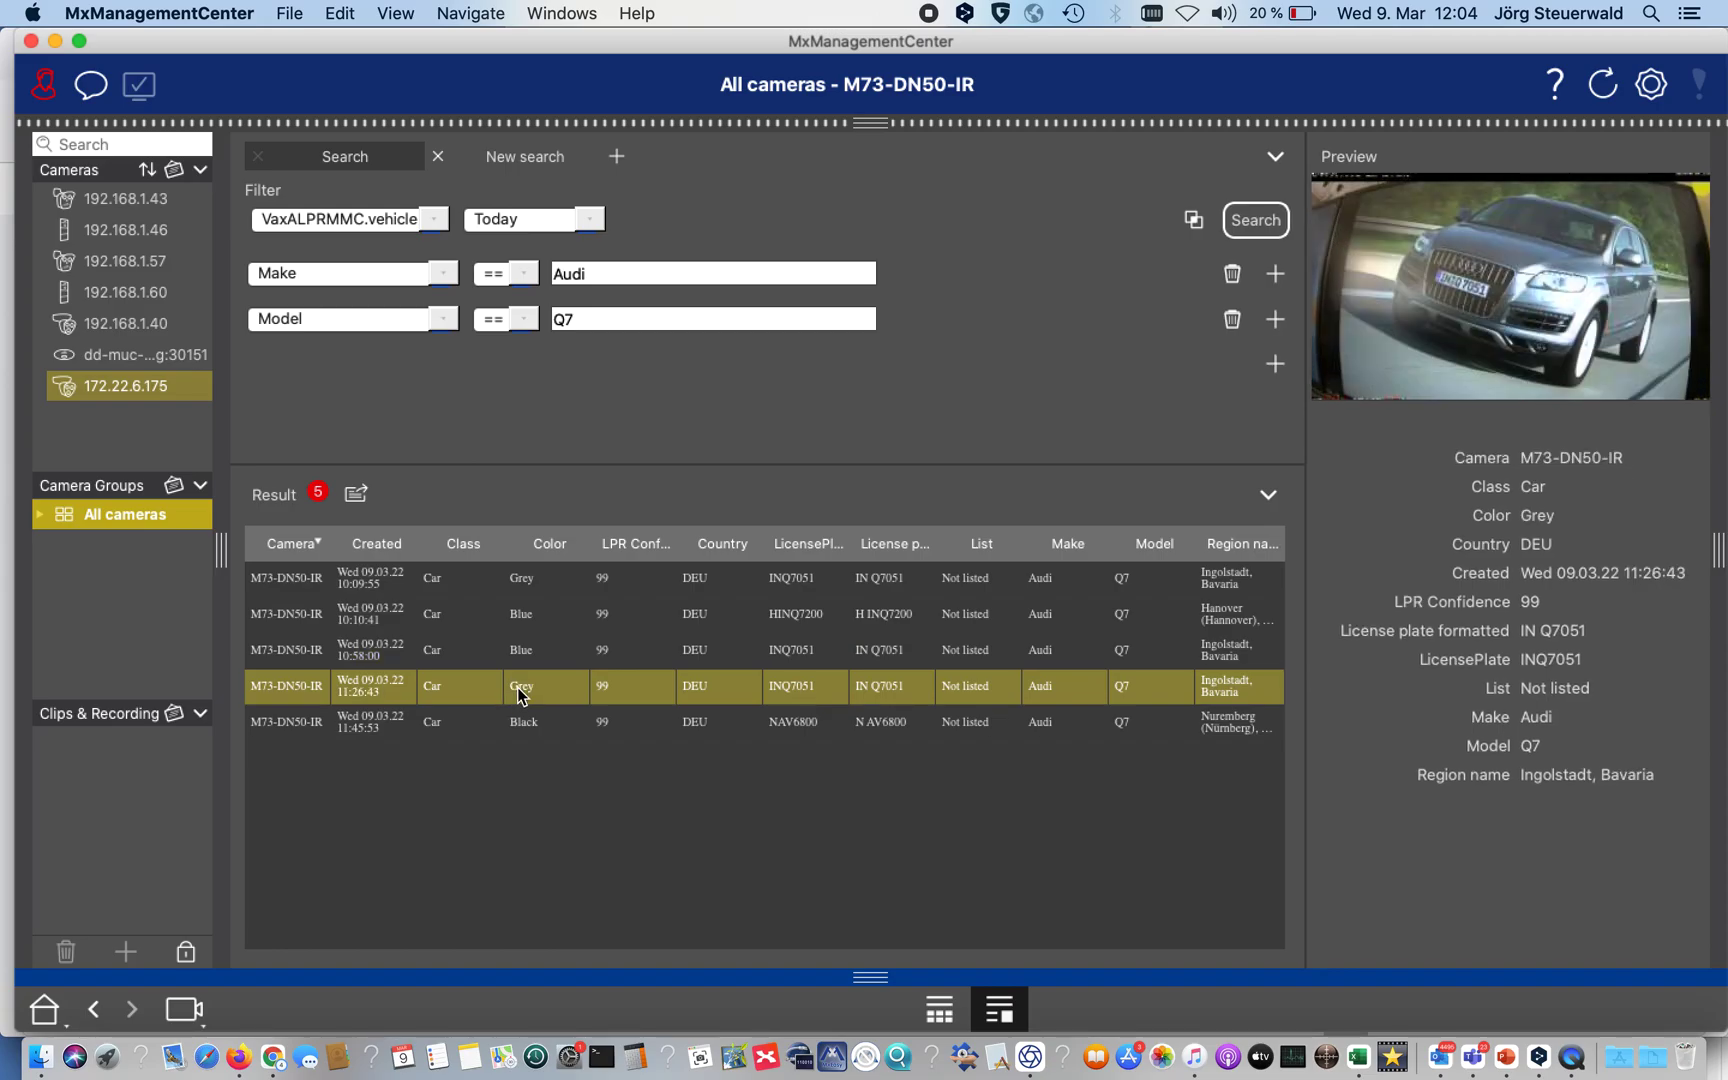
left_click(518, 723)
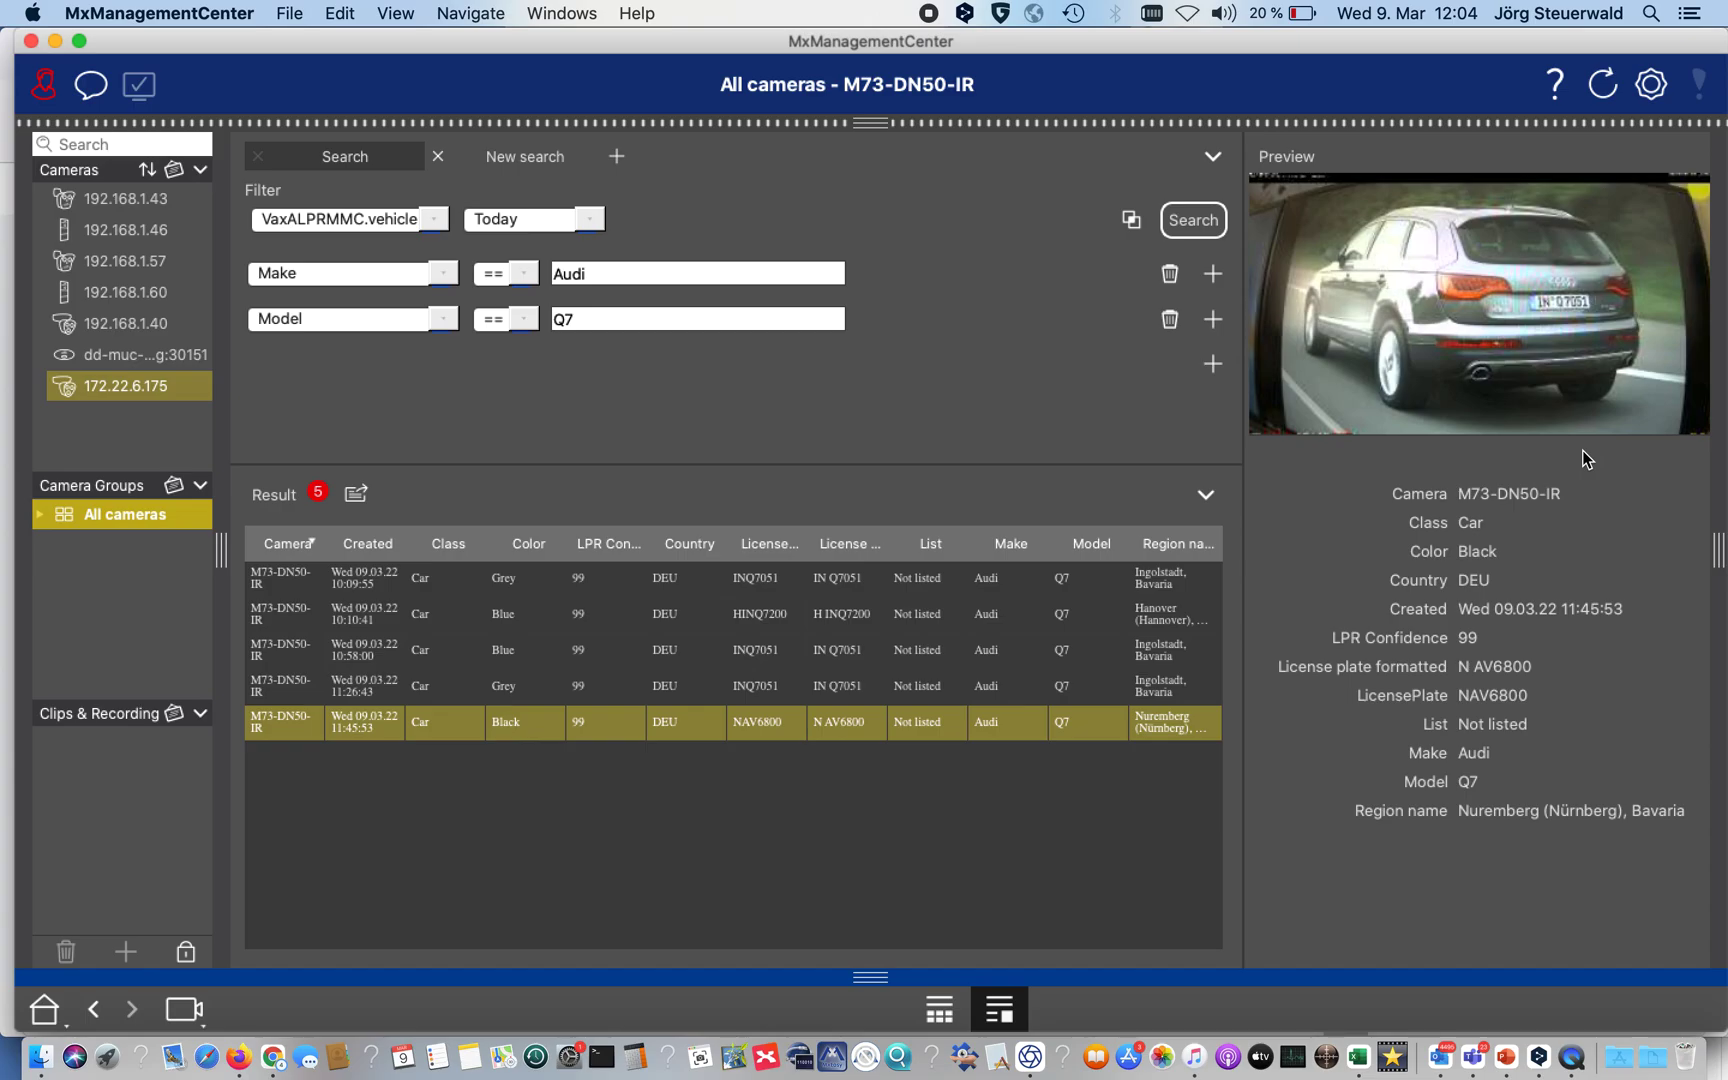
mouse_move(191, 1001)
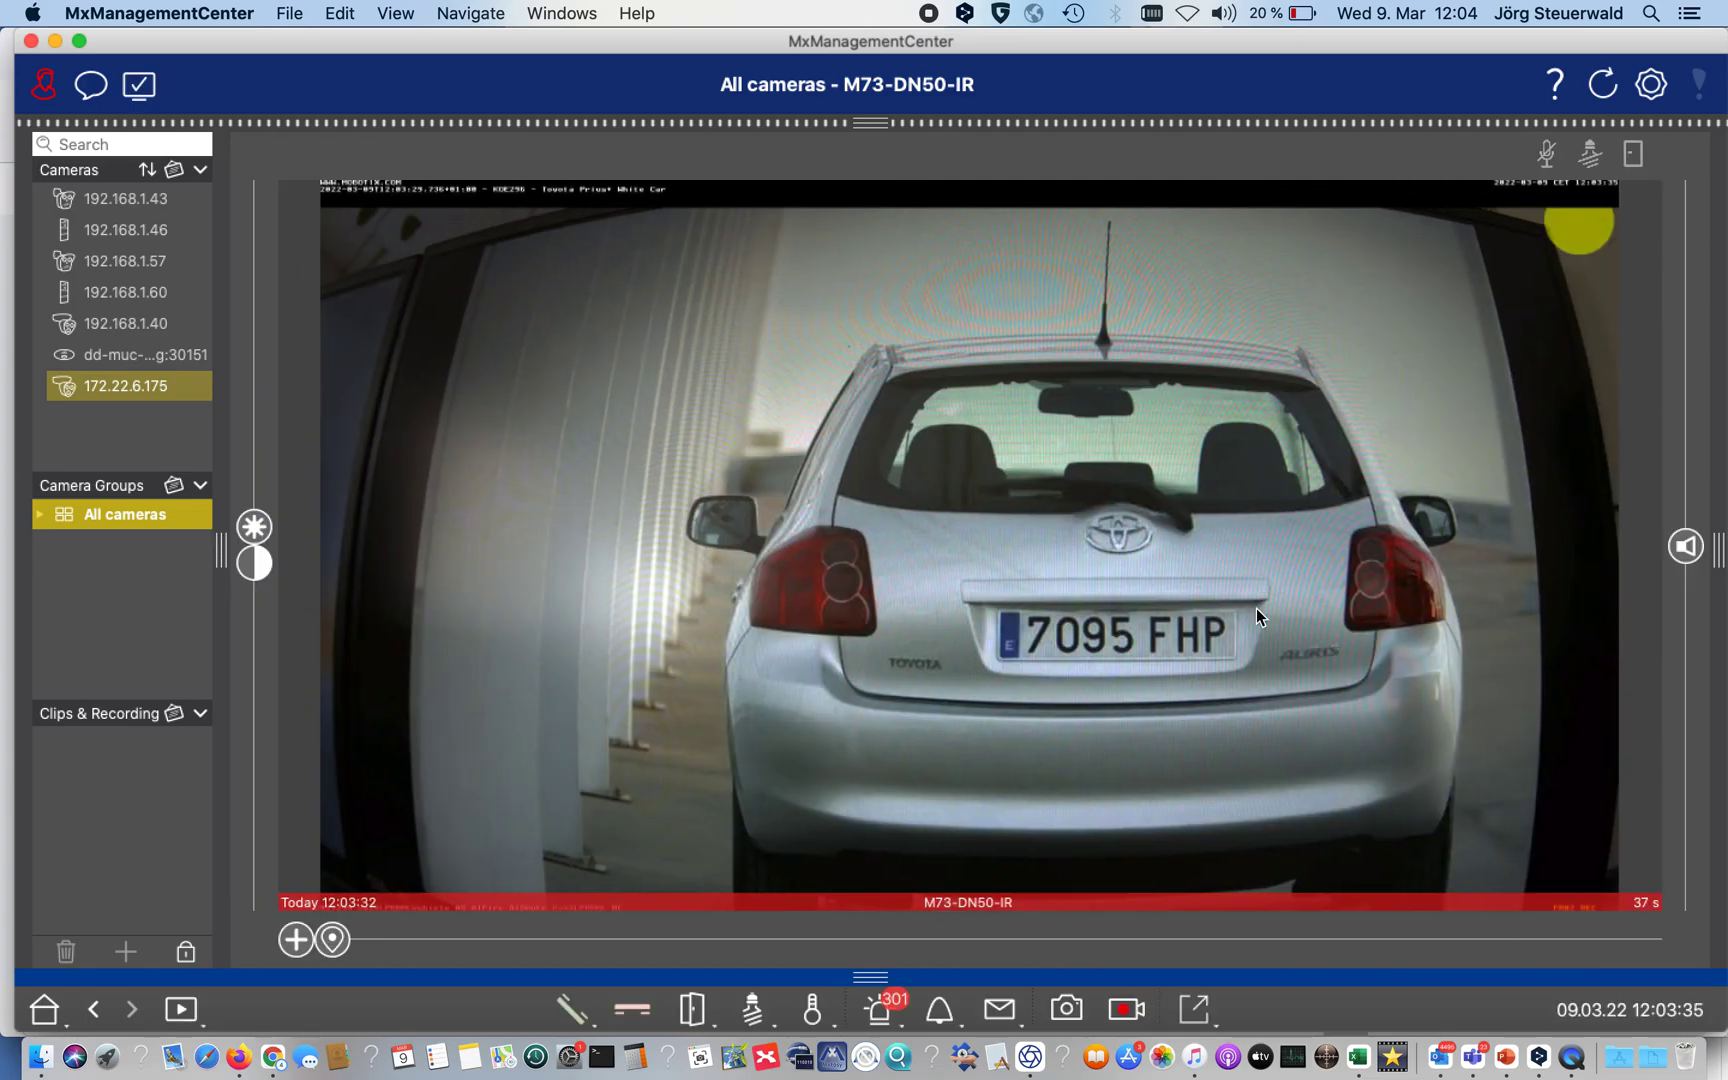
mouse_move(1717, 557)
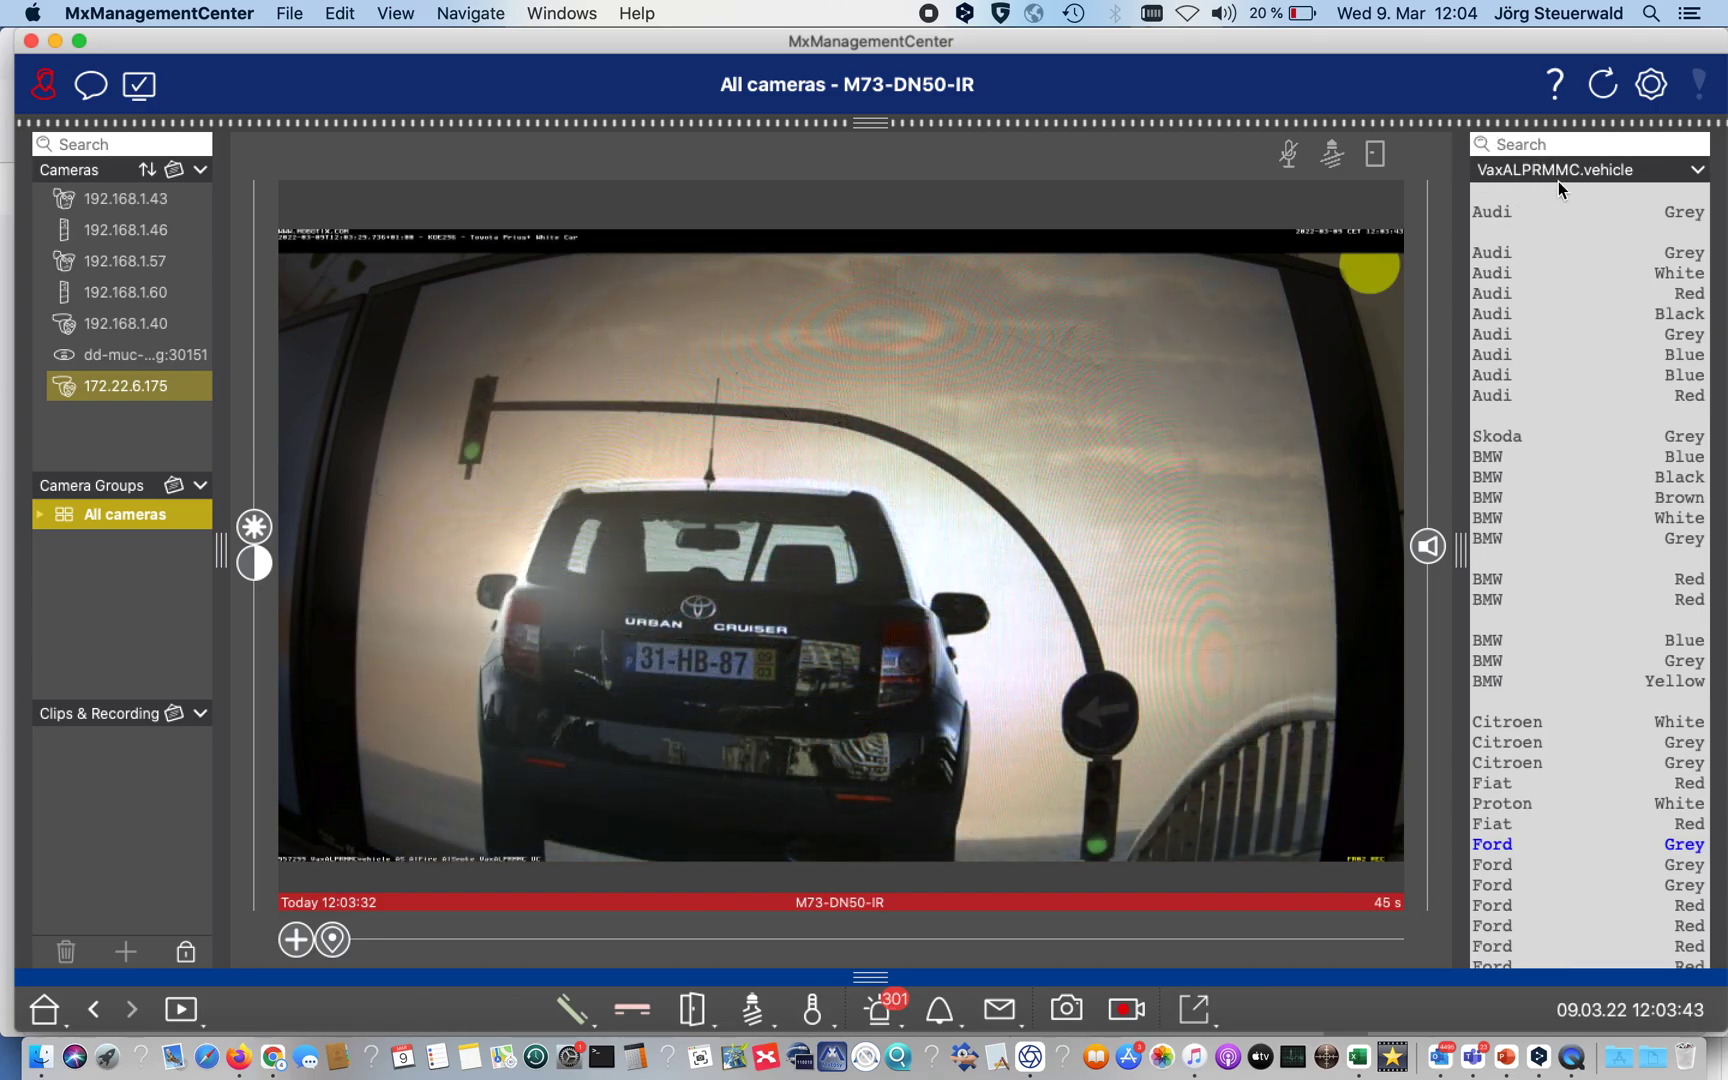
mouse_move(1495, 223)
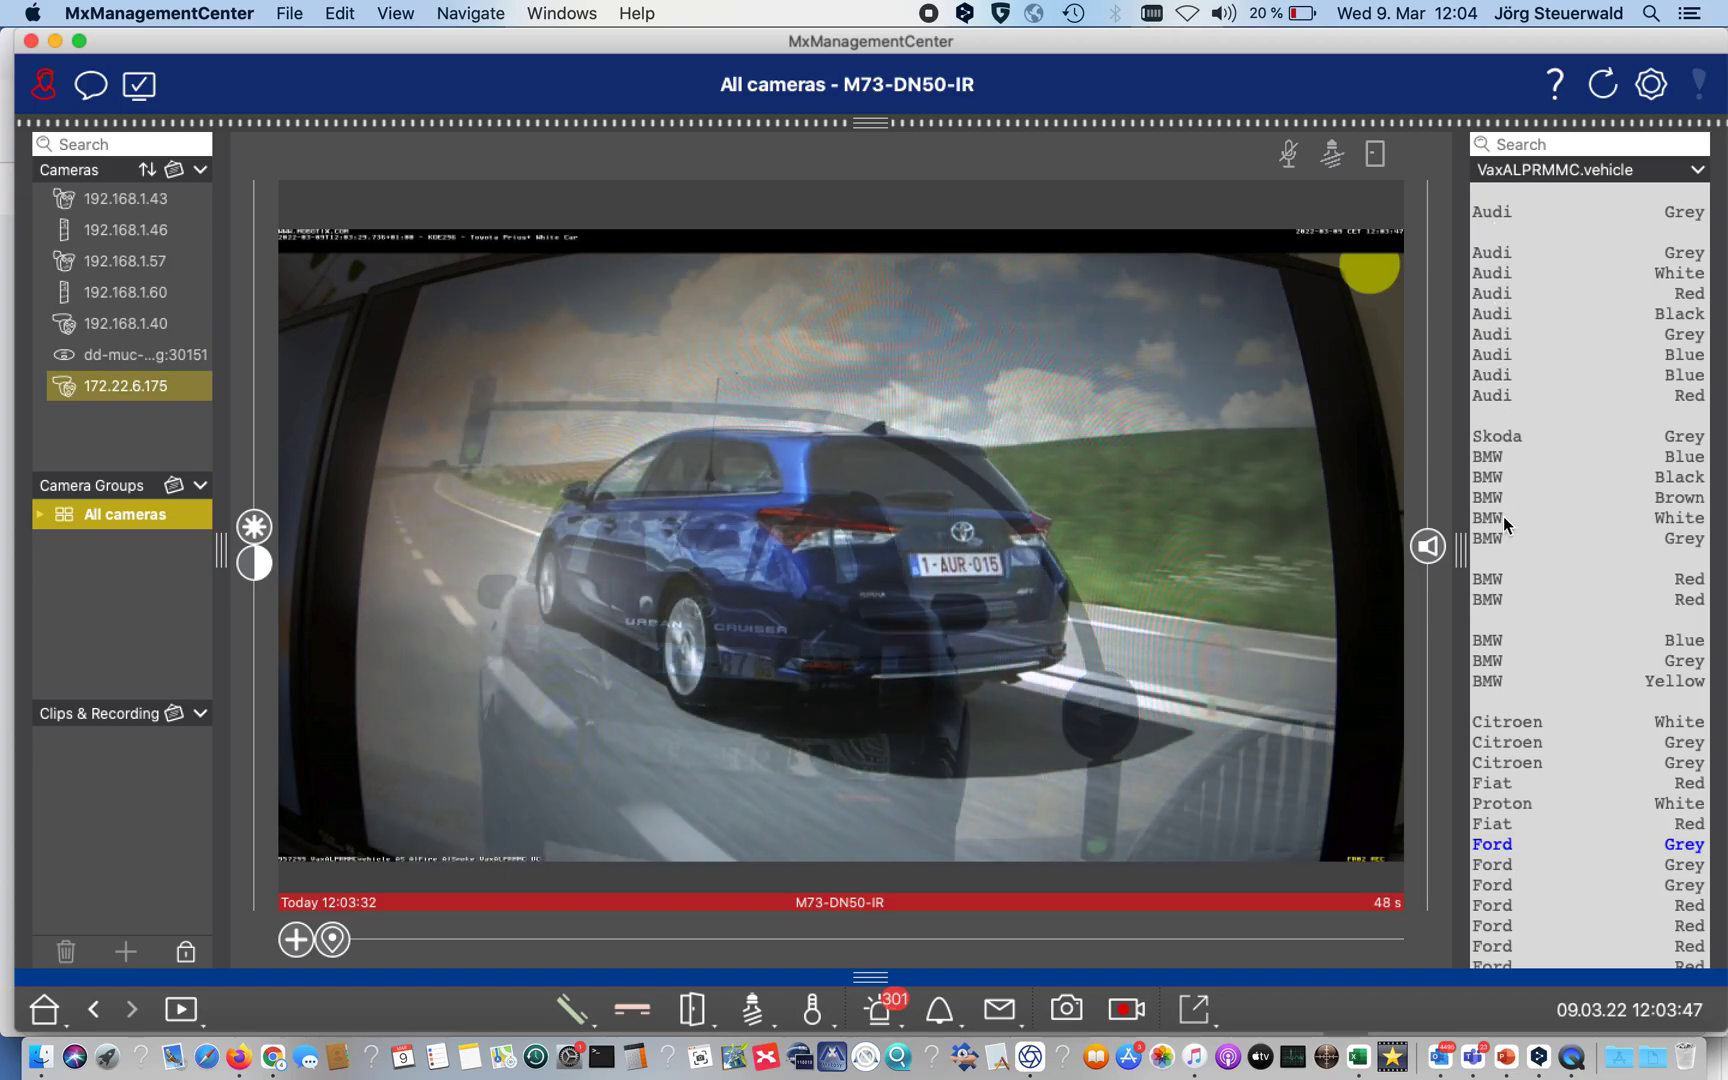
mouse_move(1505, 213)
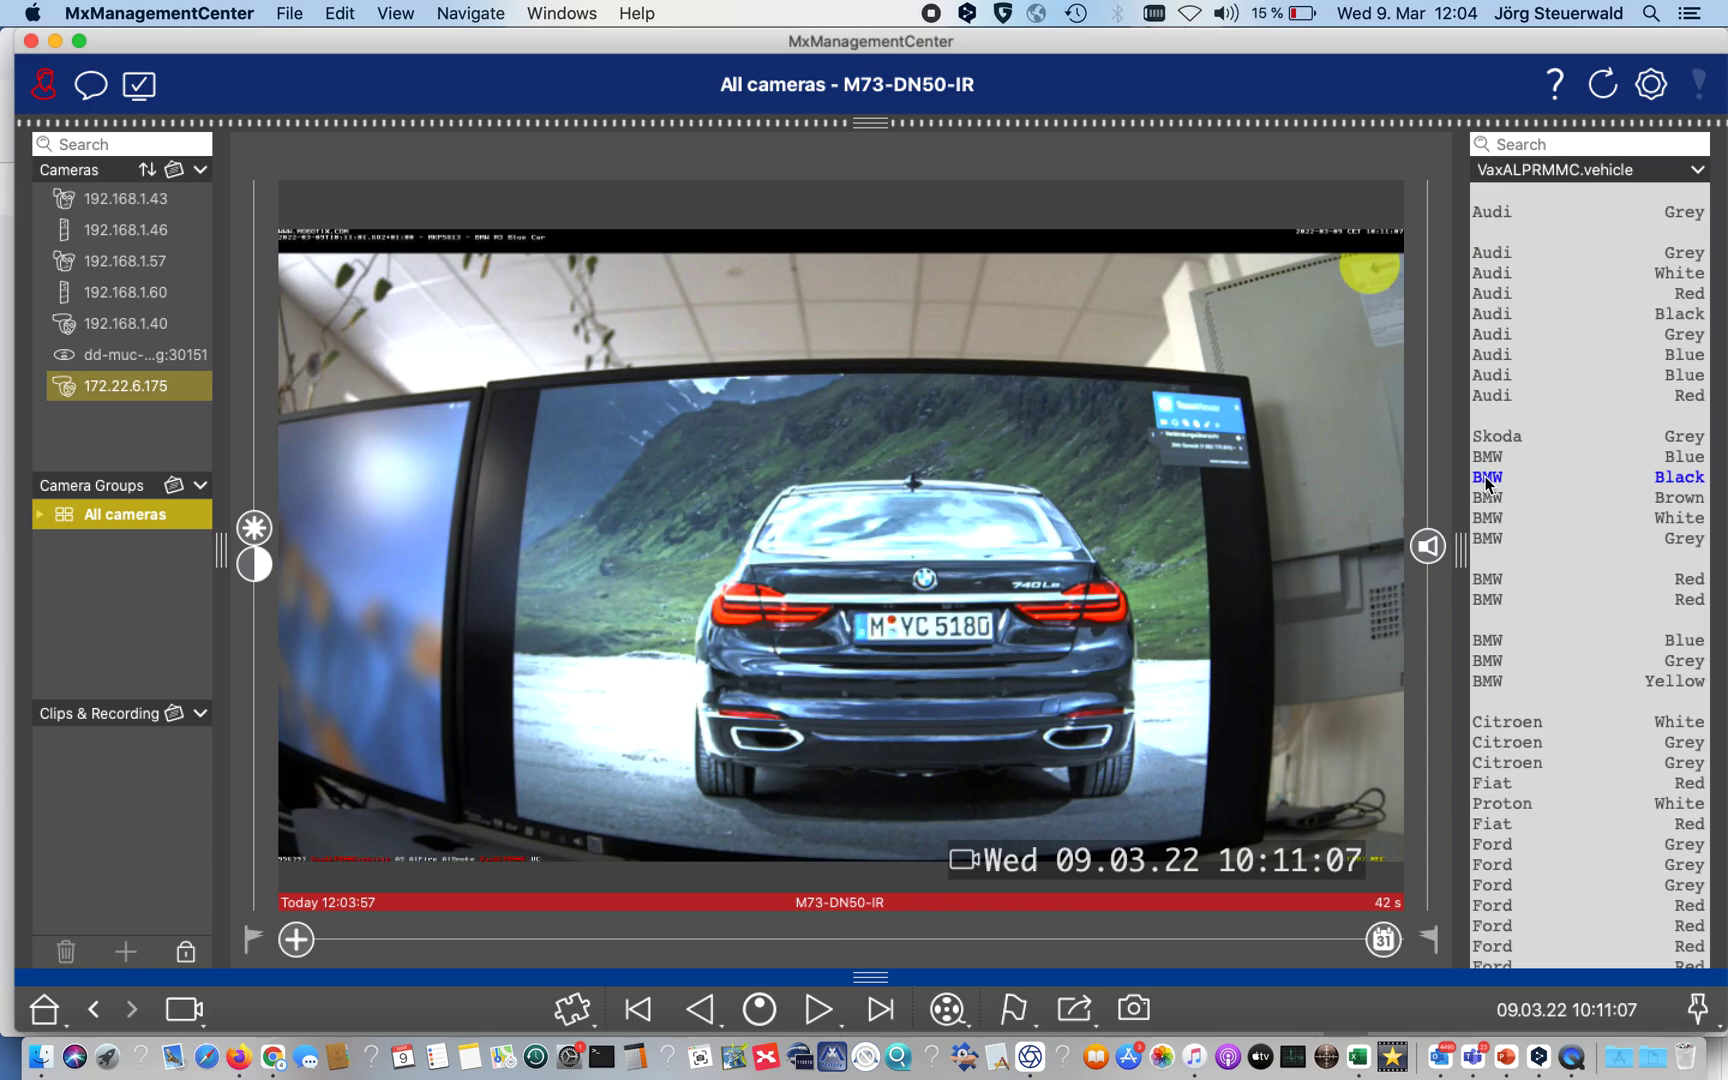
mouse_move(1056, 716)
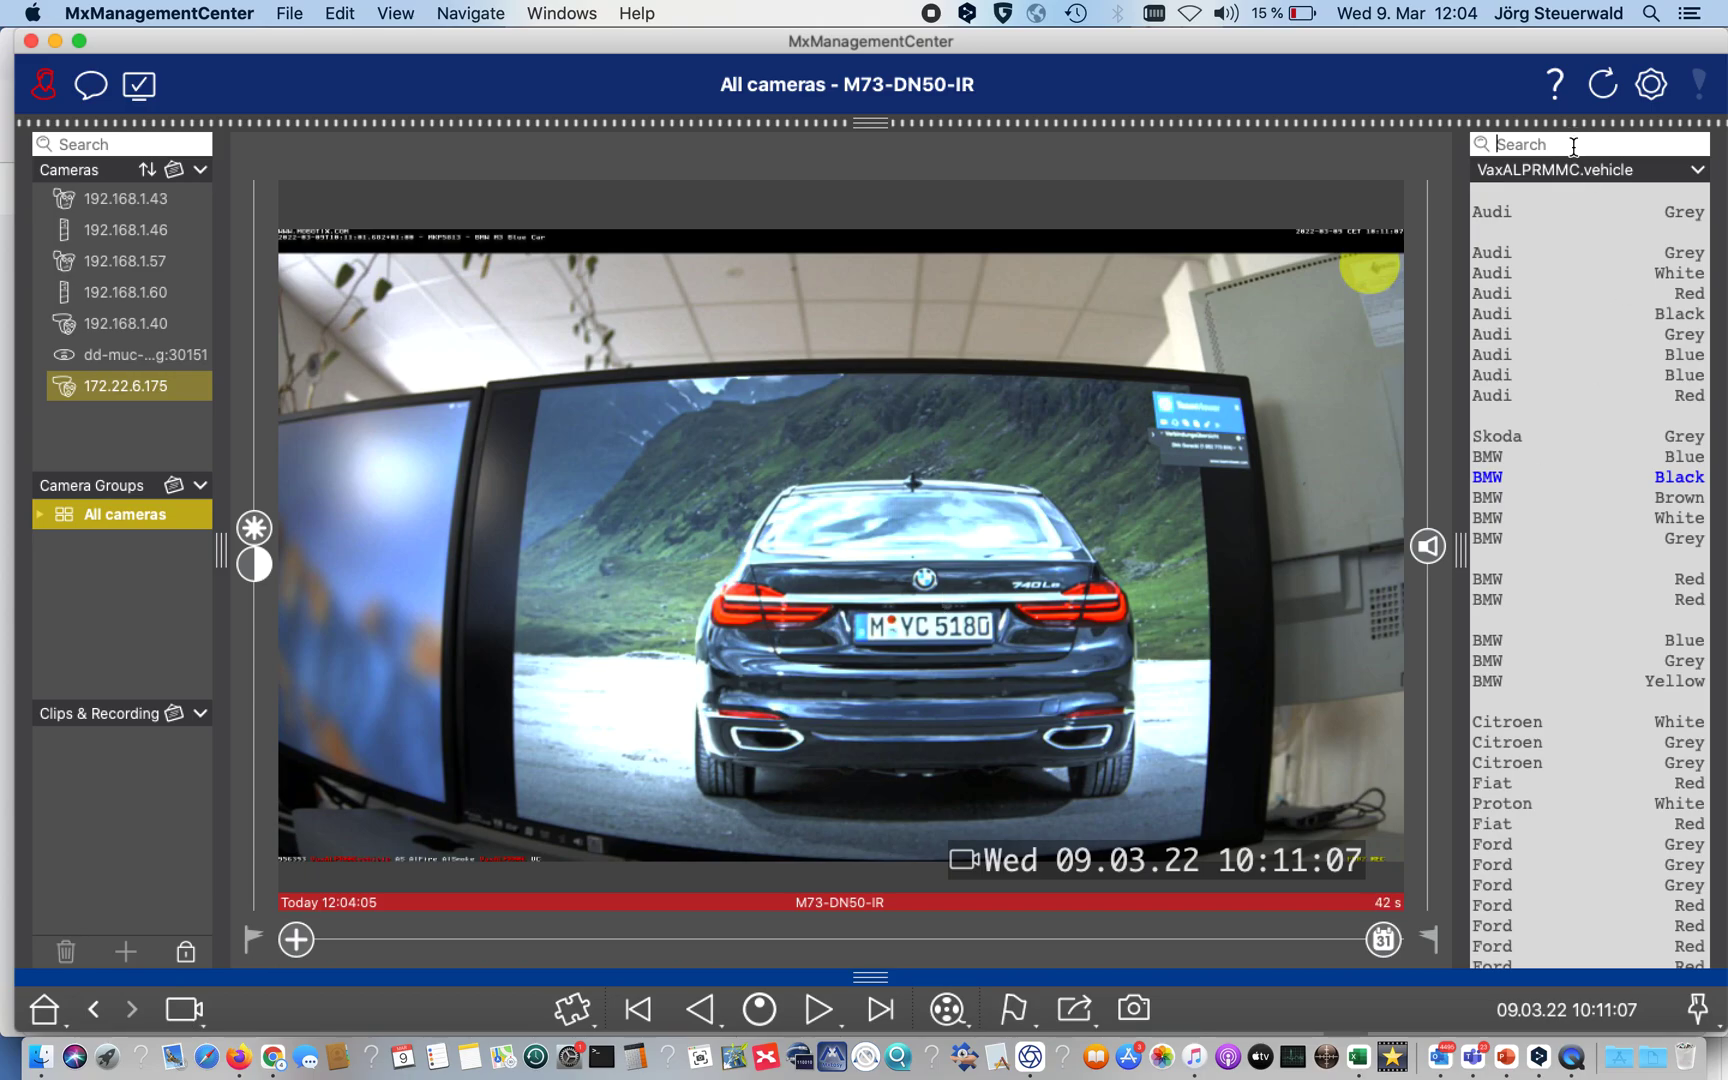
- Search the Smart Data Bar for 'Citr' and scroll through the highlighted vehicle matches
type("Citr")
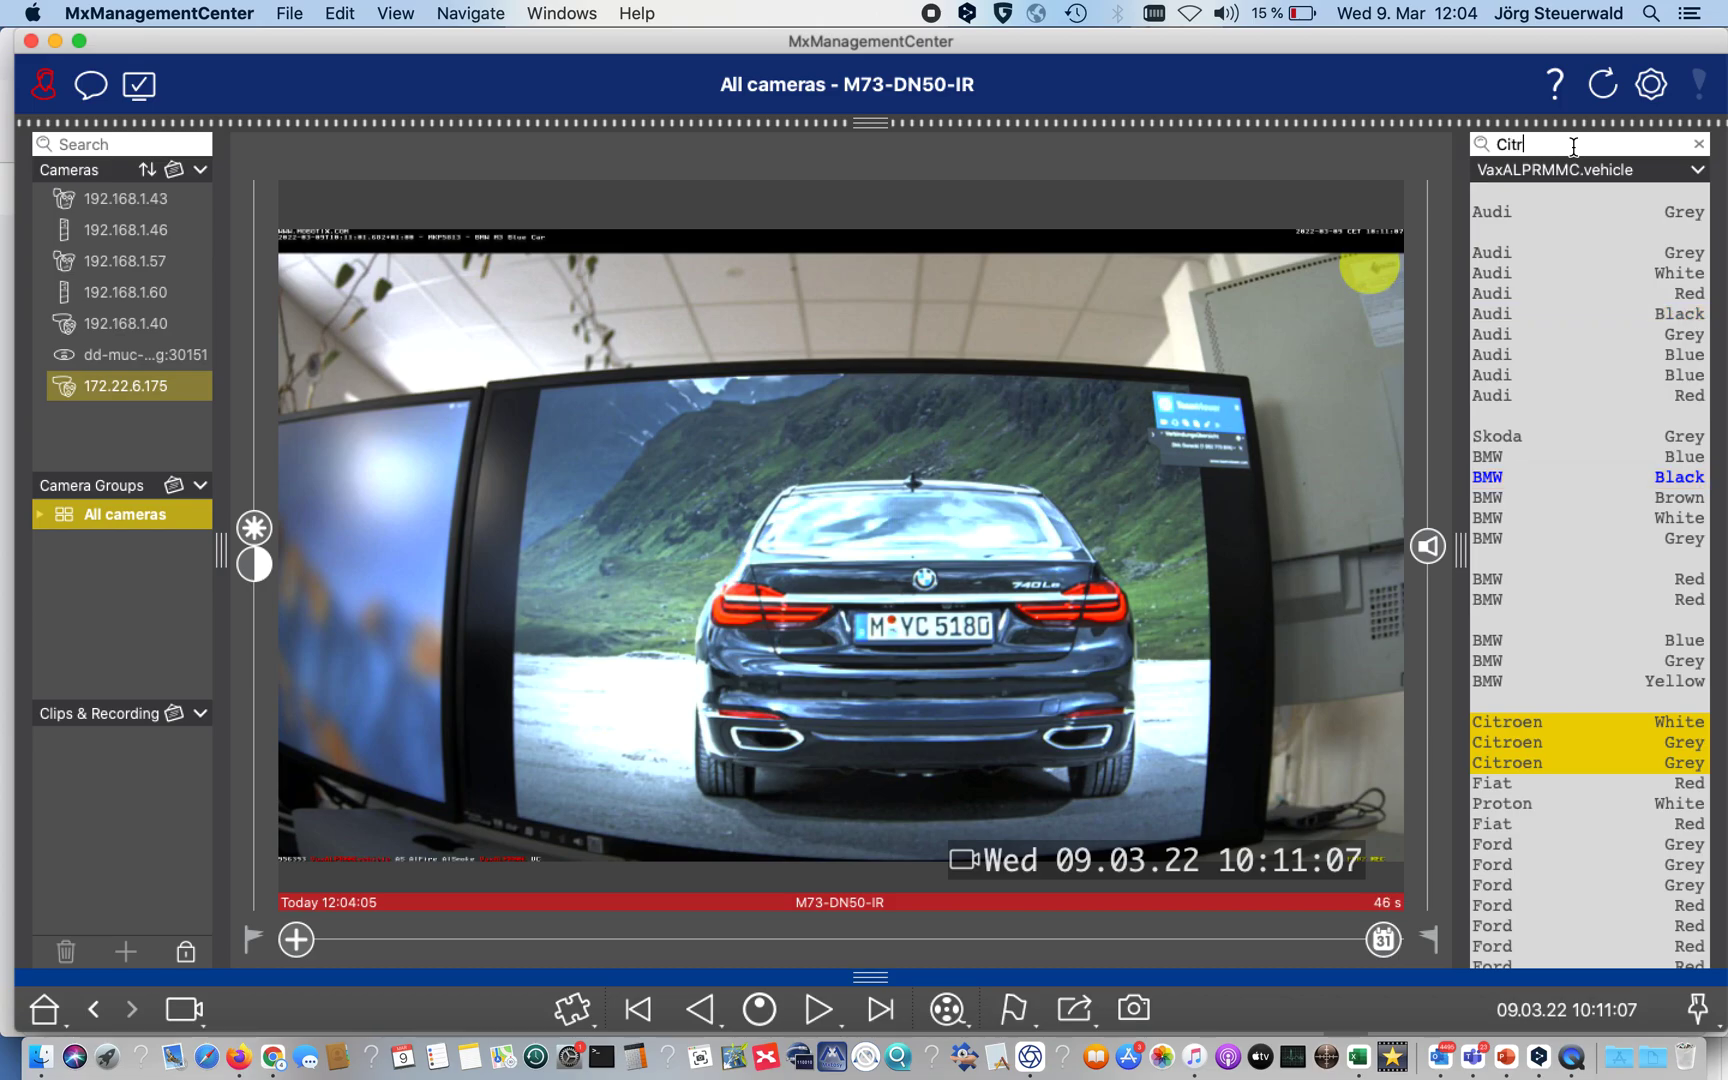
scroll("down", 3)
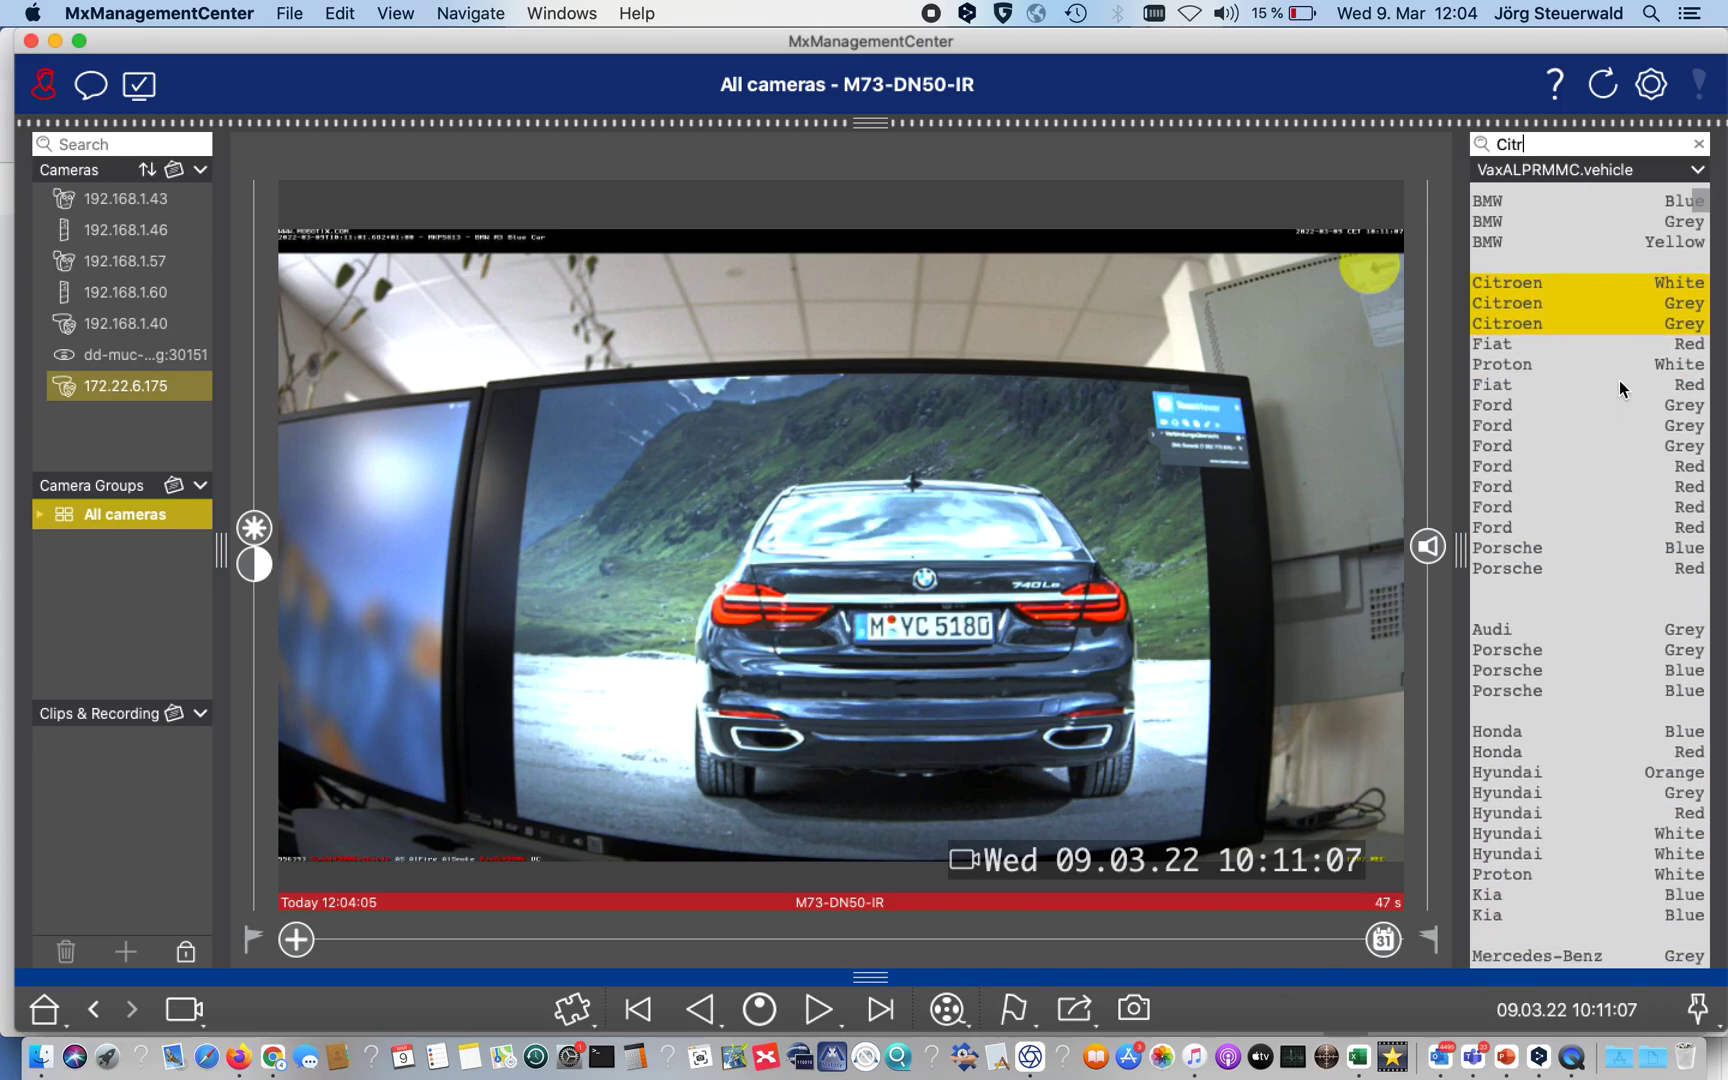
scroll("down", 3)
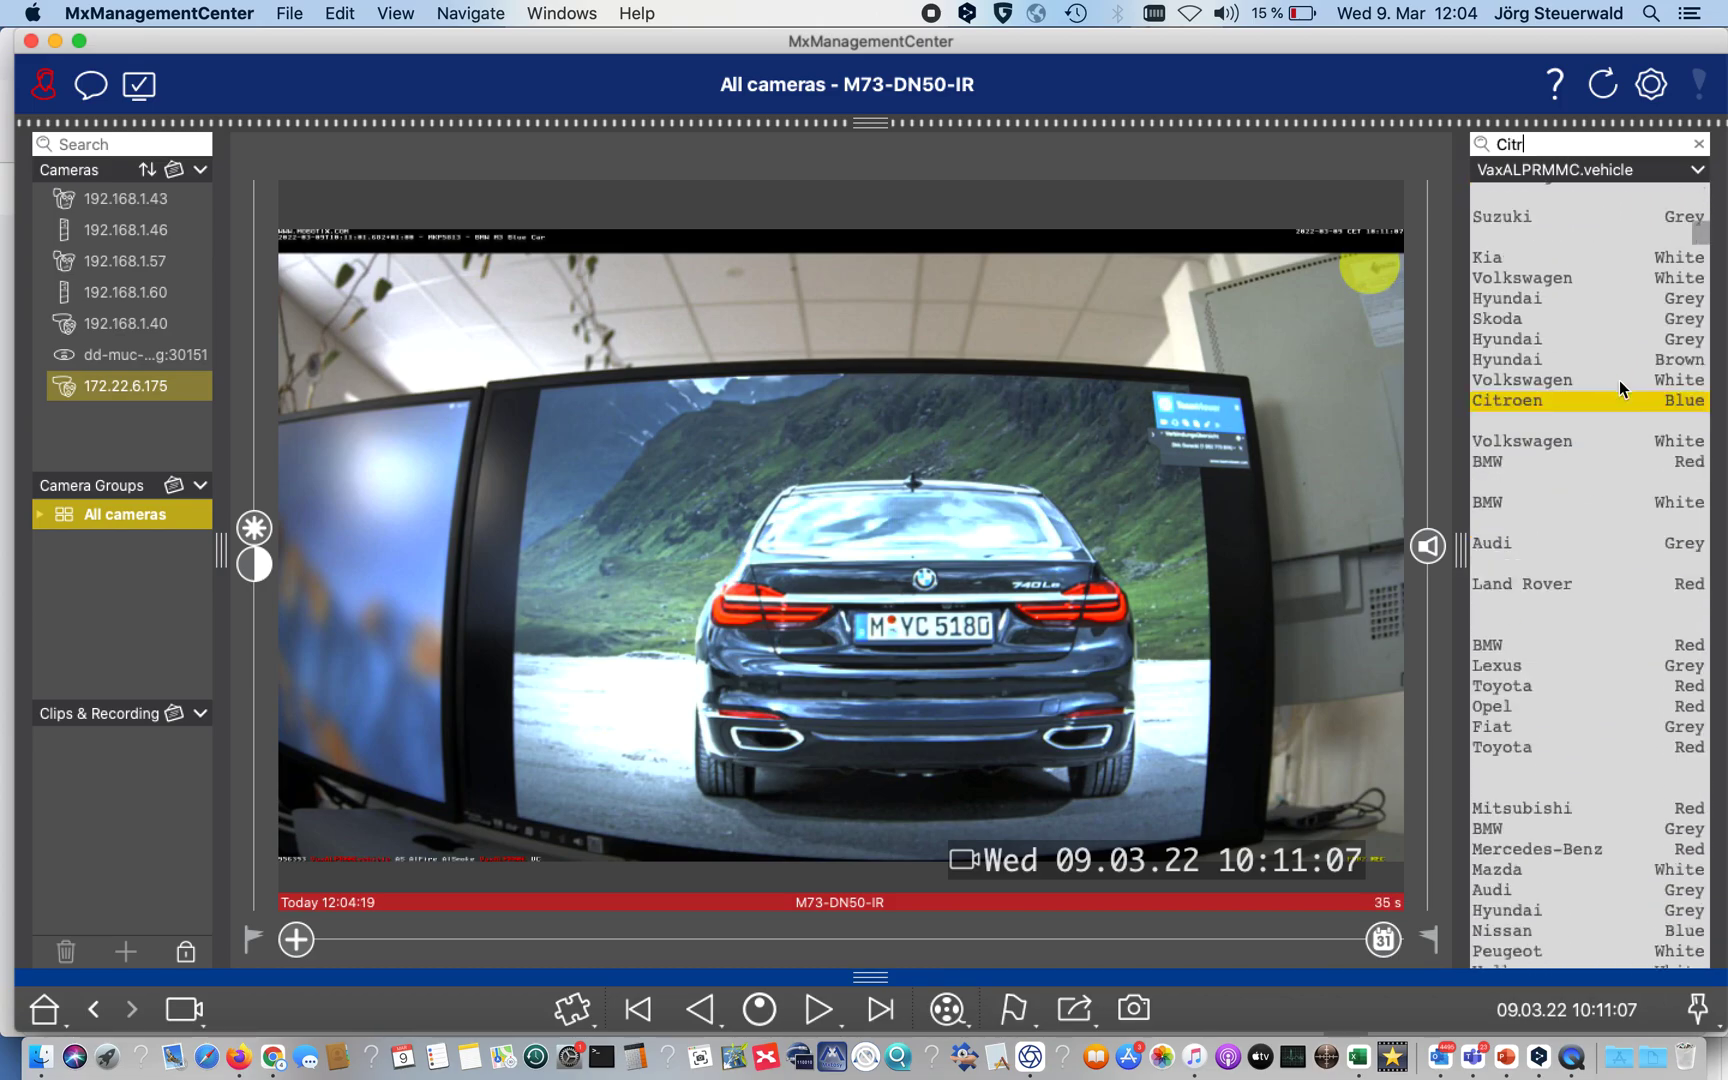
scroll("down", 3)
type("Audi")
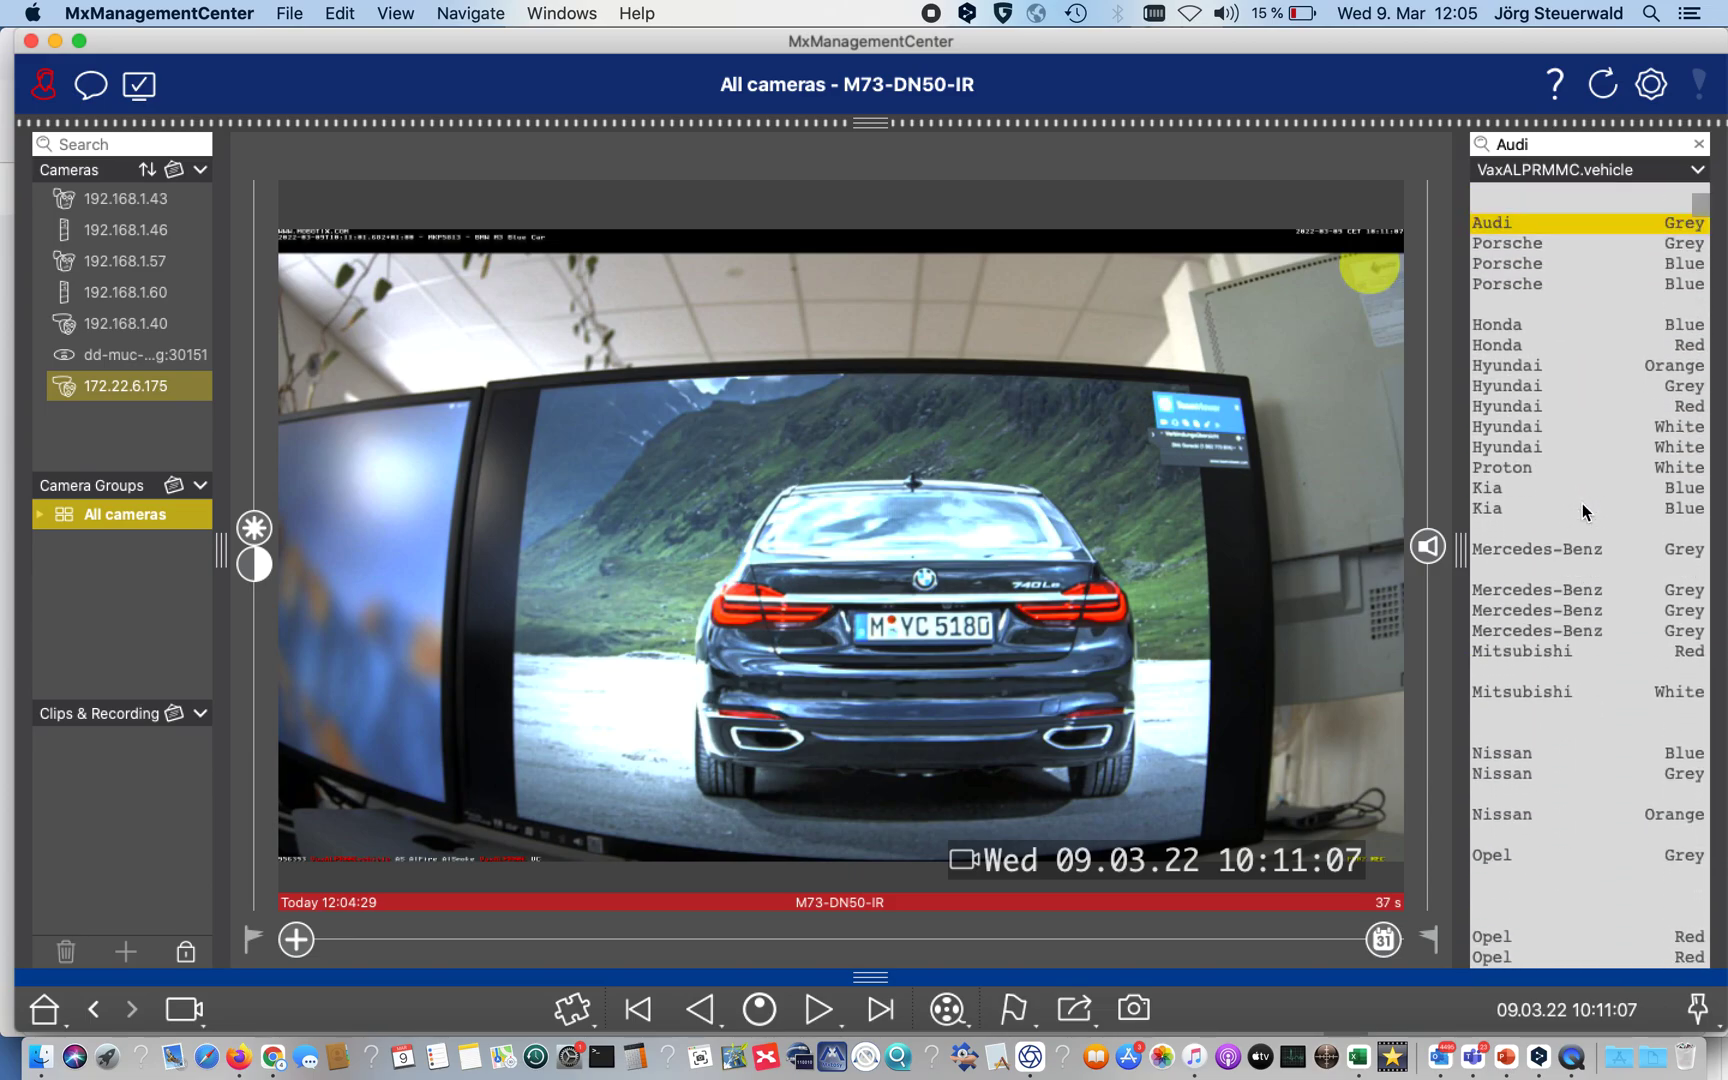
scroll("down", 3)
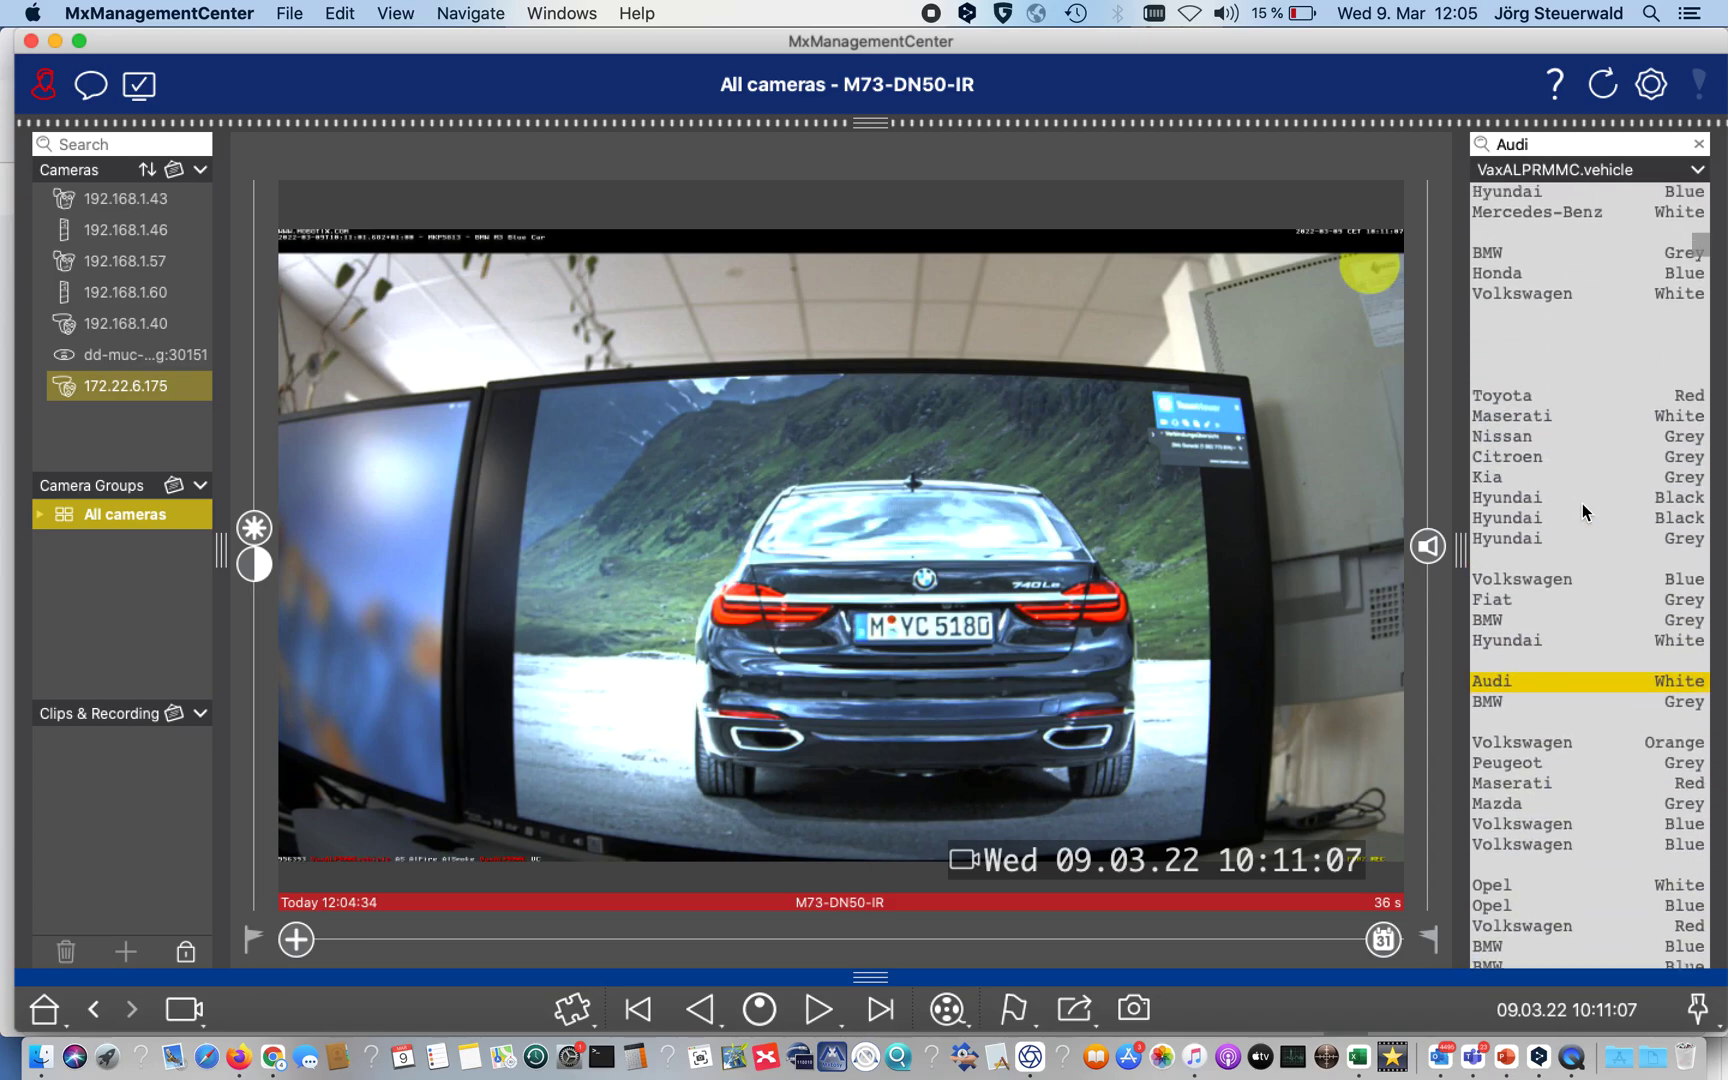
scroll("down", 3)
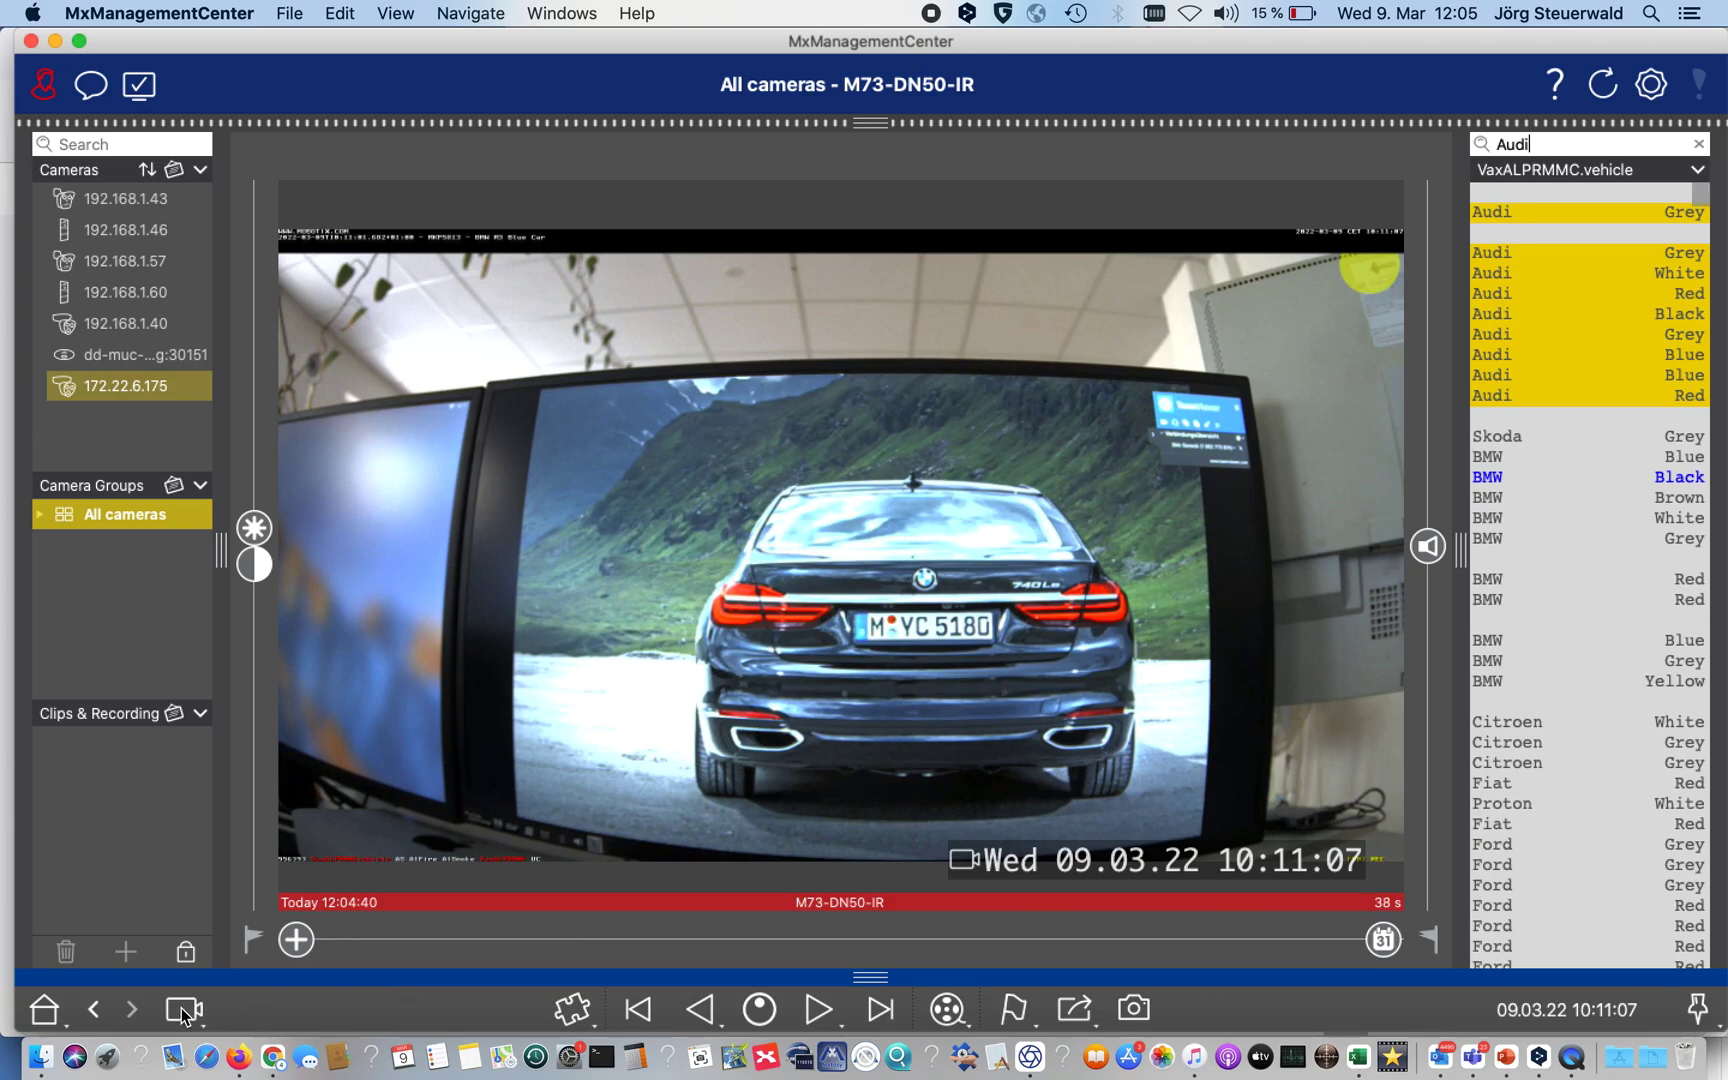
left_click(183, 1009)
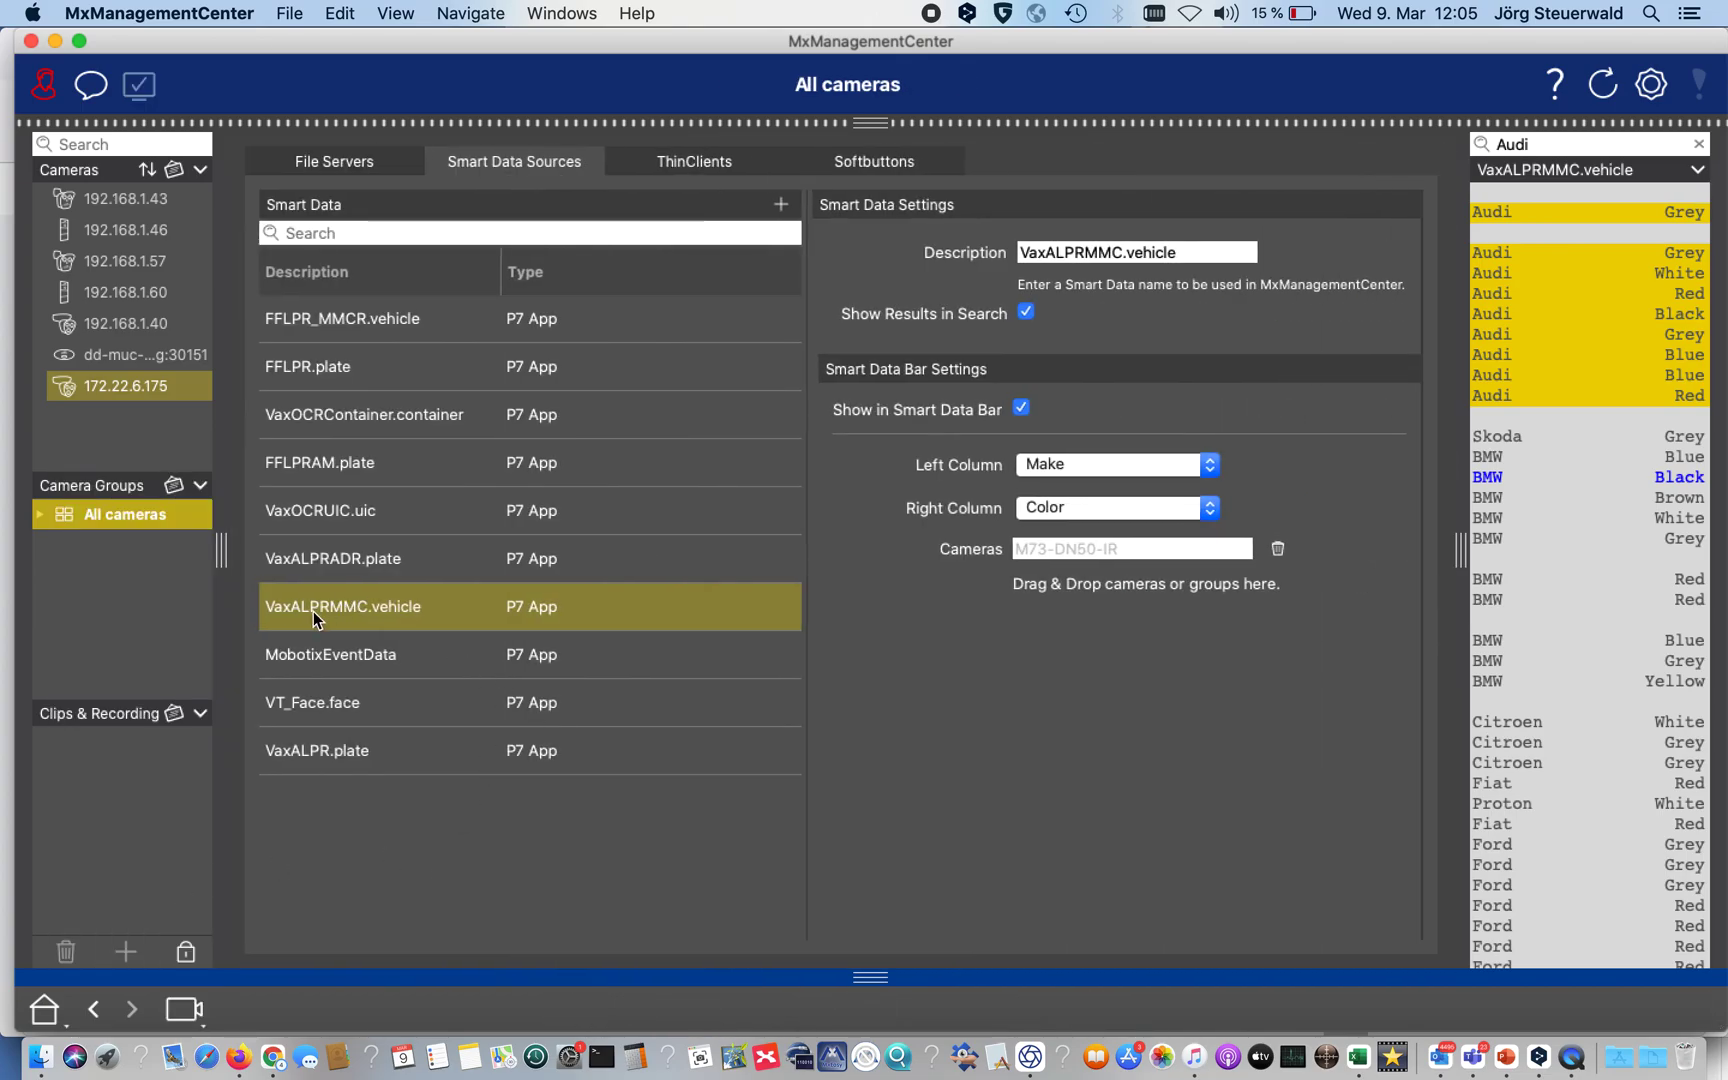
mouse_move(382, 619)
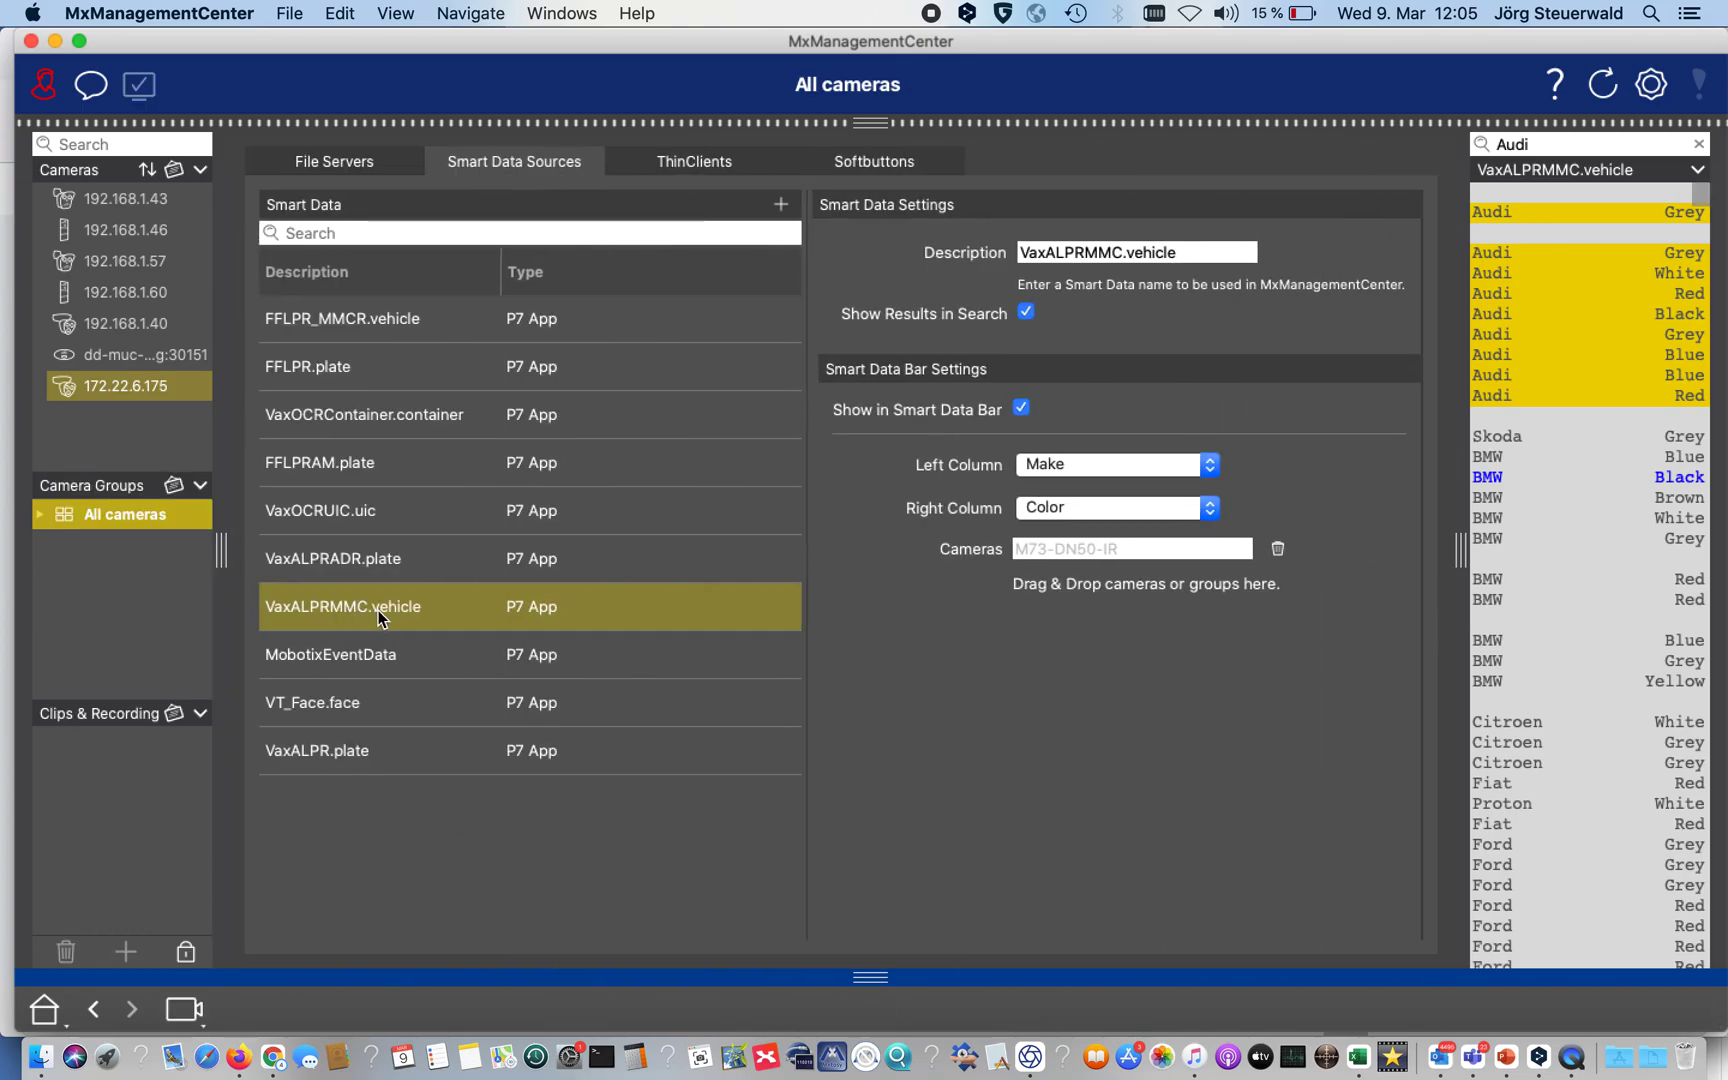
mouse_move(981, 364)
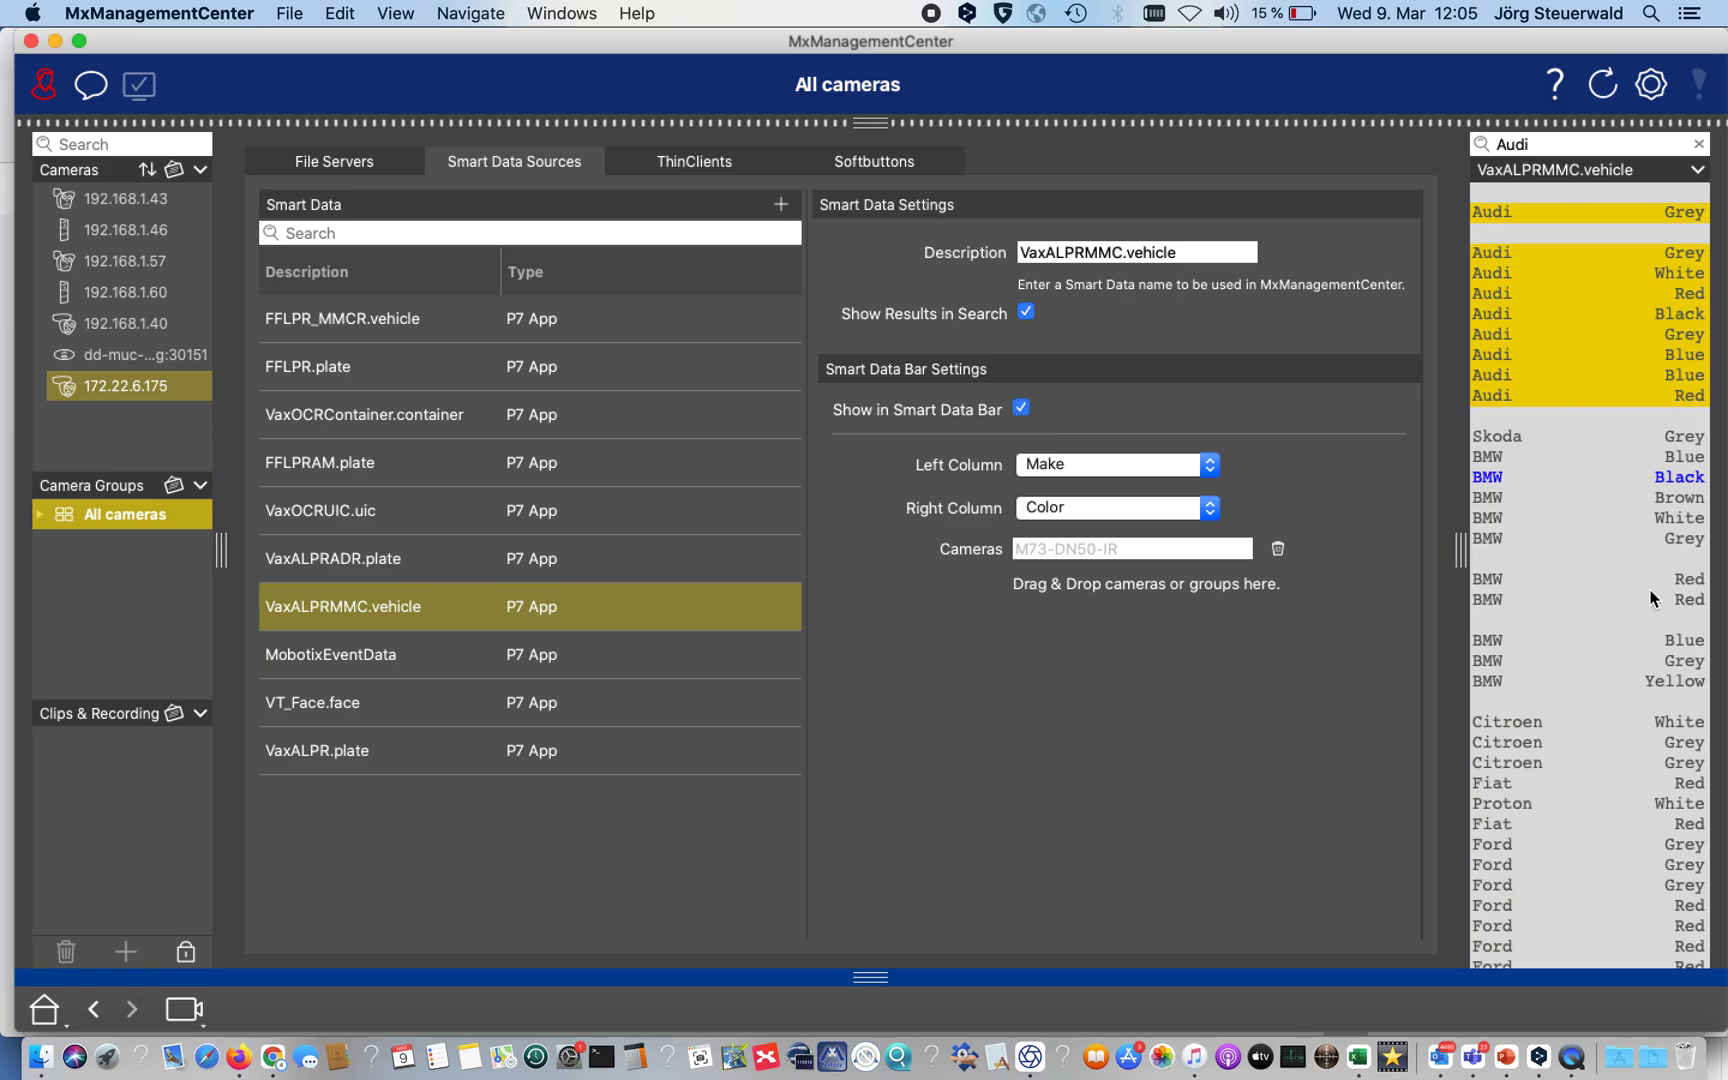
mouse_move(1105, 482)
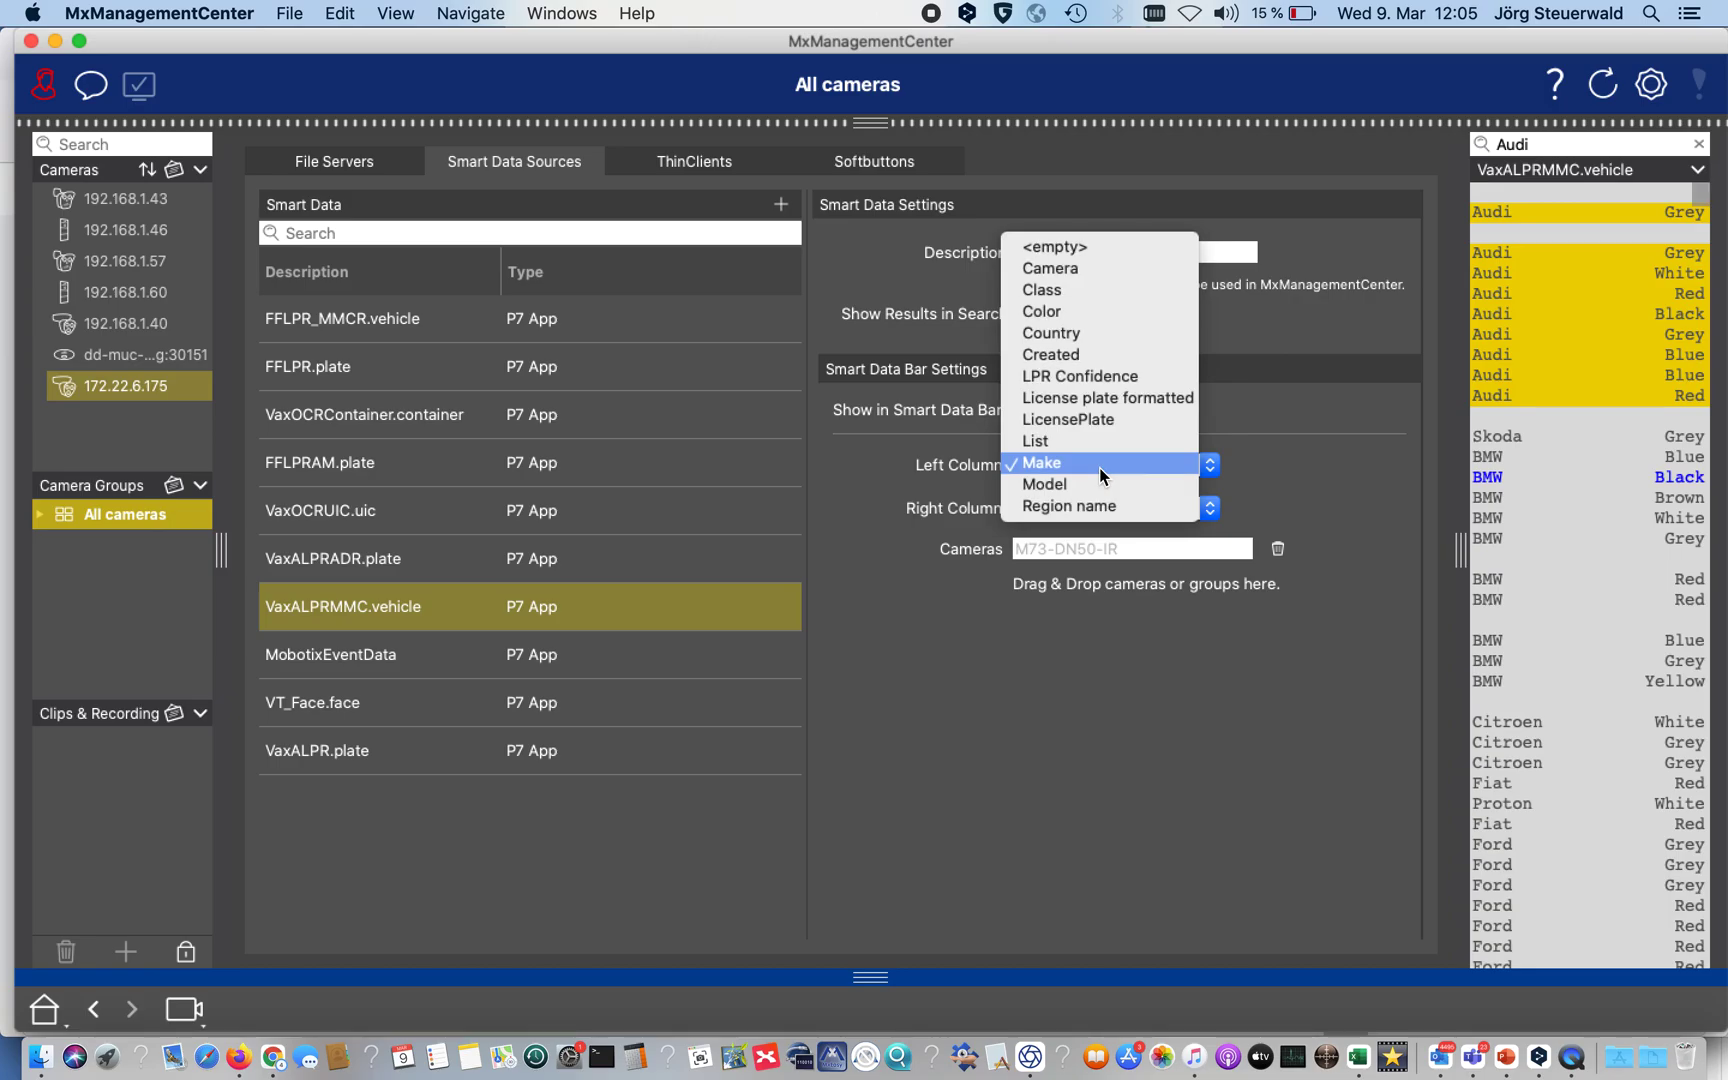
- Set the VaxALPRMMC.vehicle list columns to Make (left) and Region name (right)
left_click(1045, 462)
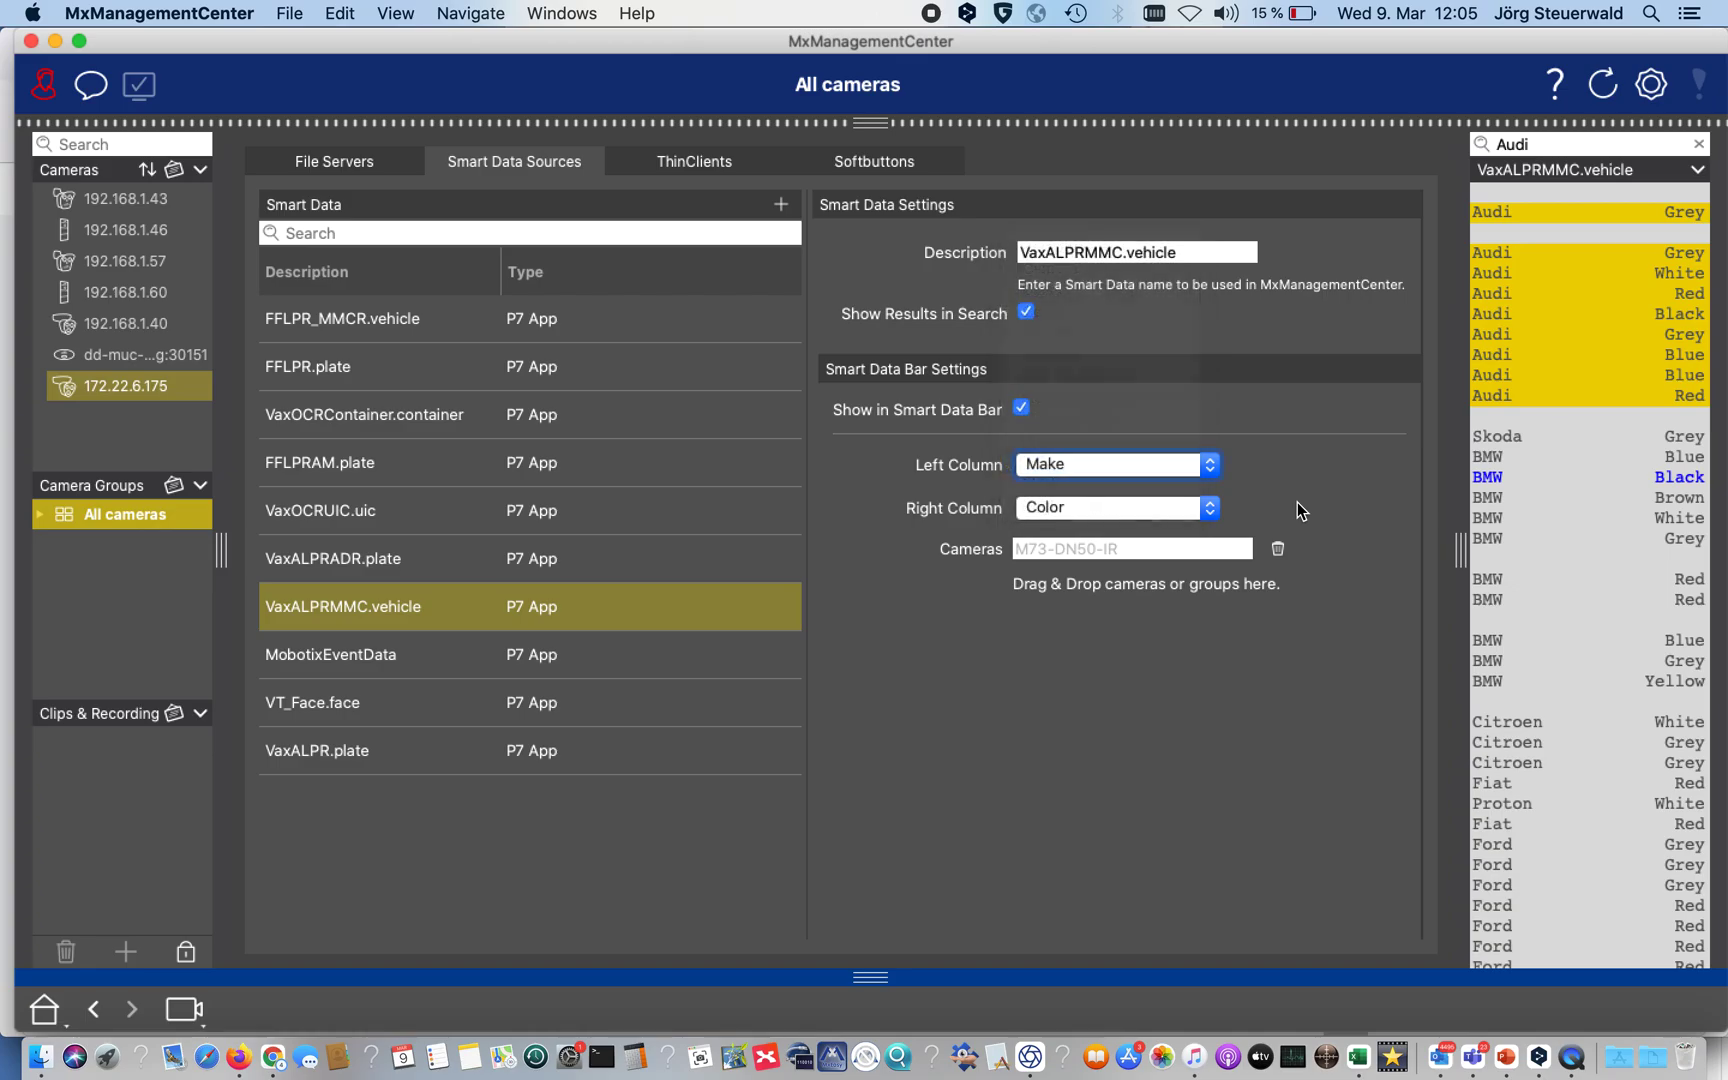
left_click(1114, 508)
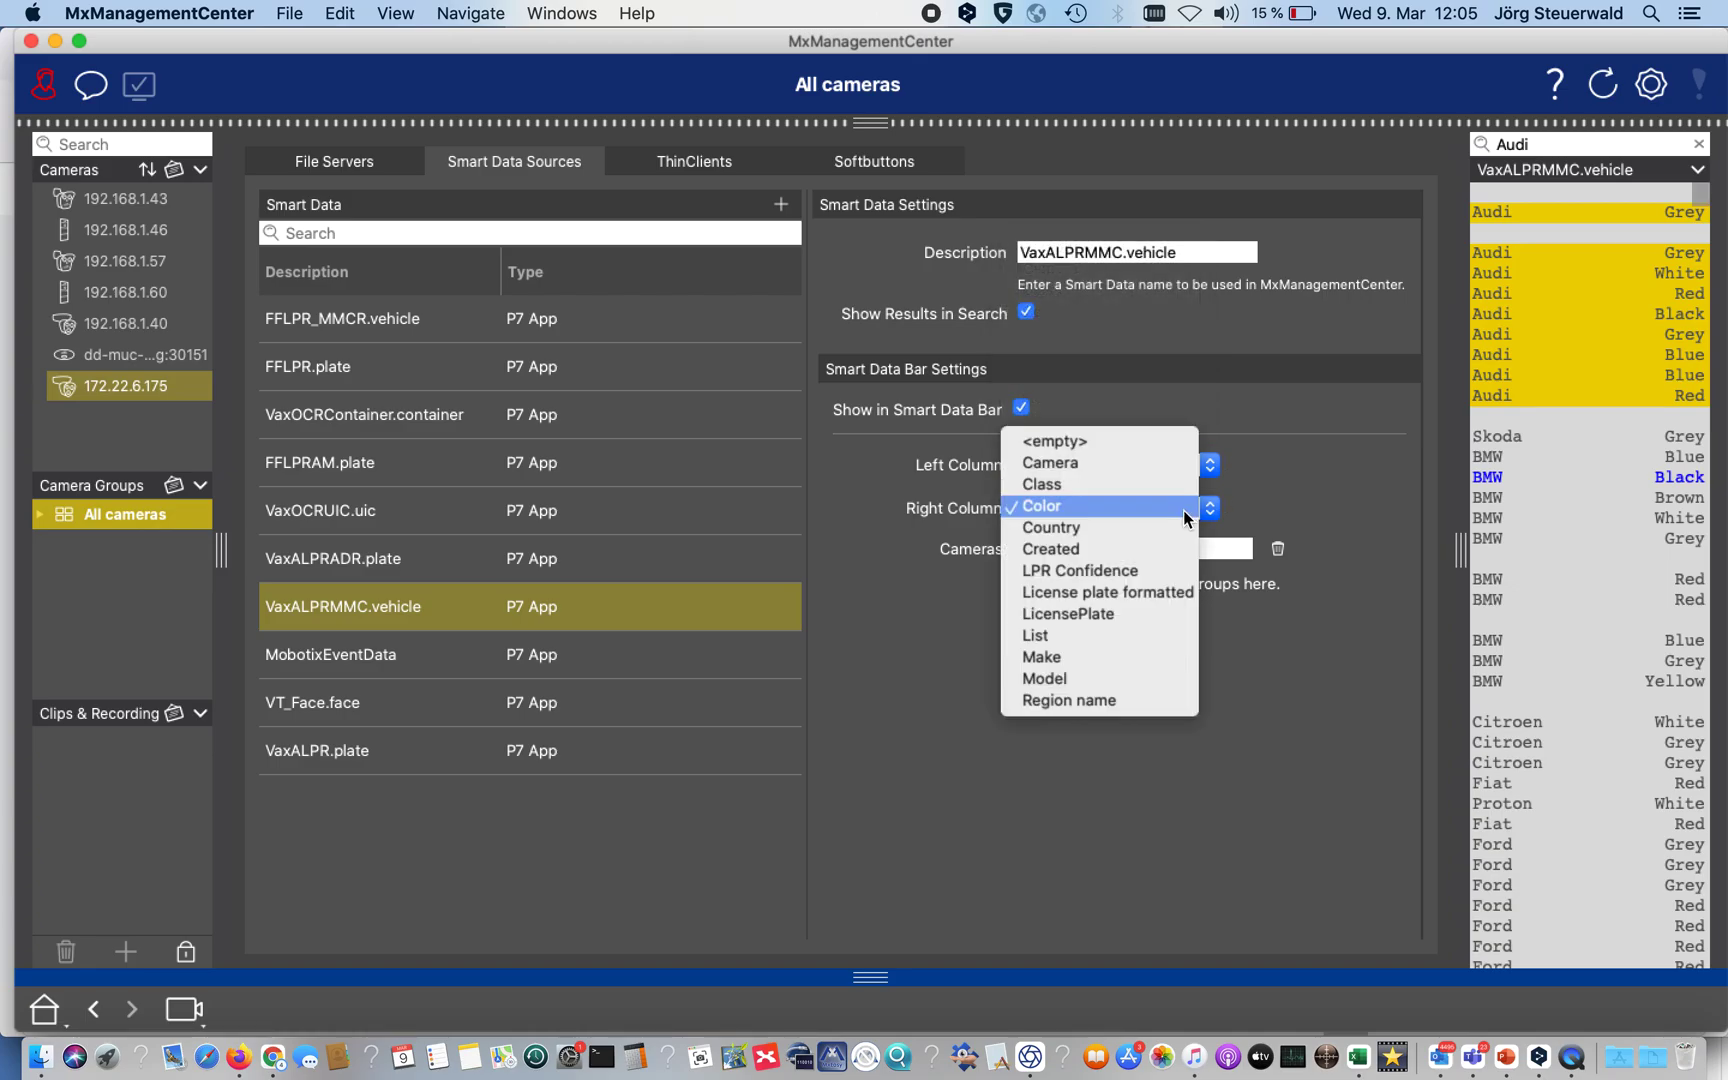
mouse_move(1067, 701)
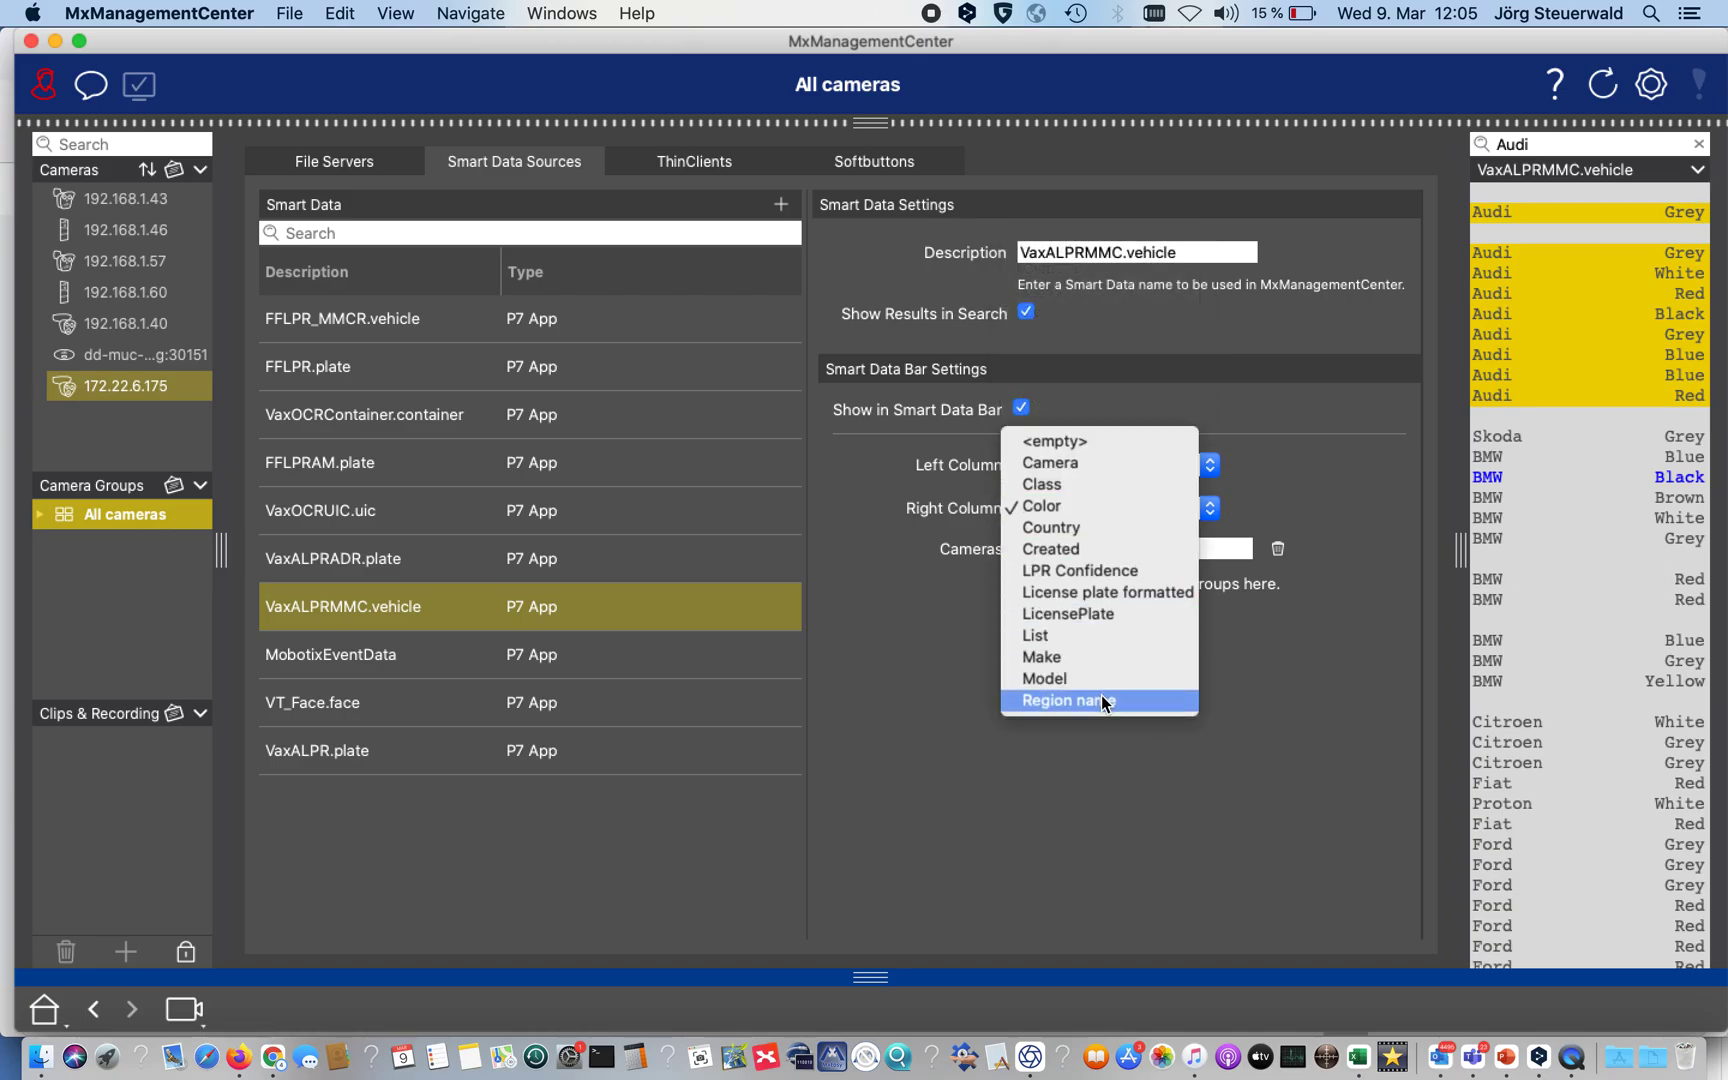
left_click(1067, 700)
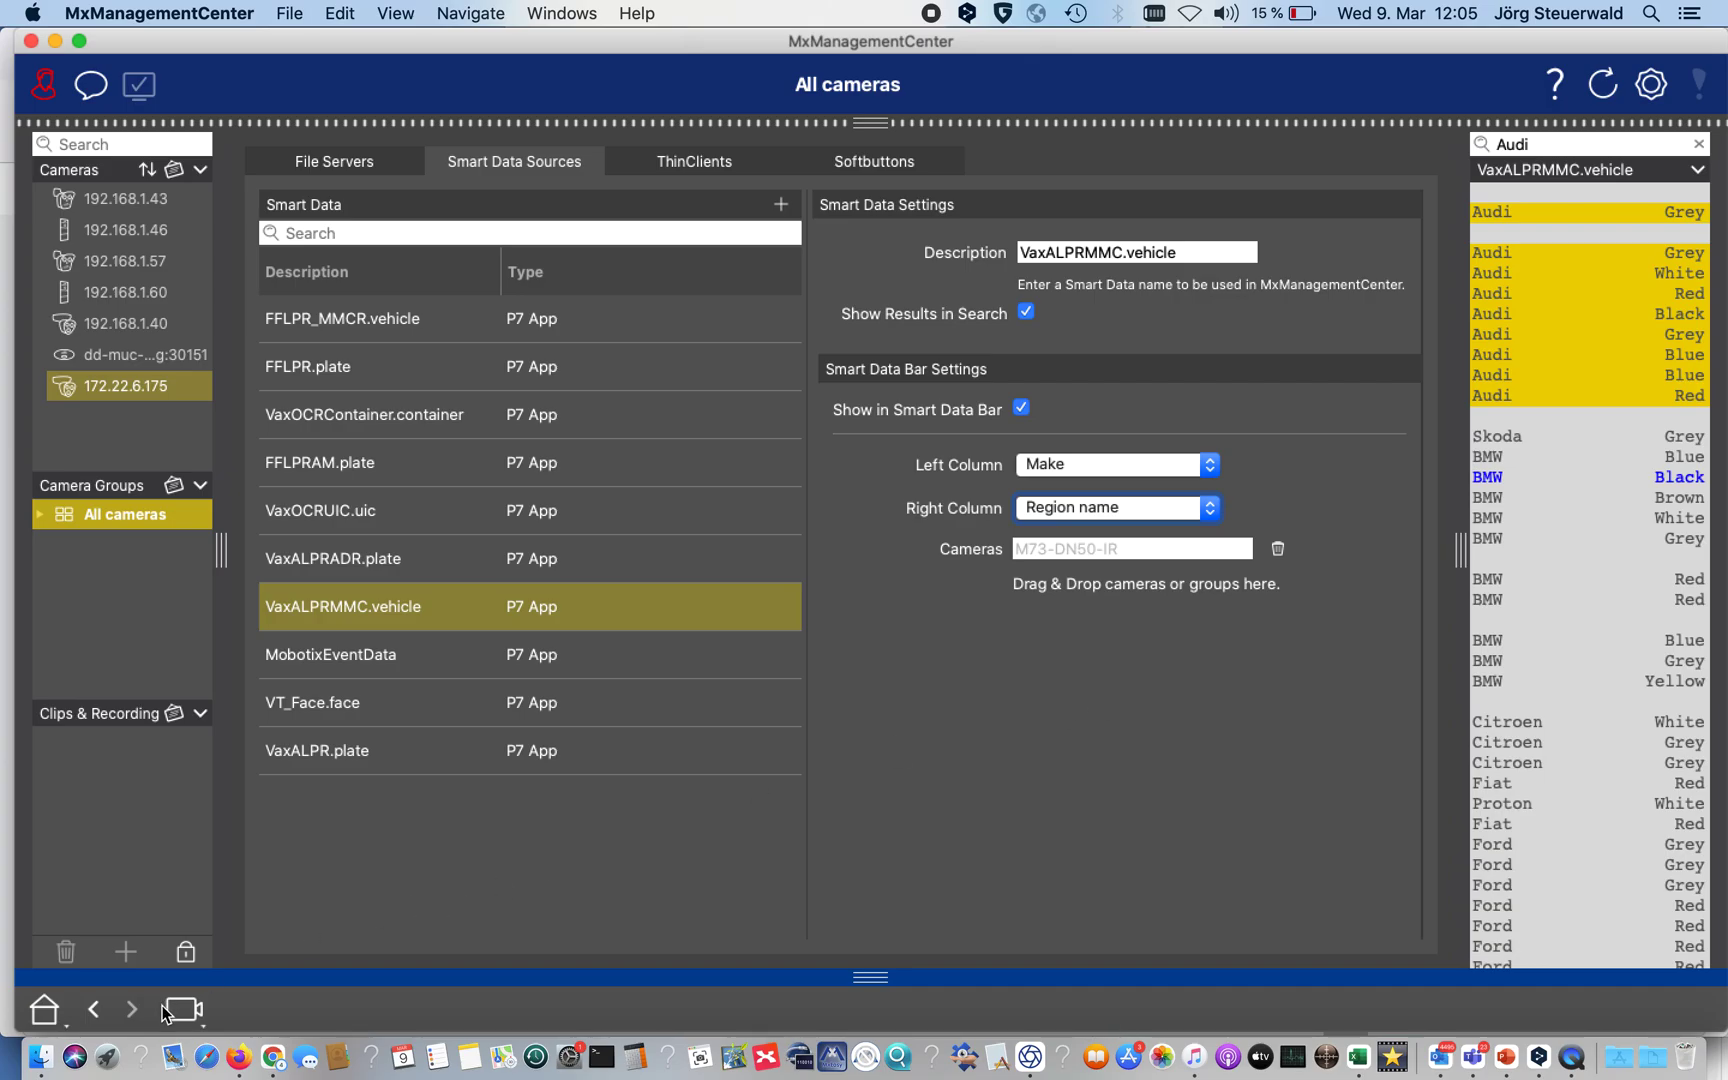
left_click(179, 1008)
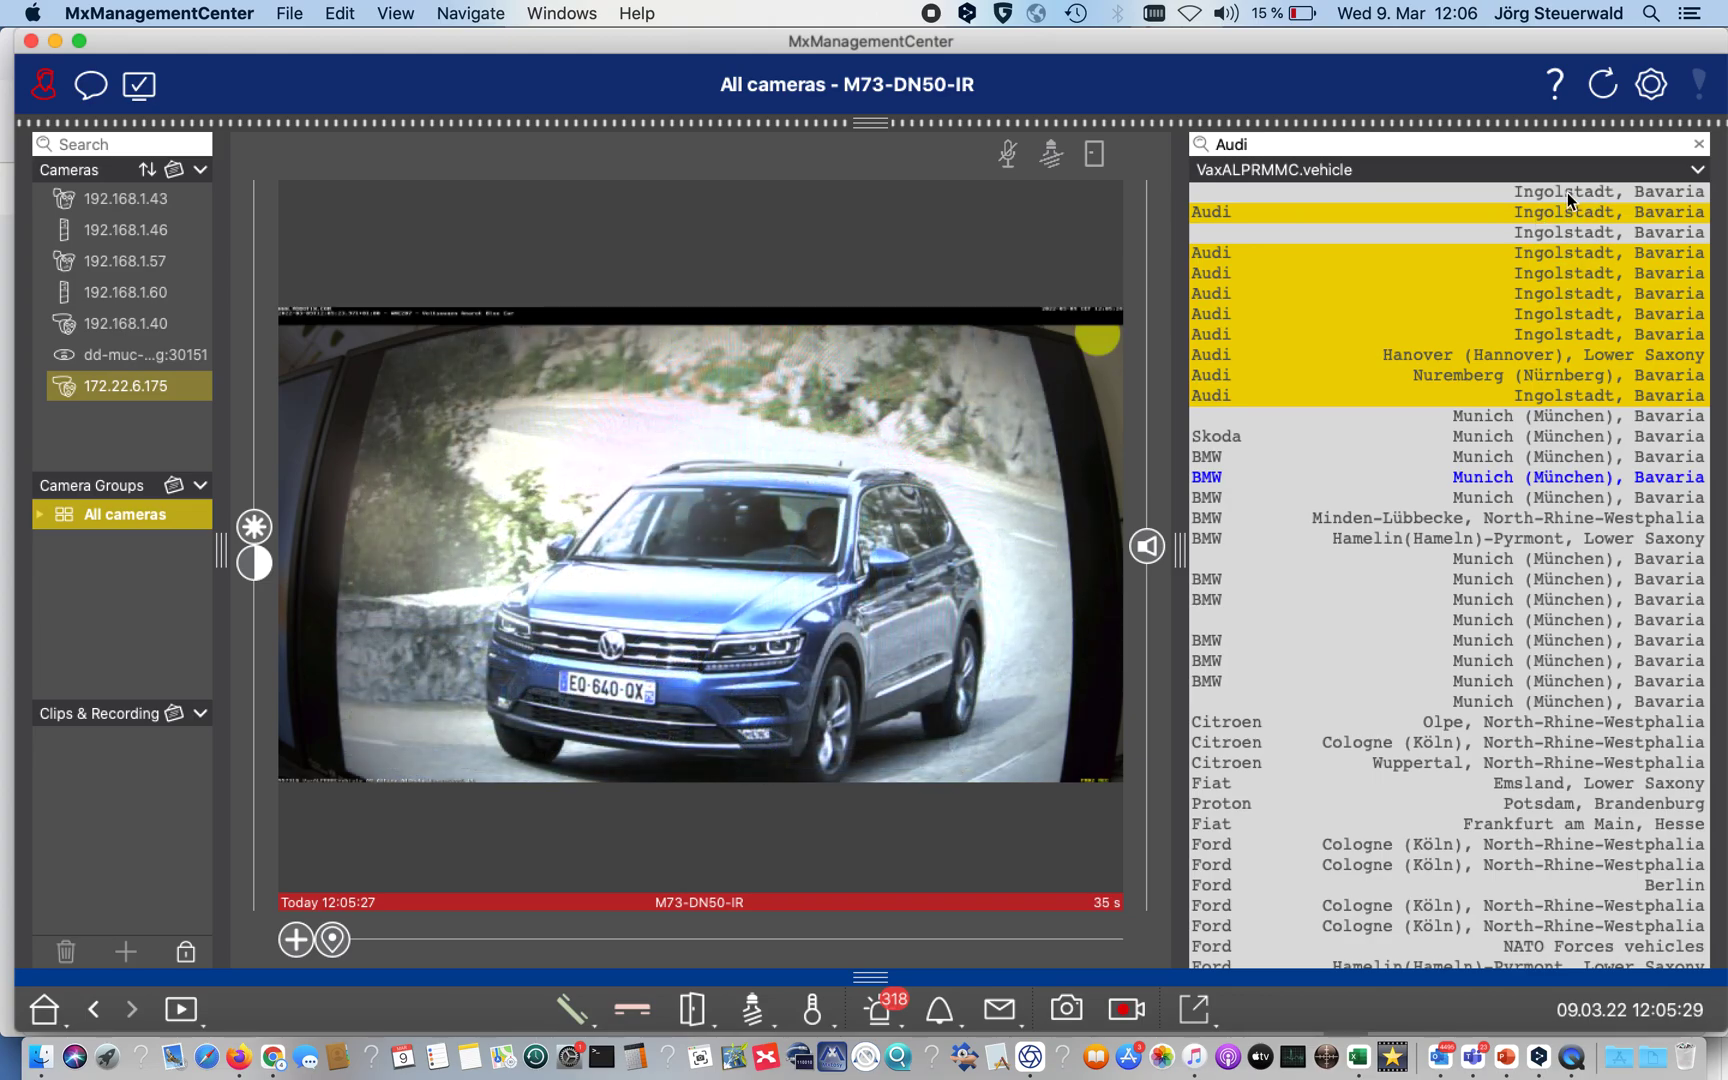
mouse_move(1432, 461)
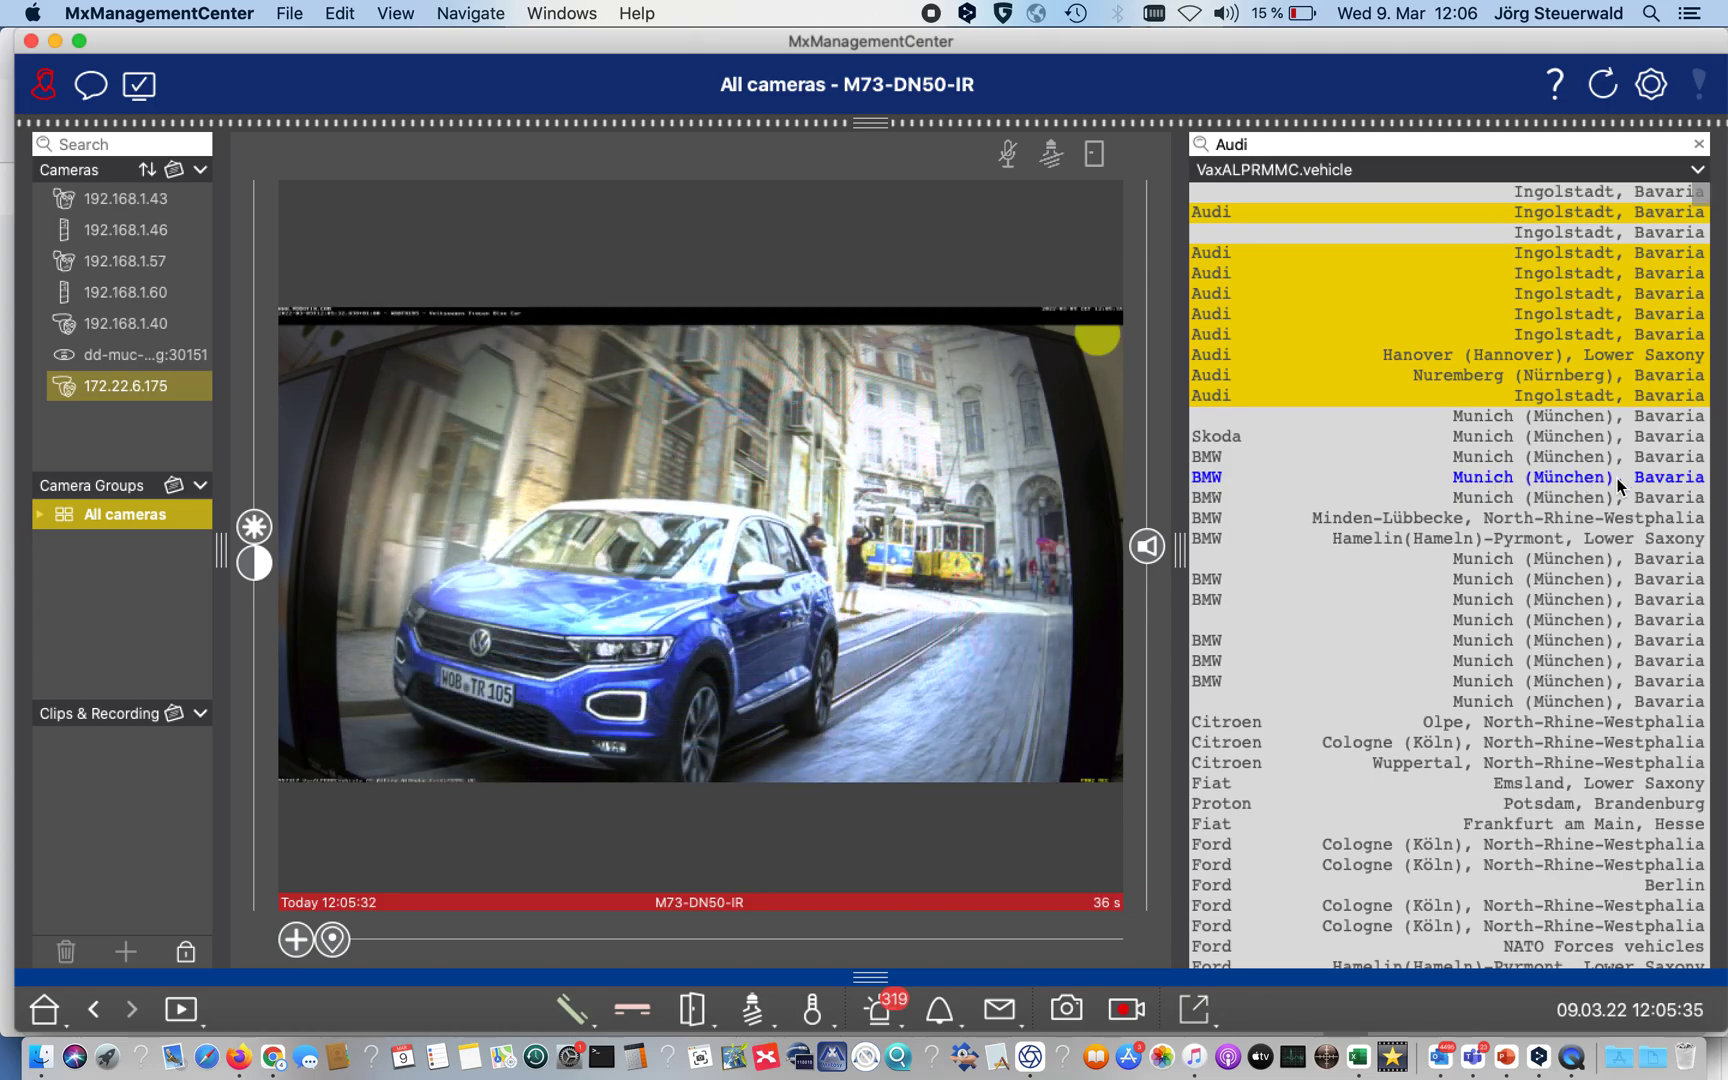
- Scroll the Smart Data Bar to review the makes listed with their region names
scroll("down", 3)
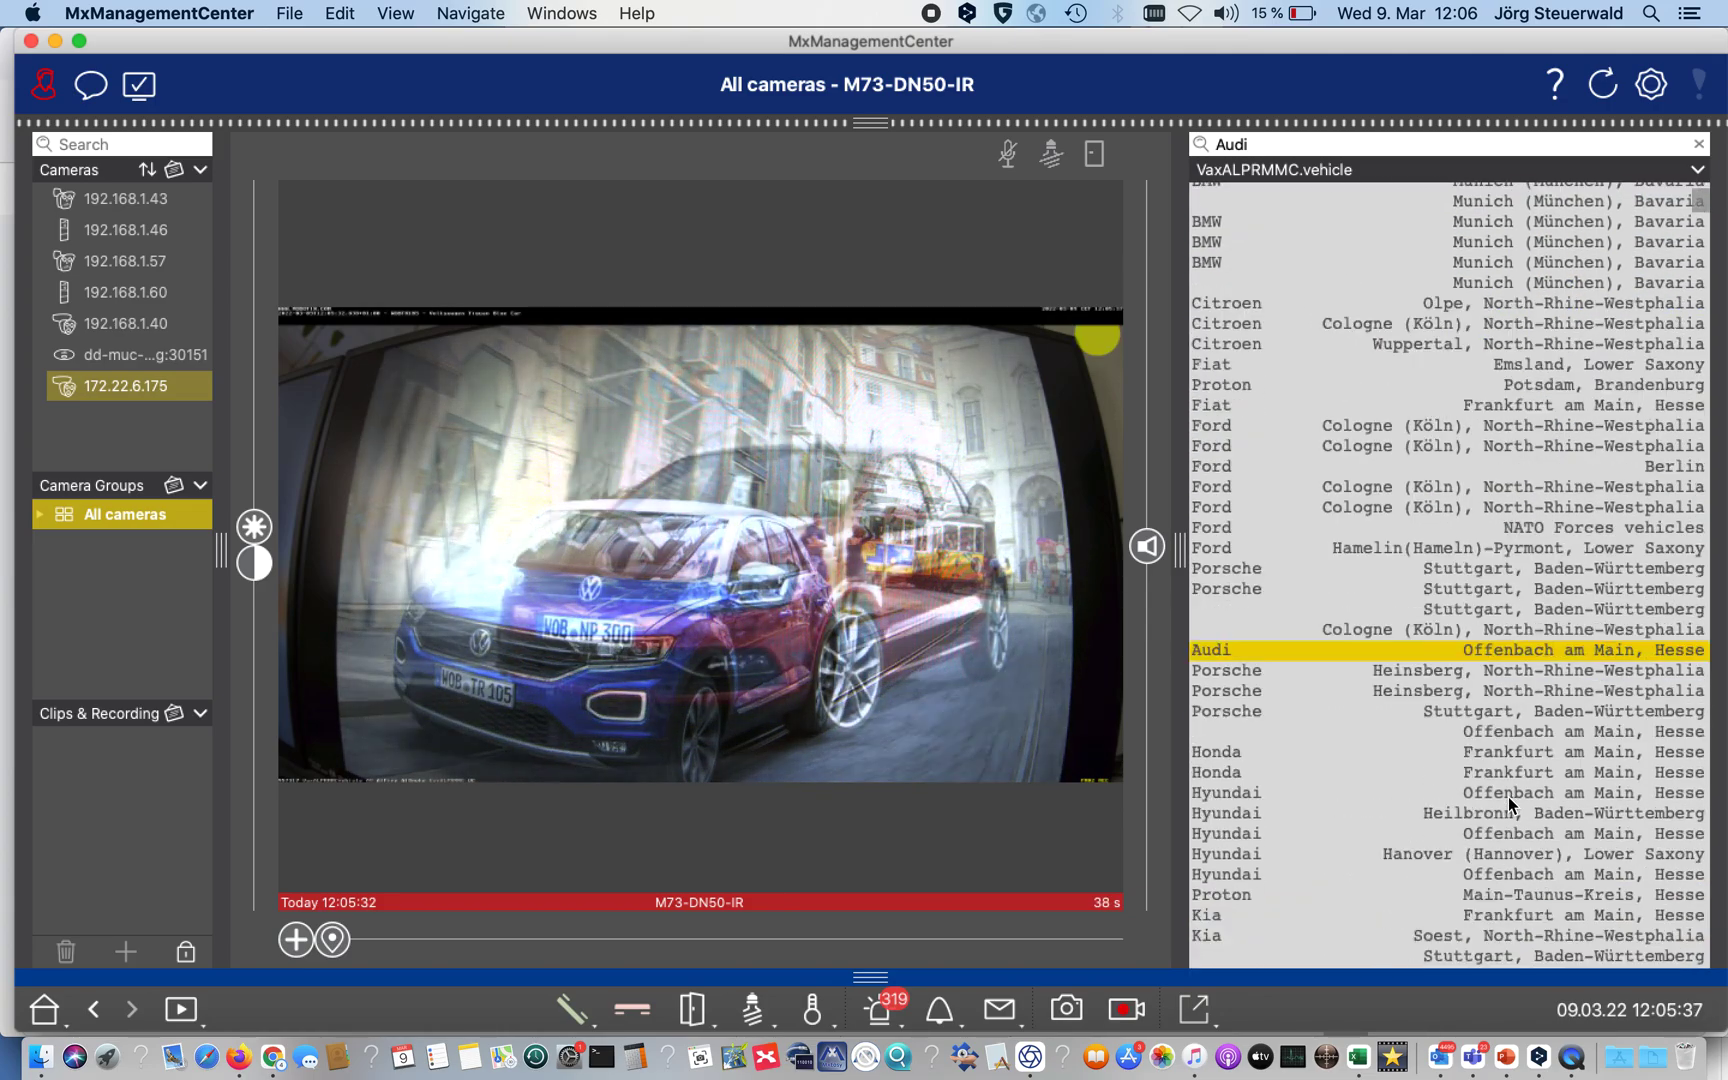
scroll("up", 3)
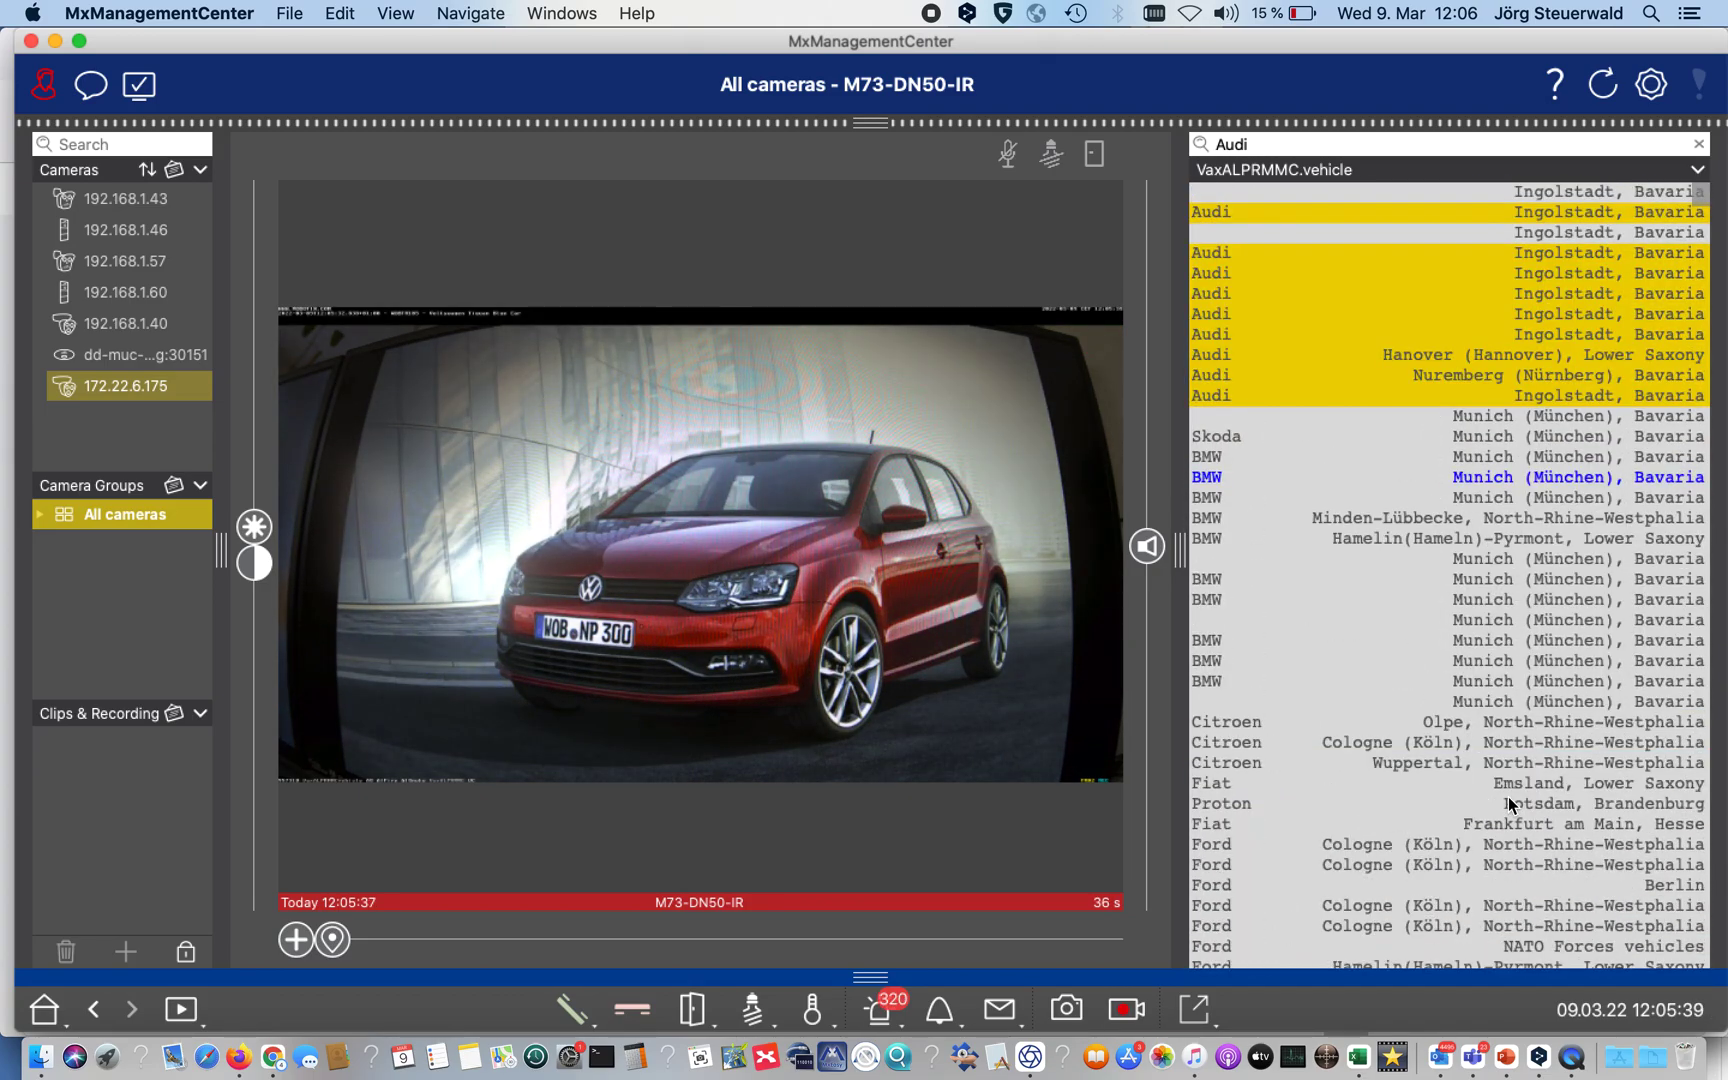